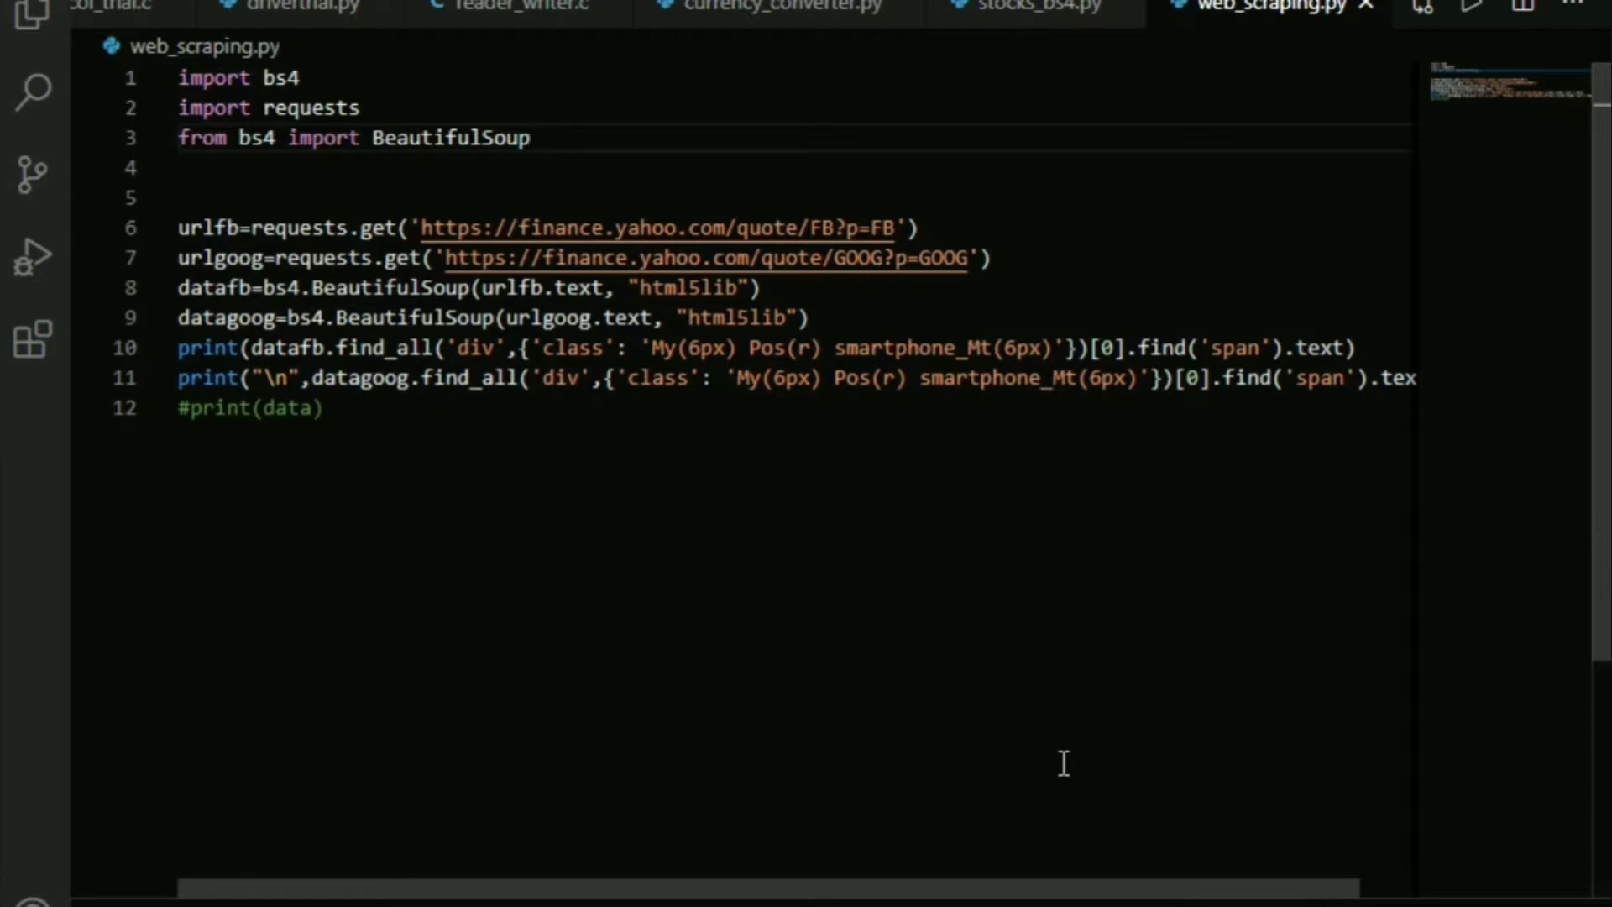
- Navigate Chrome to the Yahoo Finance Facebook, Inc. (FB) quote page
click(531, 136)
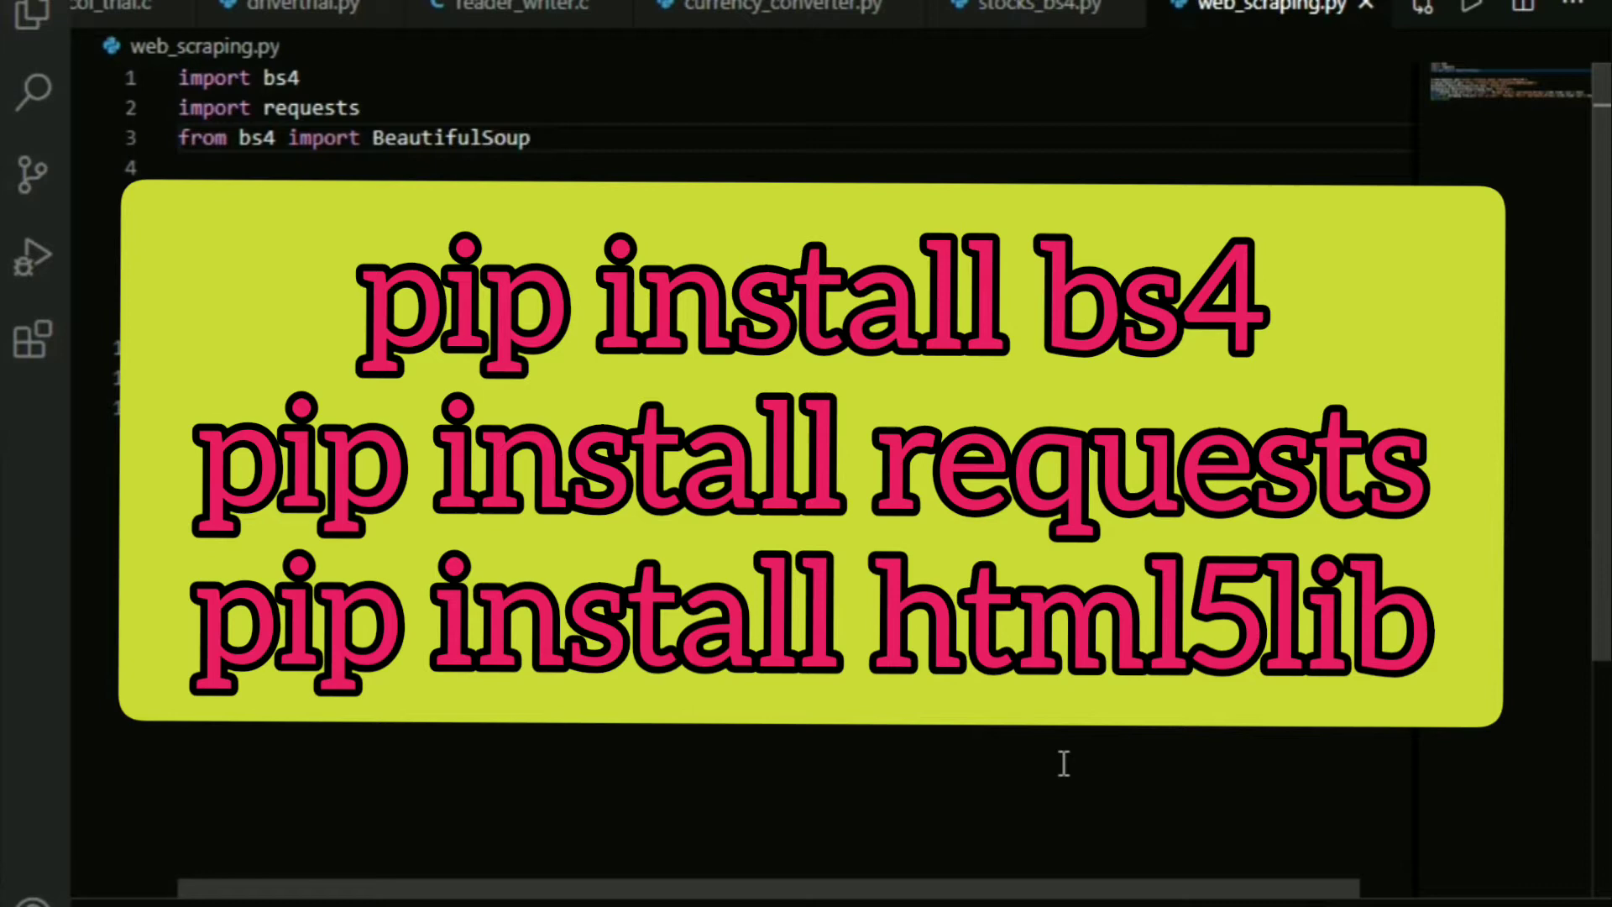
click(529, 136)
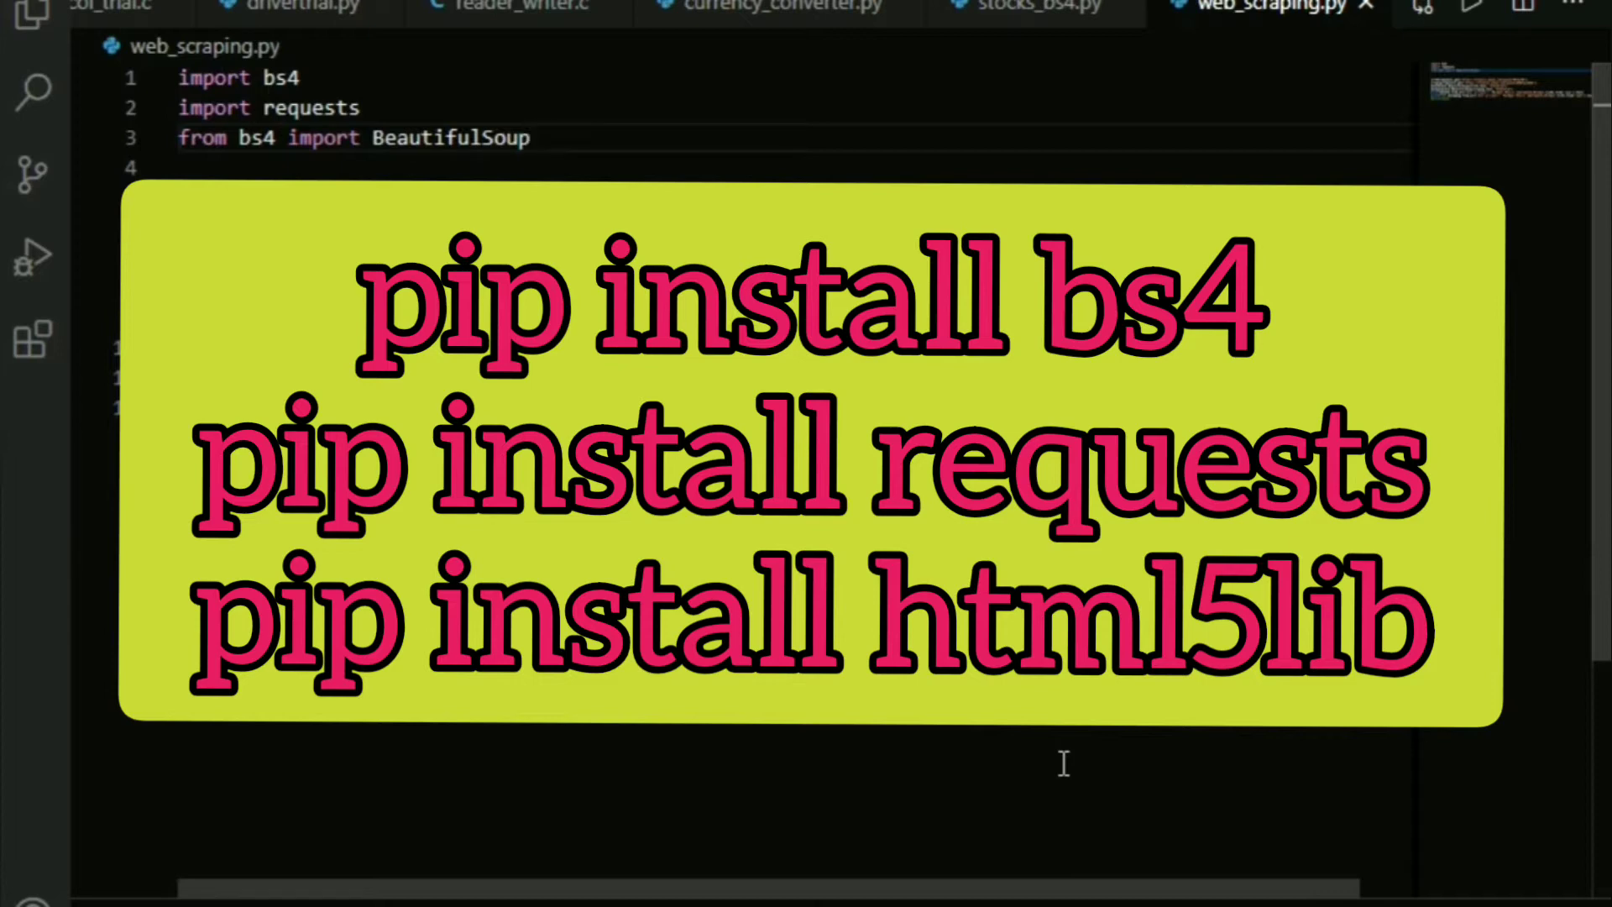
click(531, 136)
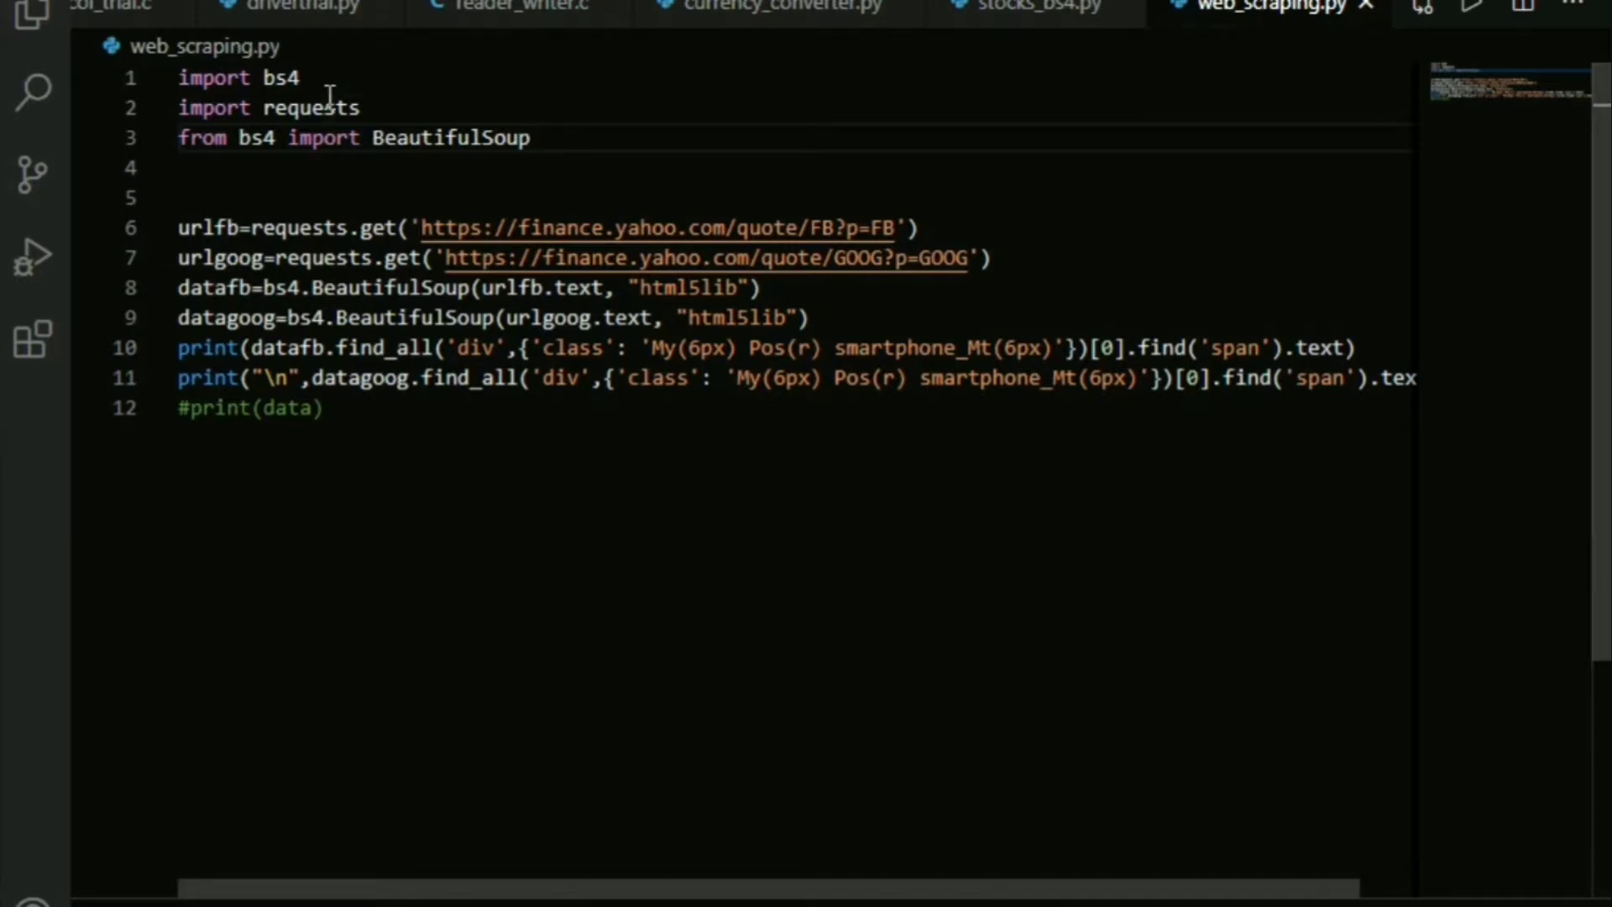
mouse_move(485, 504)
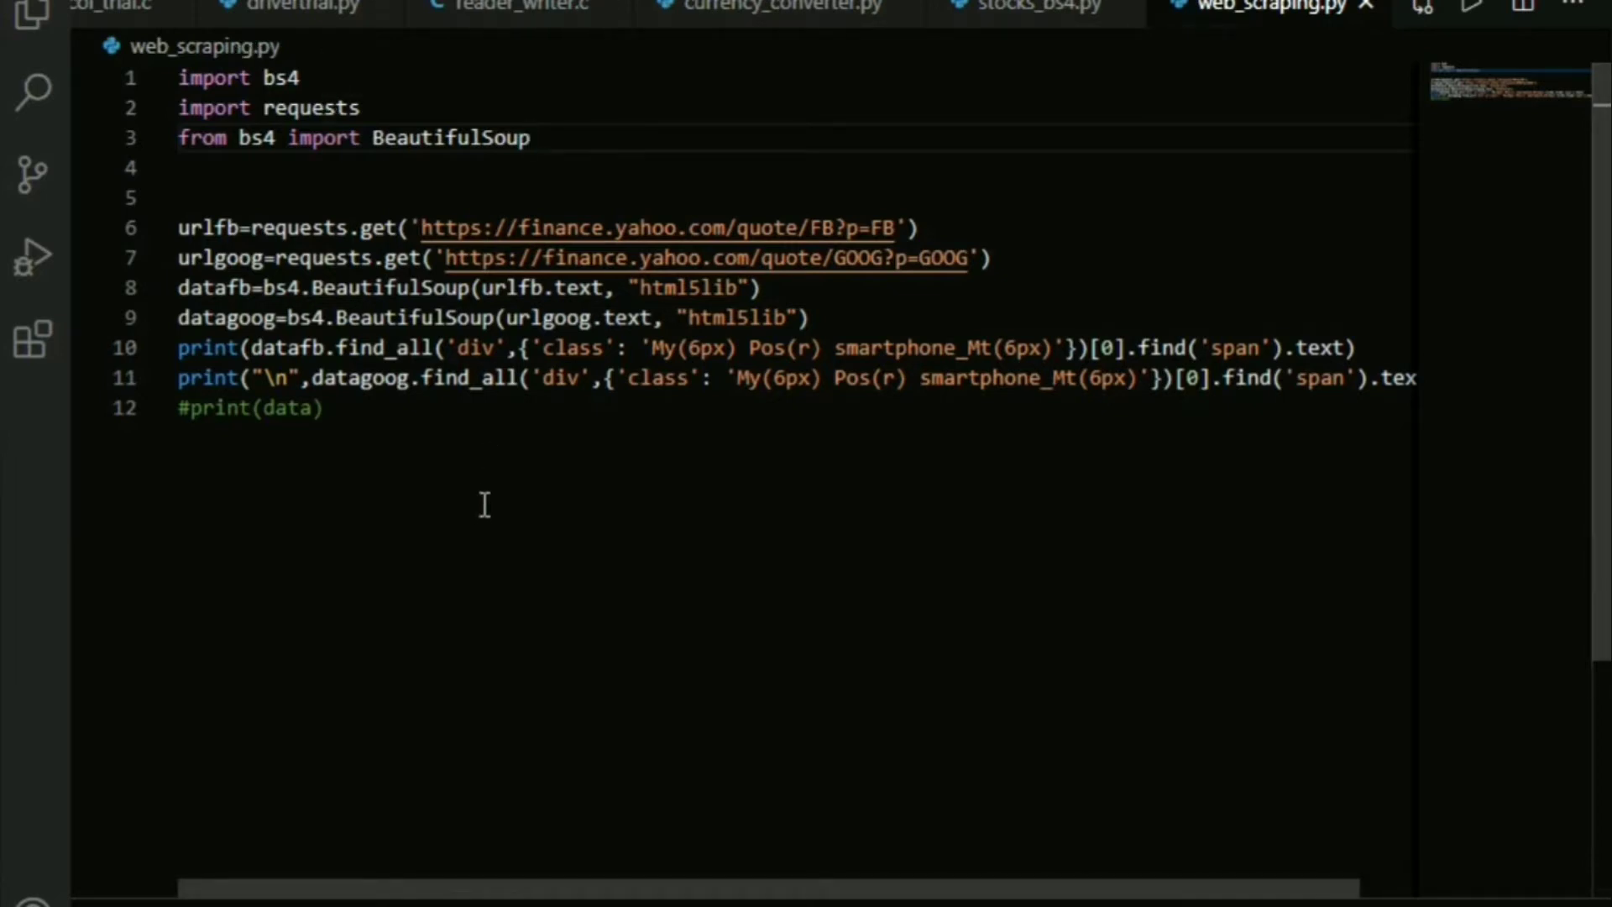
click(533, 138)
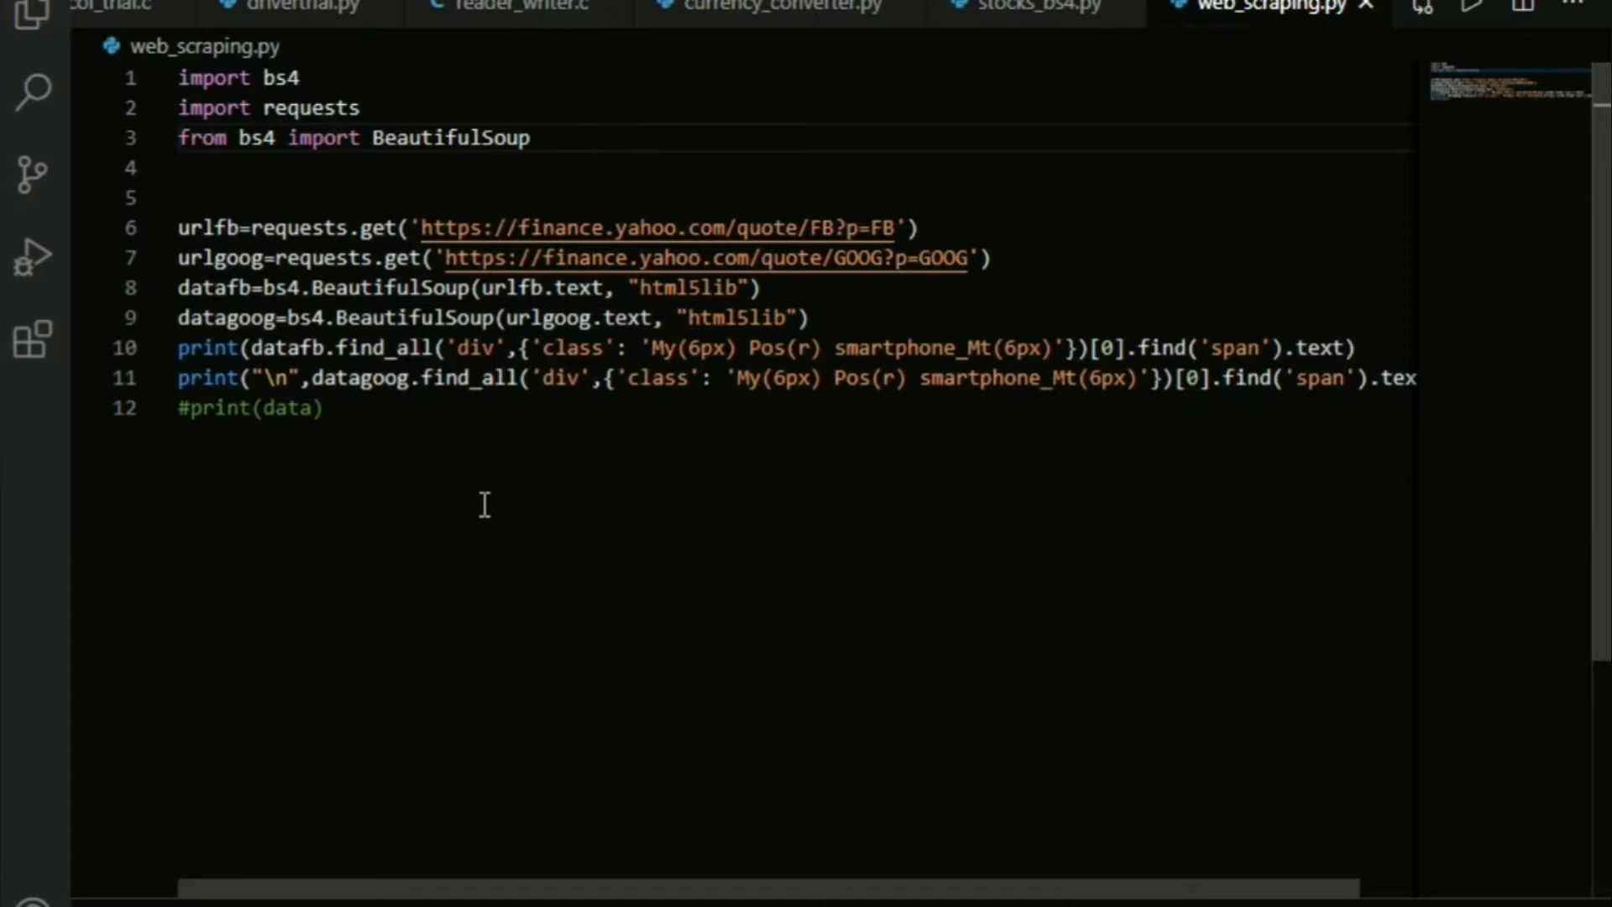
click(533, 138)
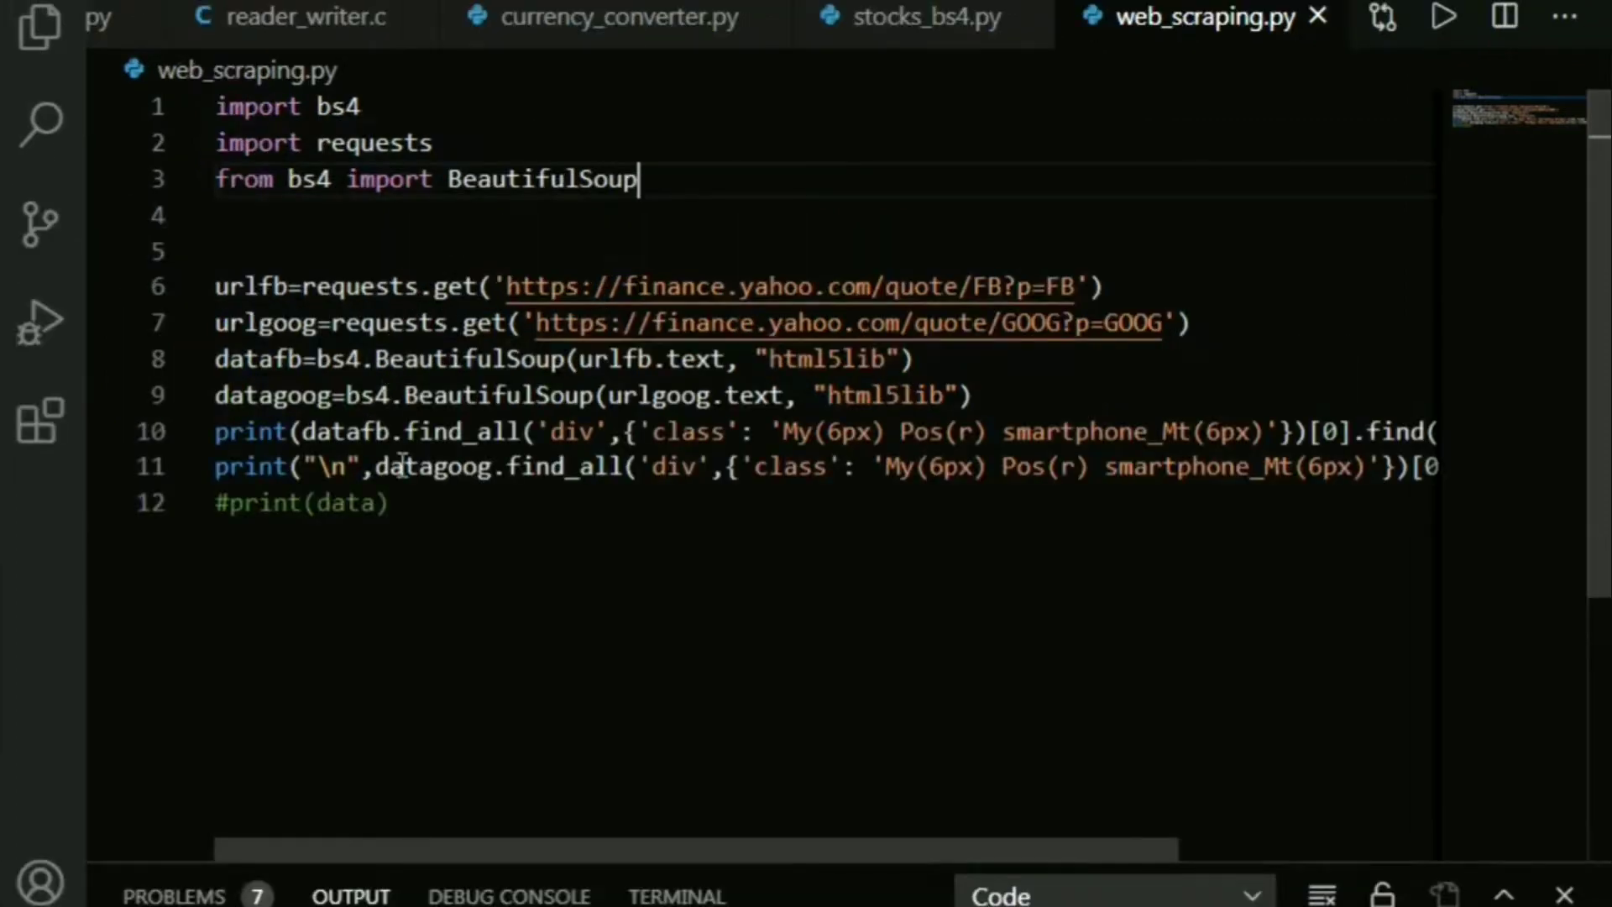
mouse_move(354, 256)
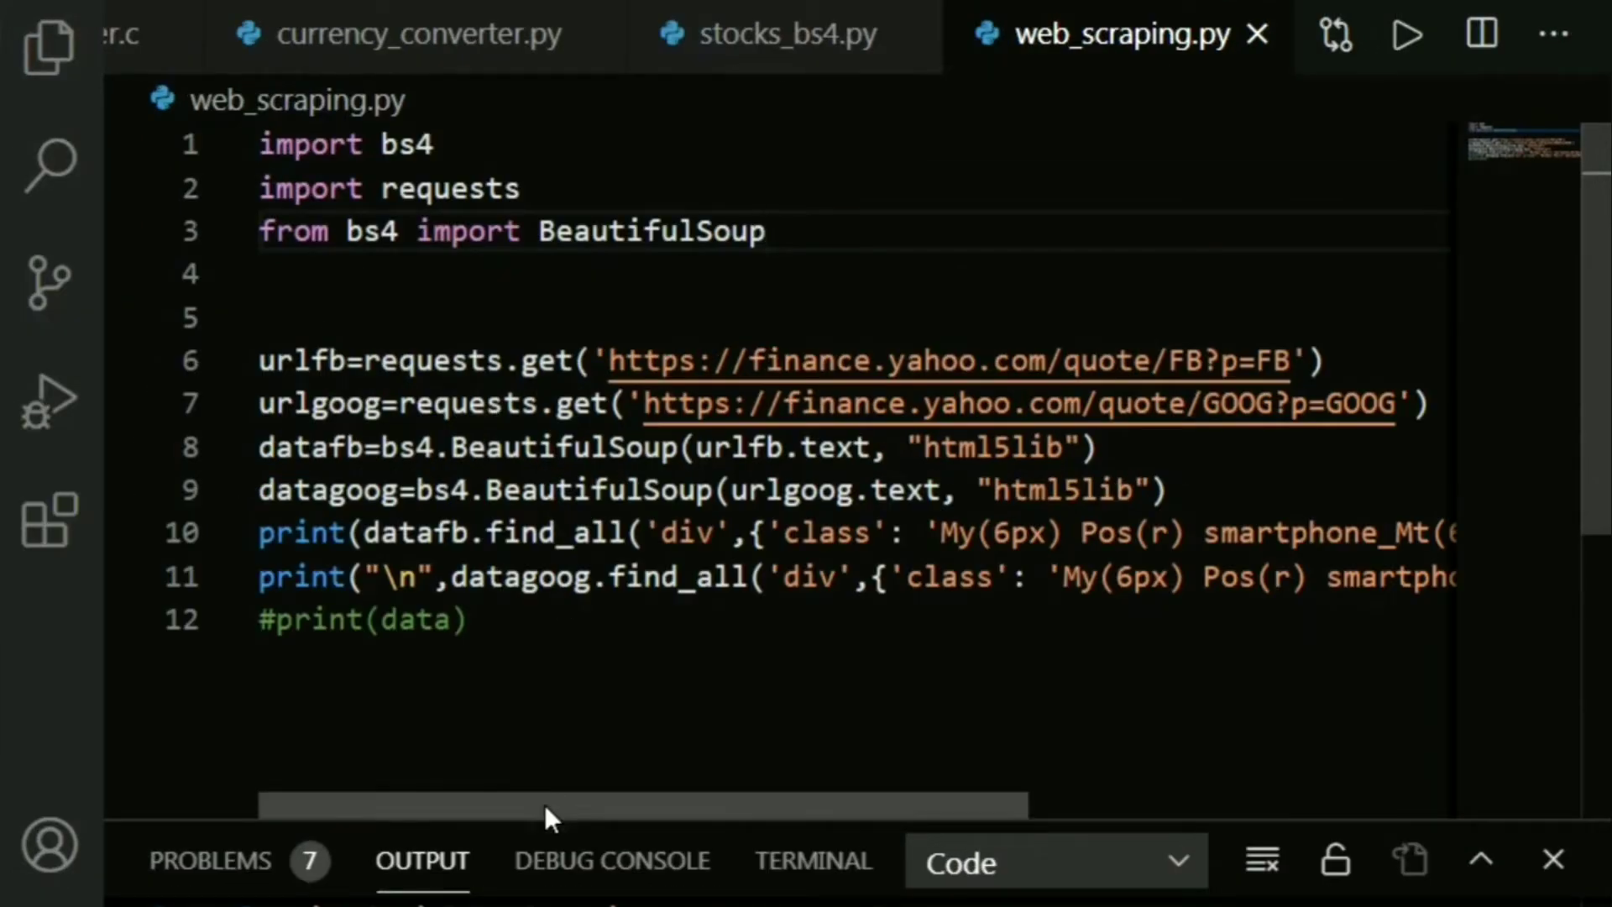
click(766, 230)
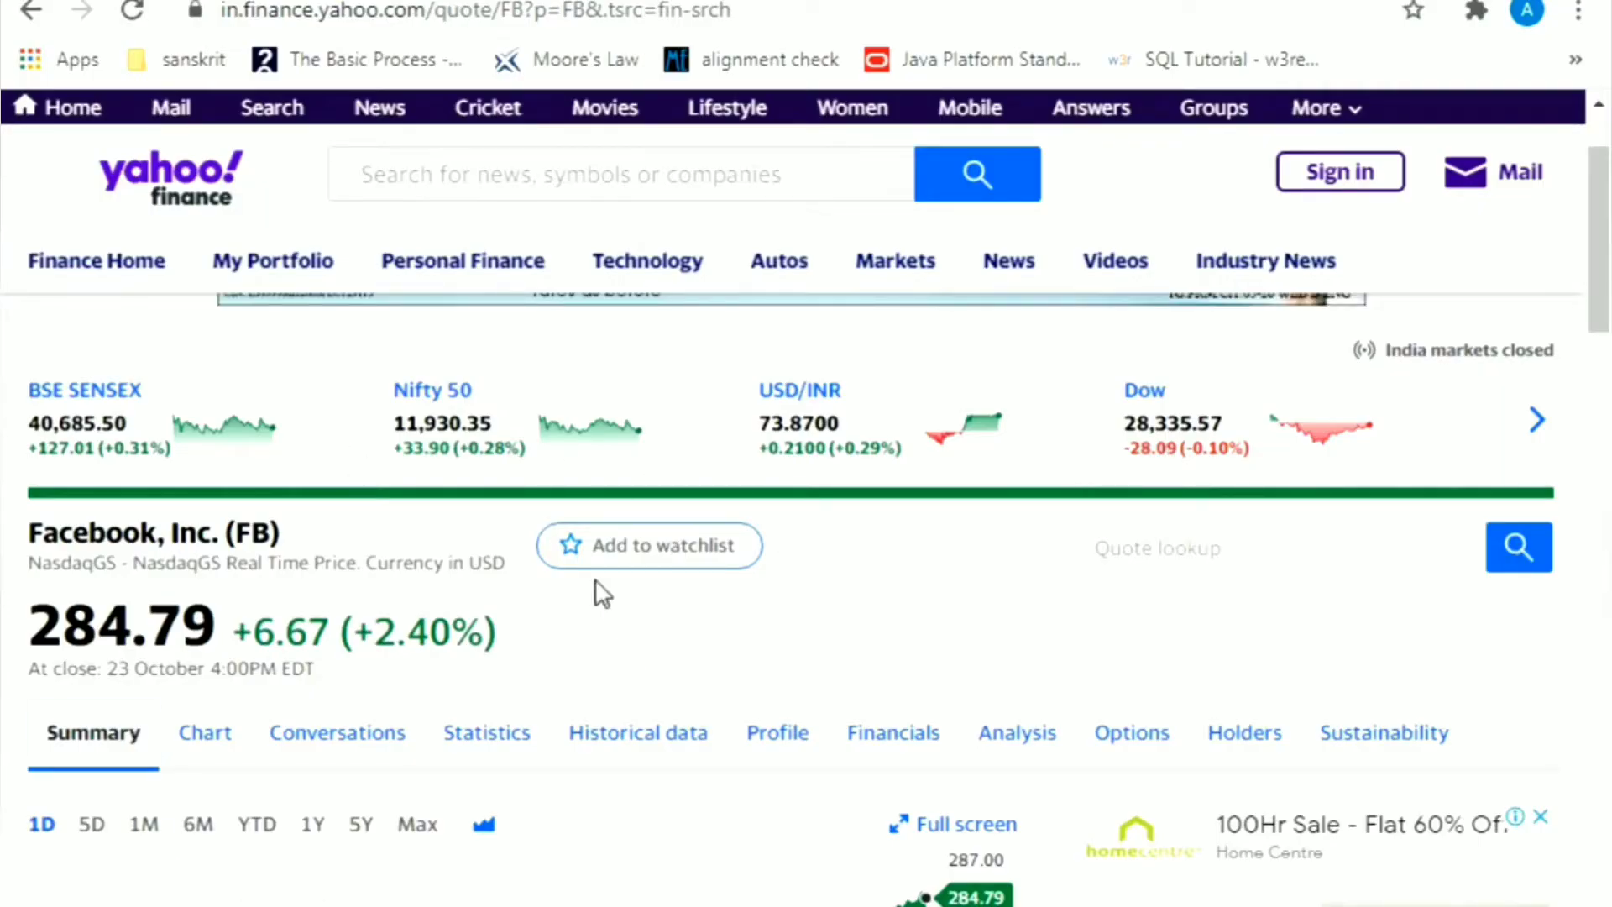
- Scroll to the price header and select the 284.79 closing price
scroll(down, 3)
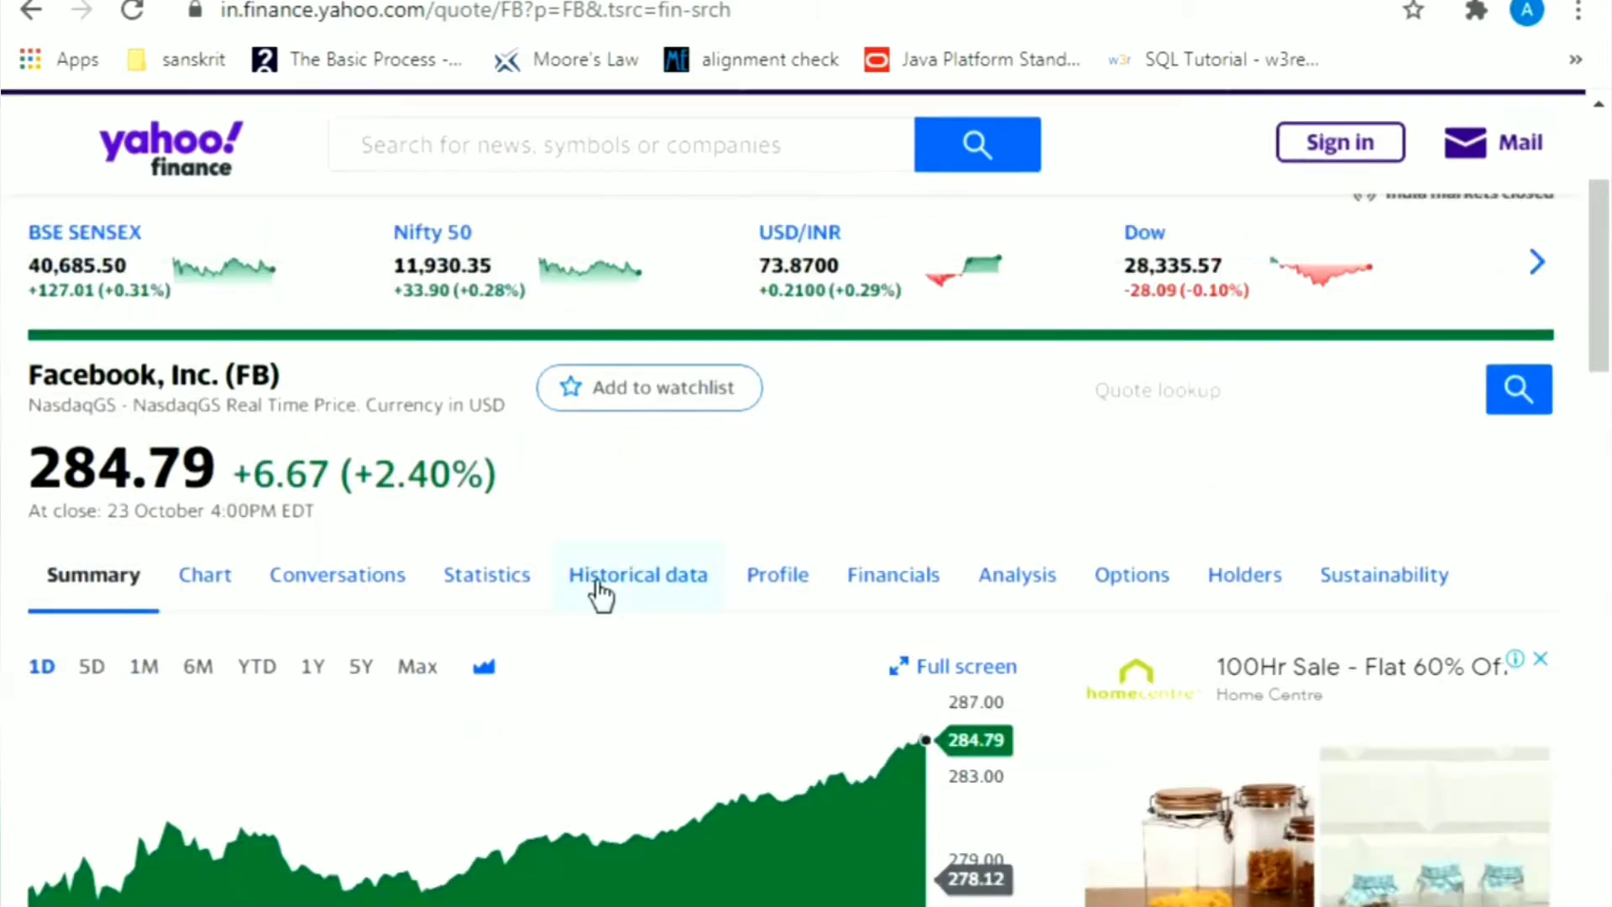
mouse_move(742, 486)
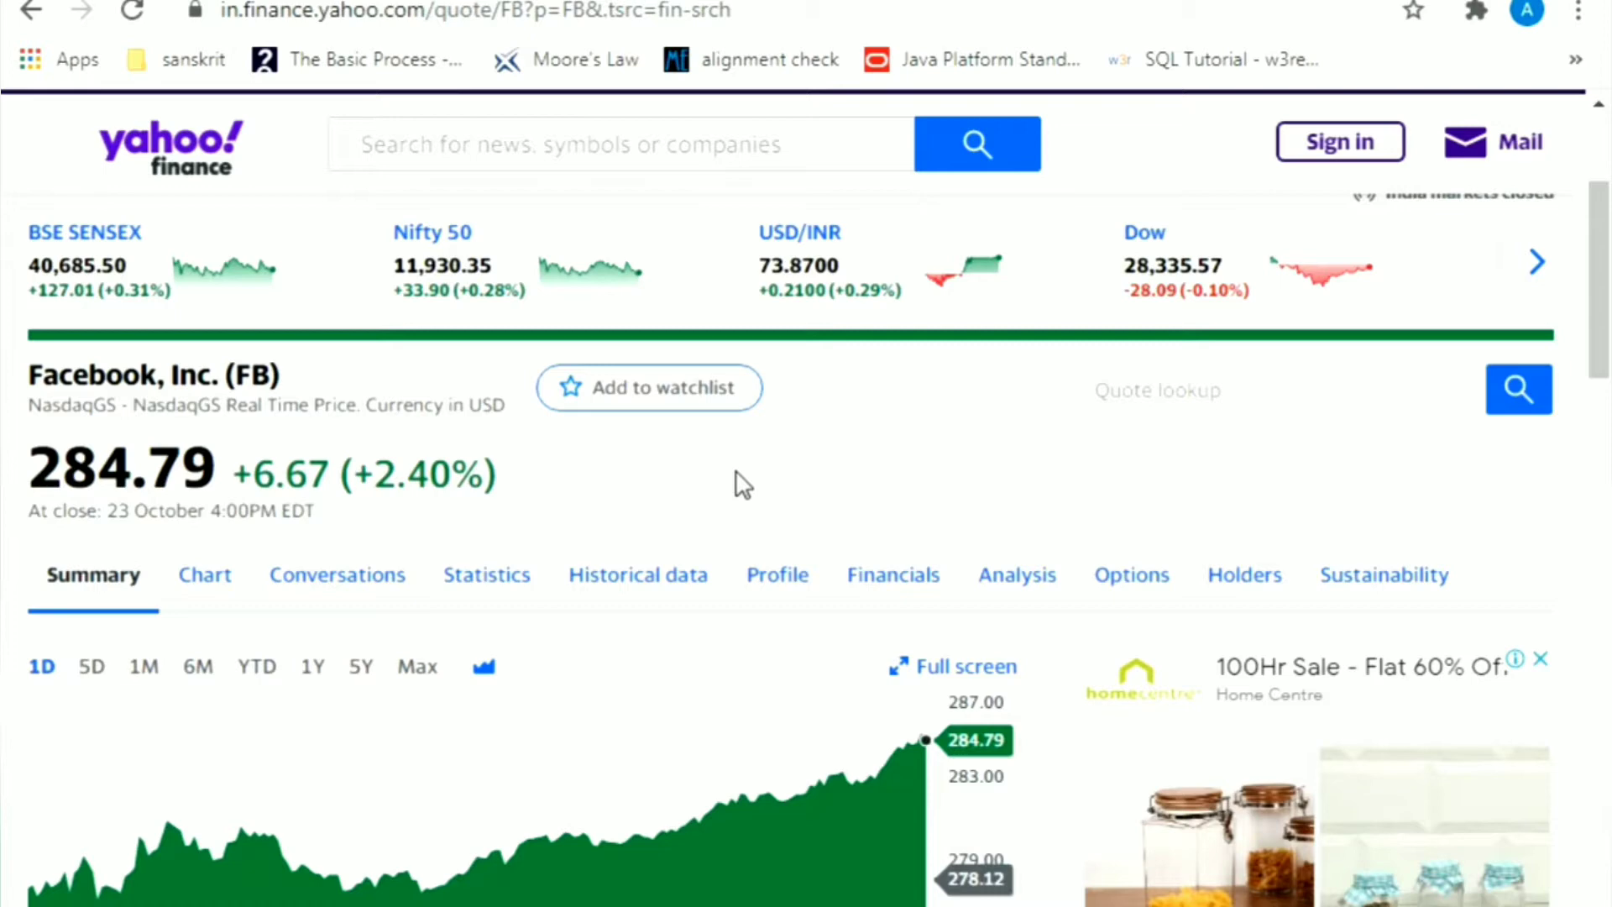
mouse_move(519, 457)
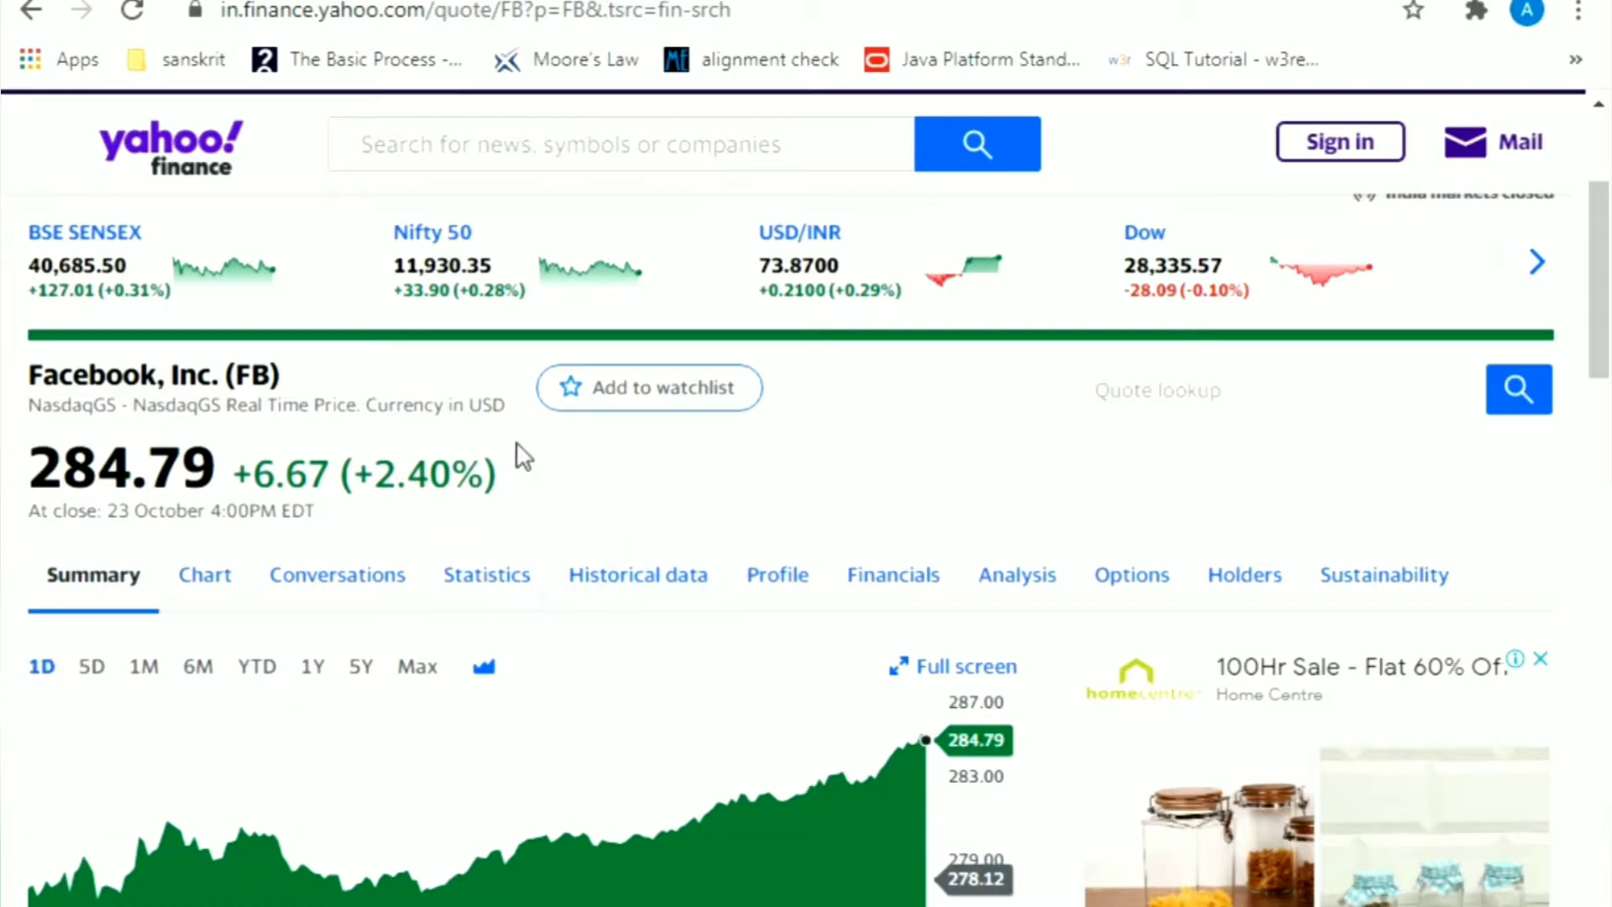
mouse_move(241, 547)
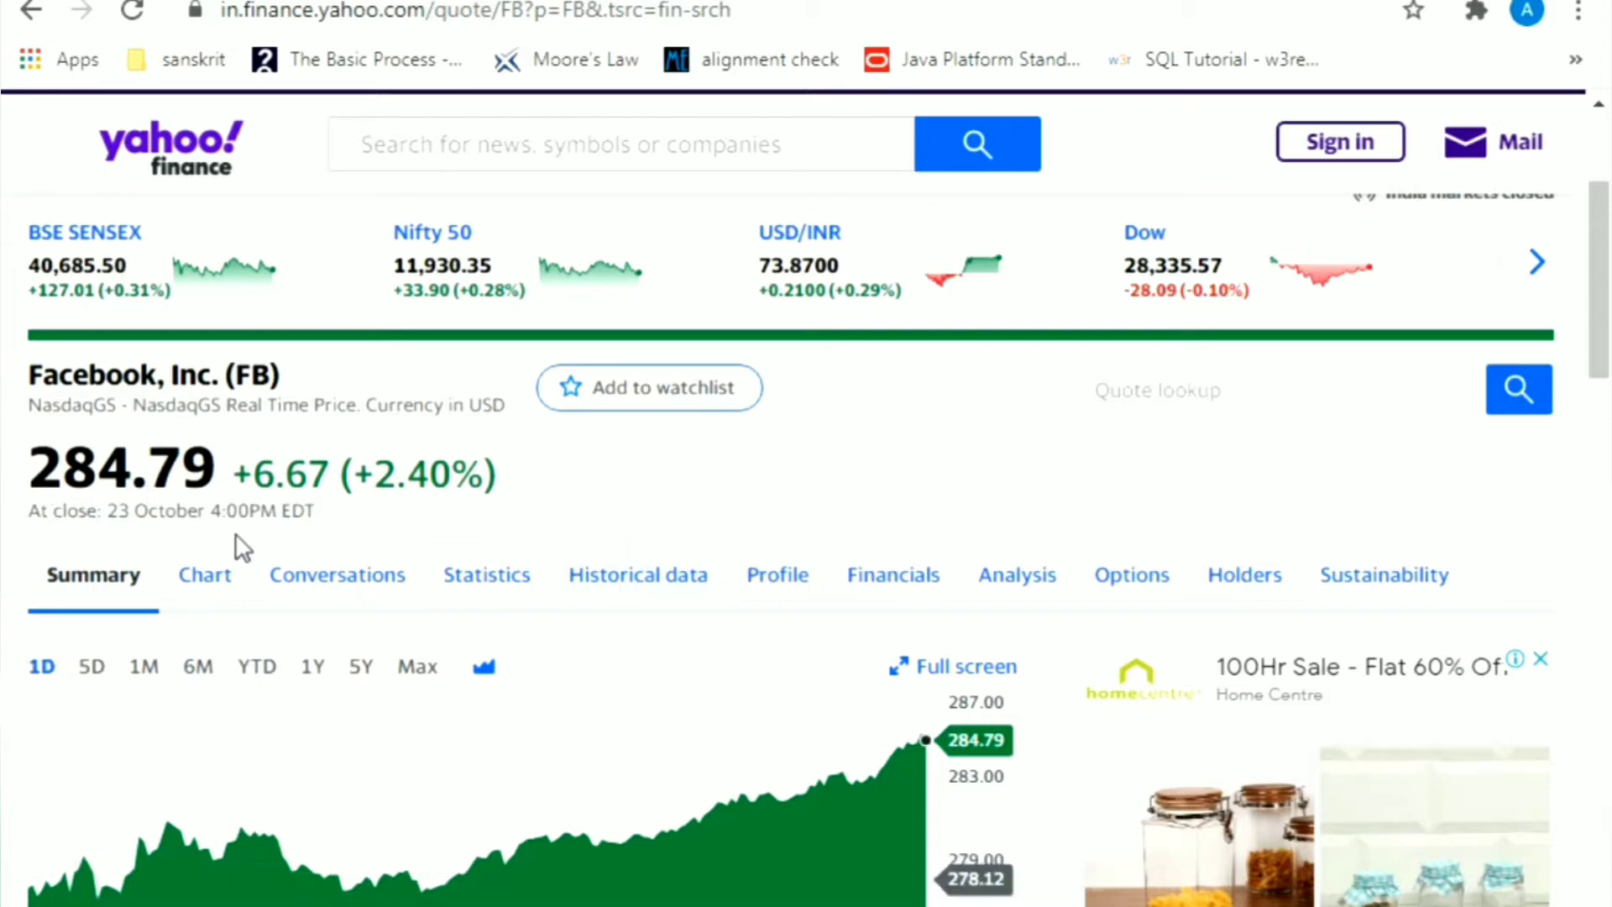
mouse_move(200, 437)
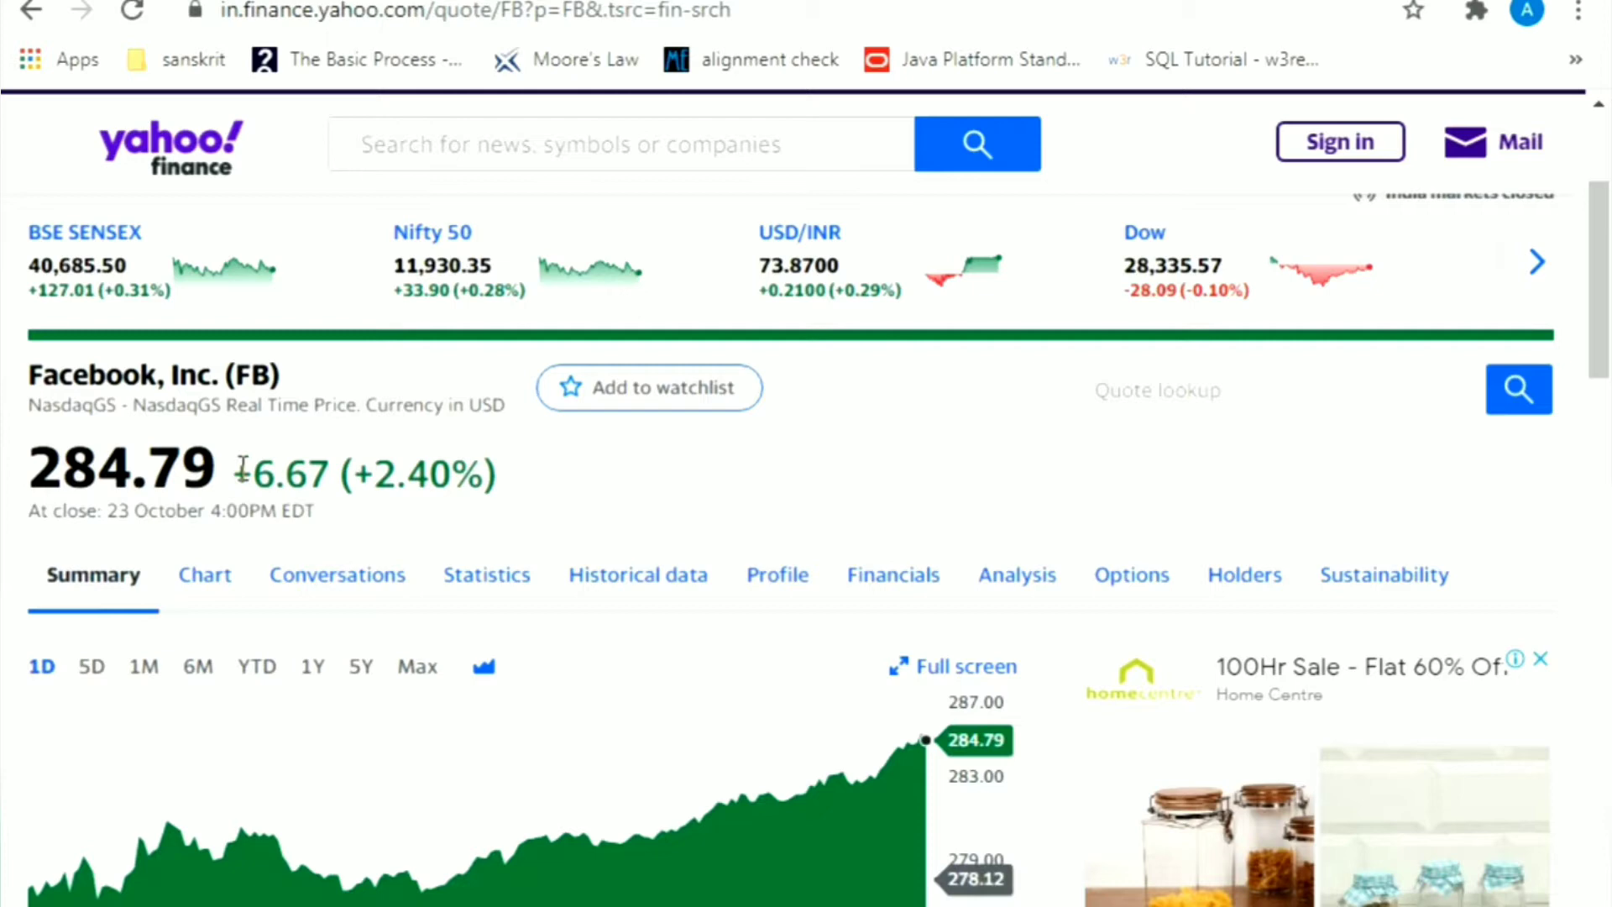
mouse_move(97, 431)
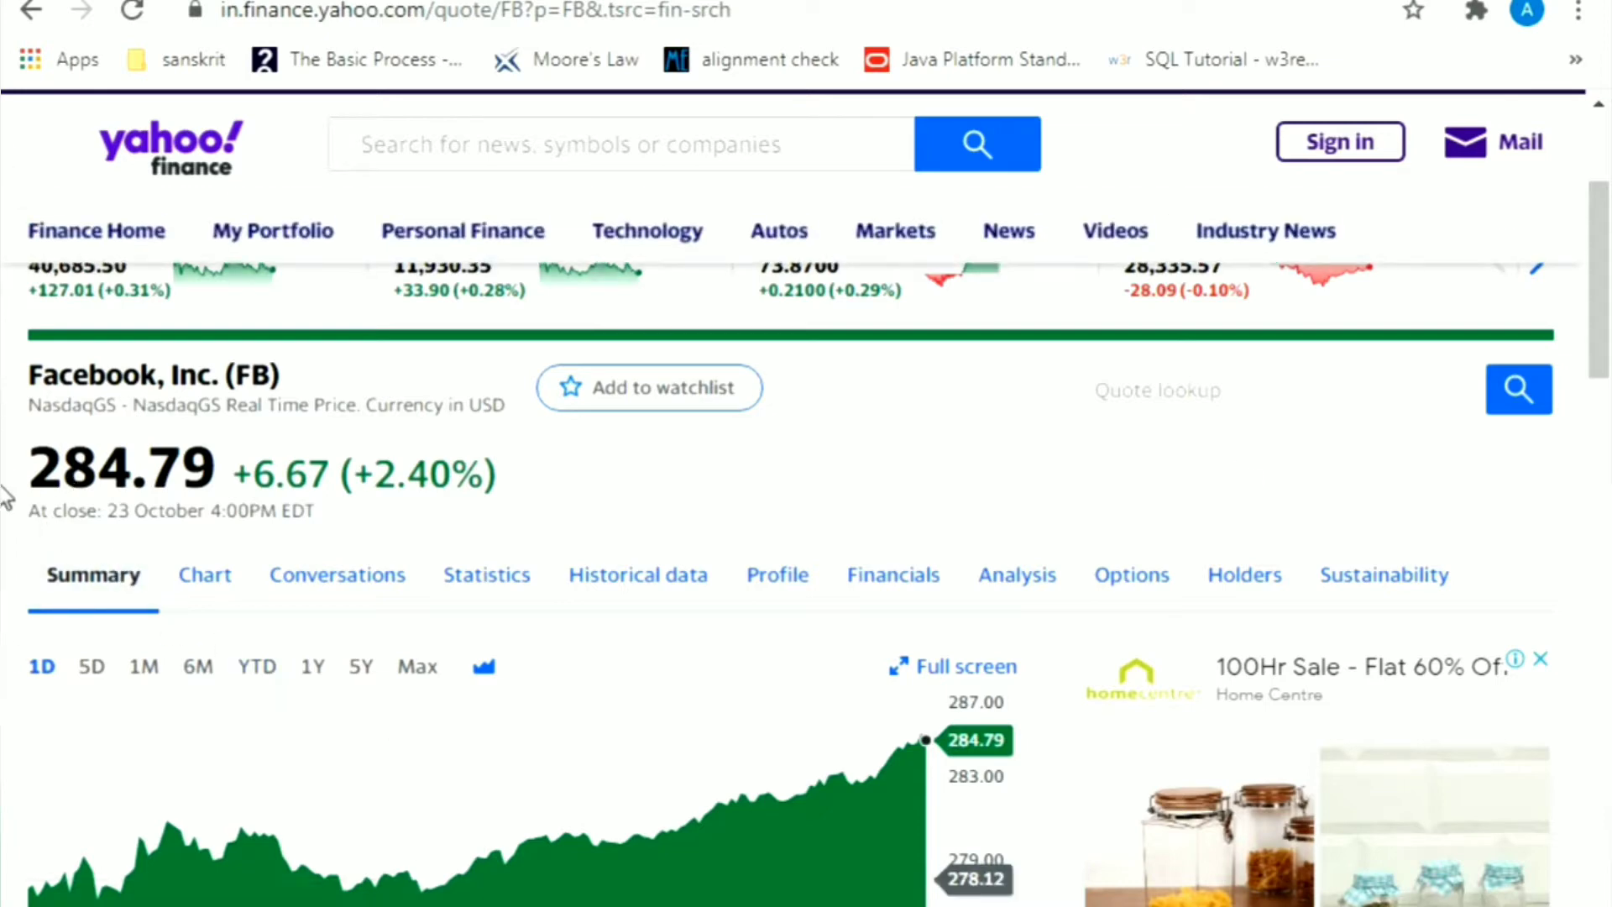
double_click(169, 470)
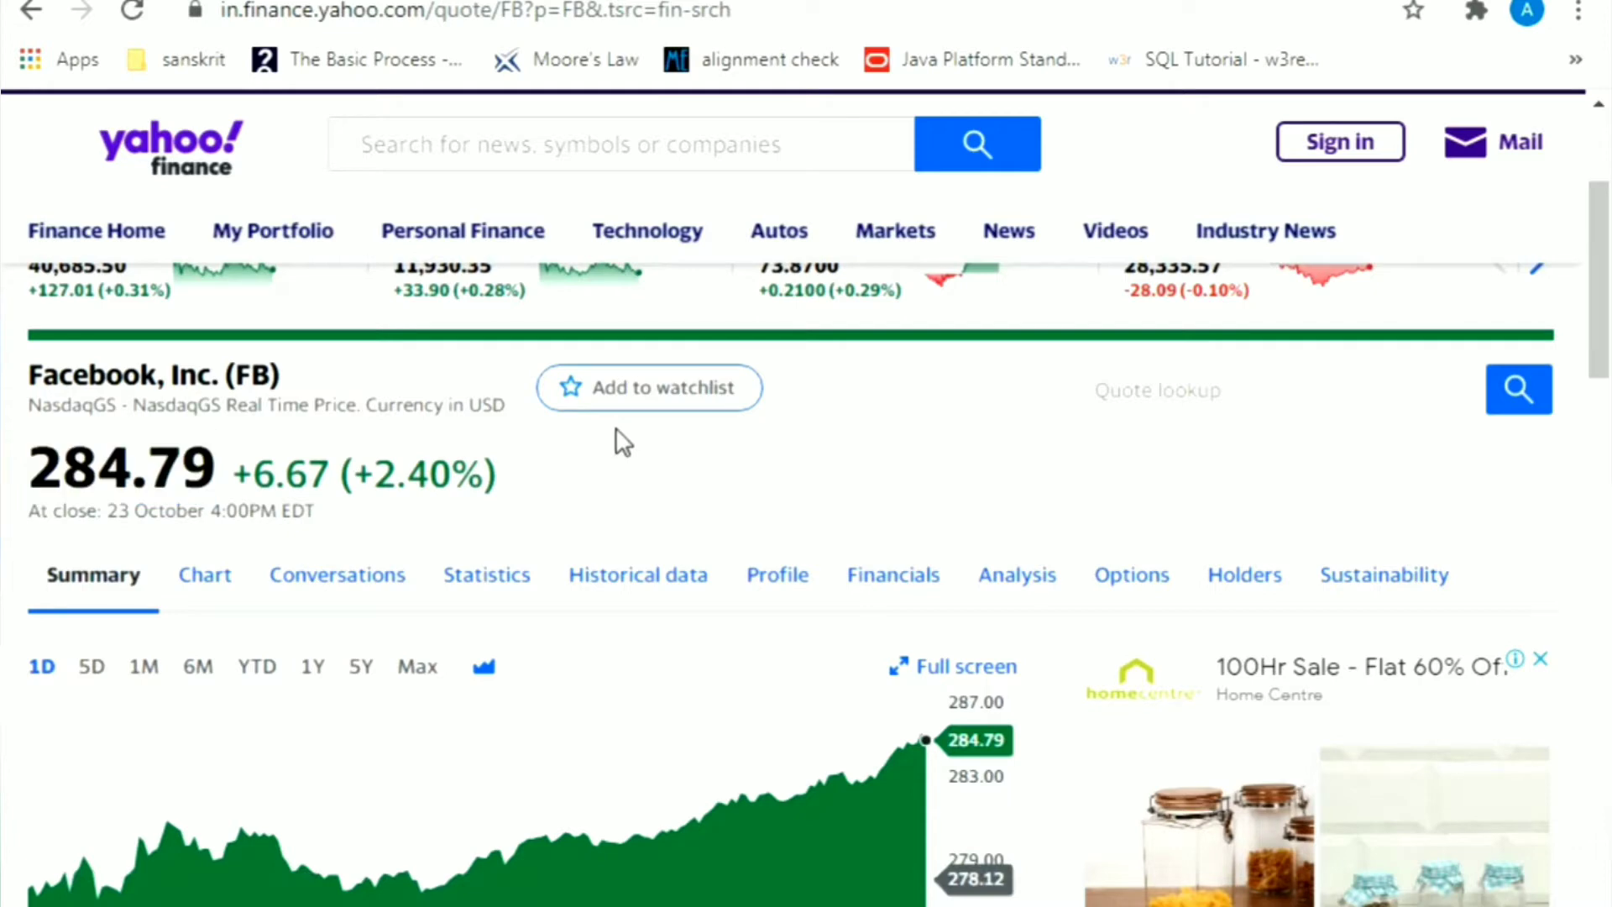
mouse_move(236, 504)
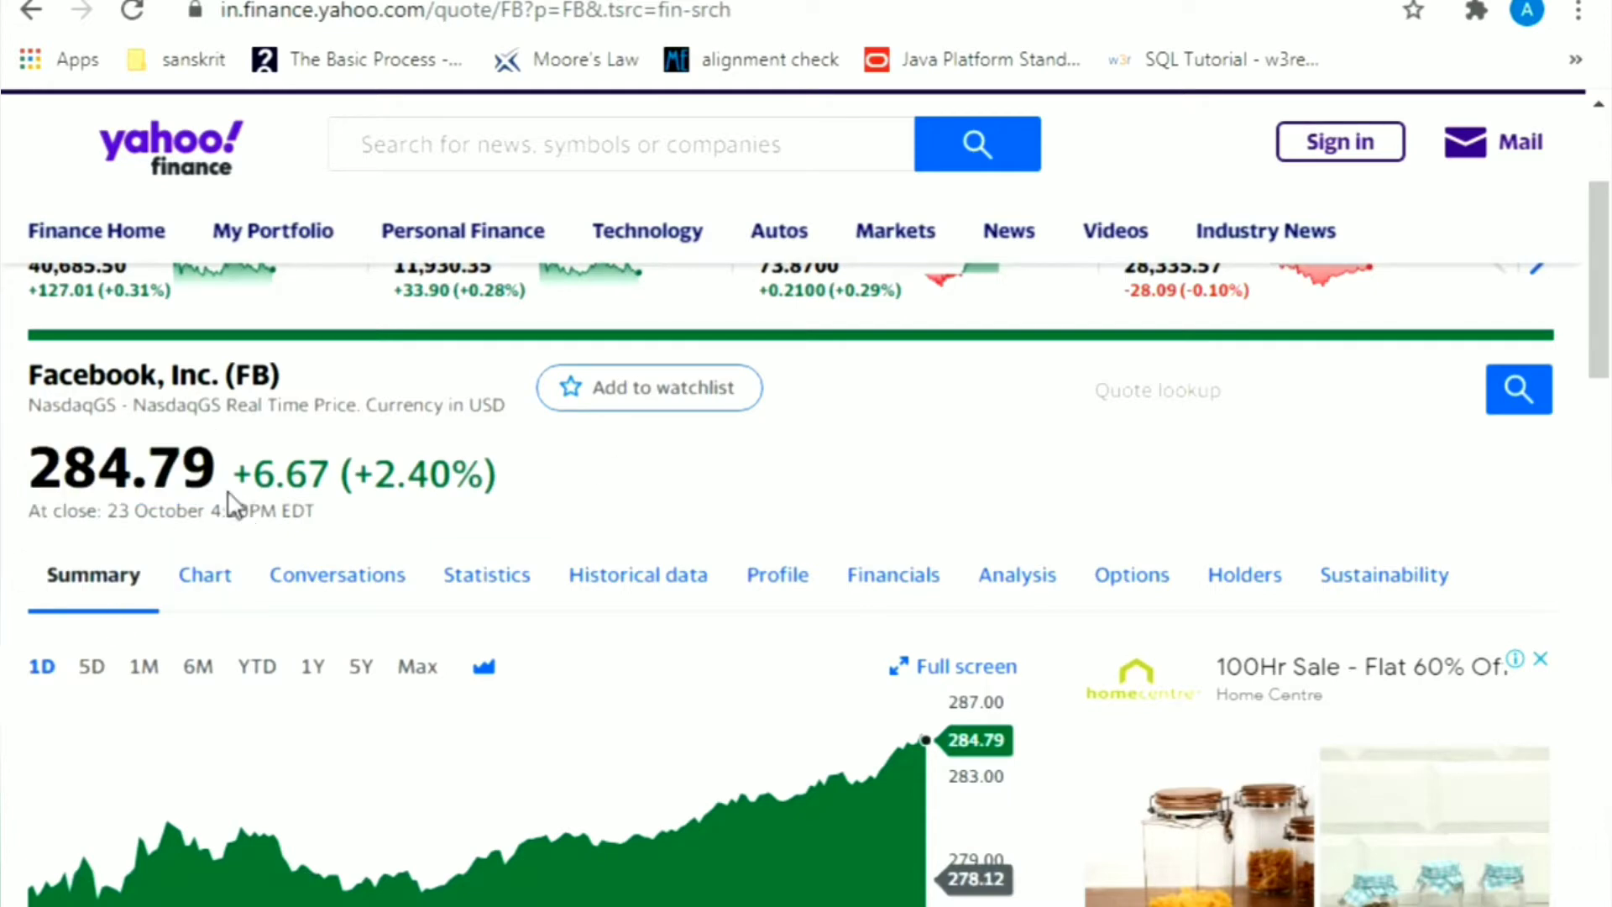
mouse_move(212, 474)
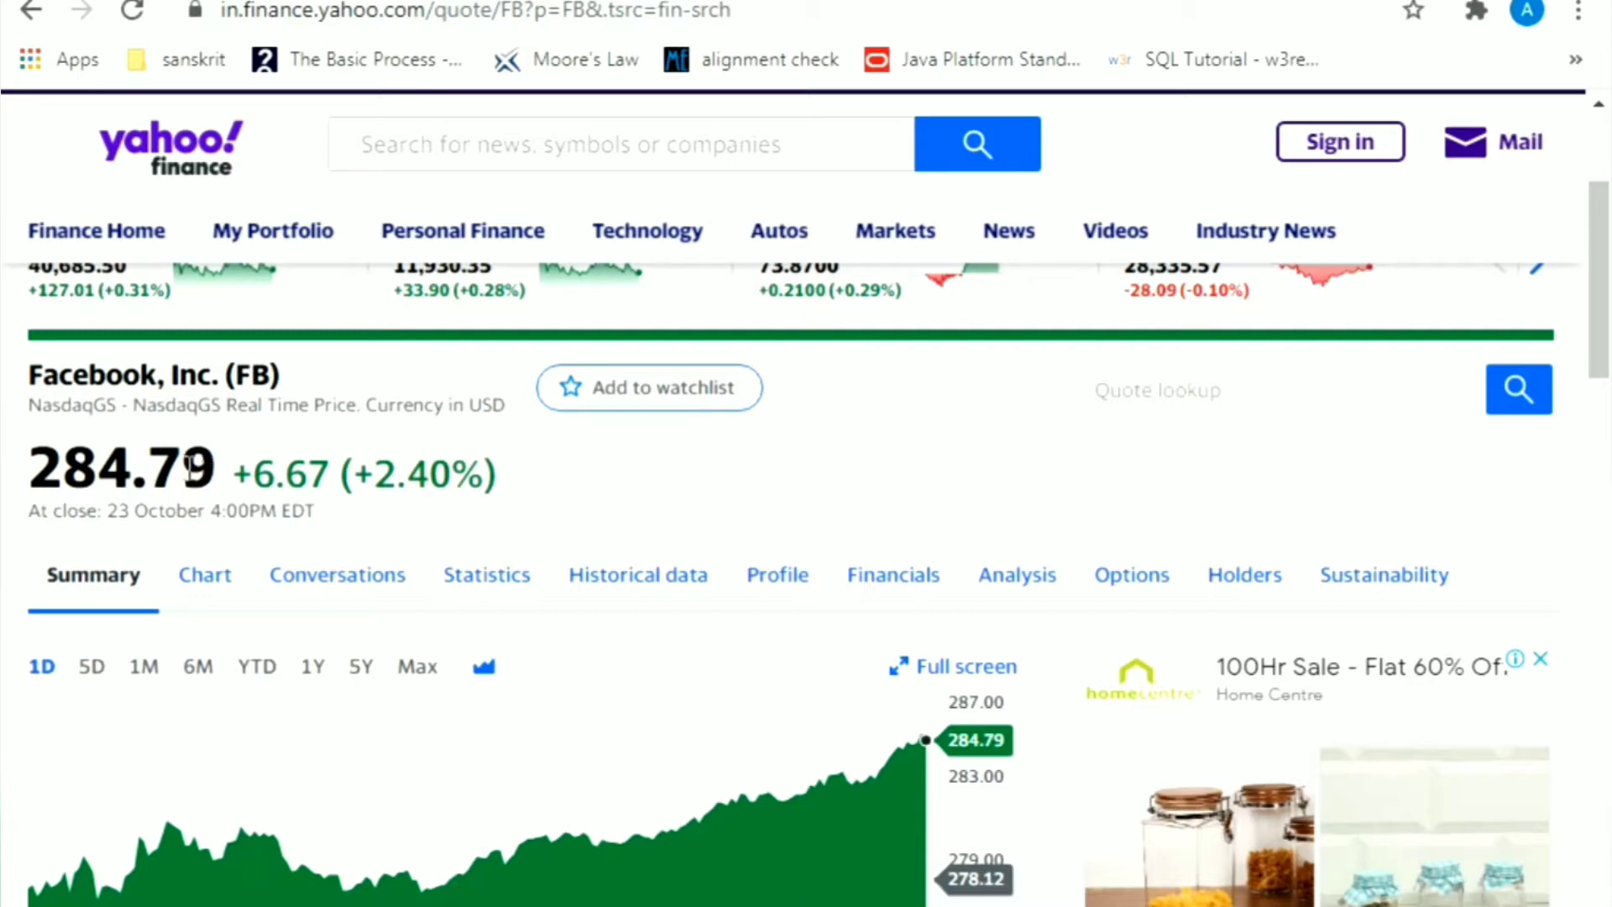
- Inspect the 284.79 price element in DevTools, revealing its container div and span
right_click(205, 473)
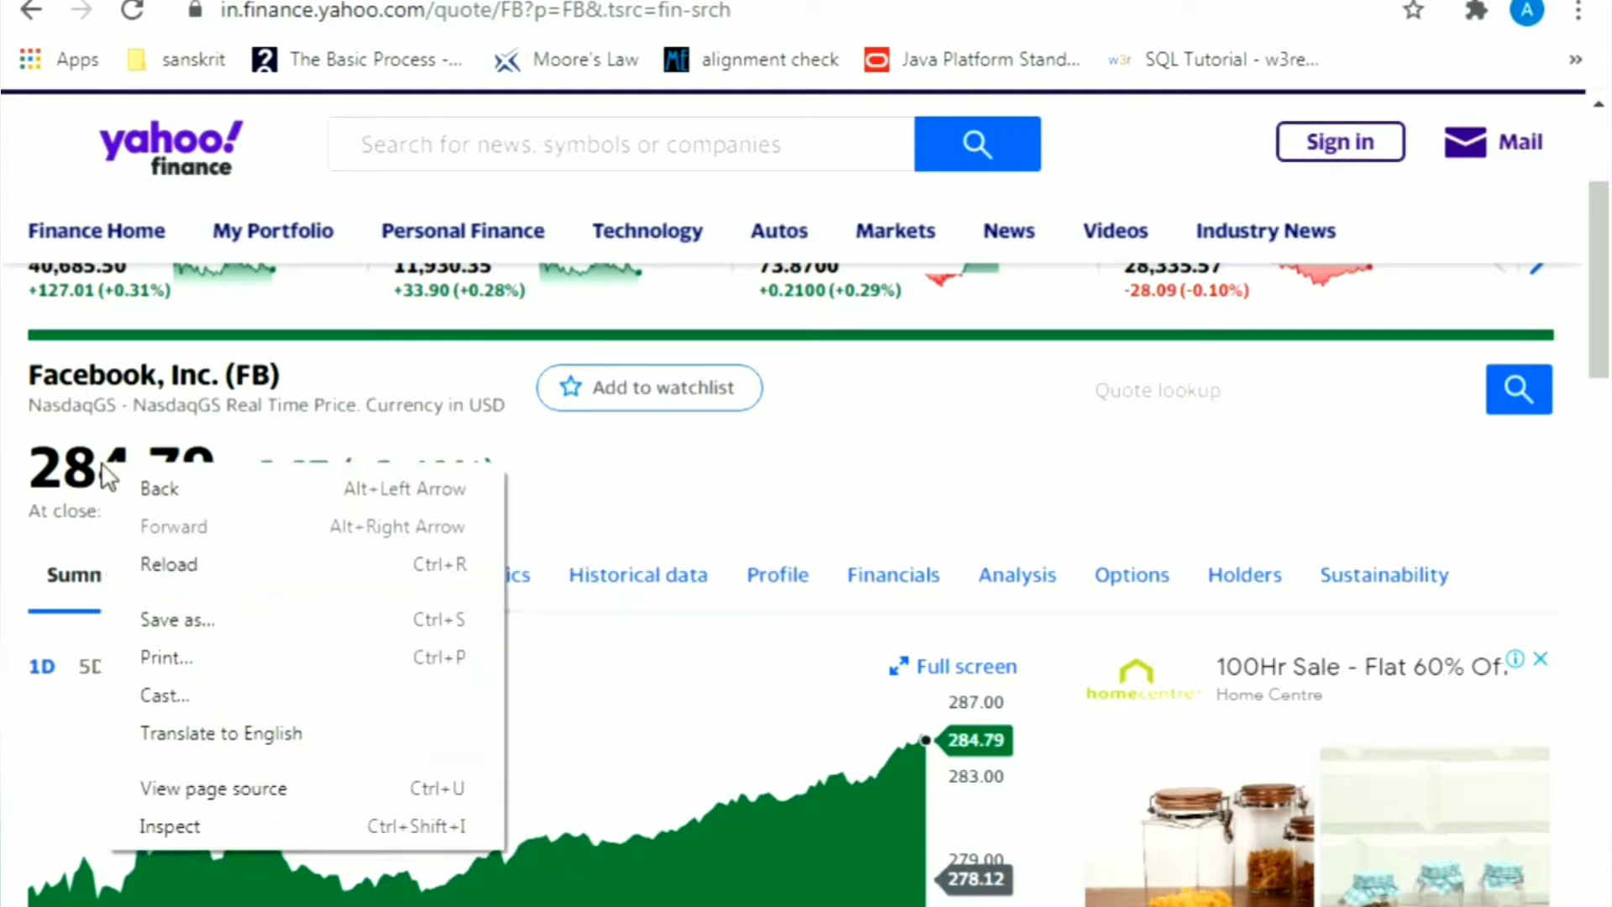
mouse_move(540, 502)
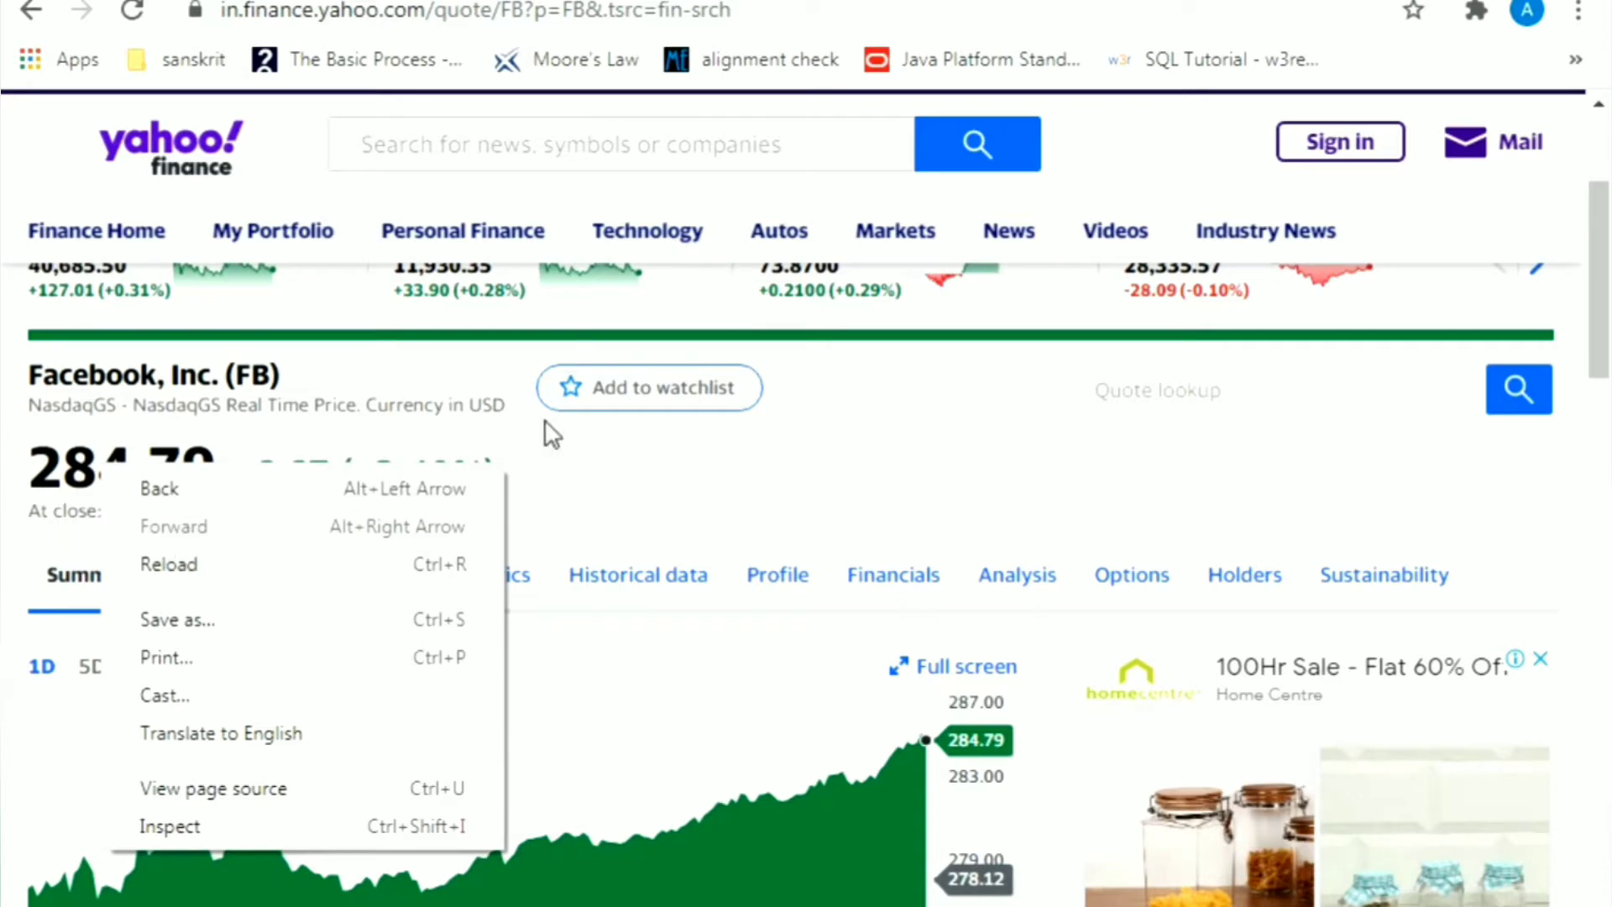
mouse_move(63, 474)
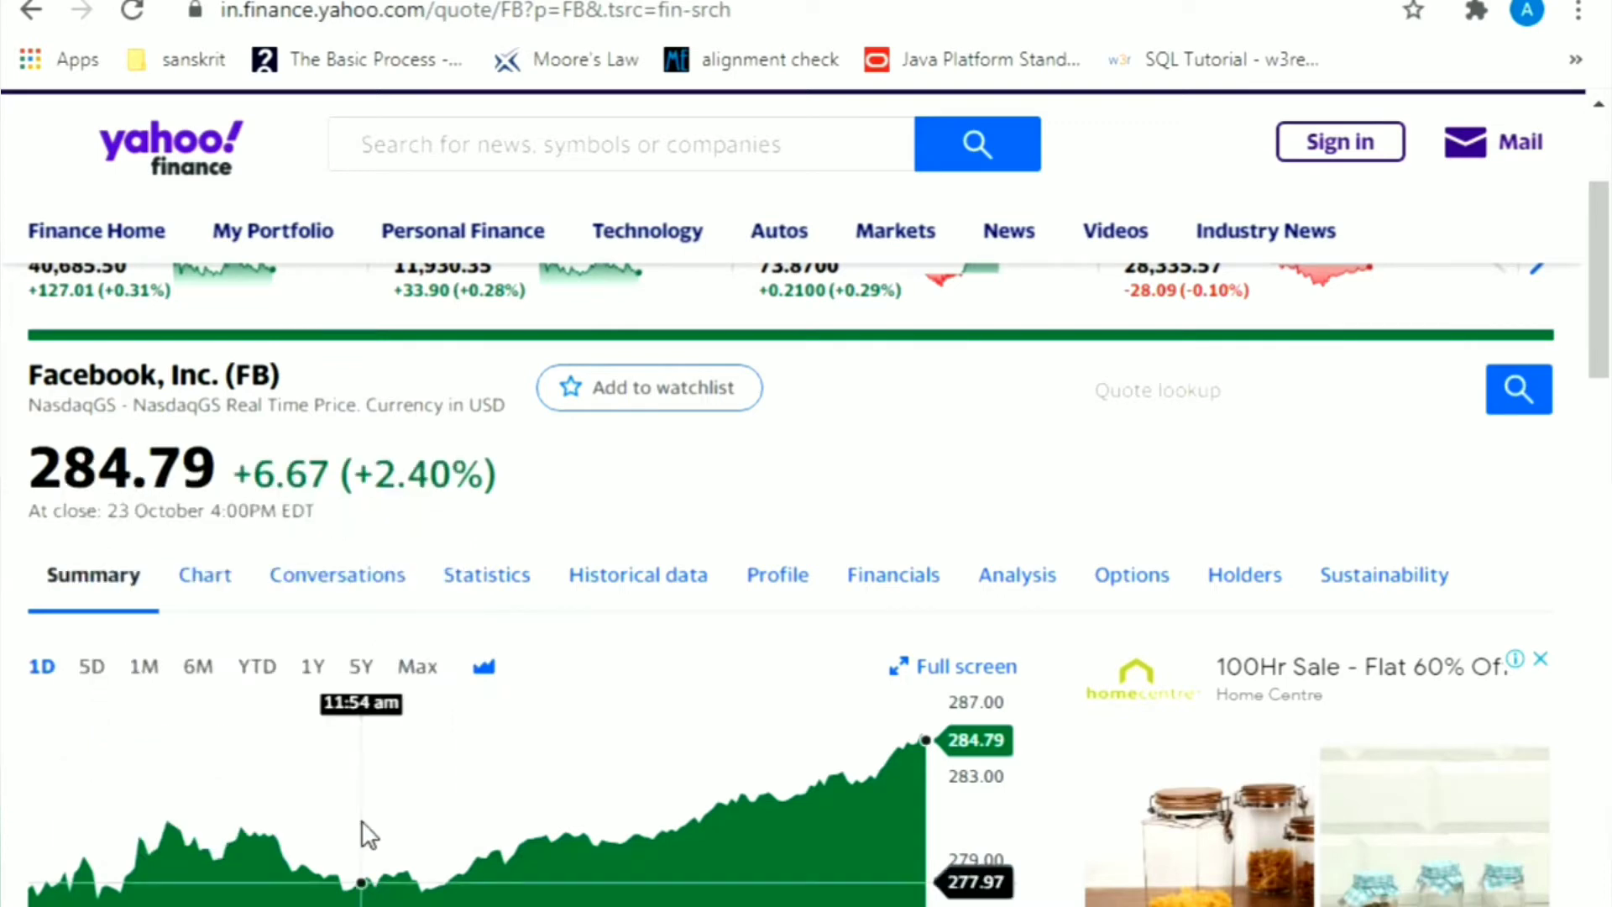
key(F12)
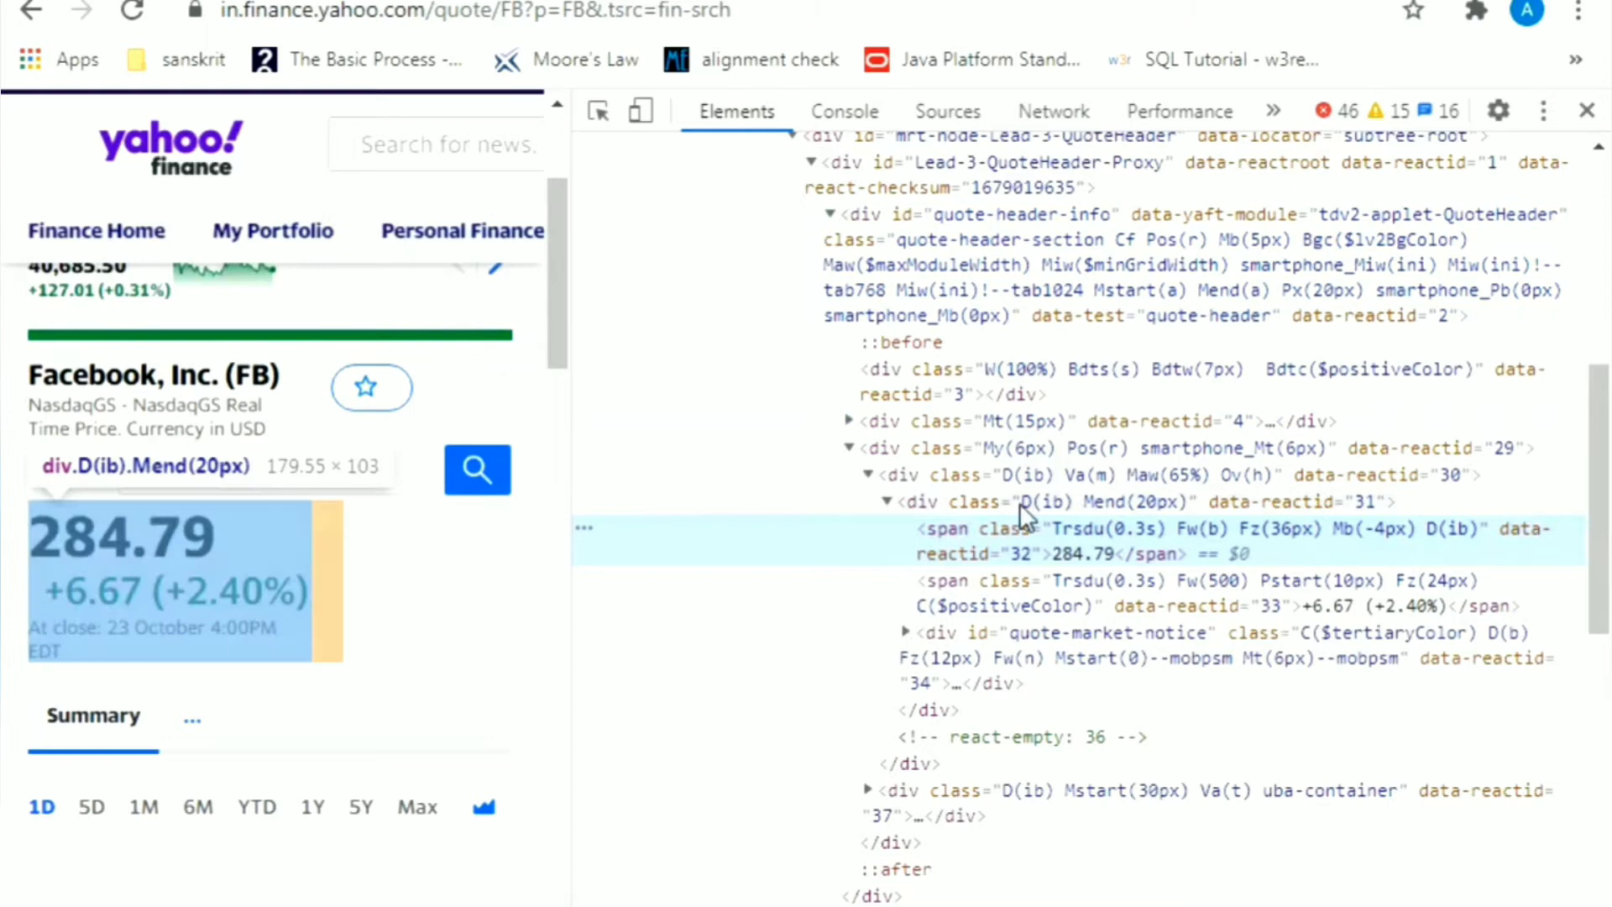
mouse_move(1016, 667)
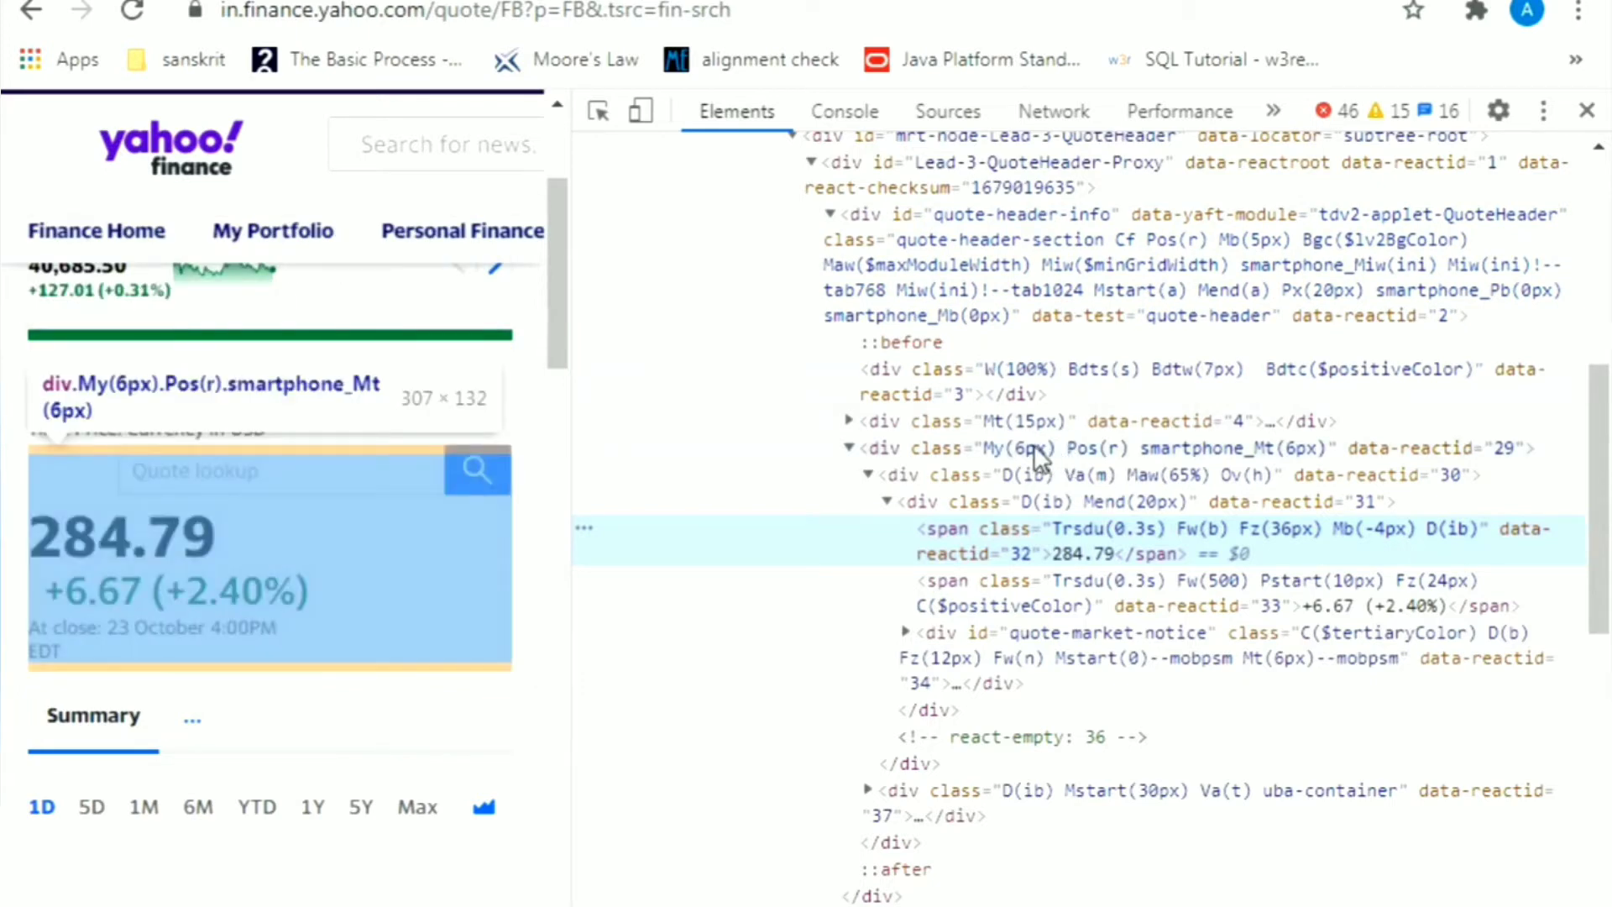
mouse_move(956, 455)
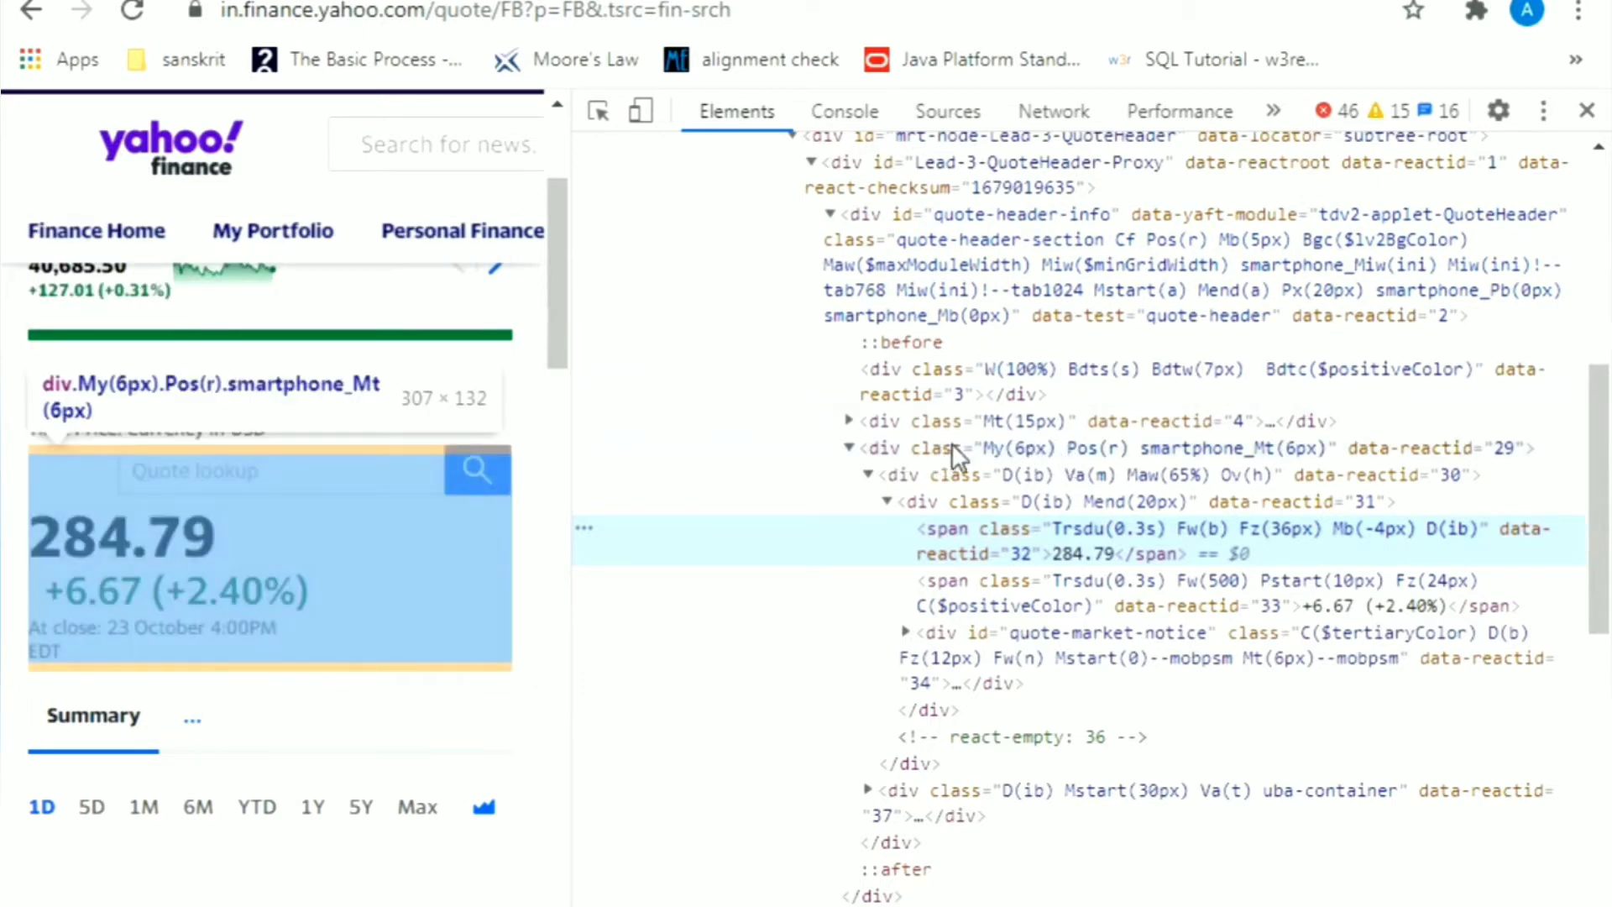
mouse_move(1018, 463)
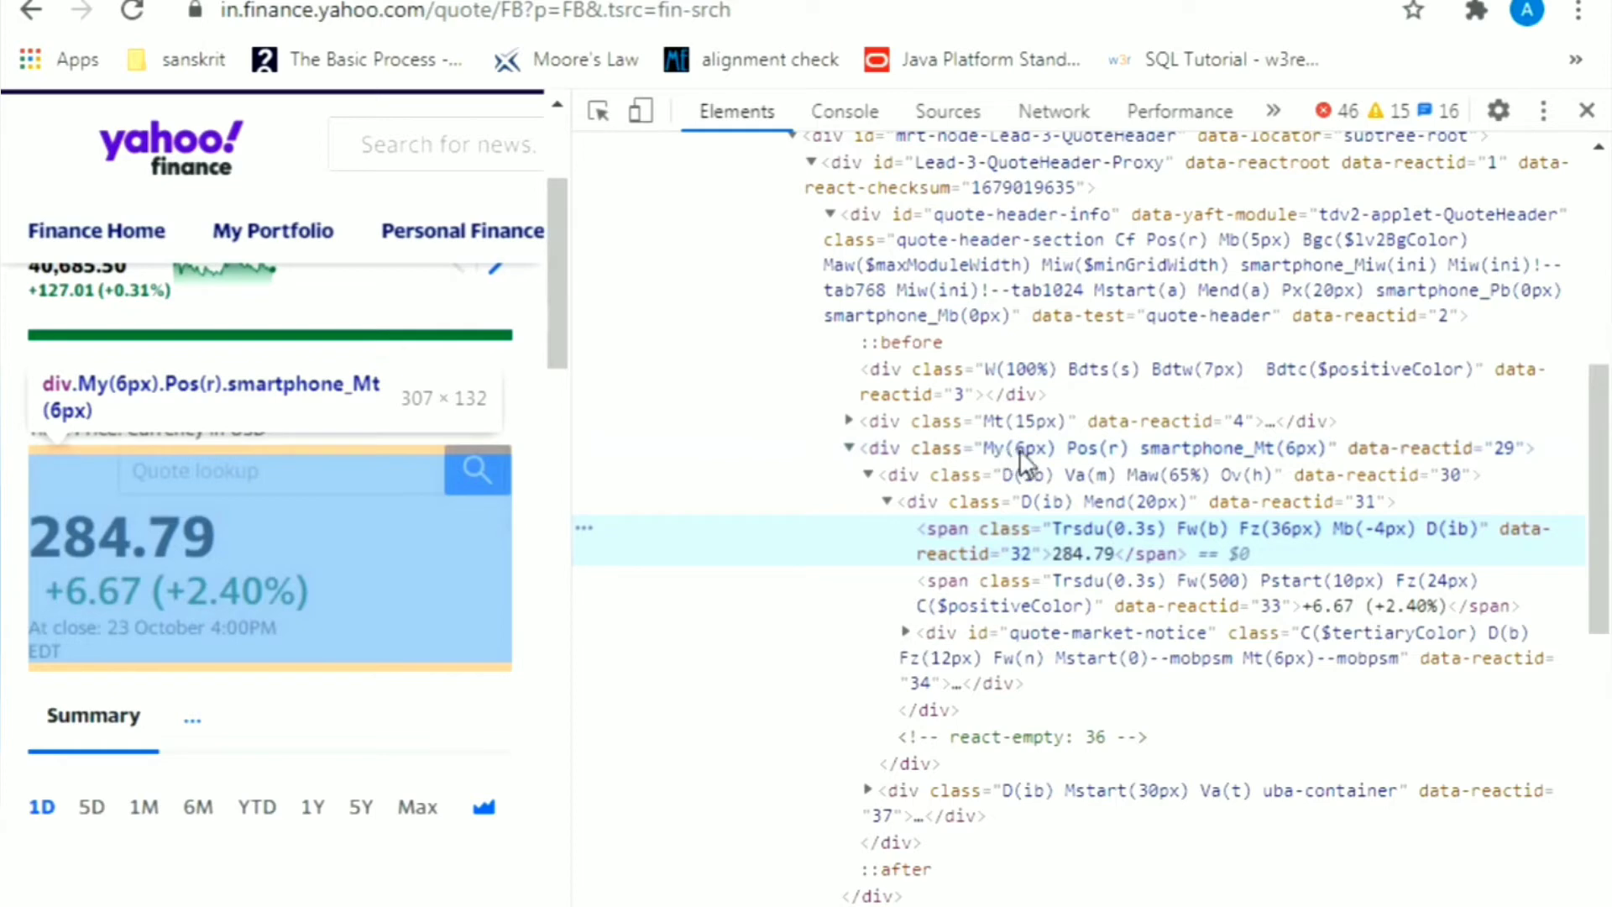
mouse_move(1100, 464)
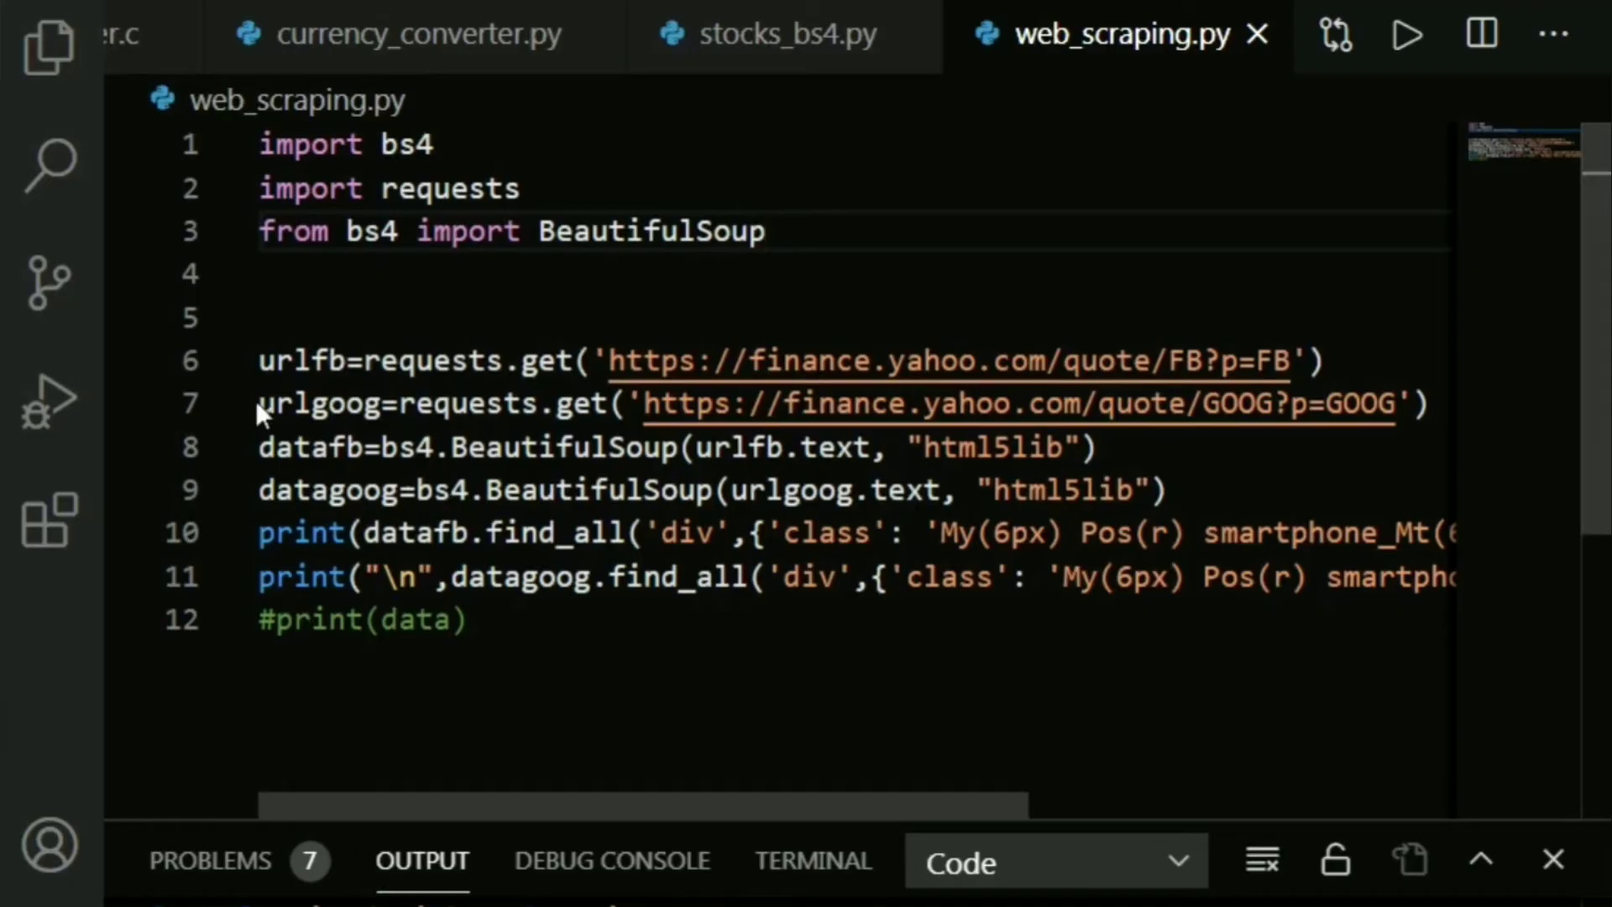
mouse_move(673, 360)
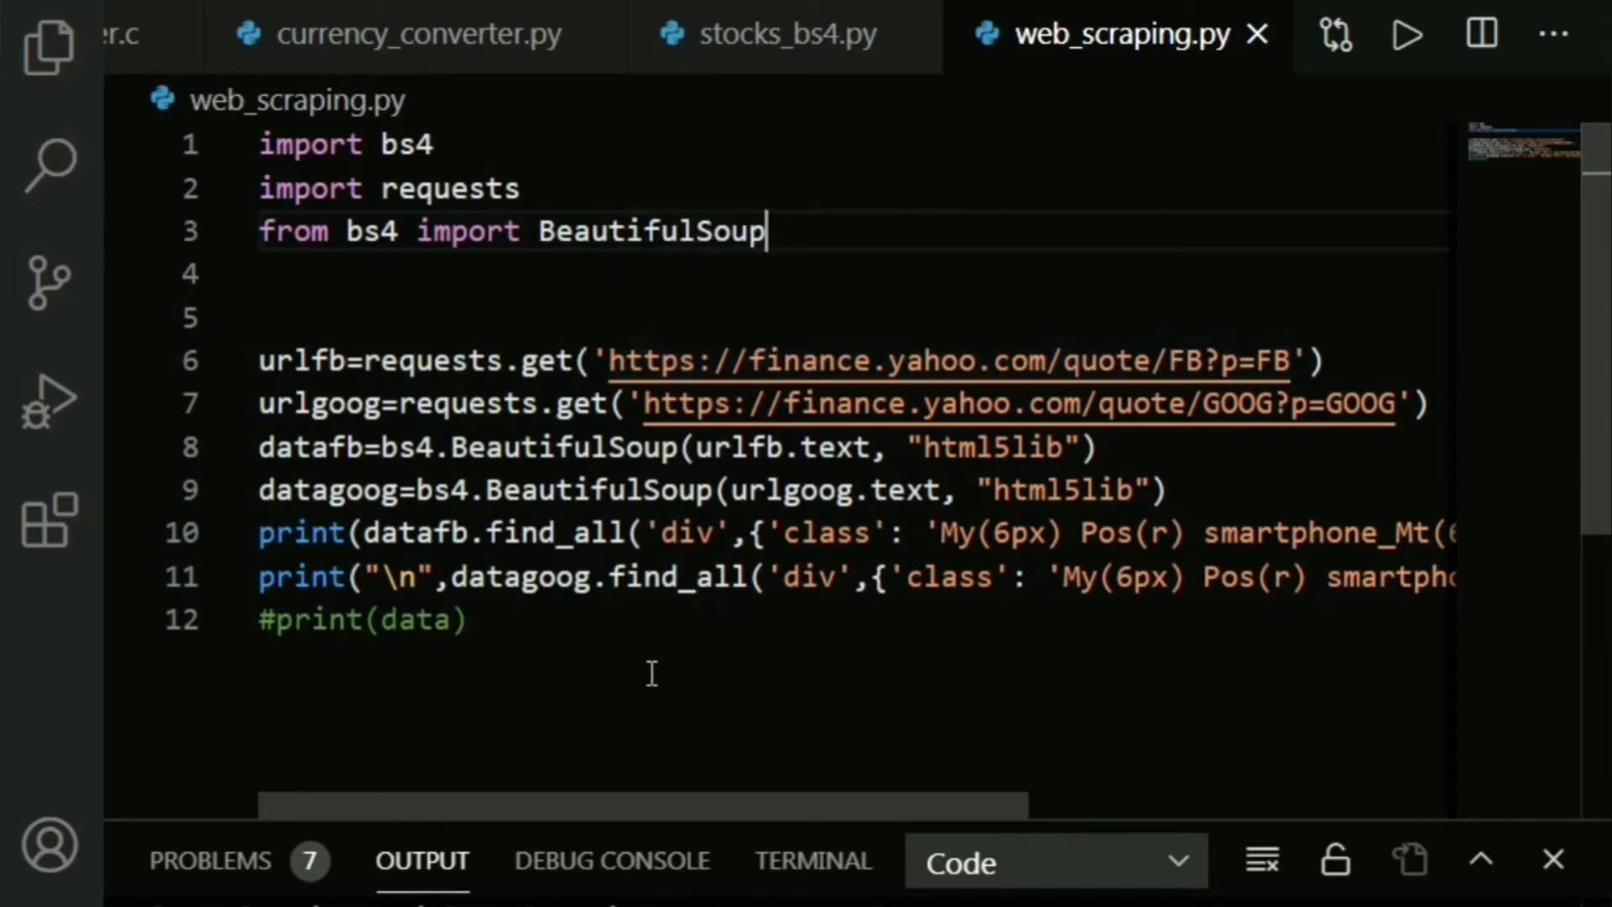
mouse_move(977, 346)
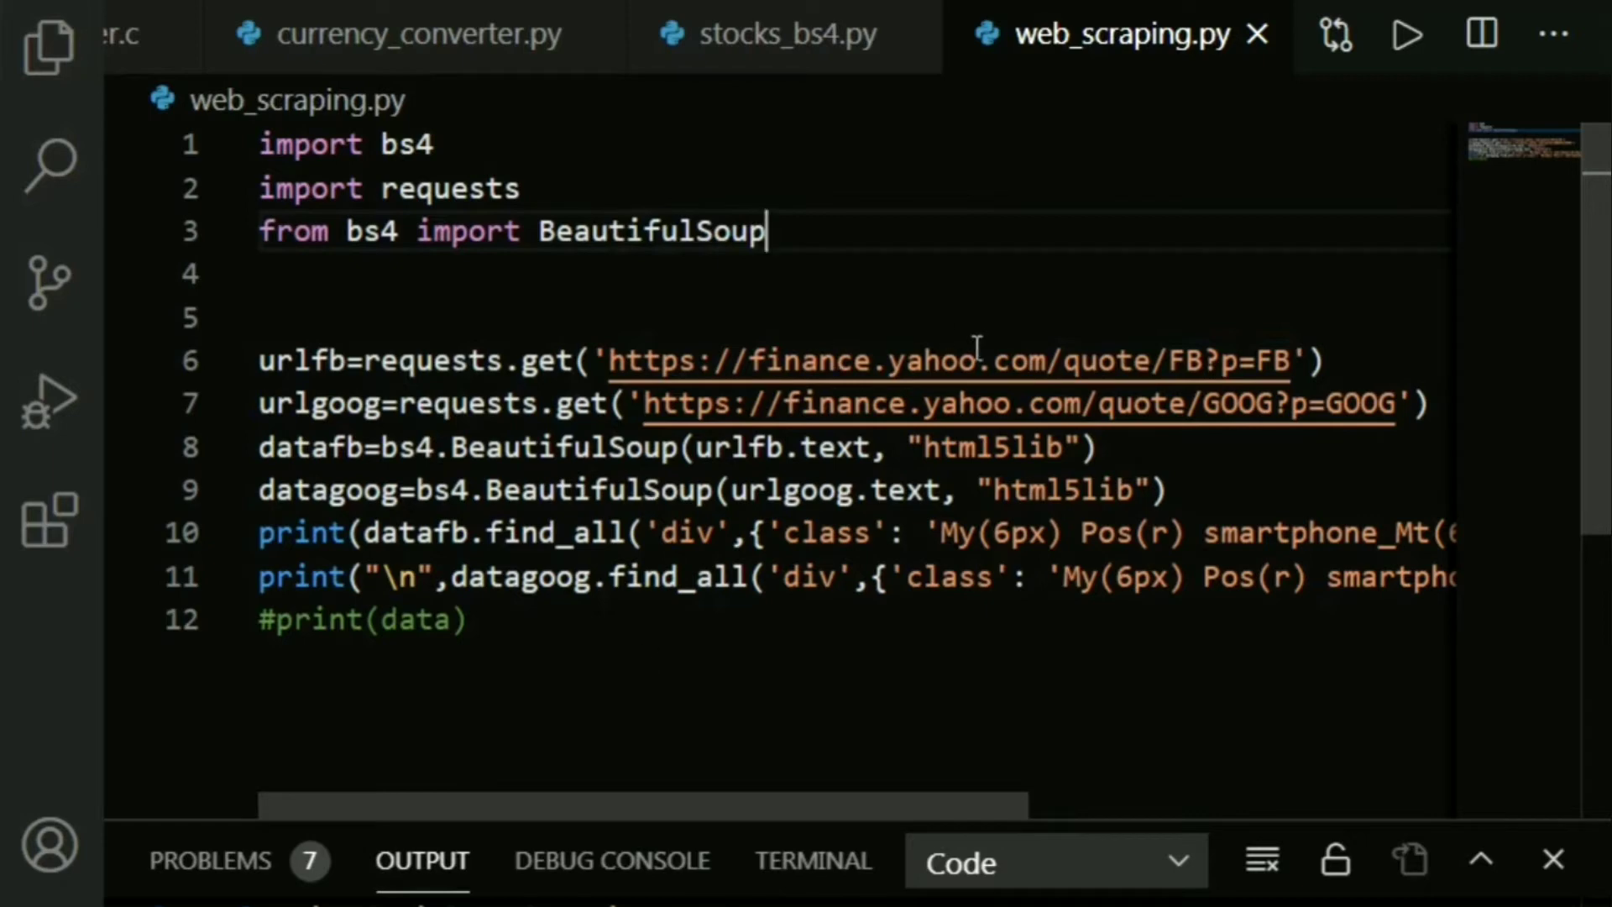
- Place the cursor in web_scraping.py and highlight the Facebook Yahoo Finance request URL
click(381, 359)
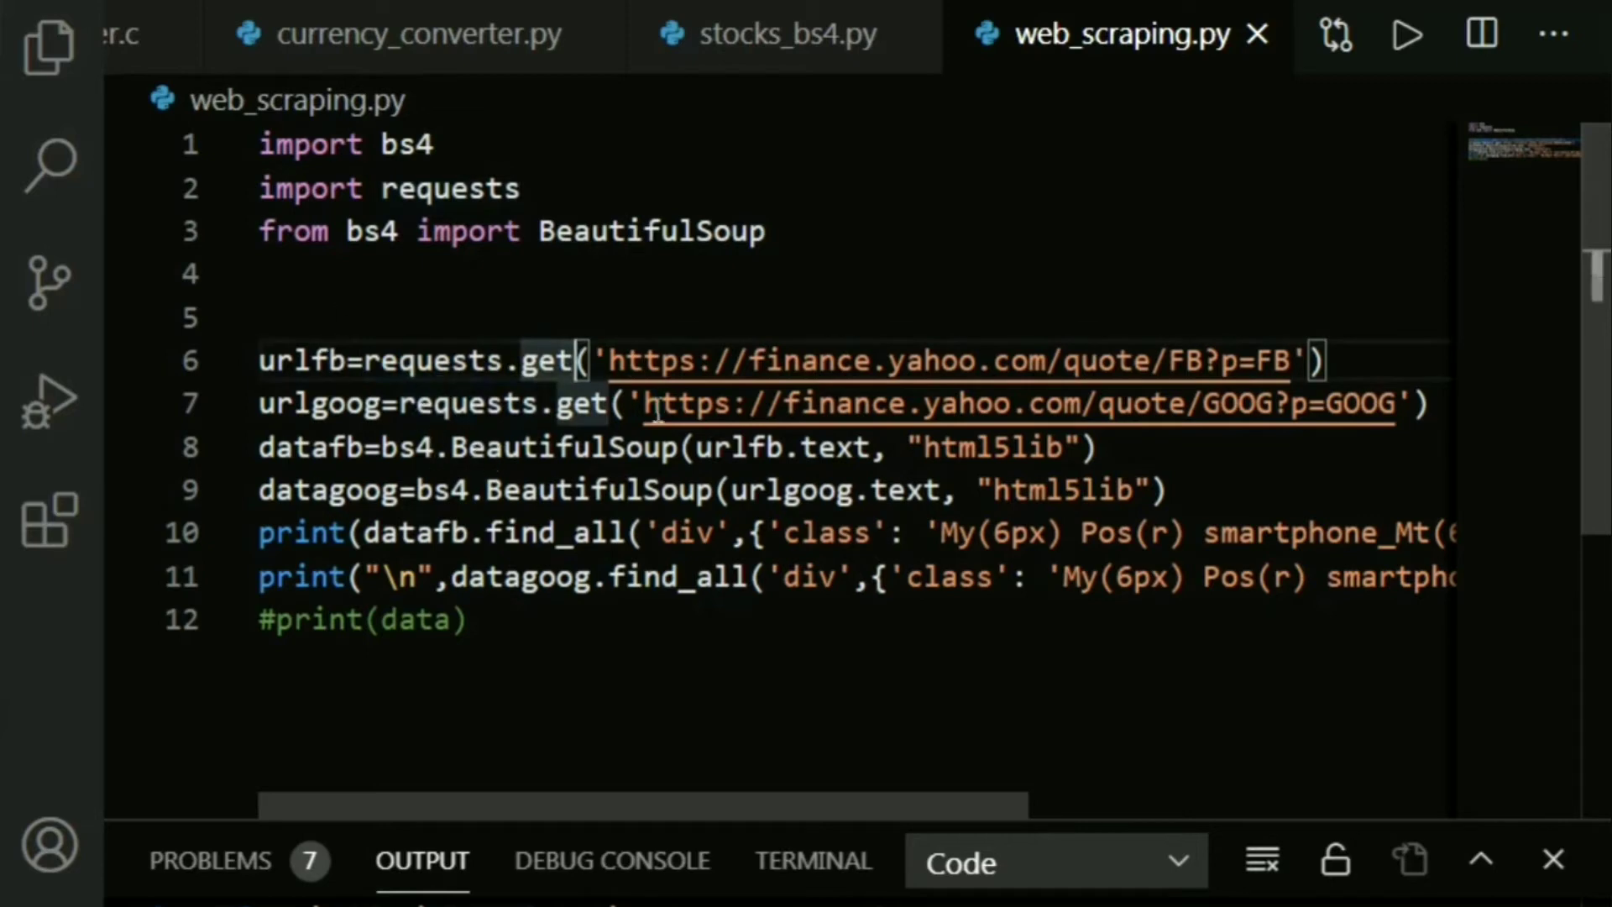
click(1332, 360)
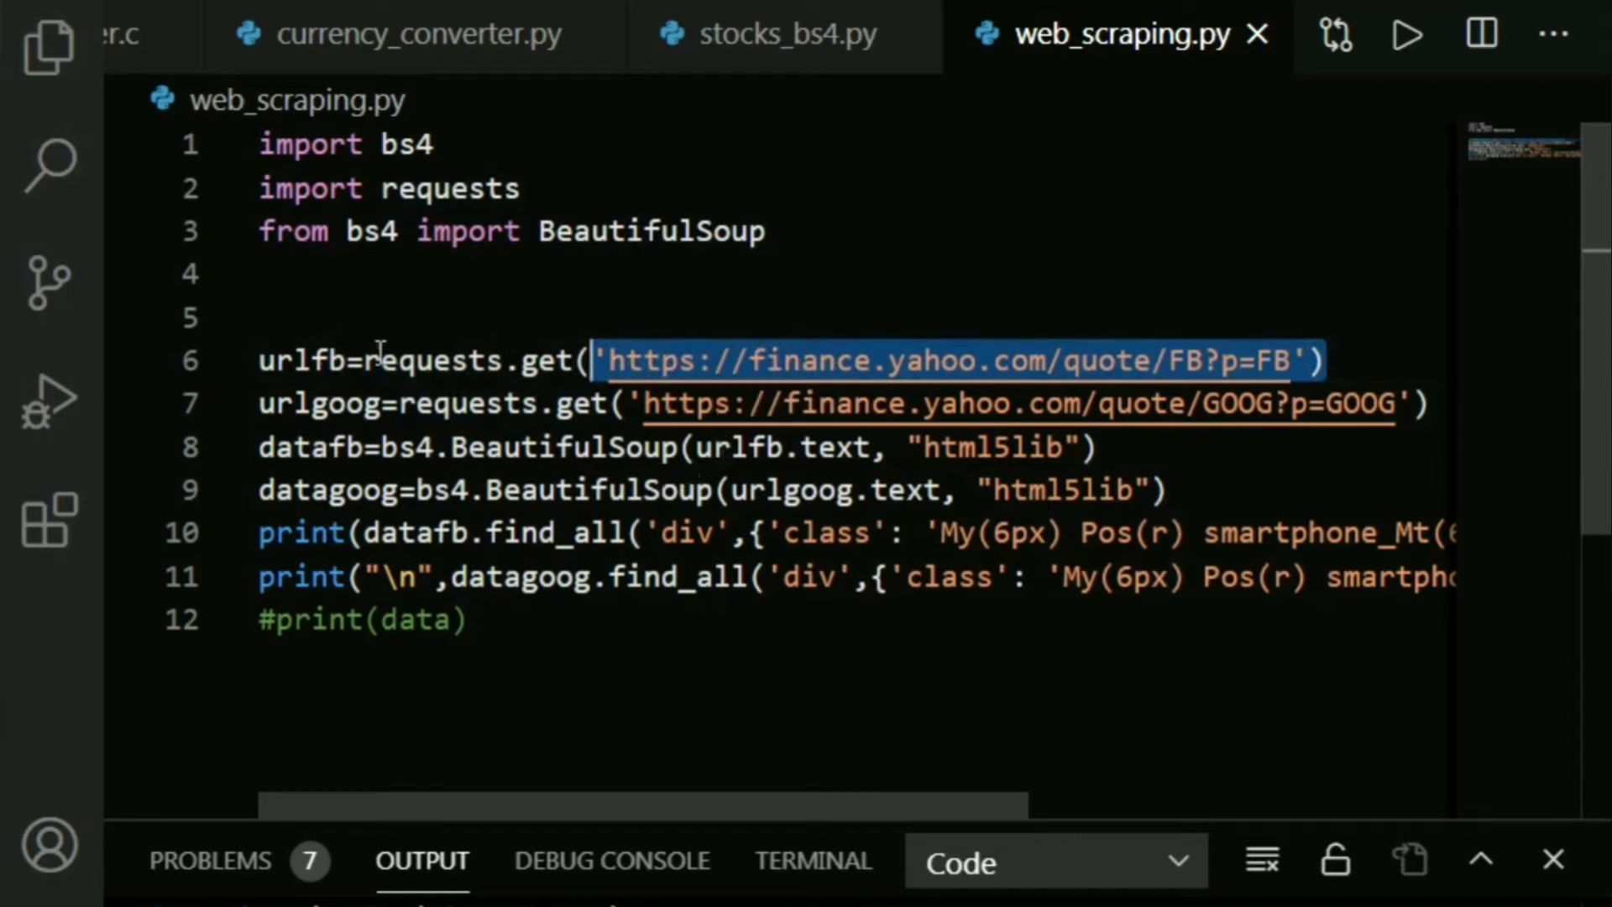
mouse_move(374, 350)
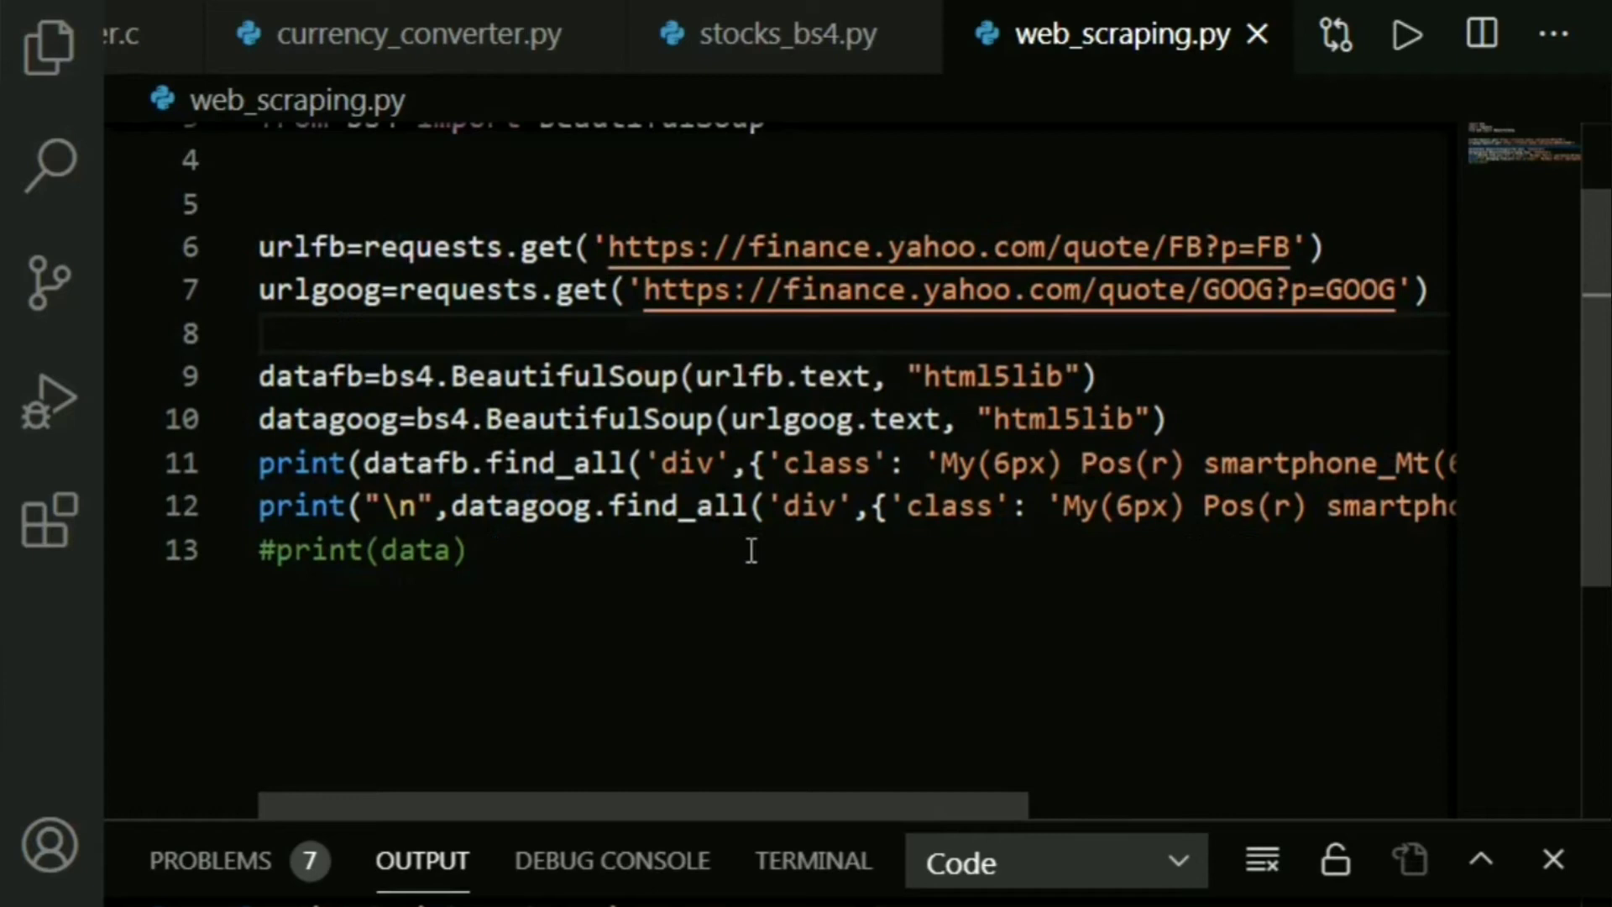
scroll(up, 3)
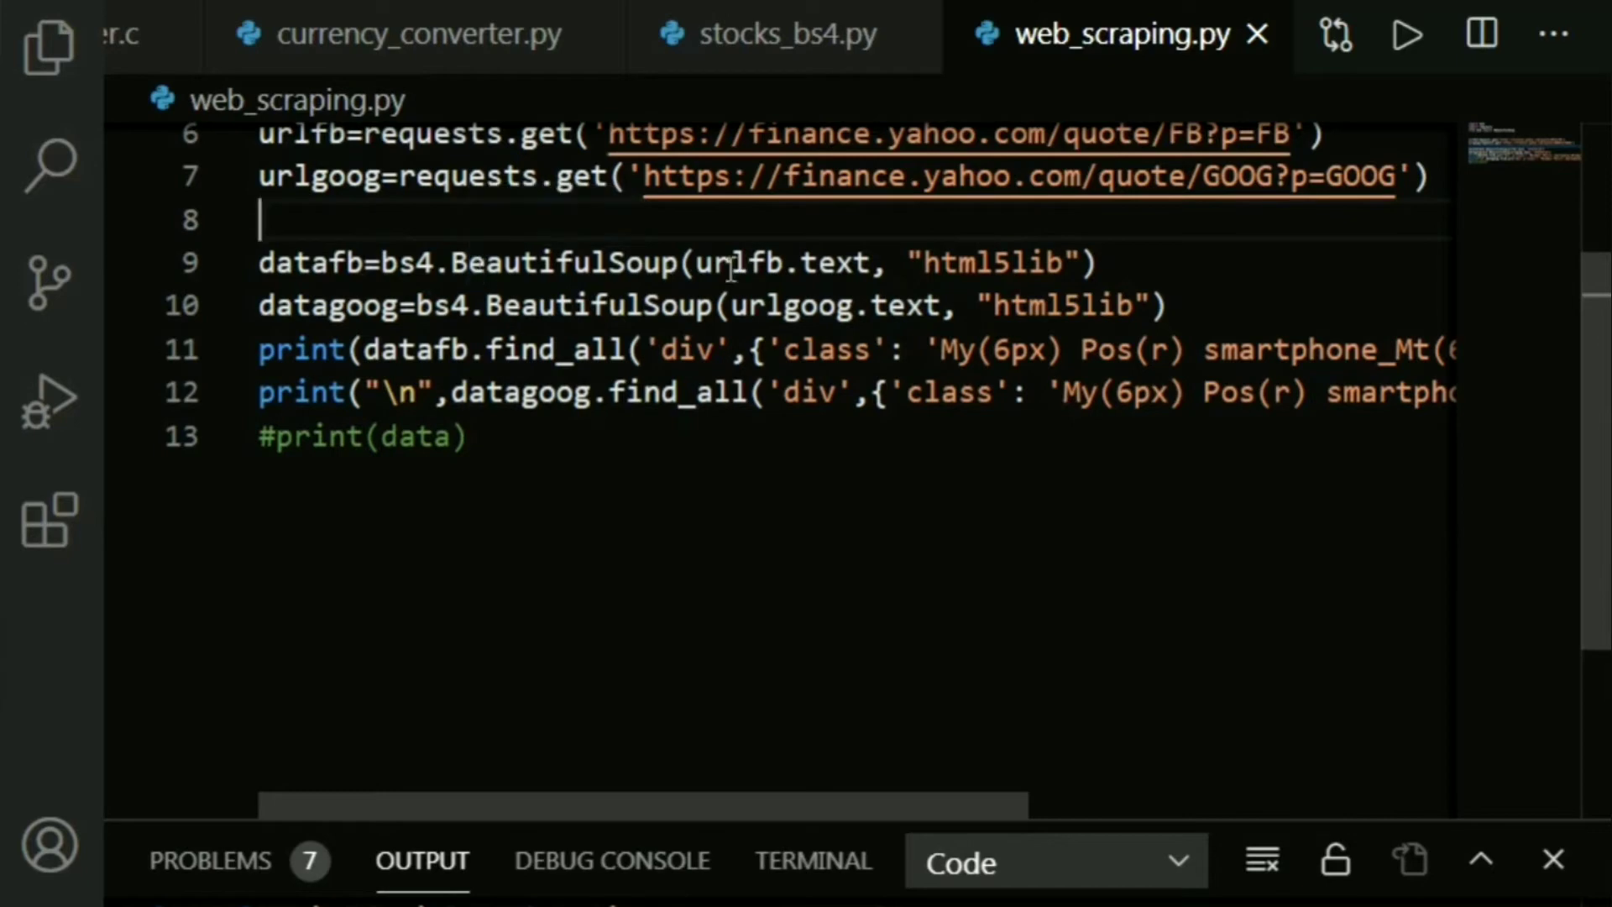
scroll(up, 3)
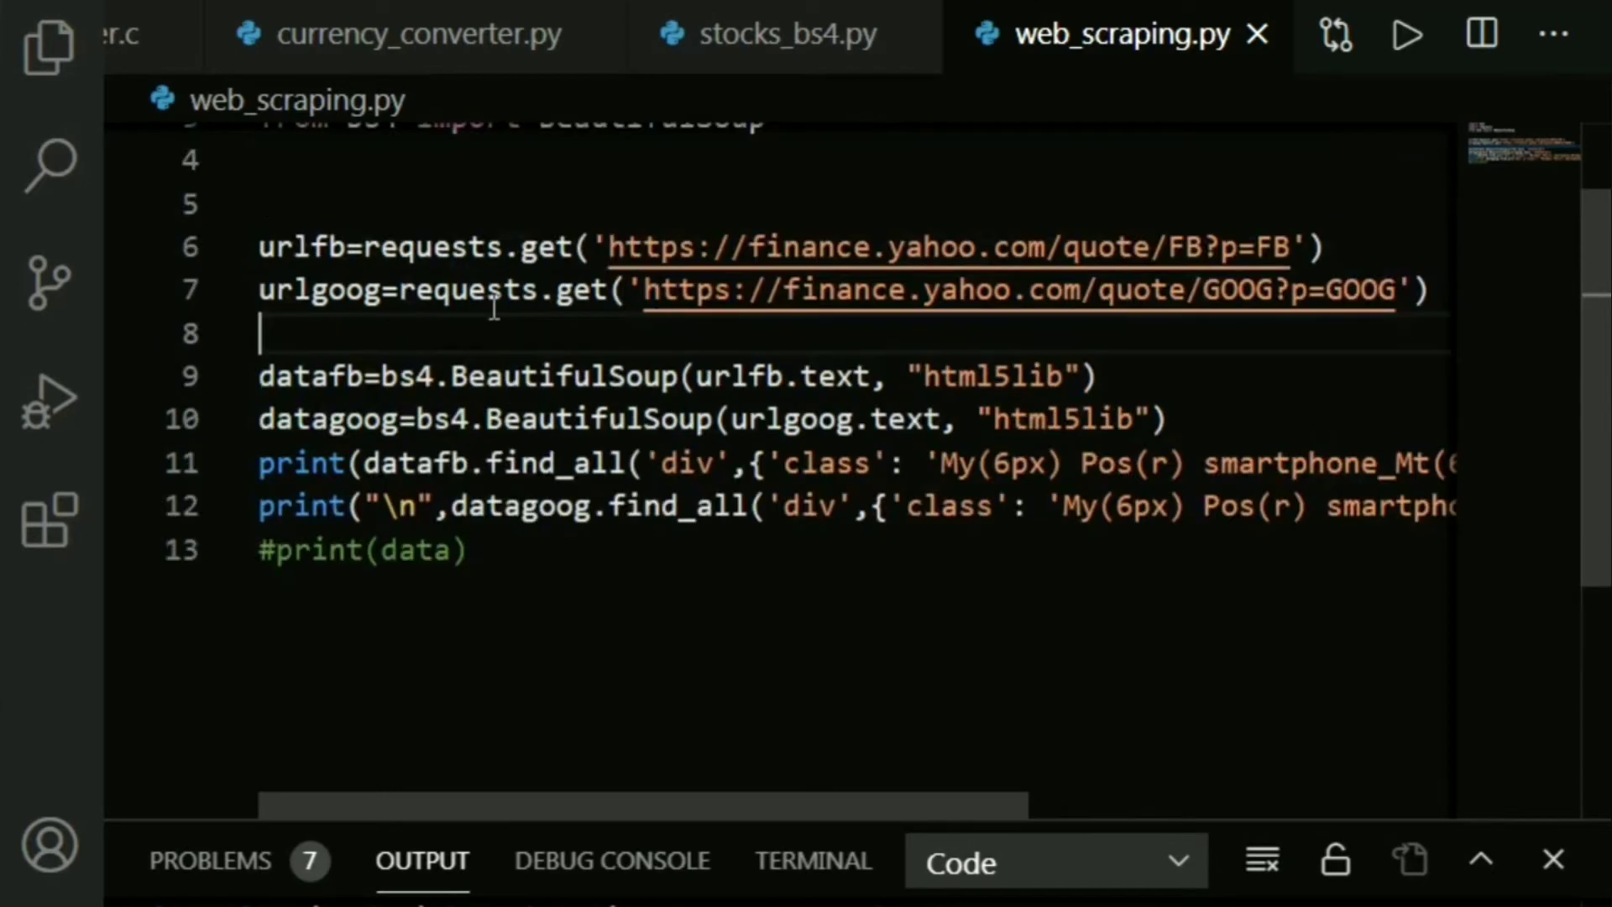
double_click(304, 247)
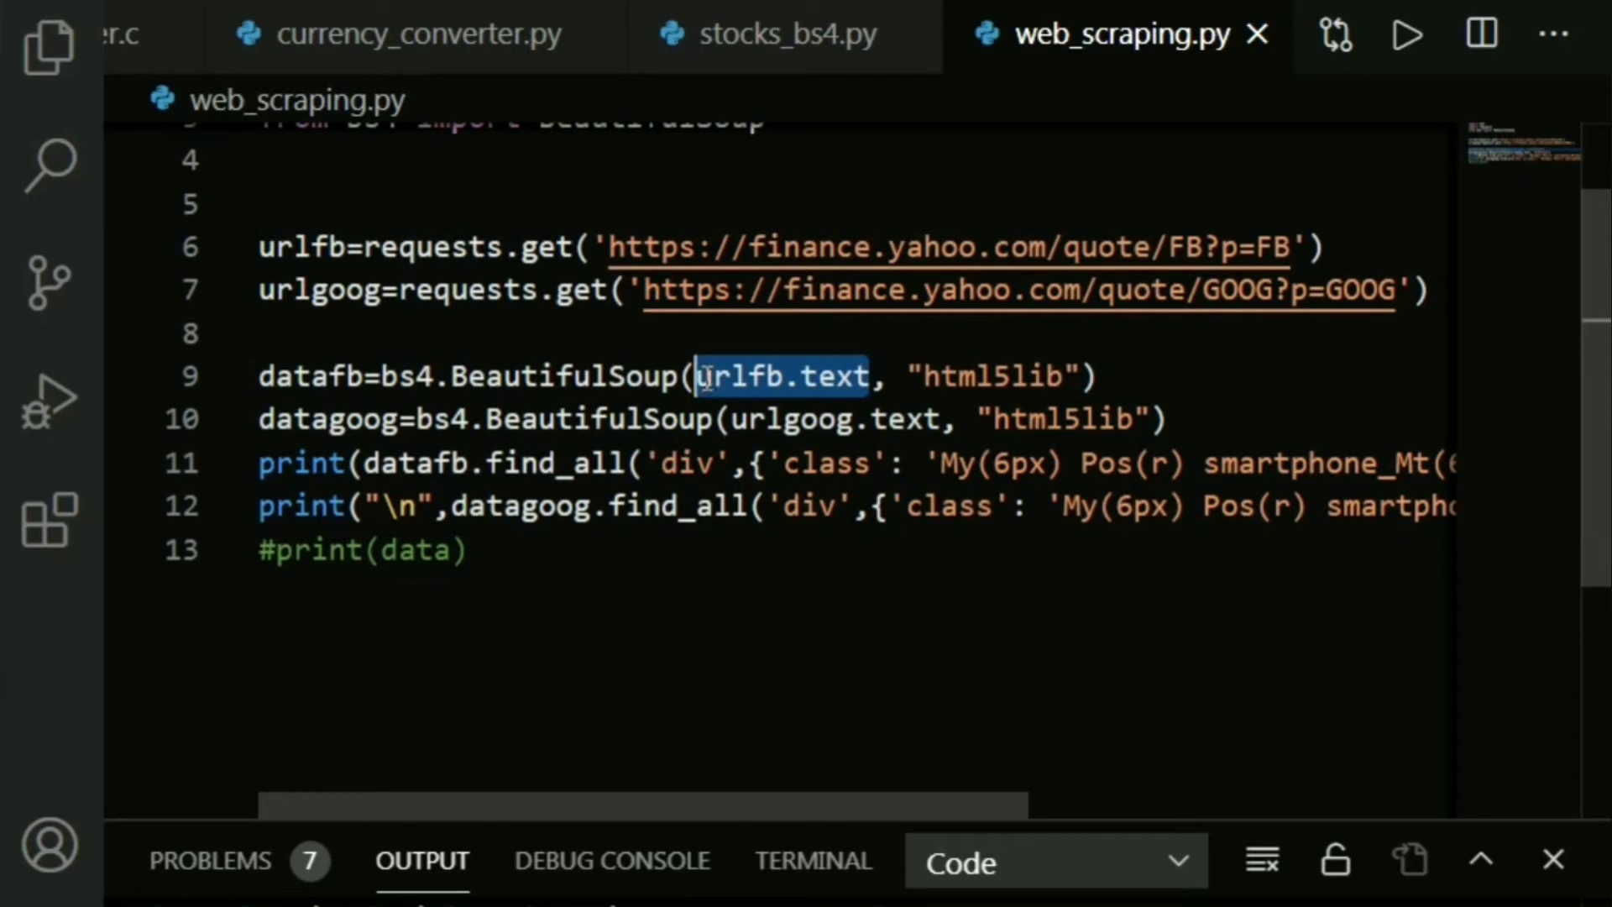
mouse_move(830, 315)
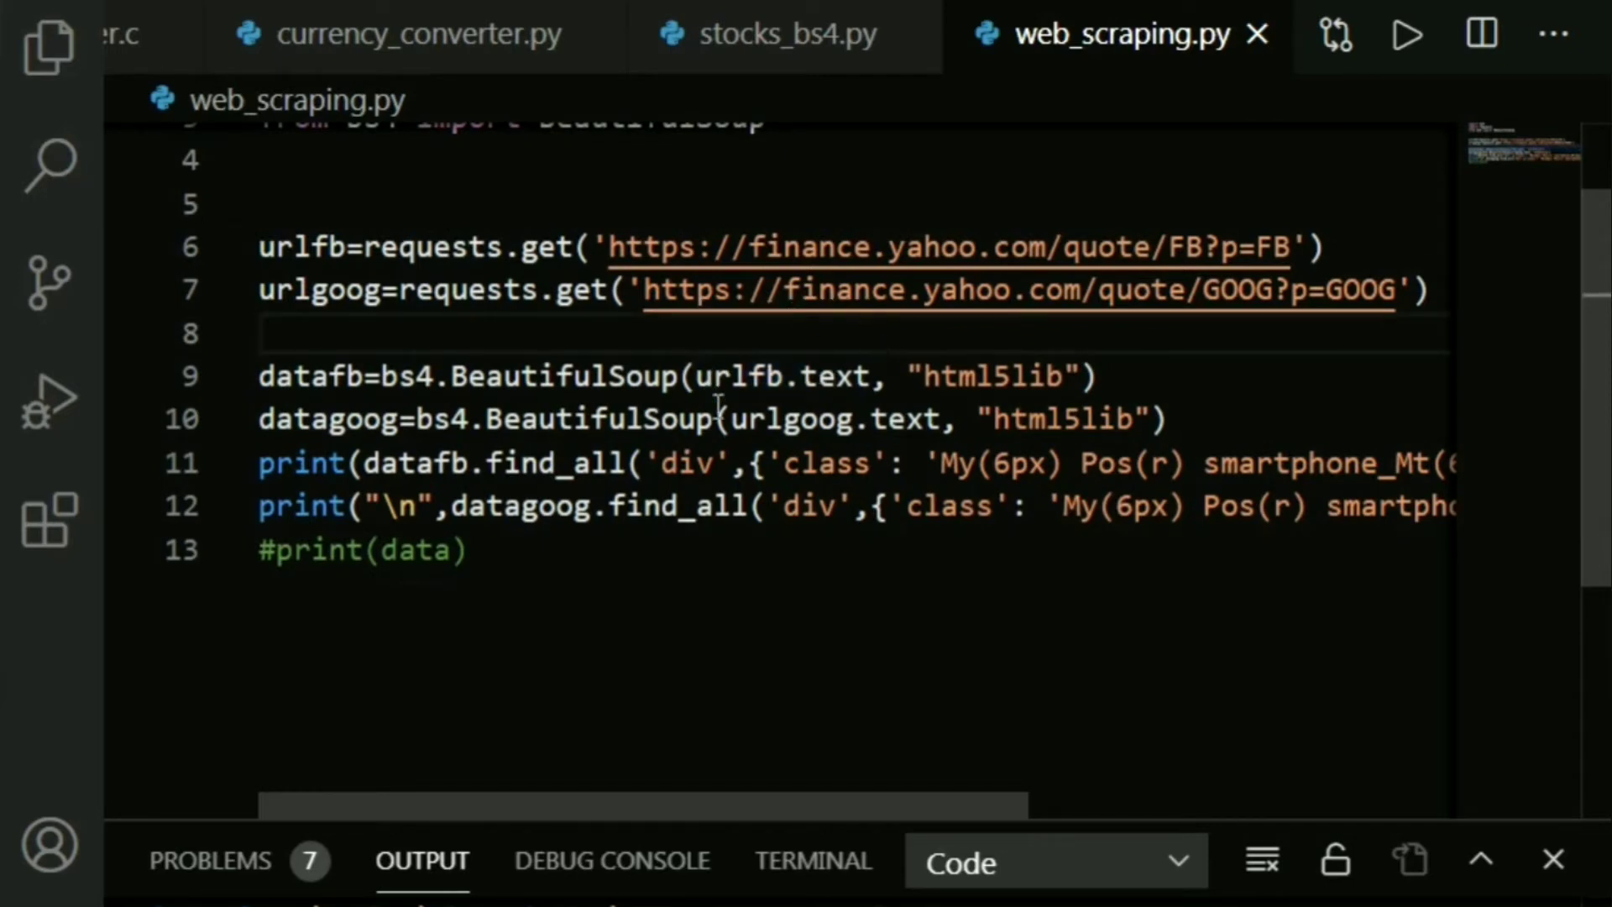
double_click(988, 375)
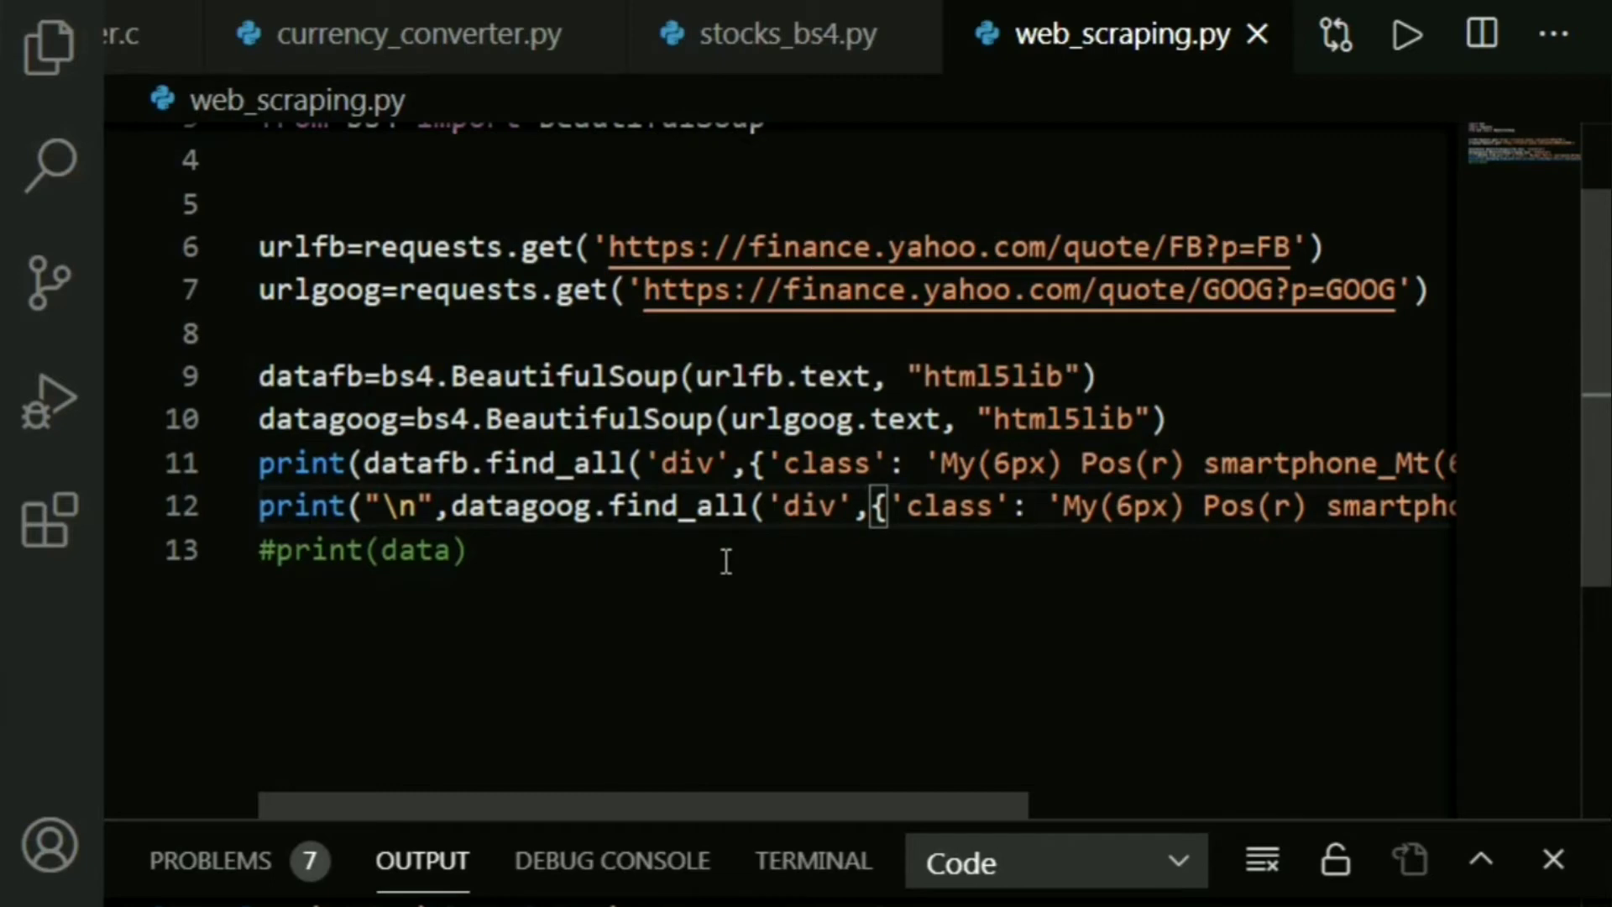
click(1028, 506)
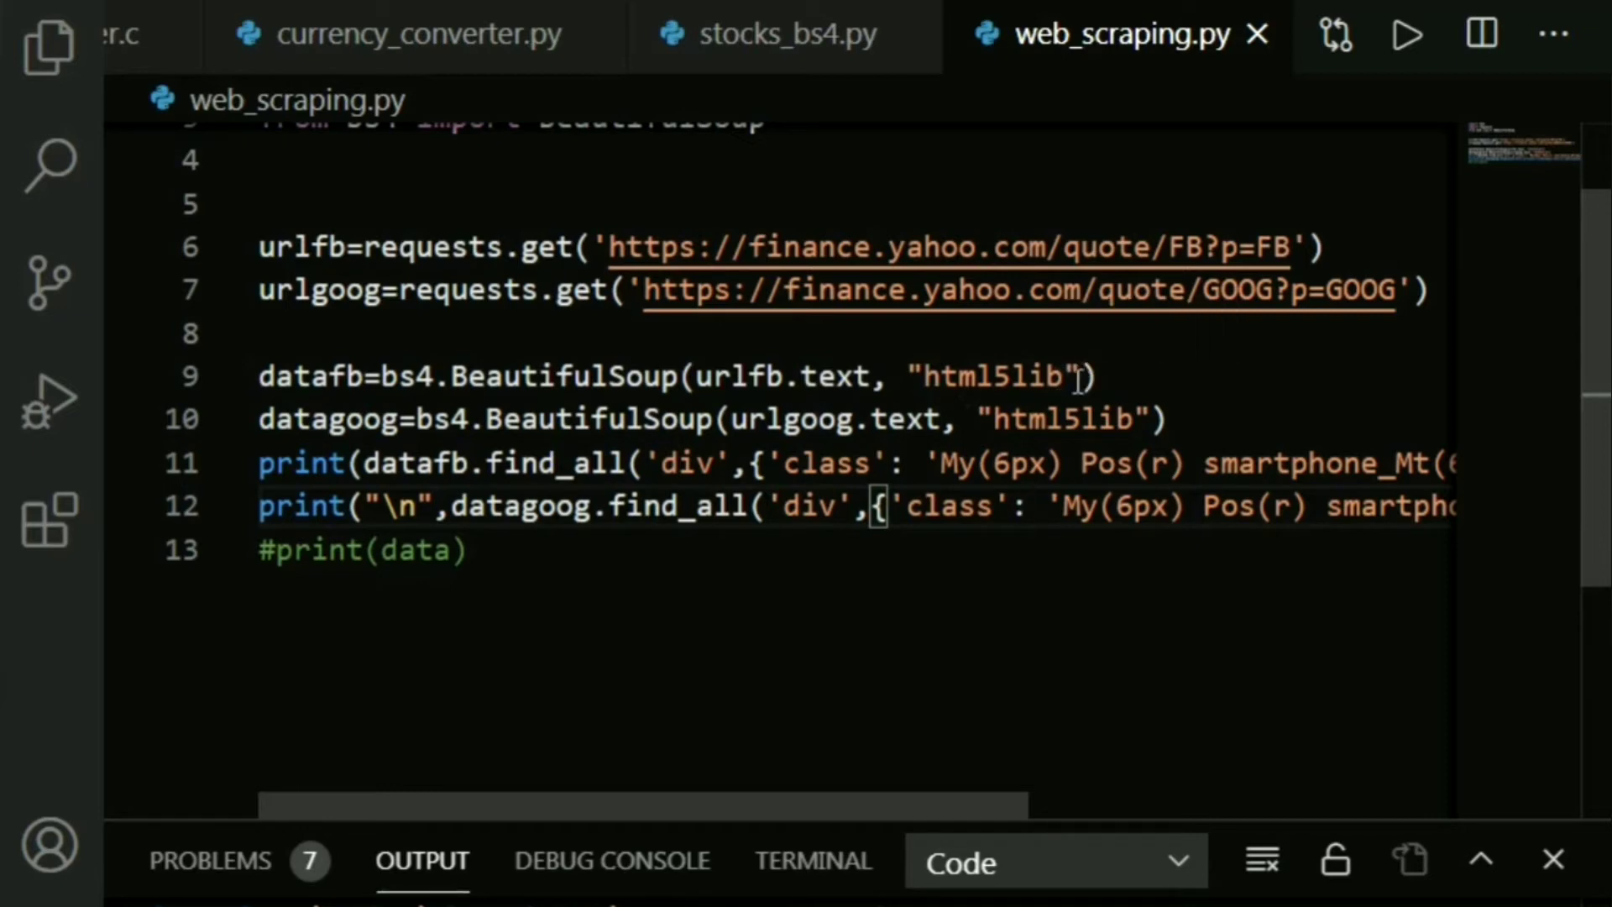
mouse_move(1070, 374)
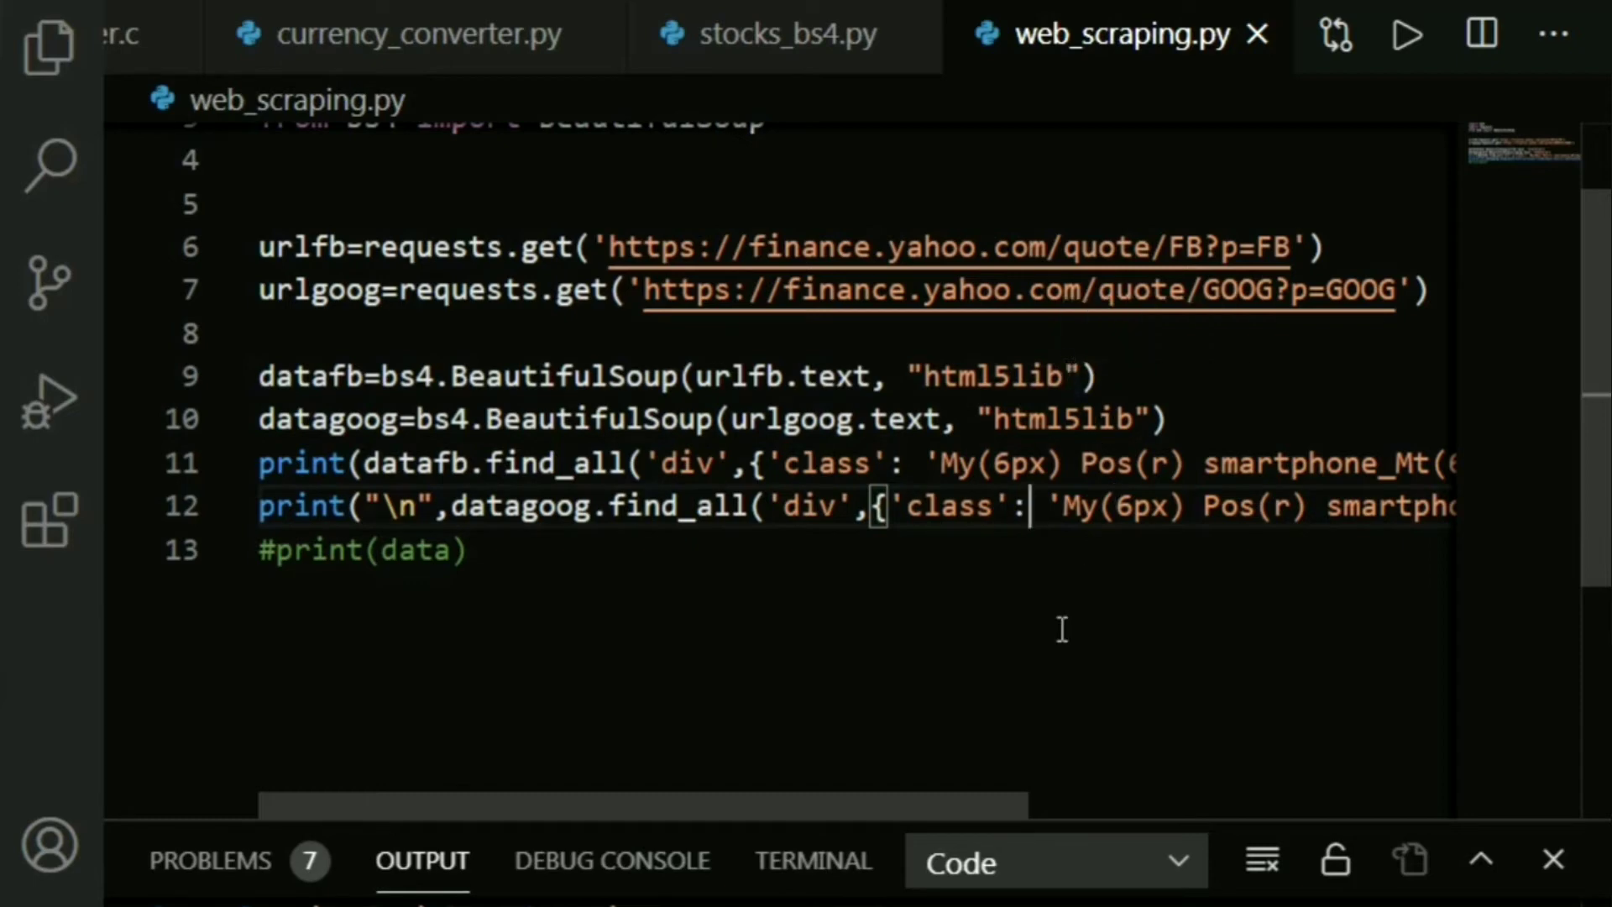
mouse_move(1036, 543)
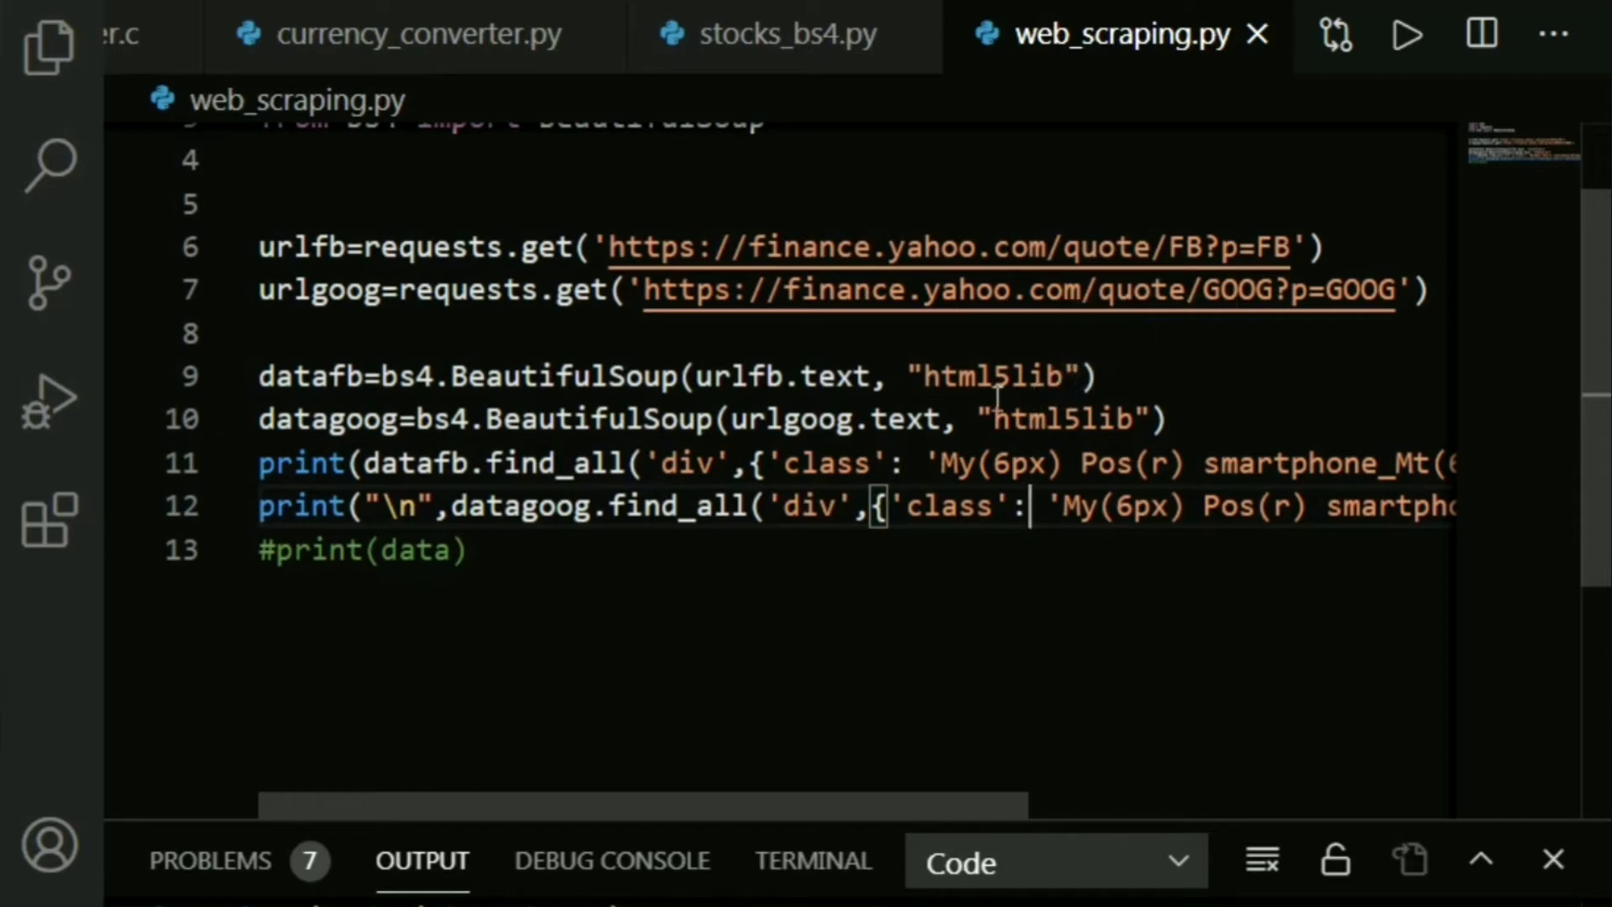
mouse_move(277, 411)
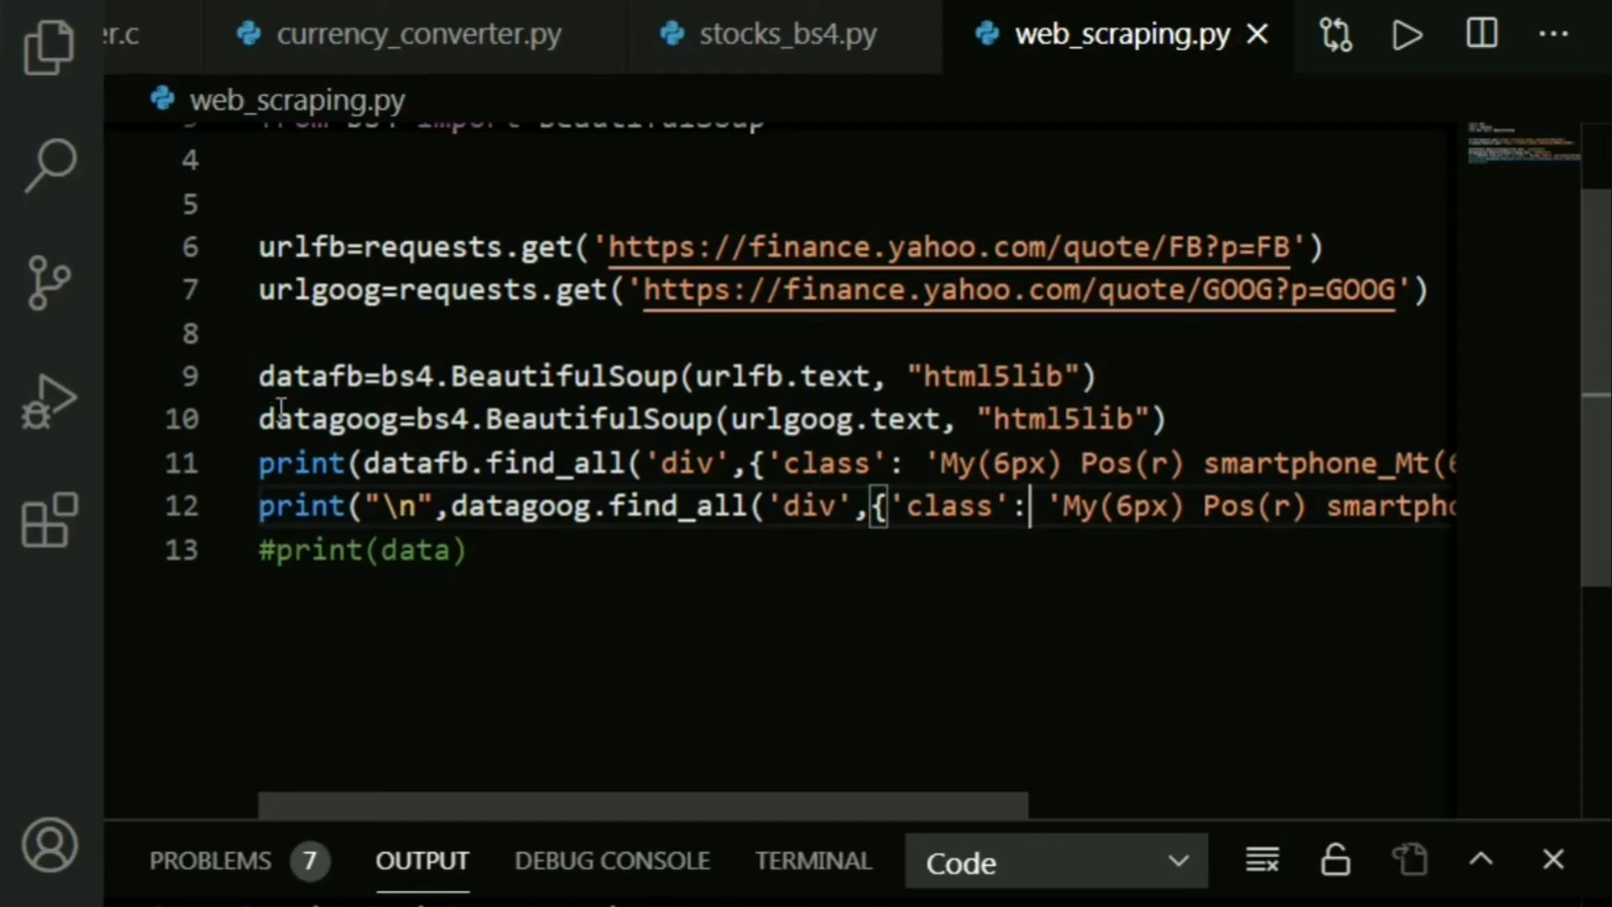
double_click(309, 374)
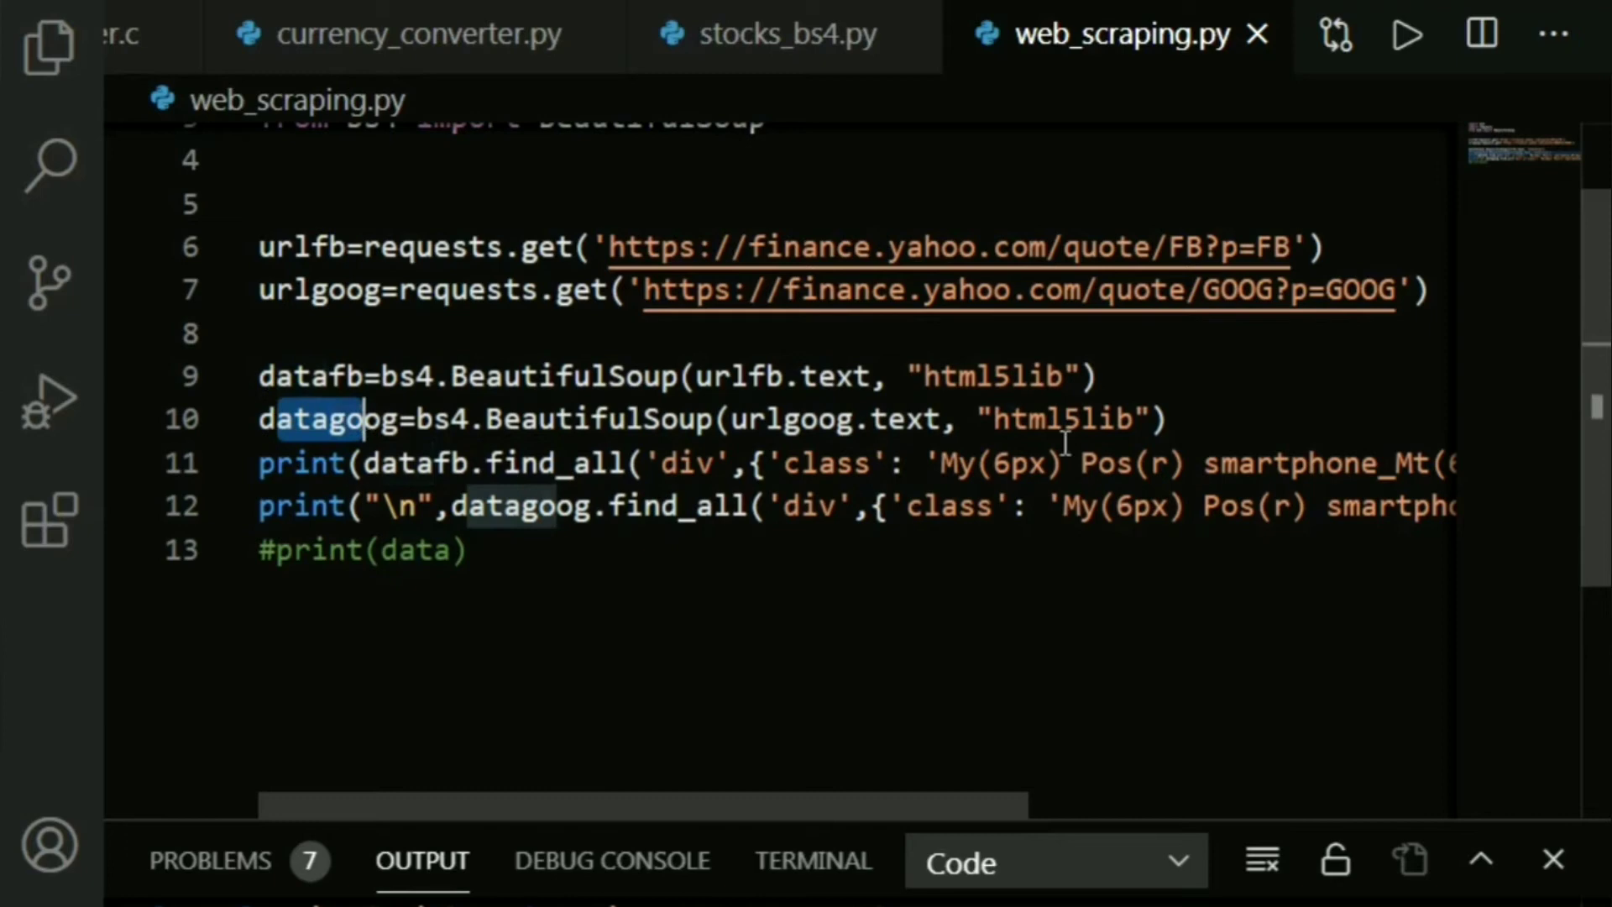
key(enter)
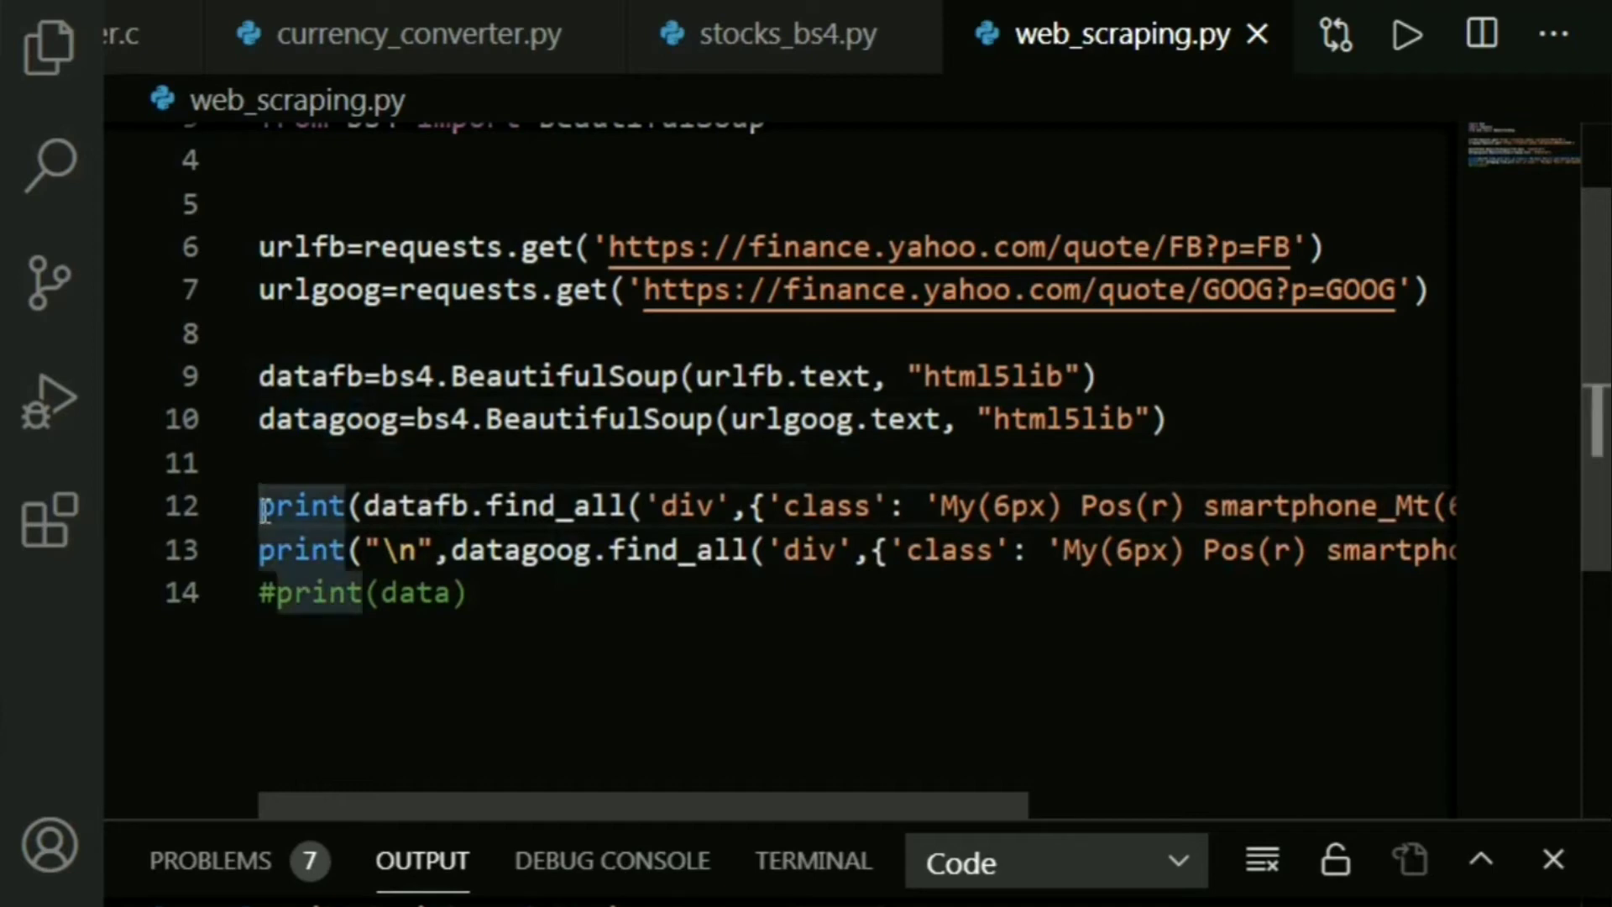
- Comment out the old print line, add print(datafb), and run the script to dump the page HTML
text(#)
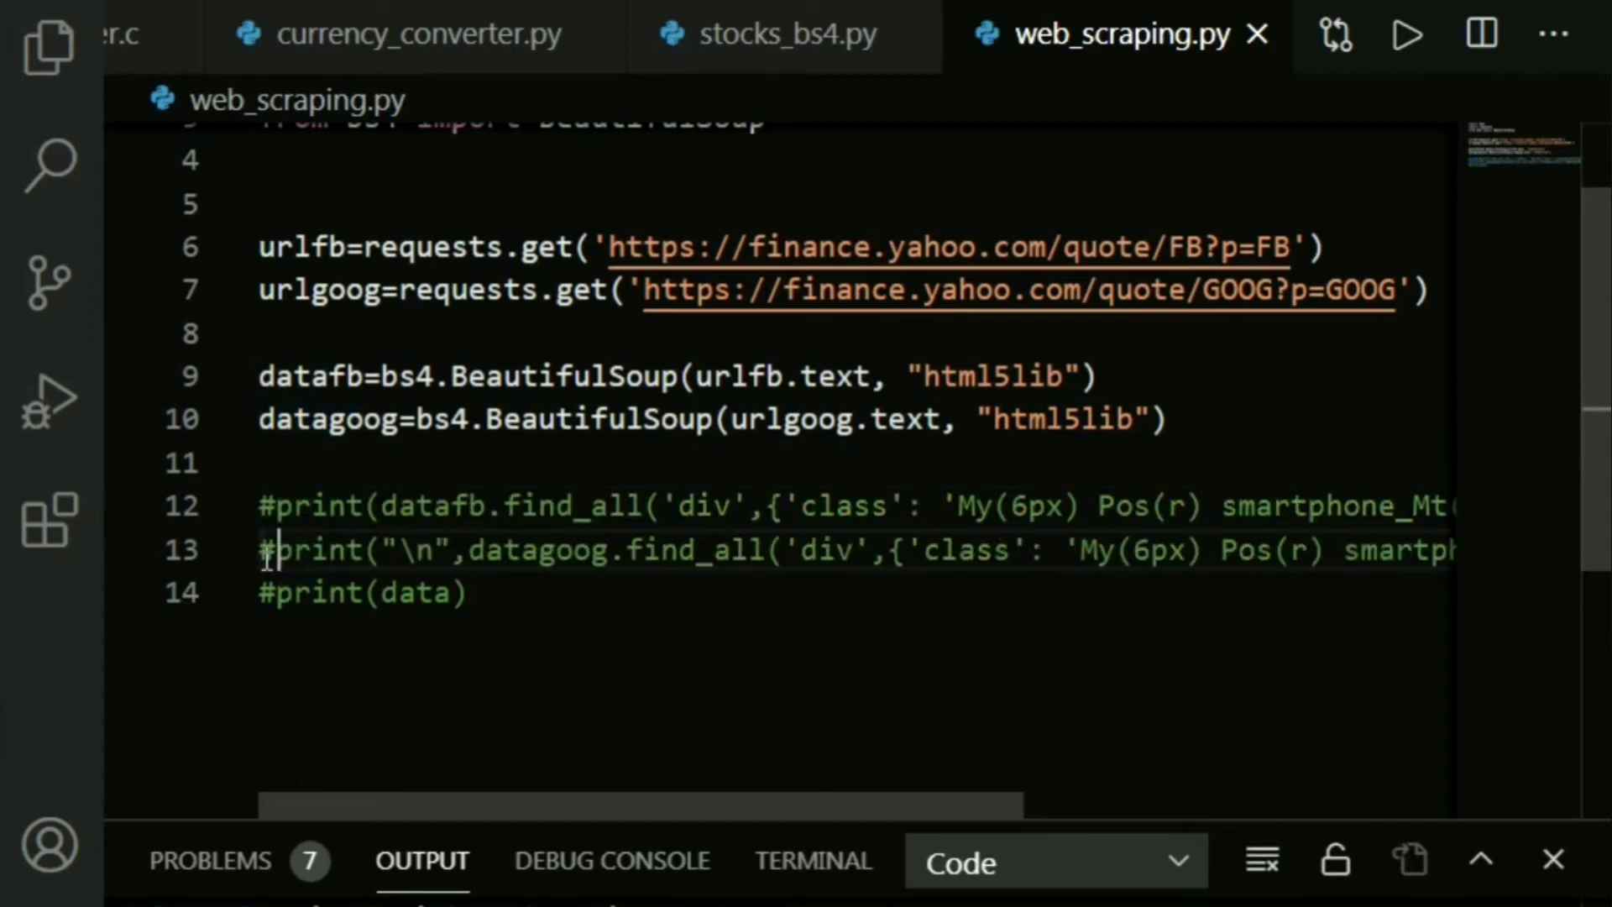
scroll(up, 3)
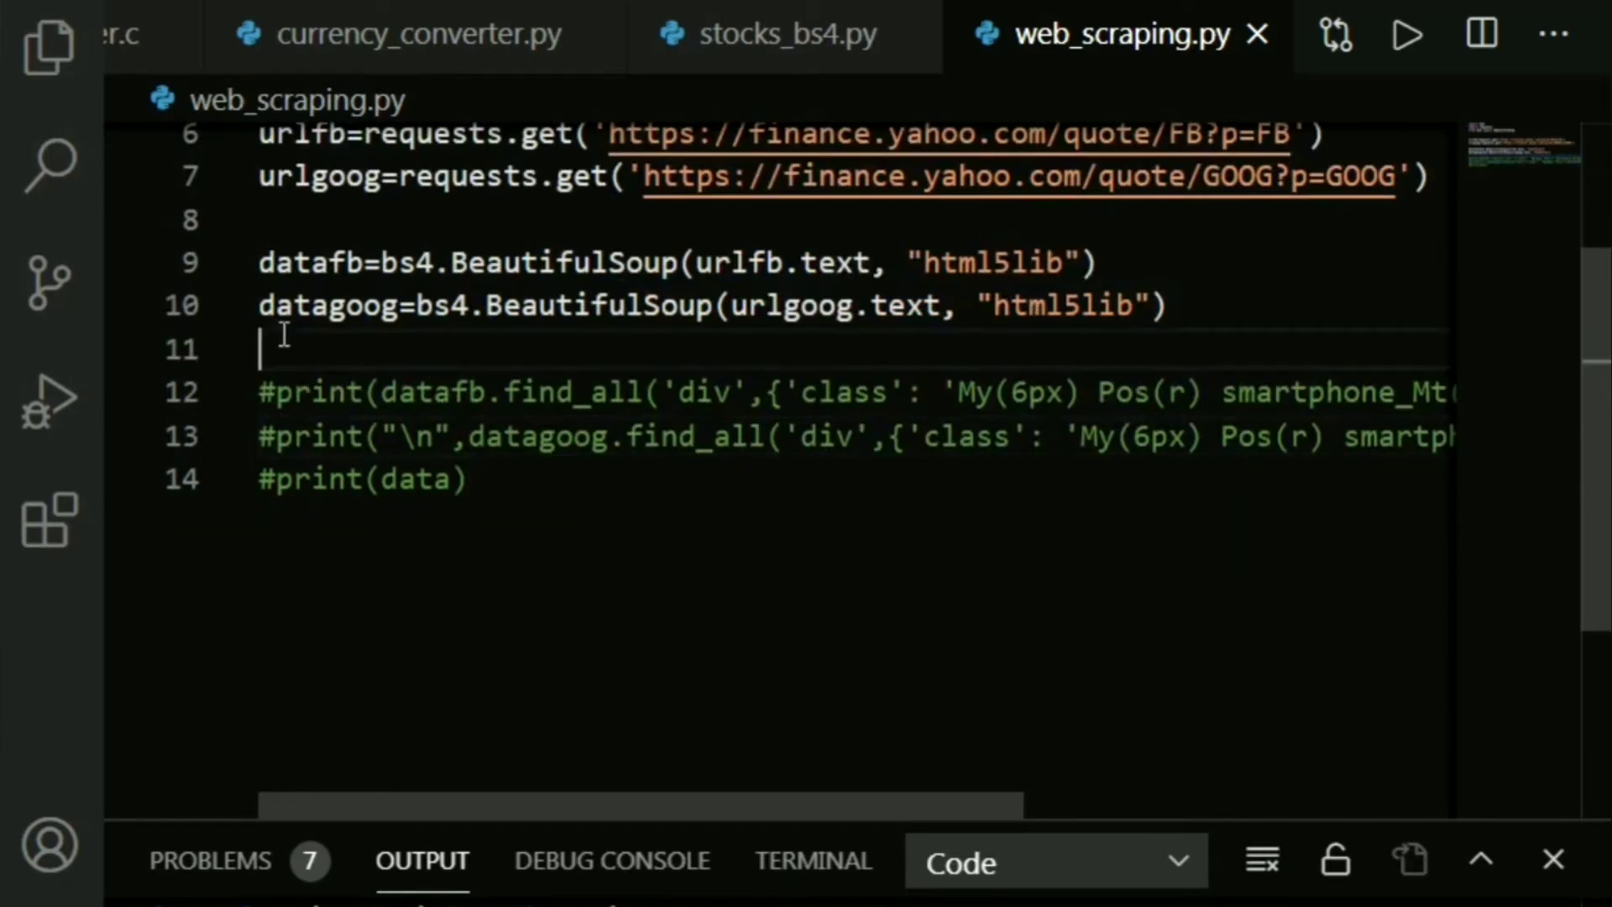
text(print())
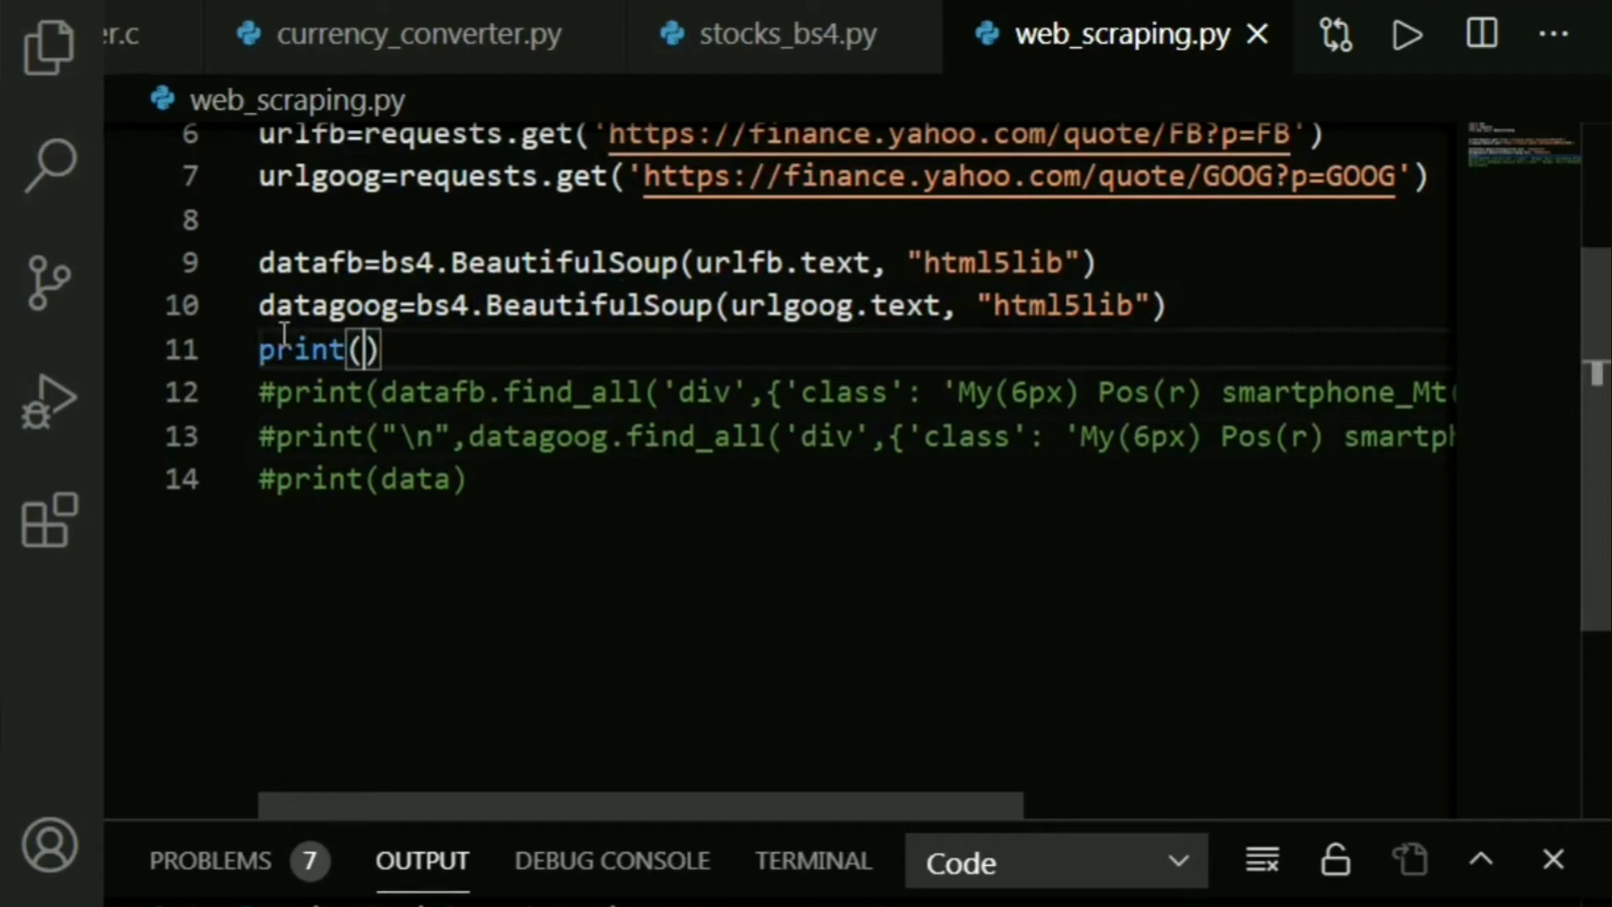
text(datafb)
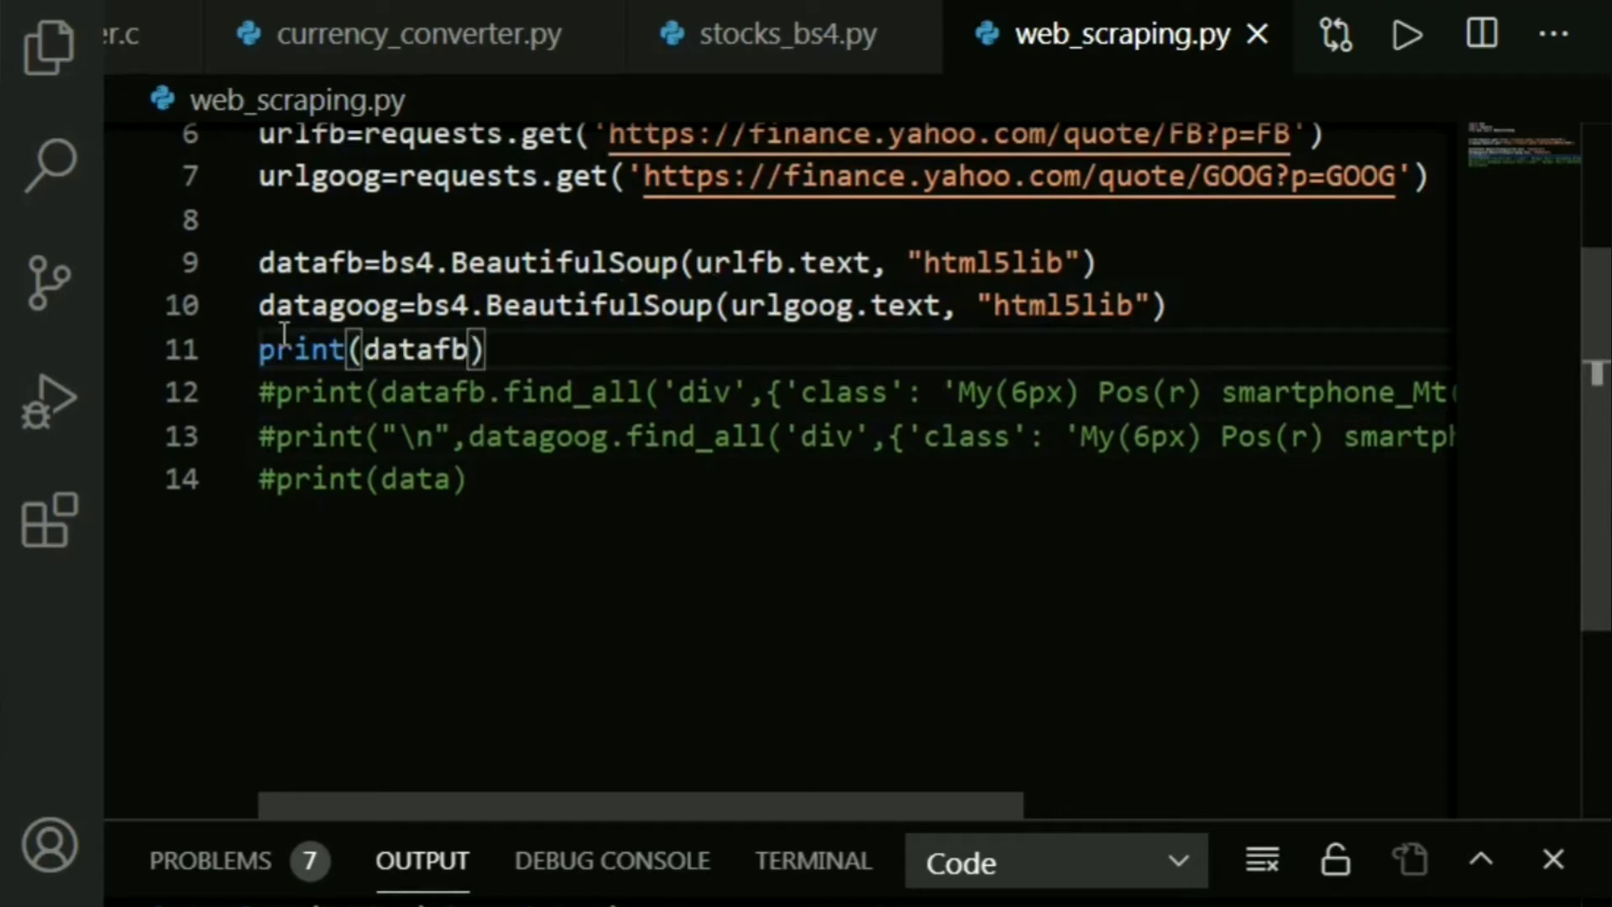
mouse_move(890, 587)
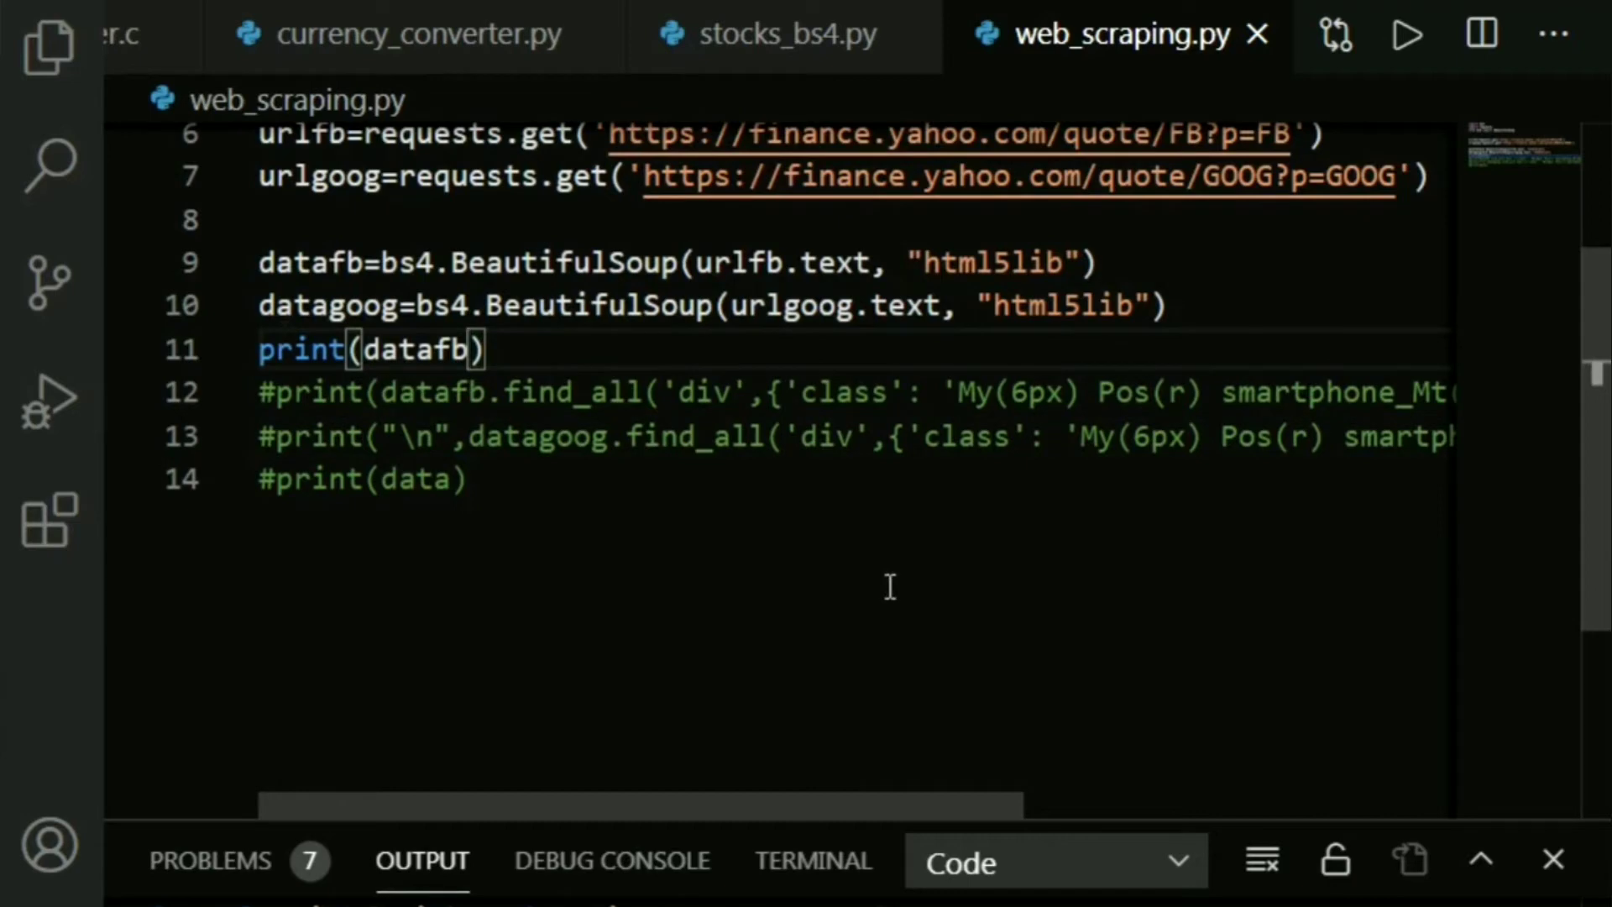
click(1408, 33)
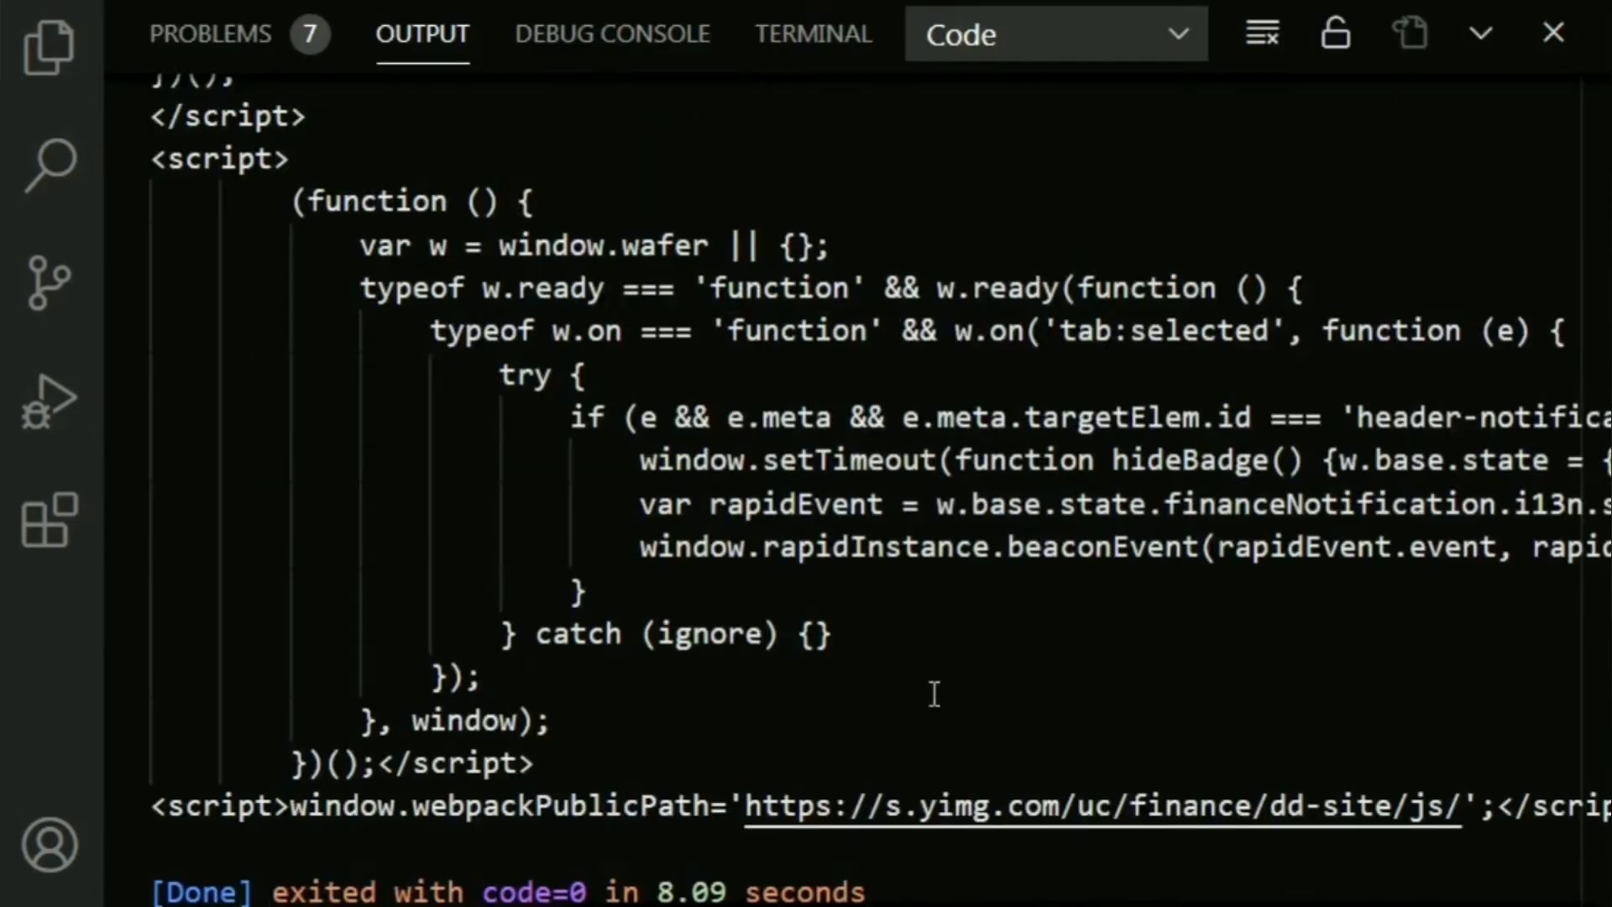
mouse_move(833, 599)
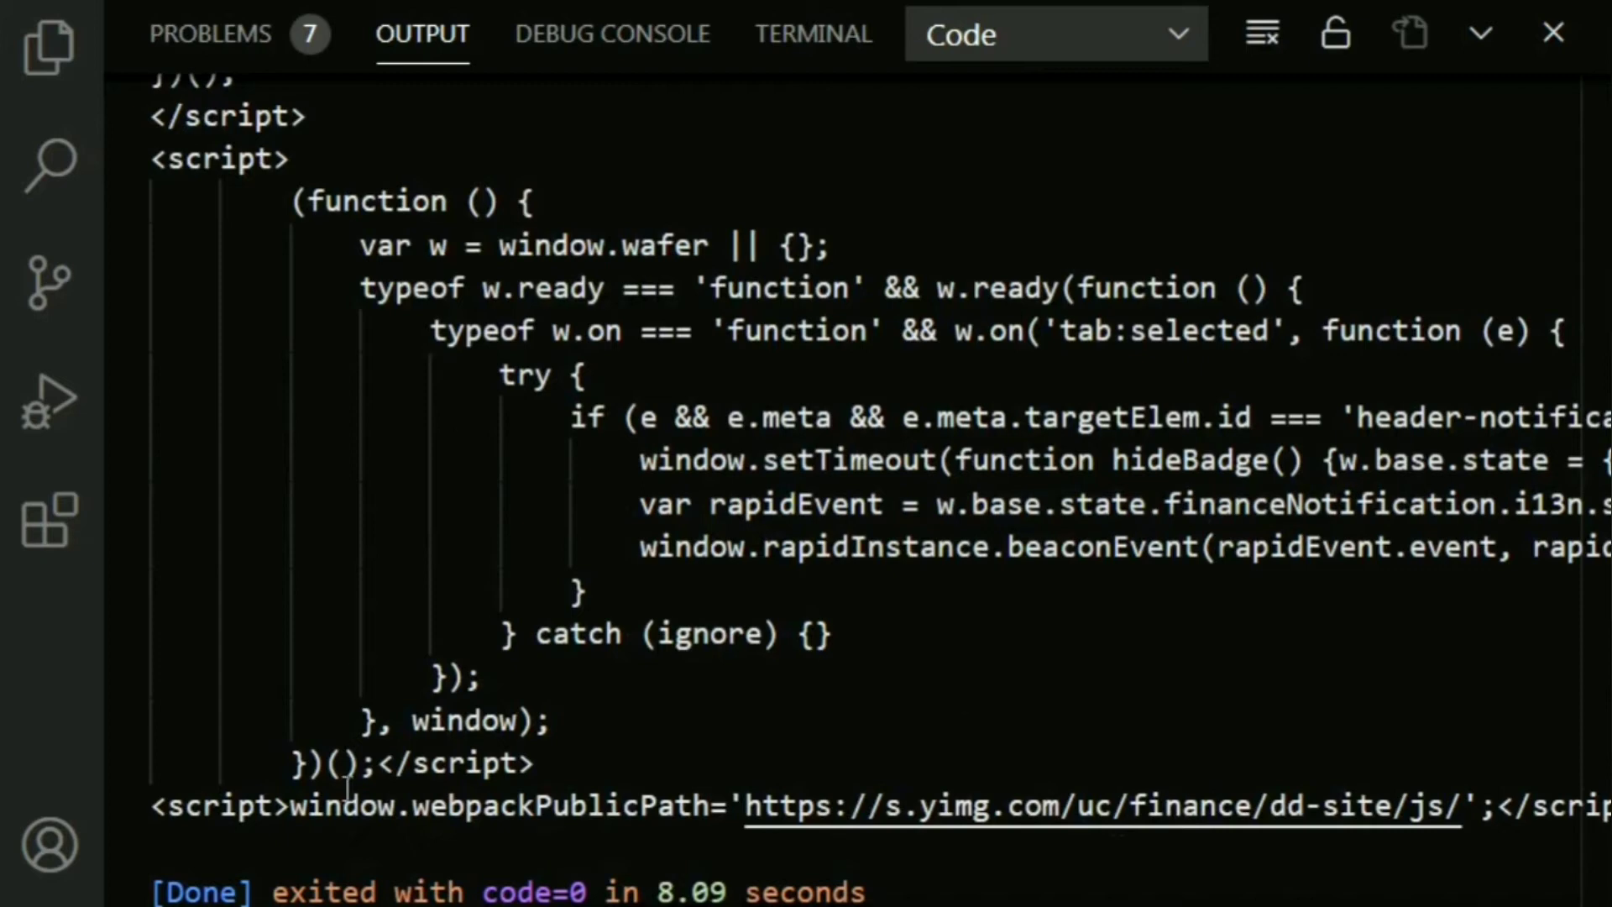
double_click(272, 805)
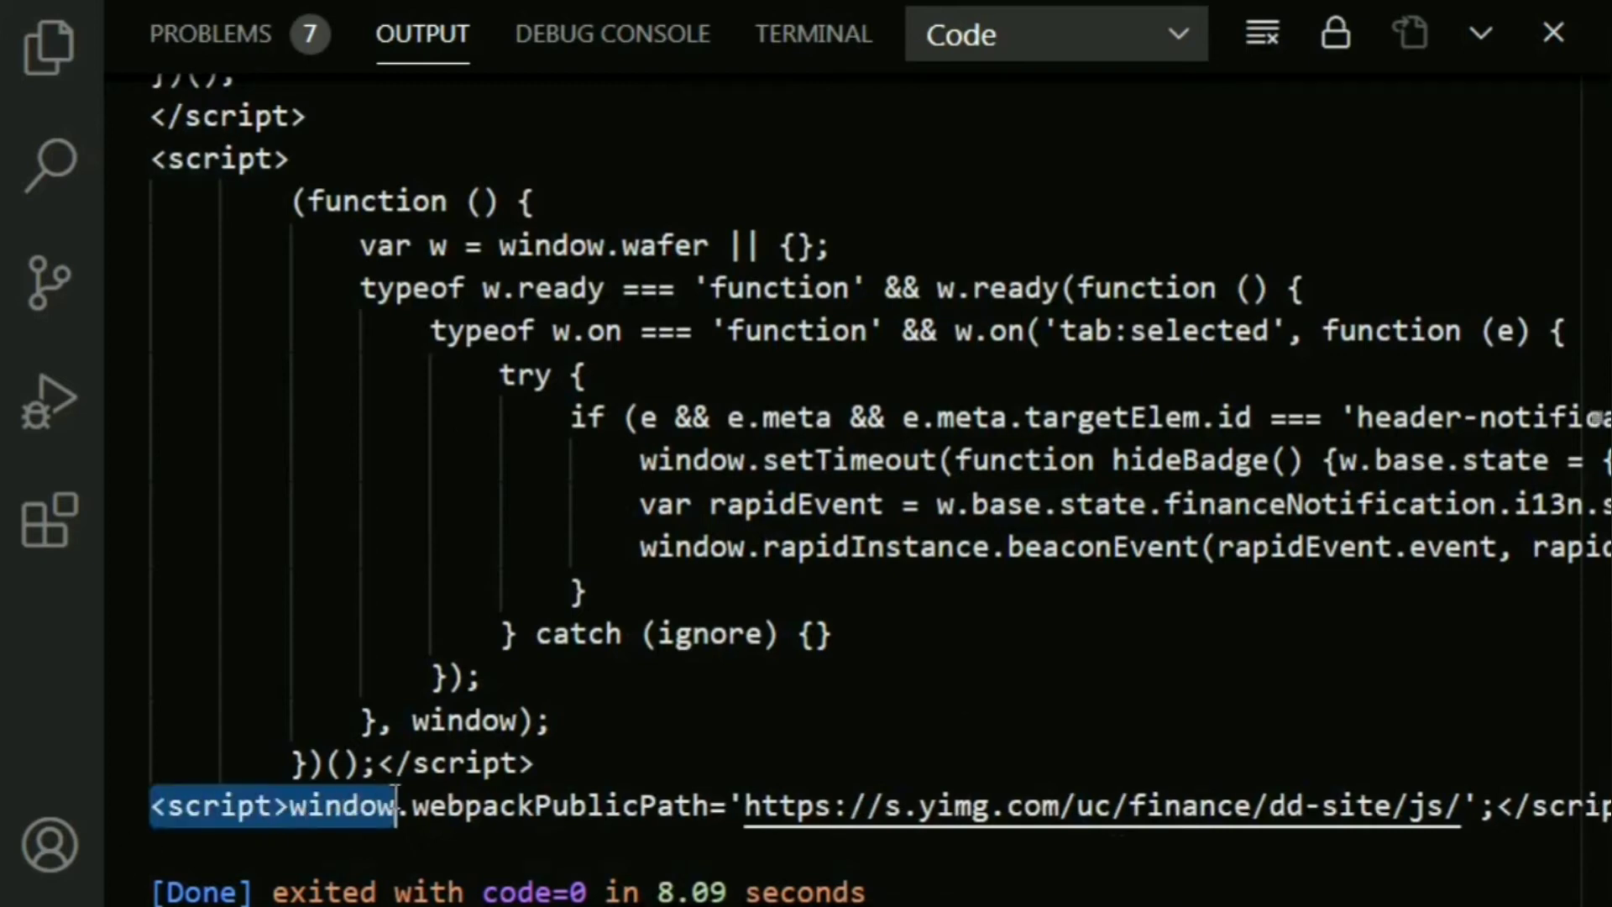
scroll(up, 3)
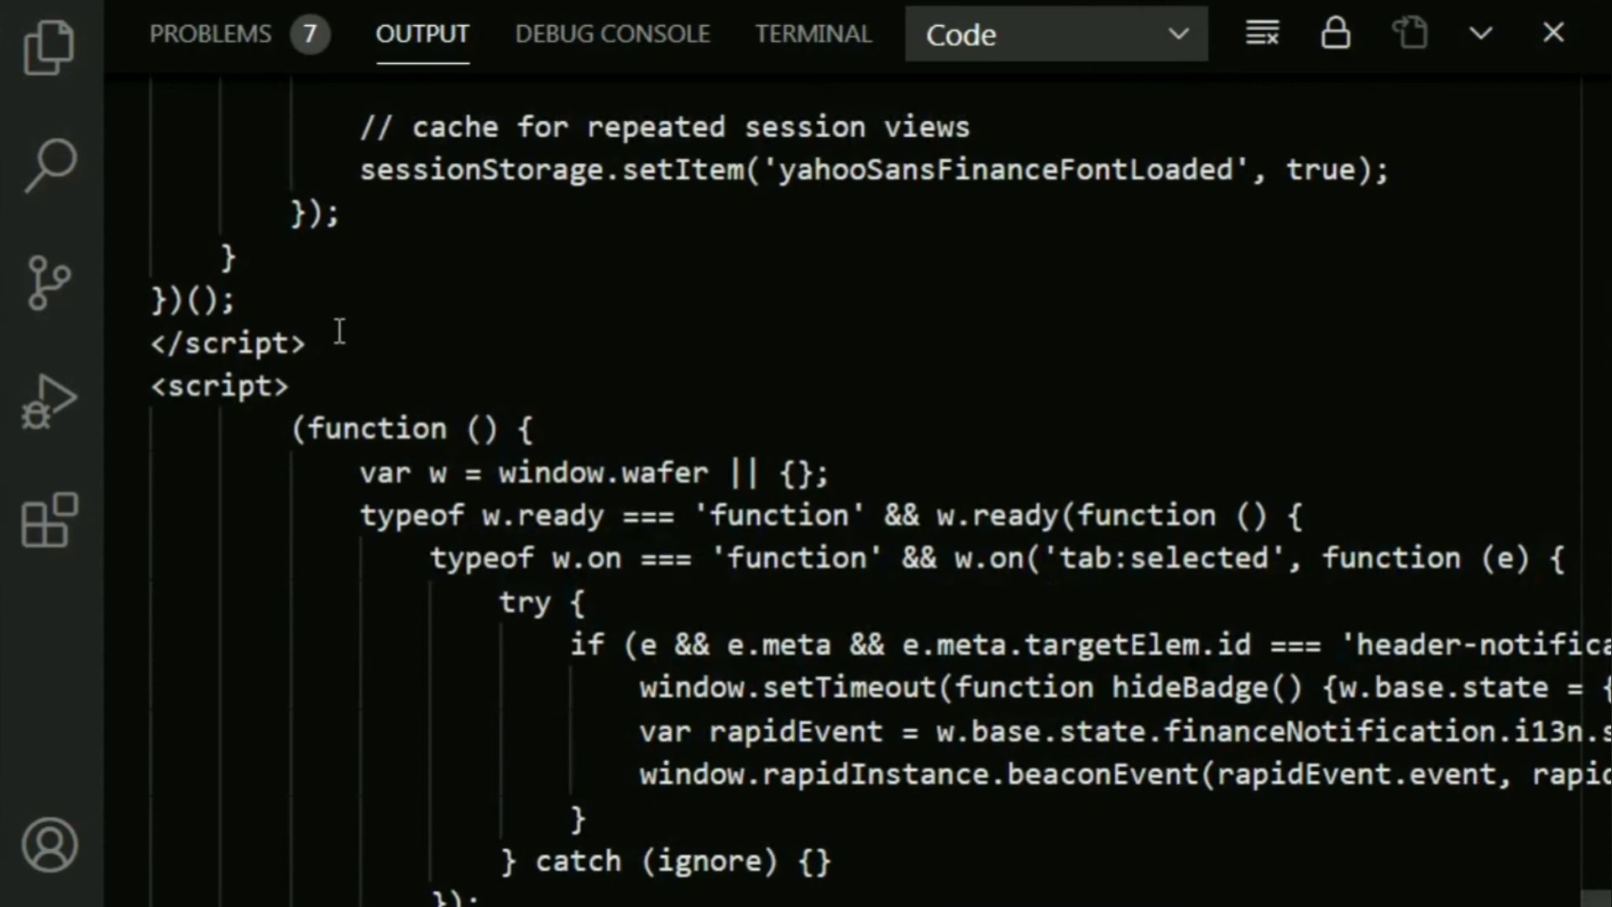
double_click(227, 342)
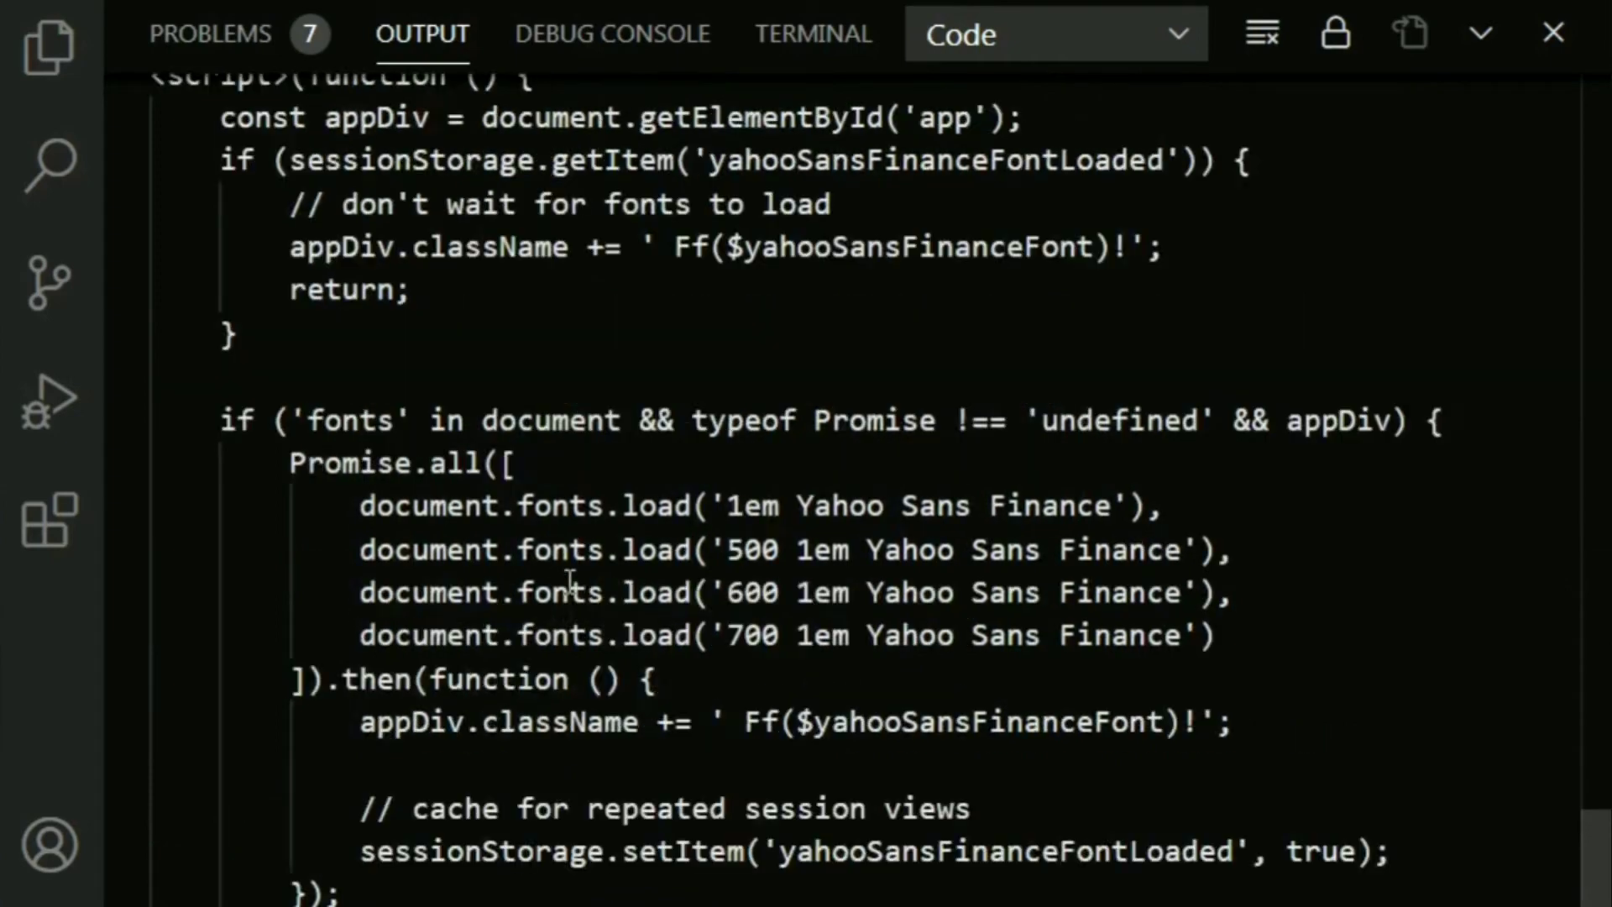
mouse_move(474, 678)
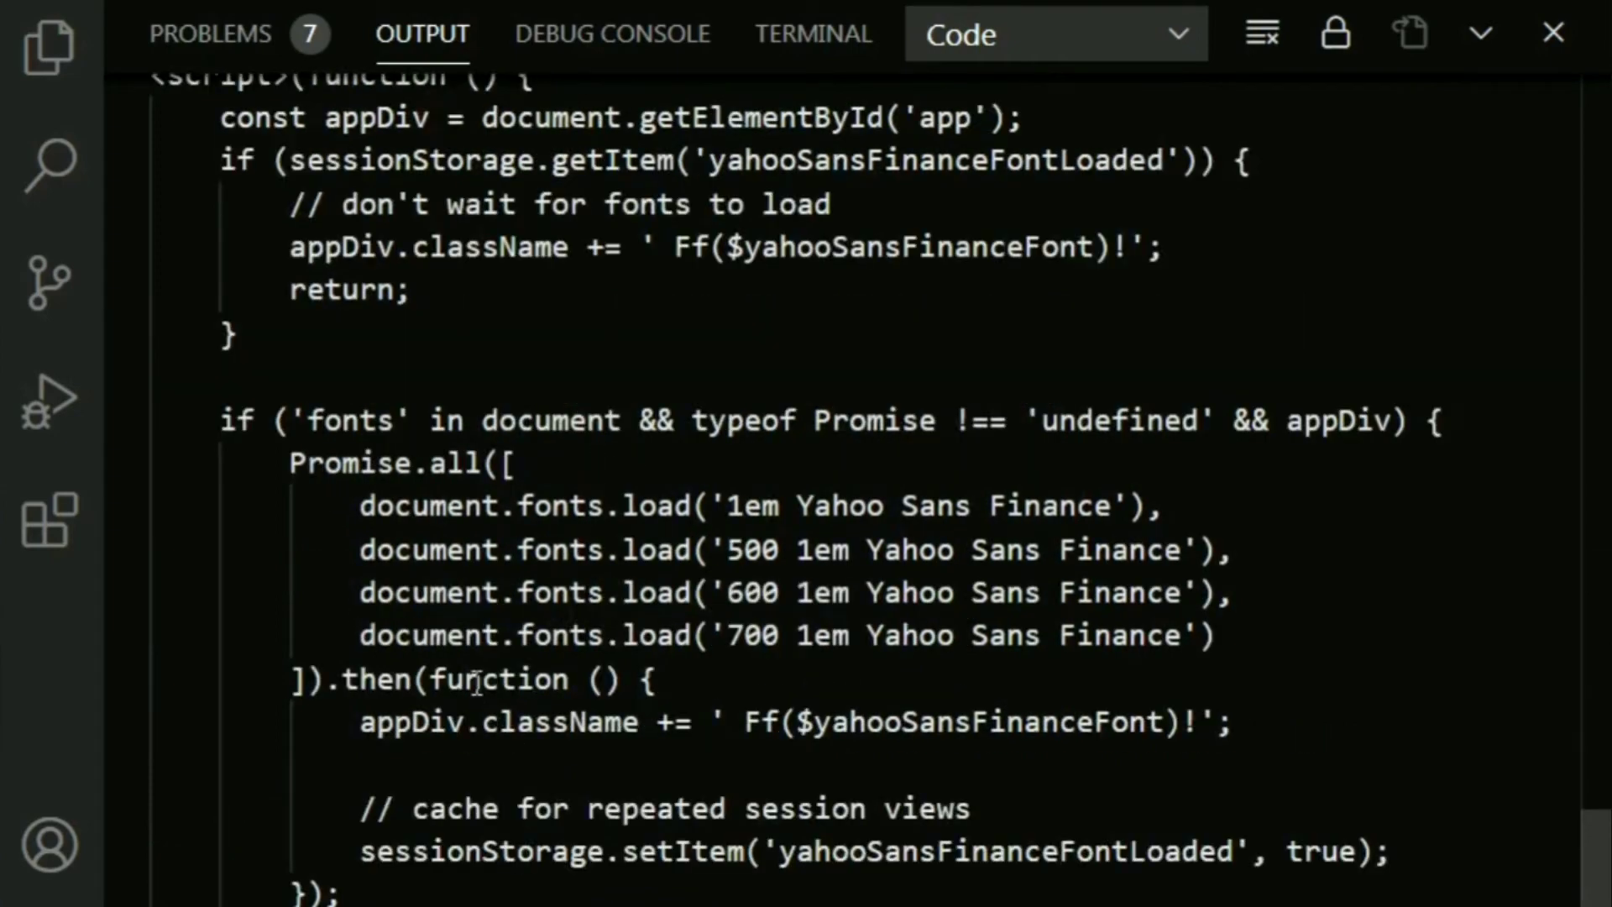
scroll(up, 3)
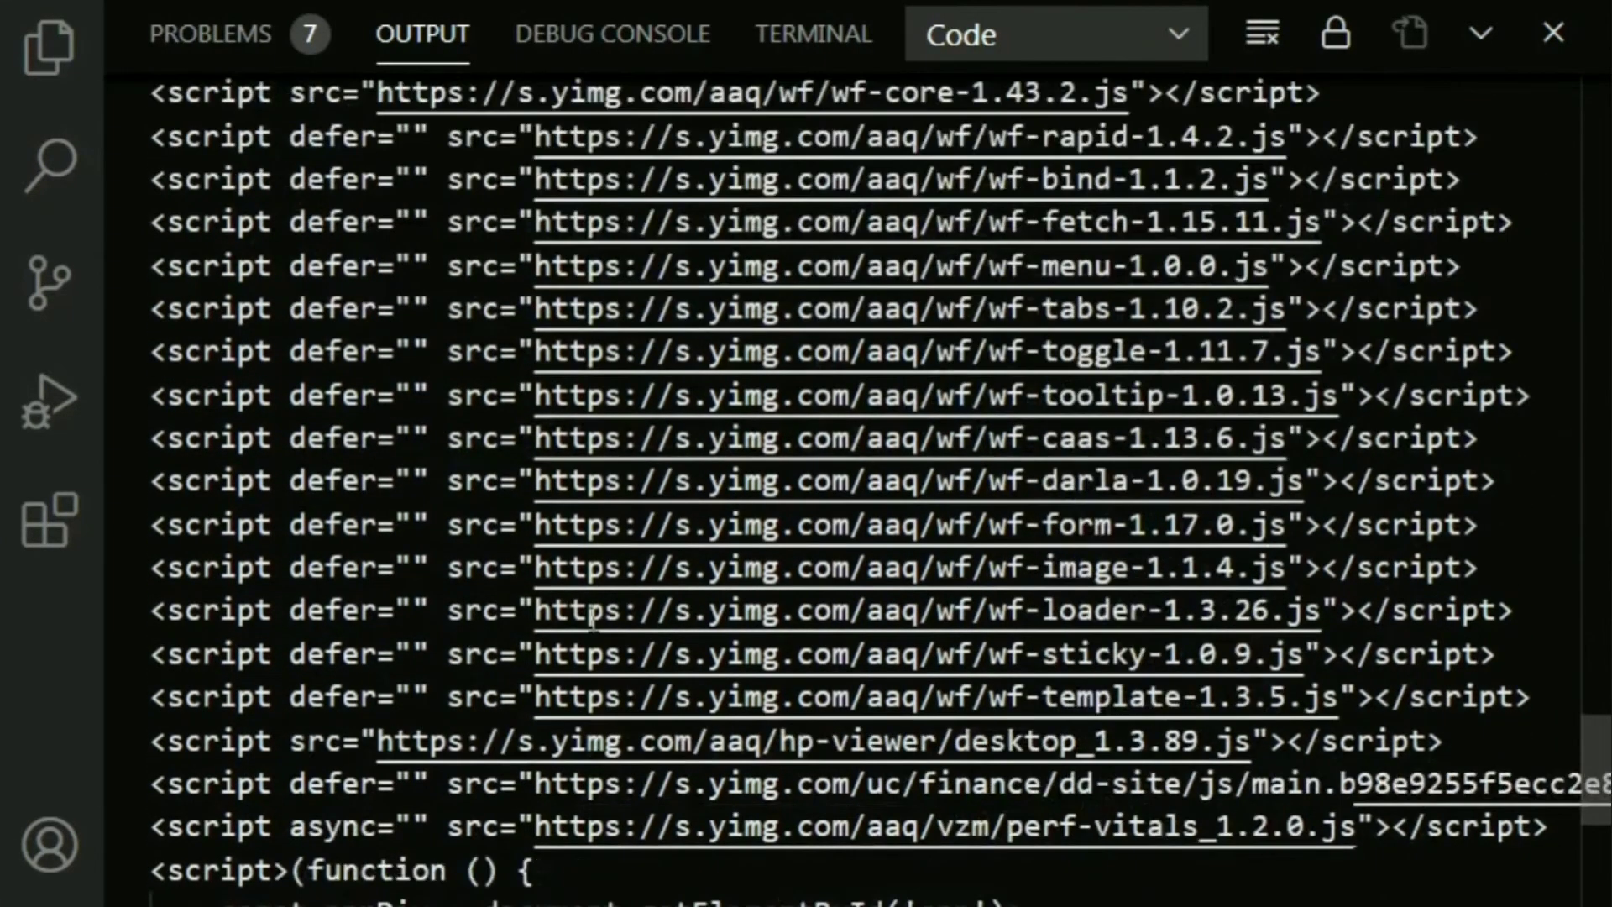
scroll(down, 3)
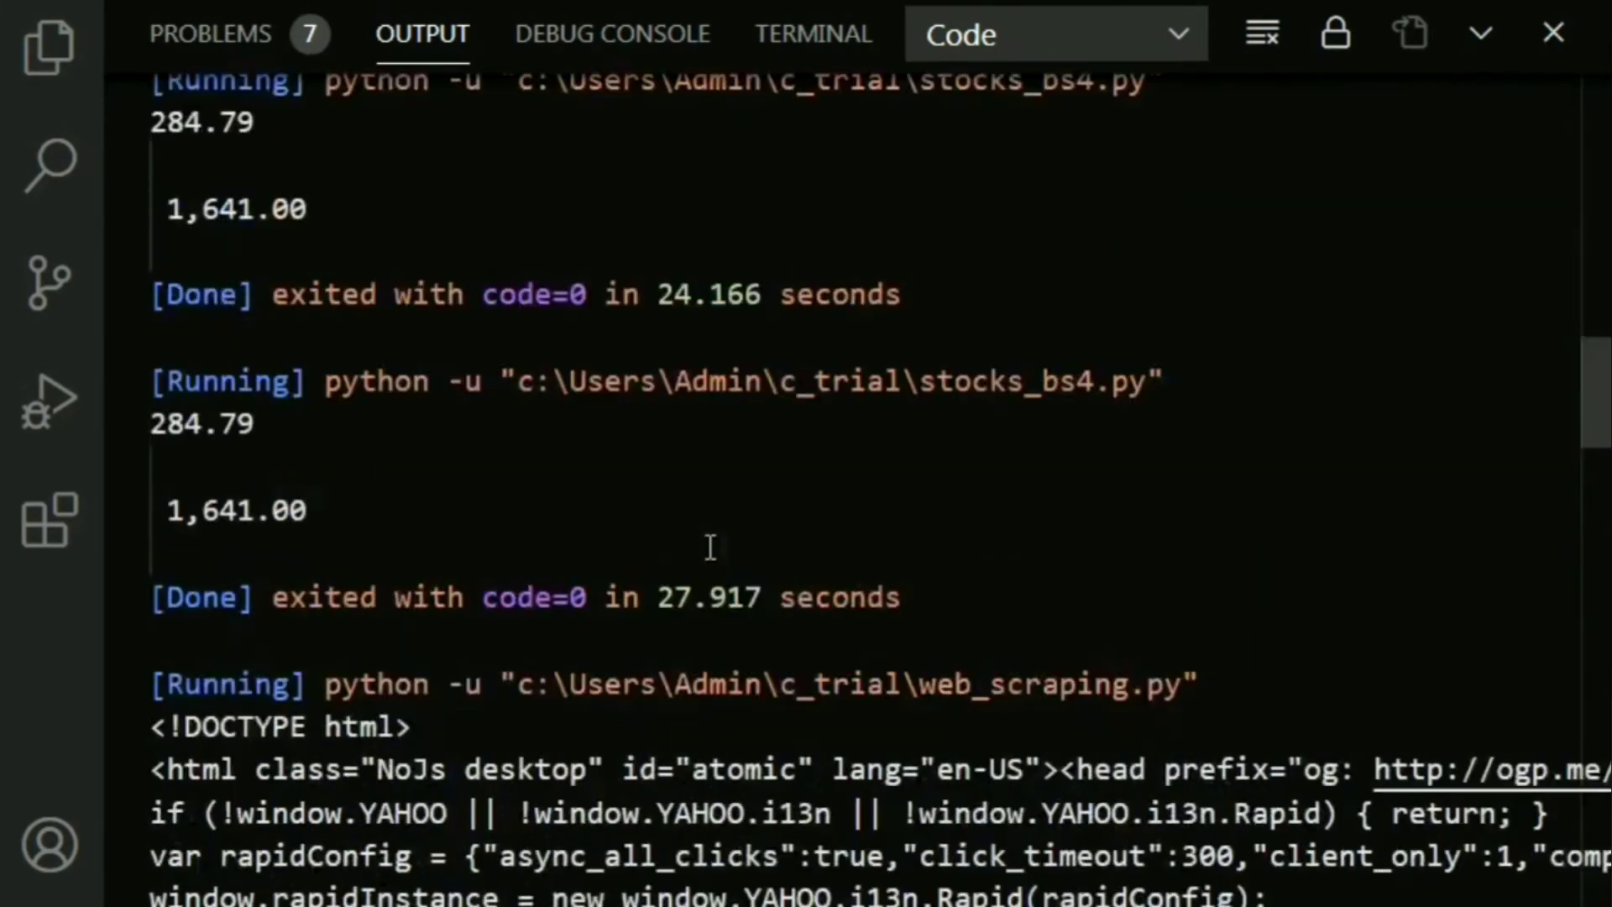
scroll(down, 3)
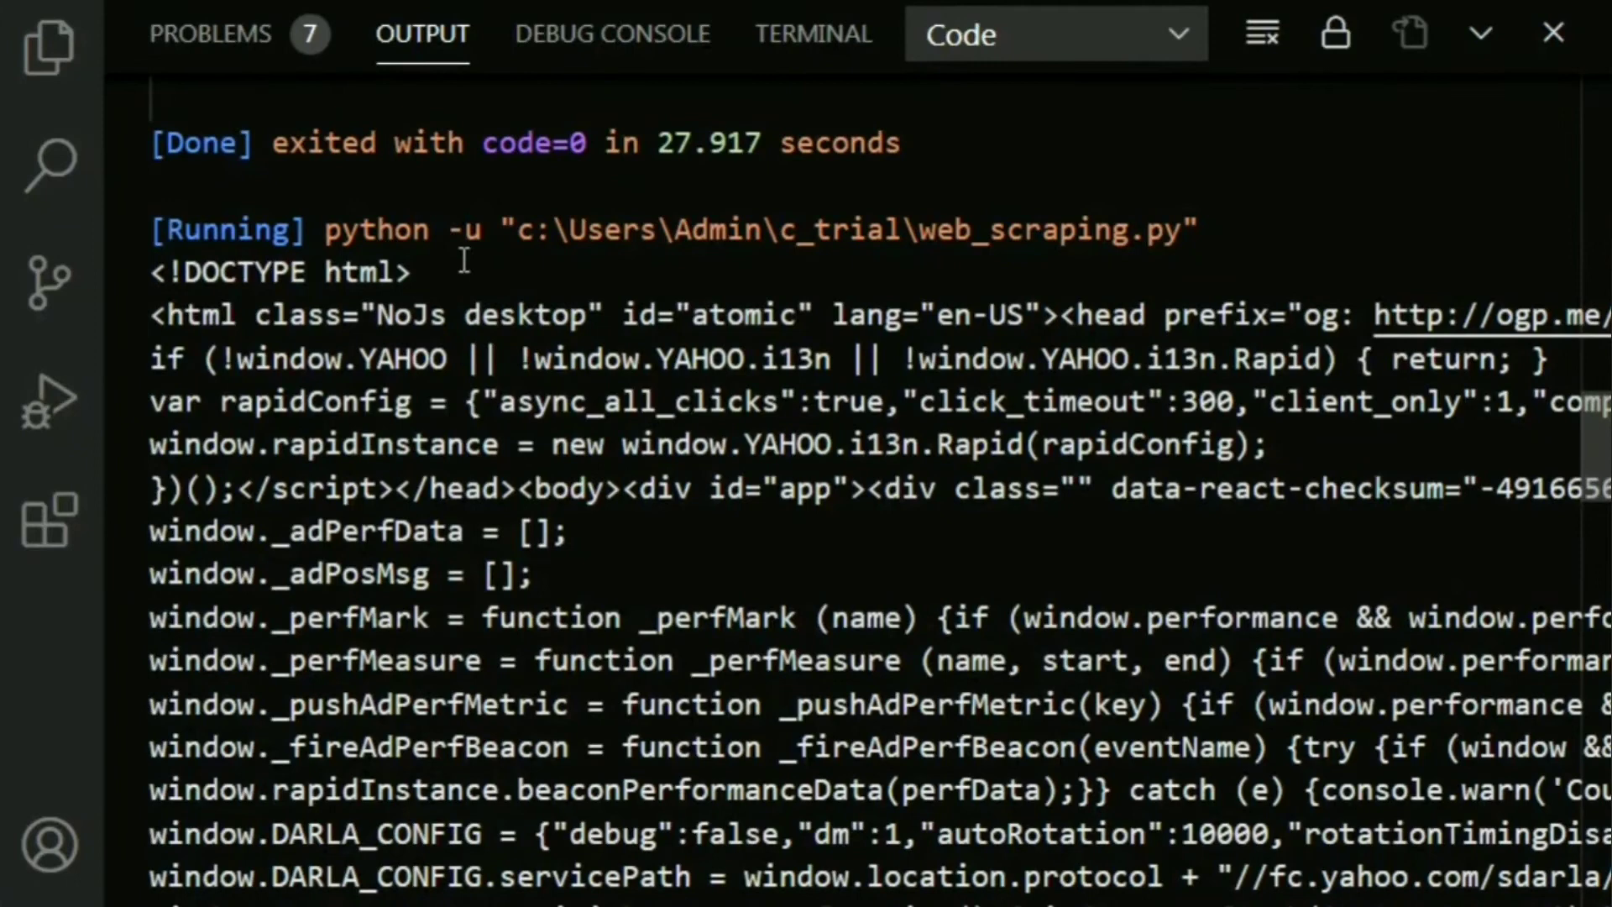
double_click(277, 272)
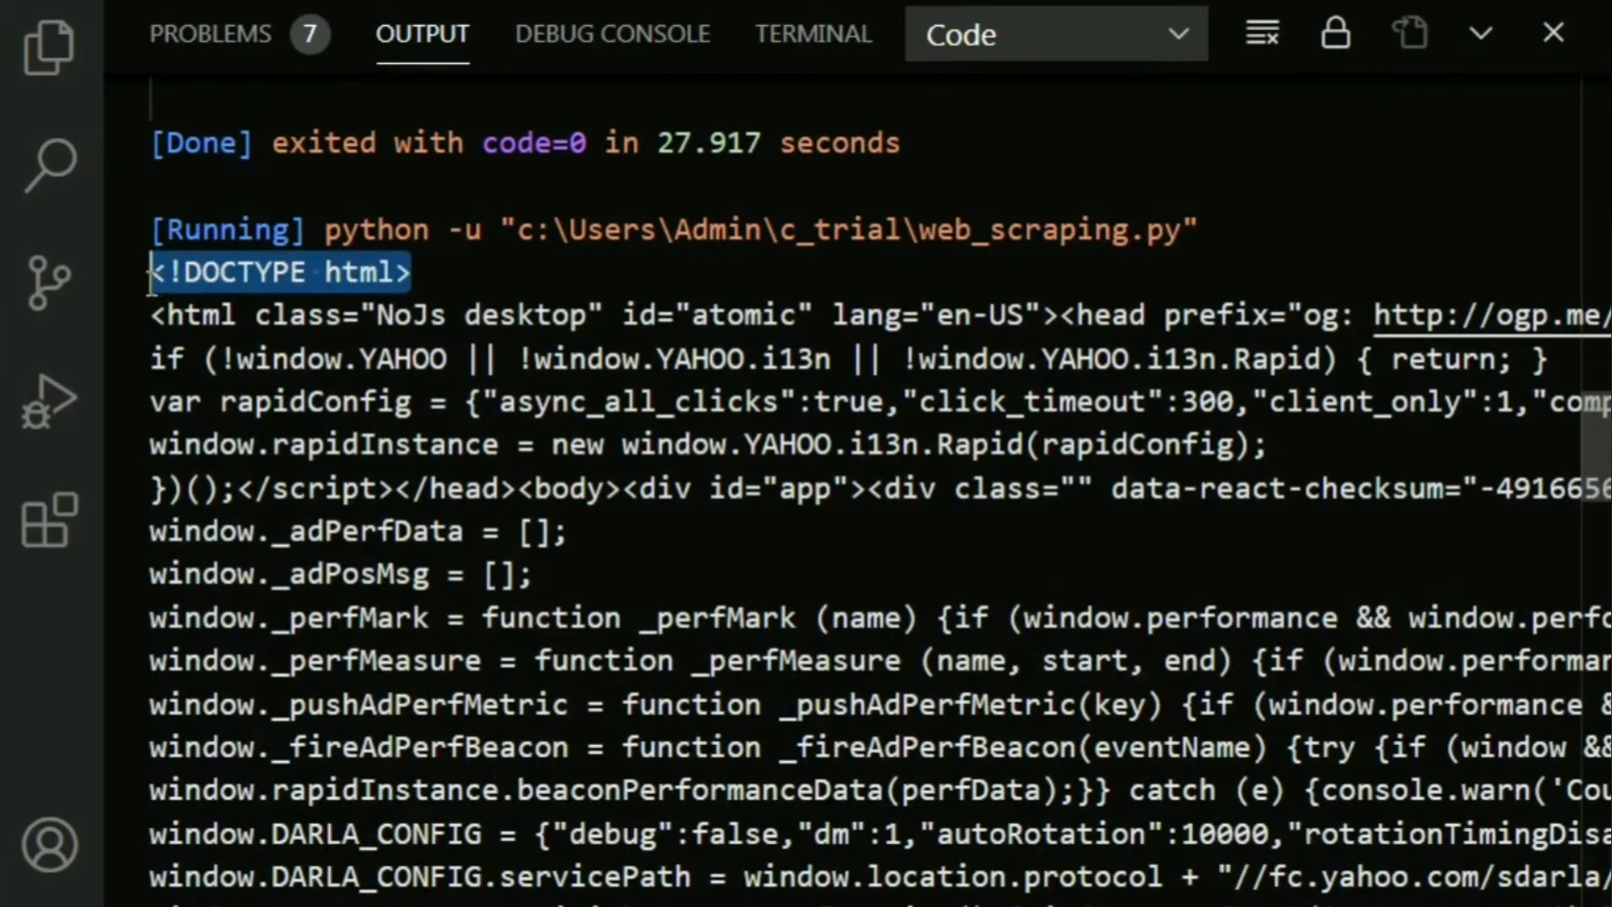
mouse_move(228, 359)
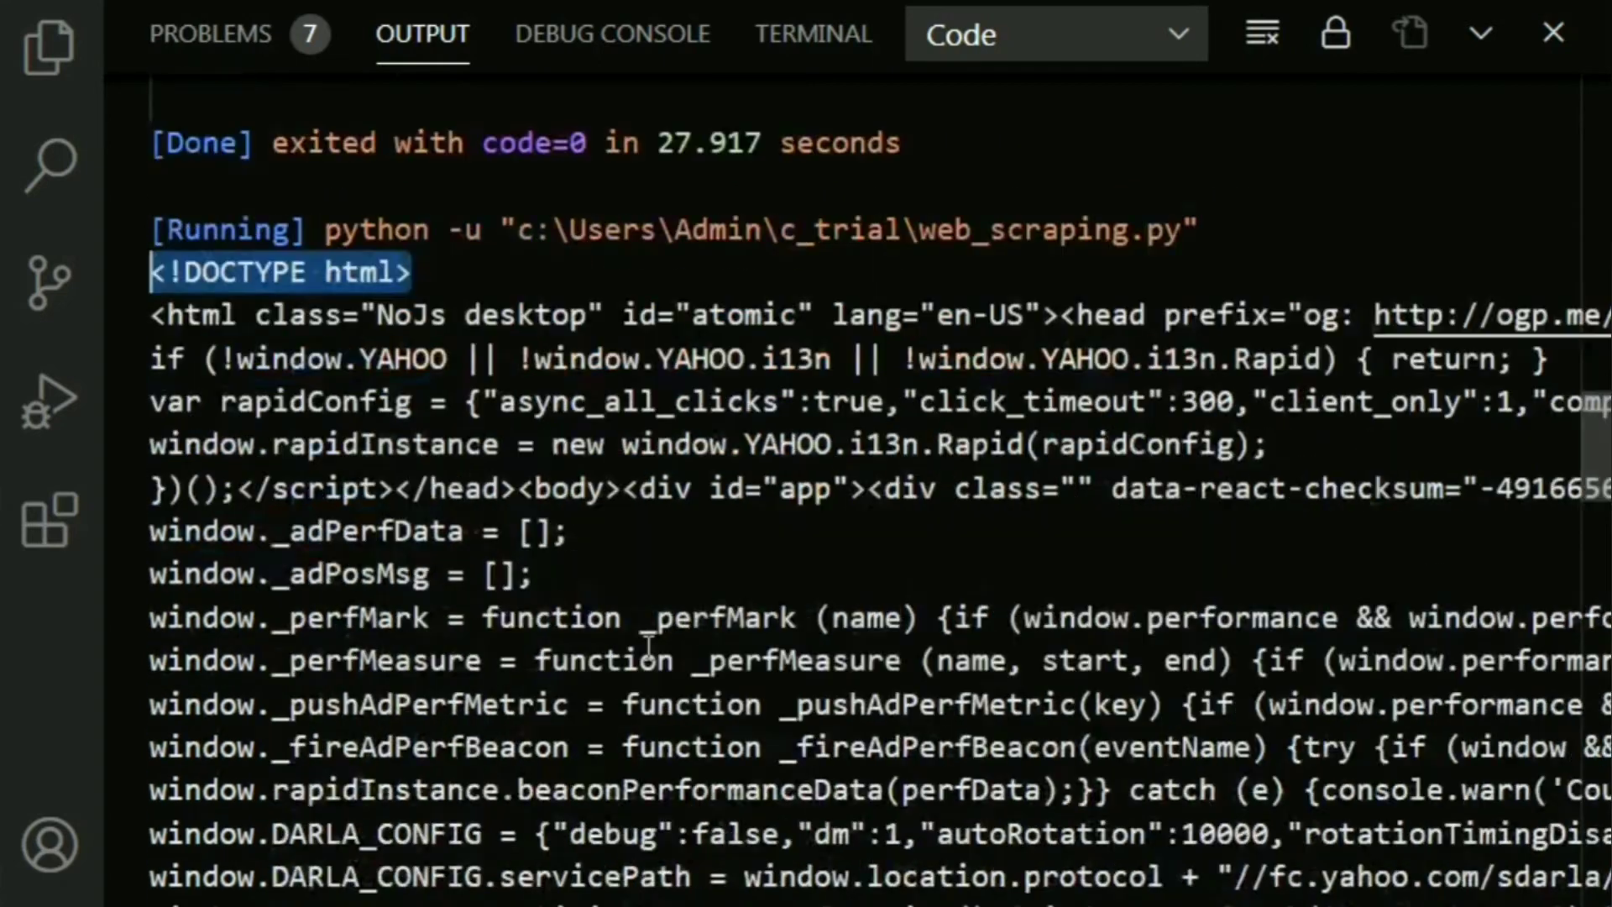
scroll(up, 3)
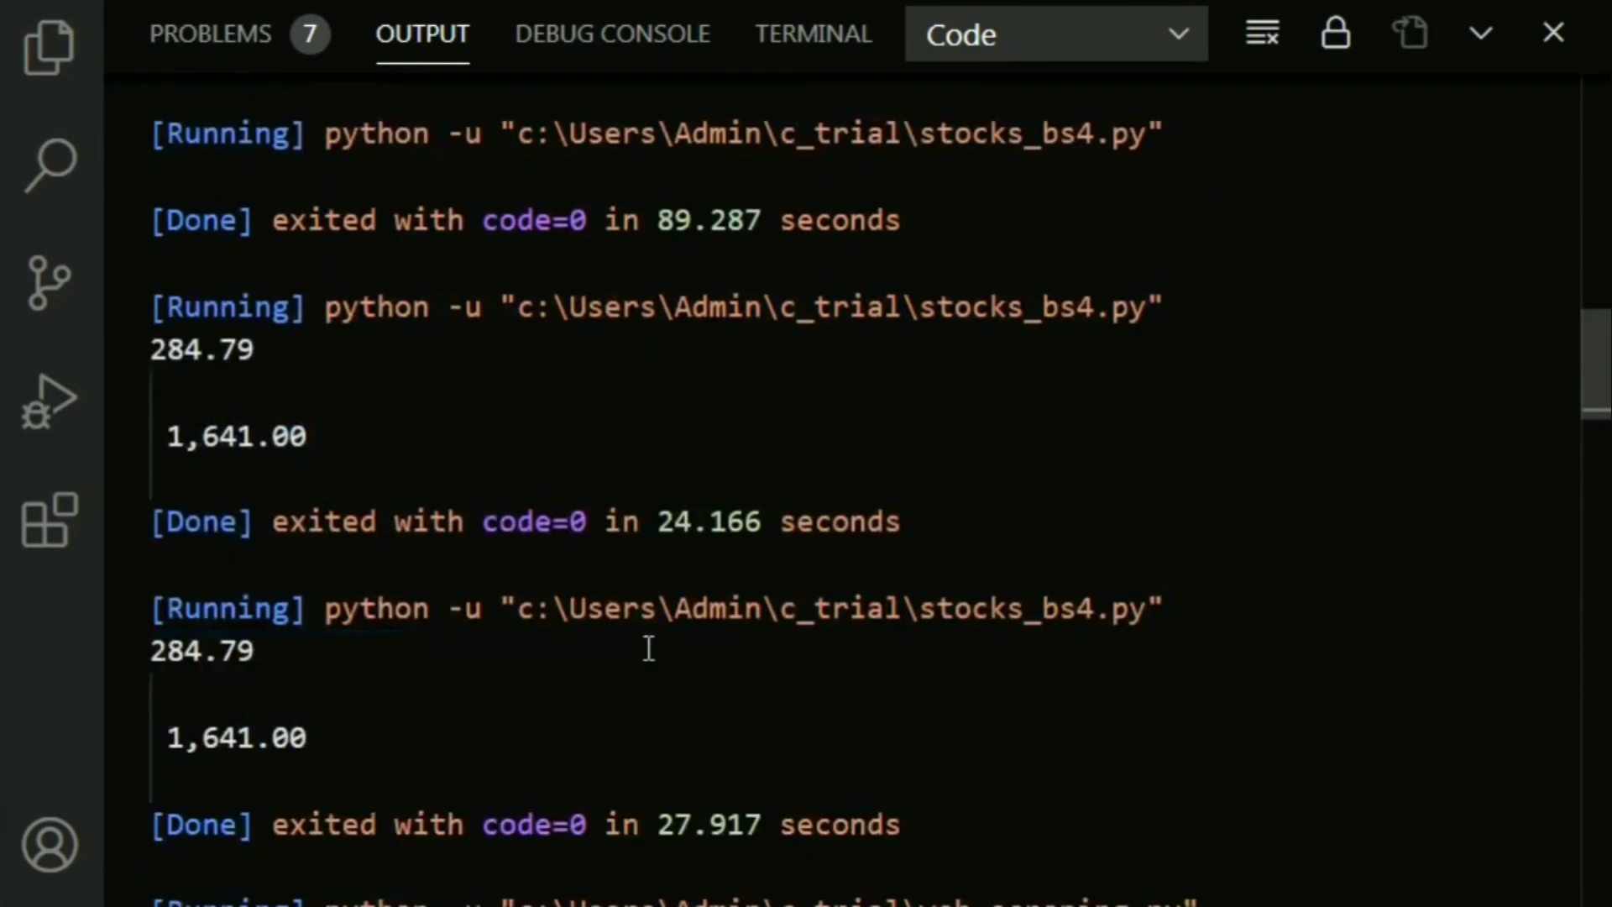
scroll(down, 3)
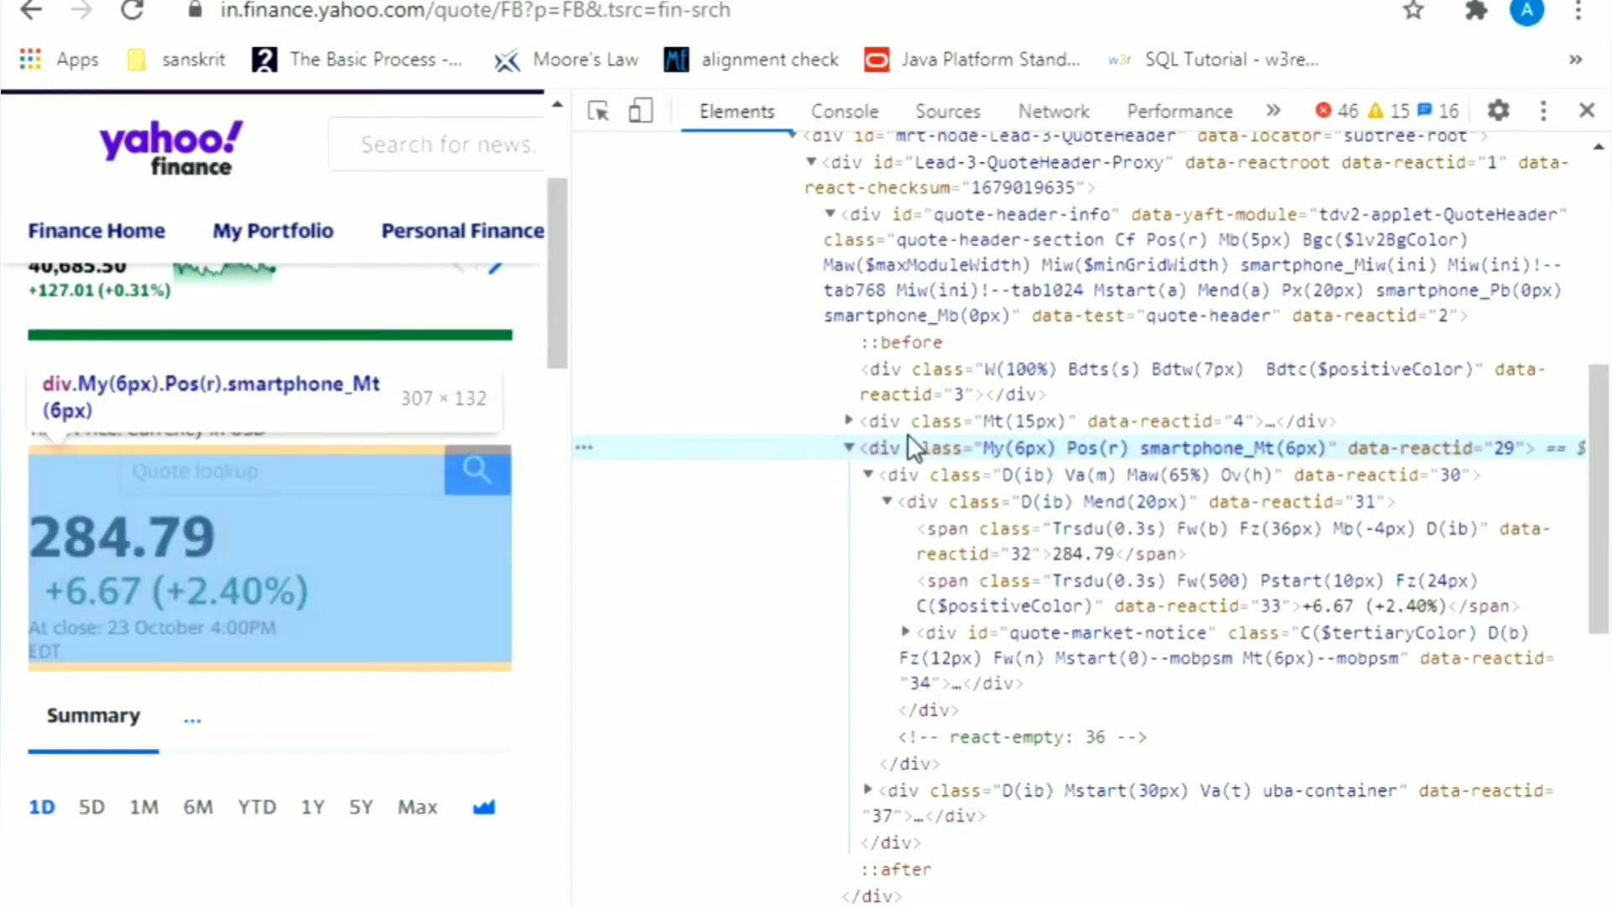
mouse_move(900, 468)
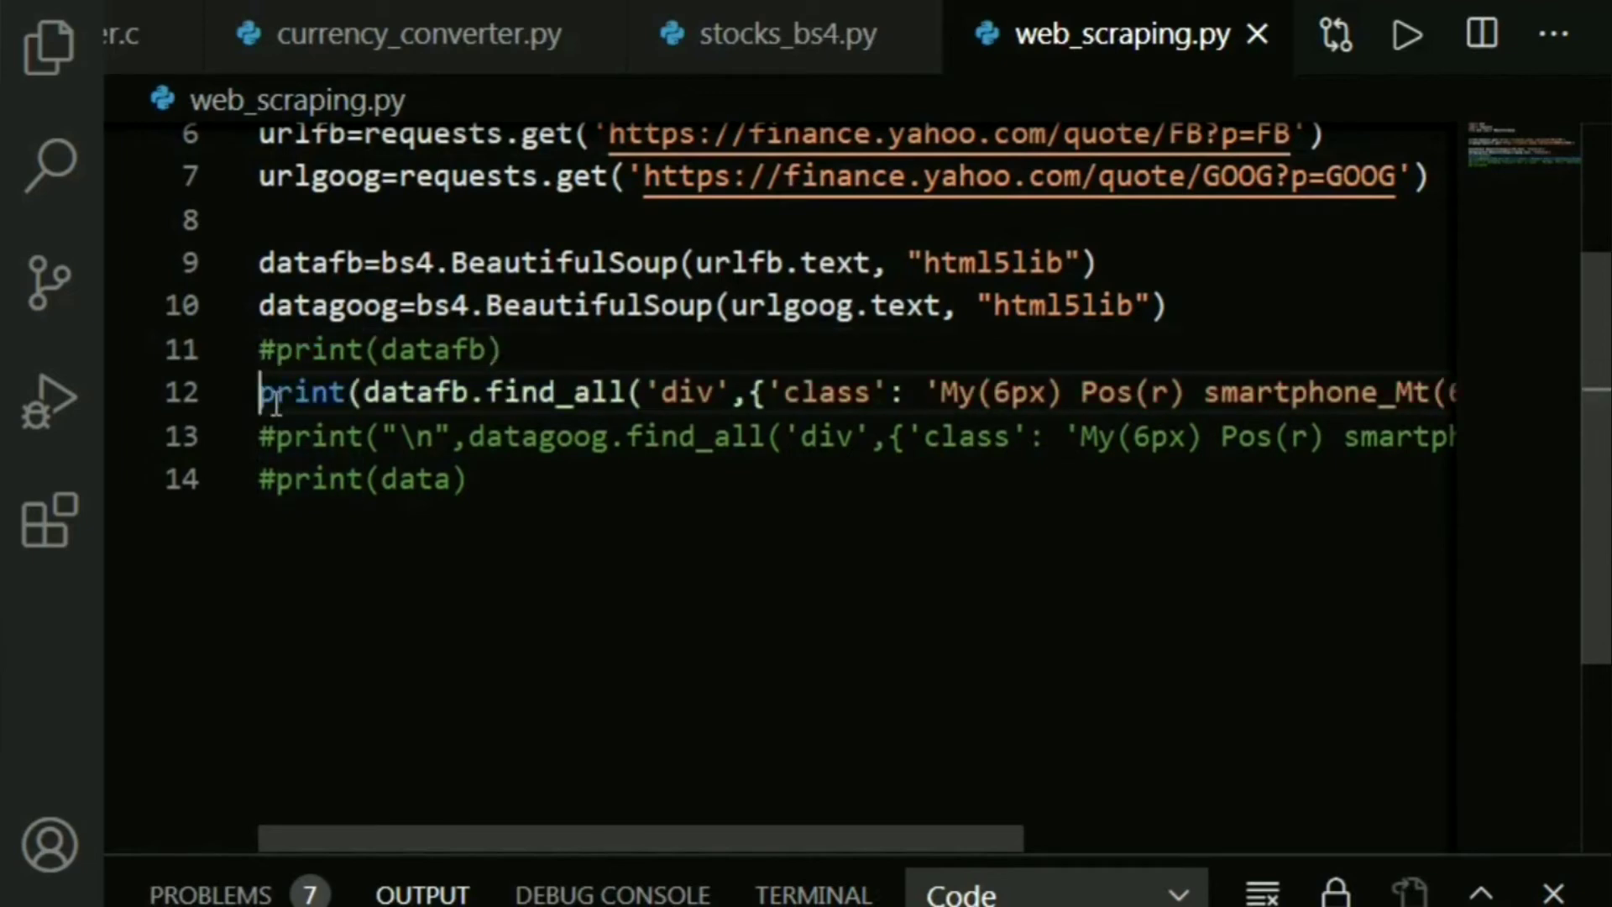
mouse_move(247, 287)
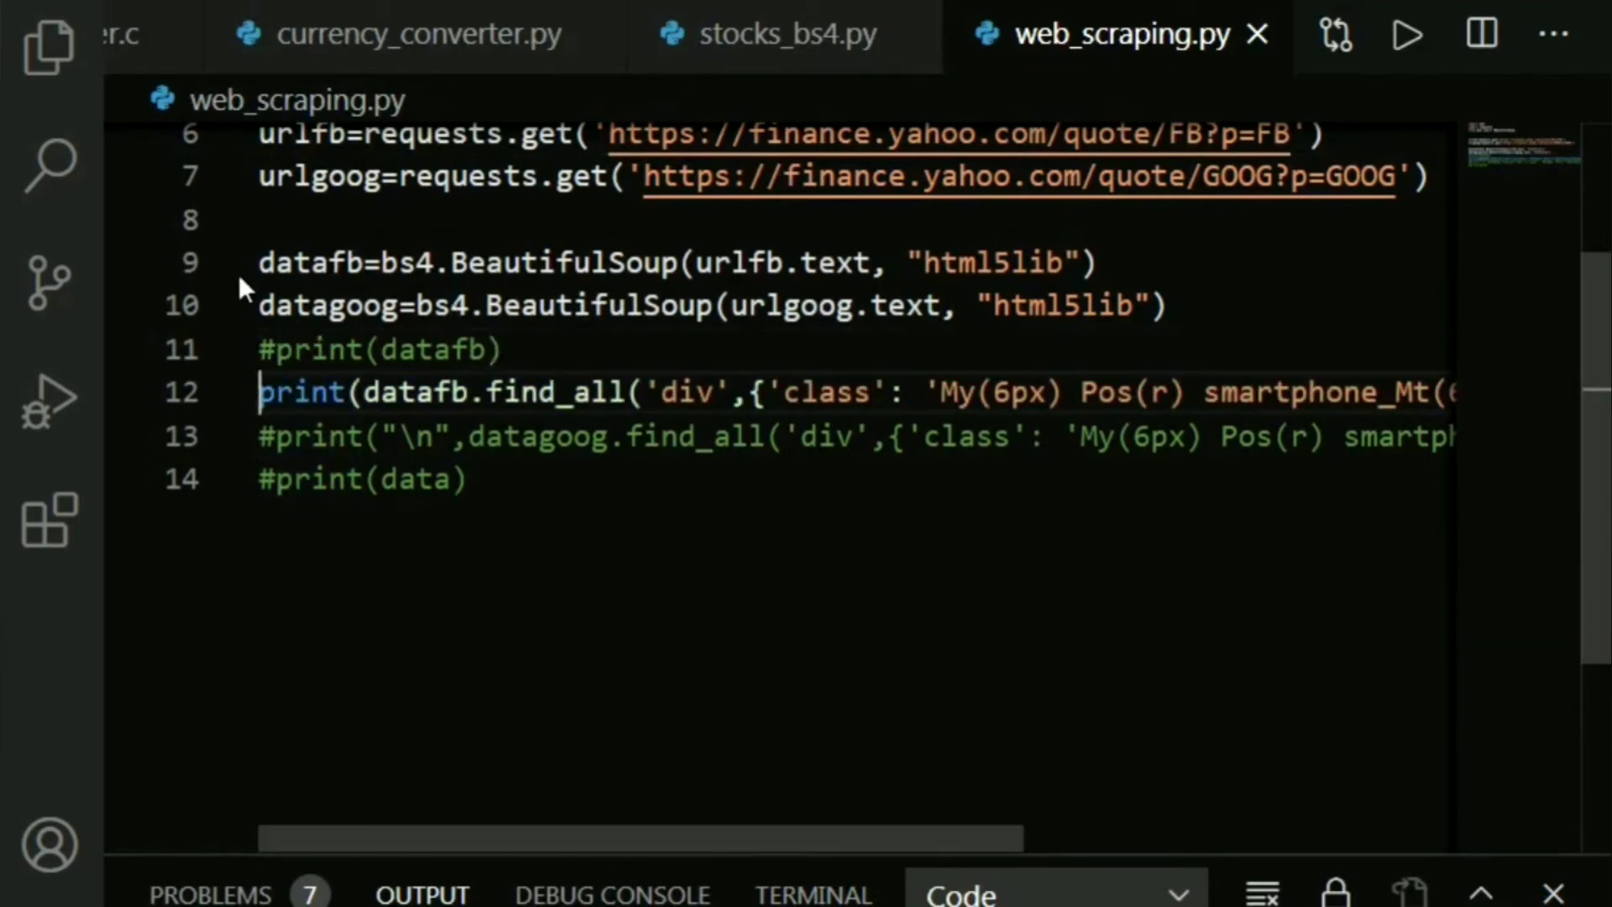
- Remove the commented #print(datafb) and #print(data) lines from web_scraping.py
double_click(551, 391)
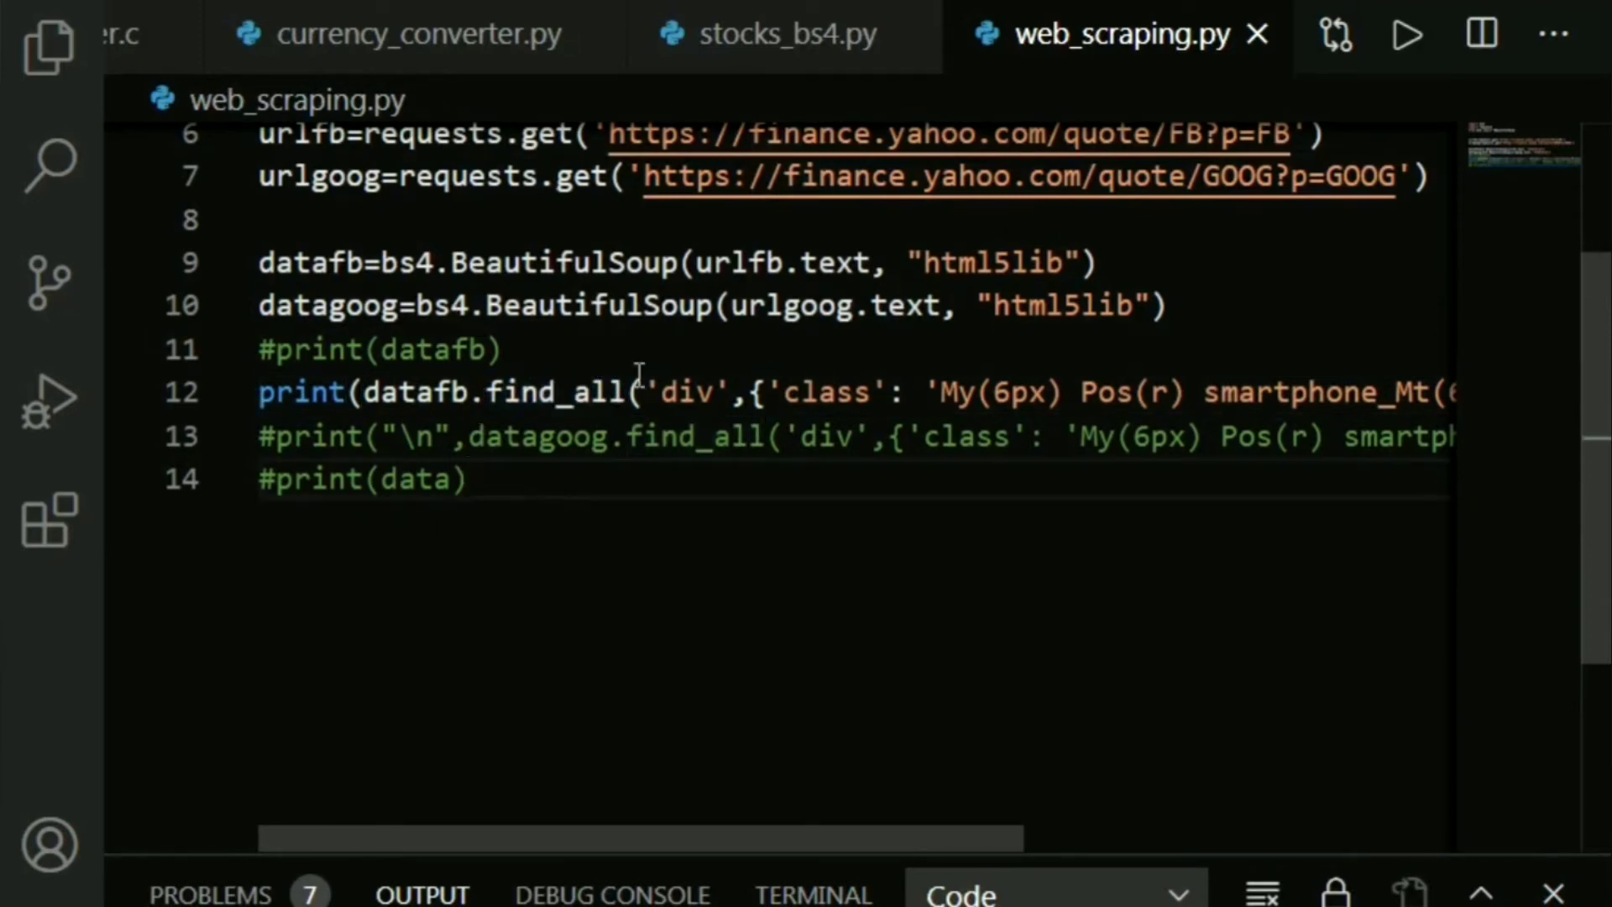
click(466, 479)
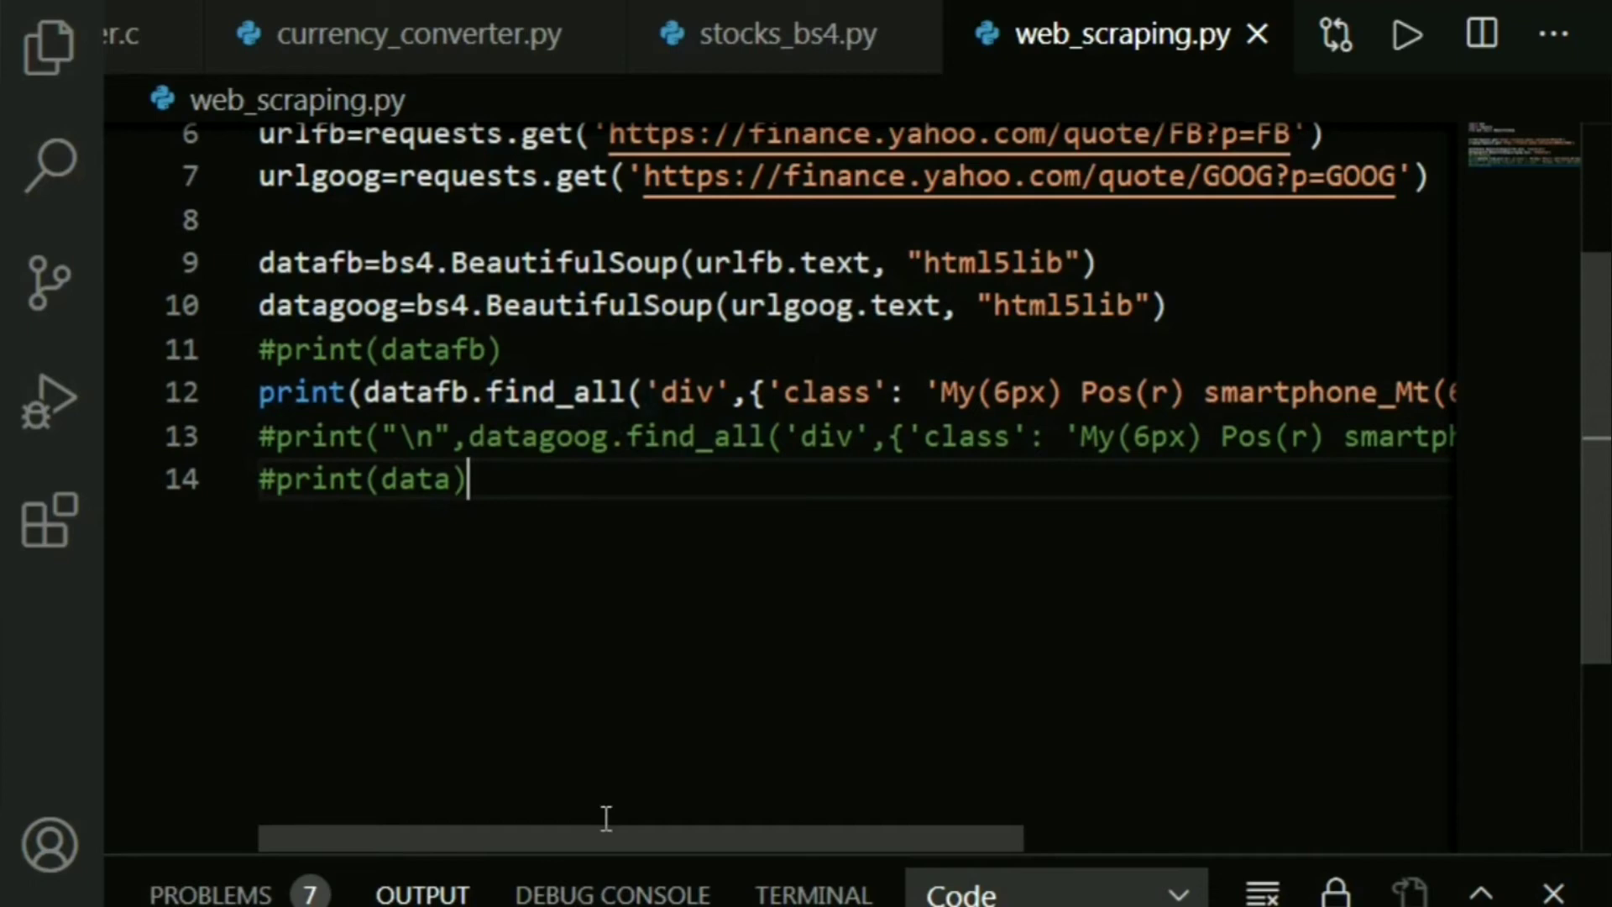
scroll(right, 3)
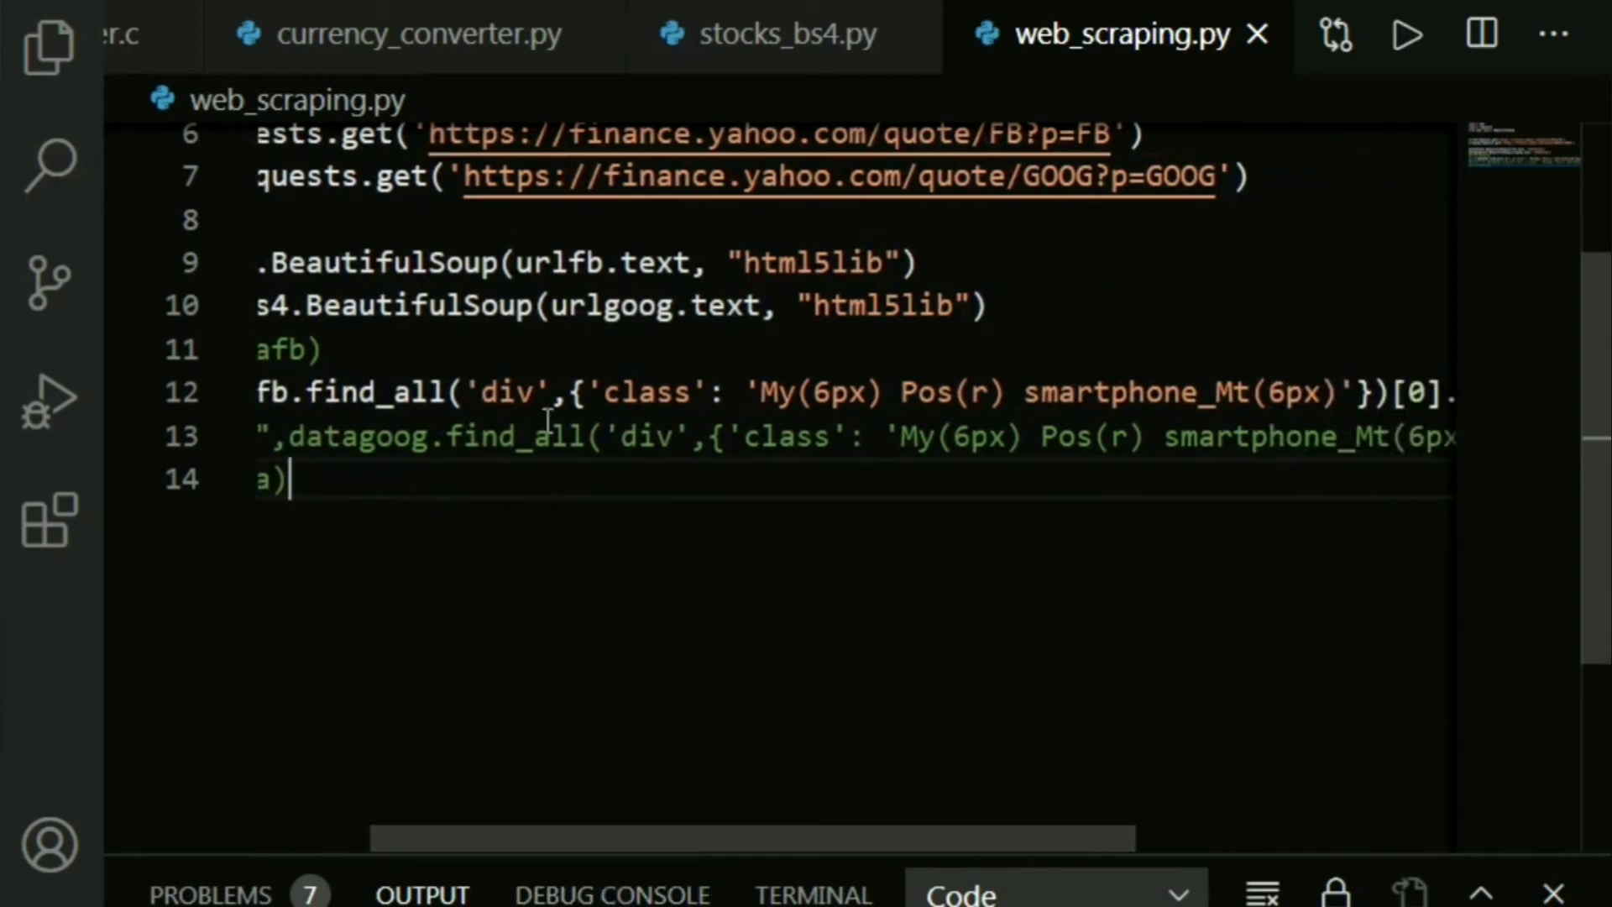
double_click(507, 391)
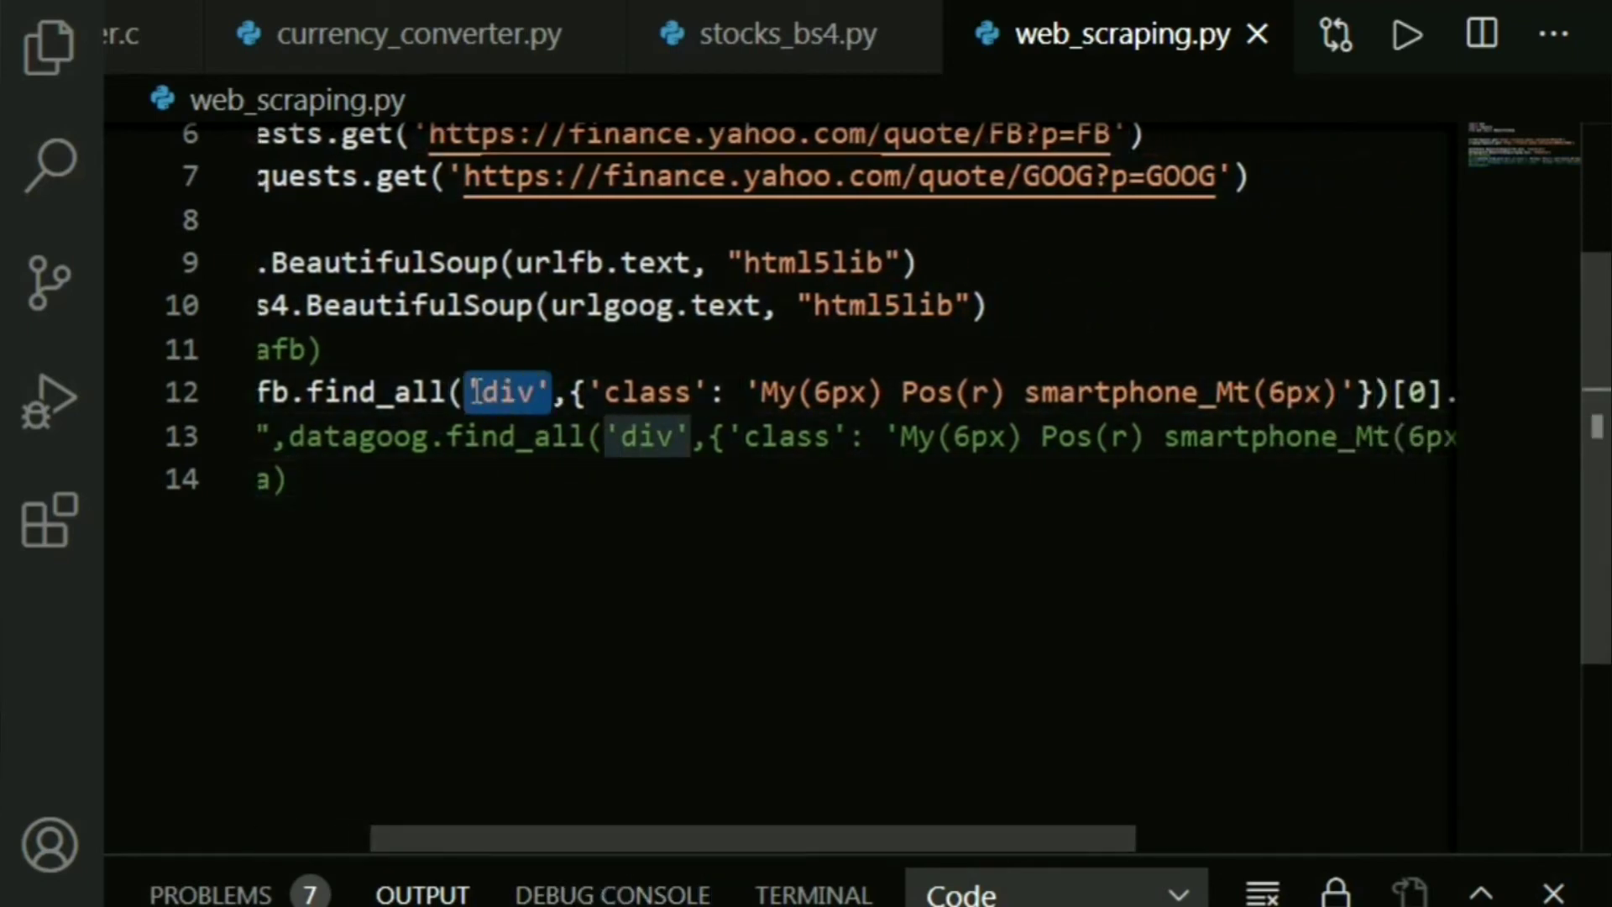
mouse_move(564, 605)
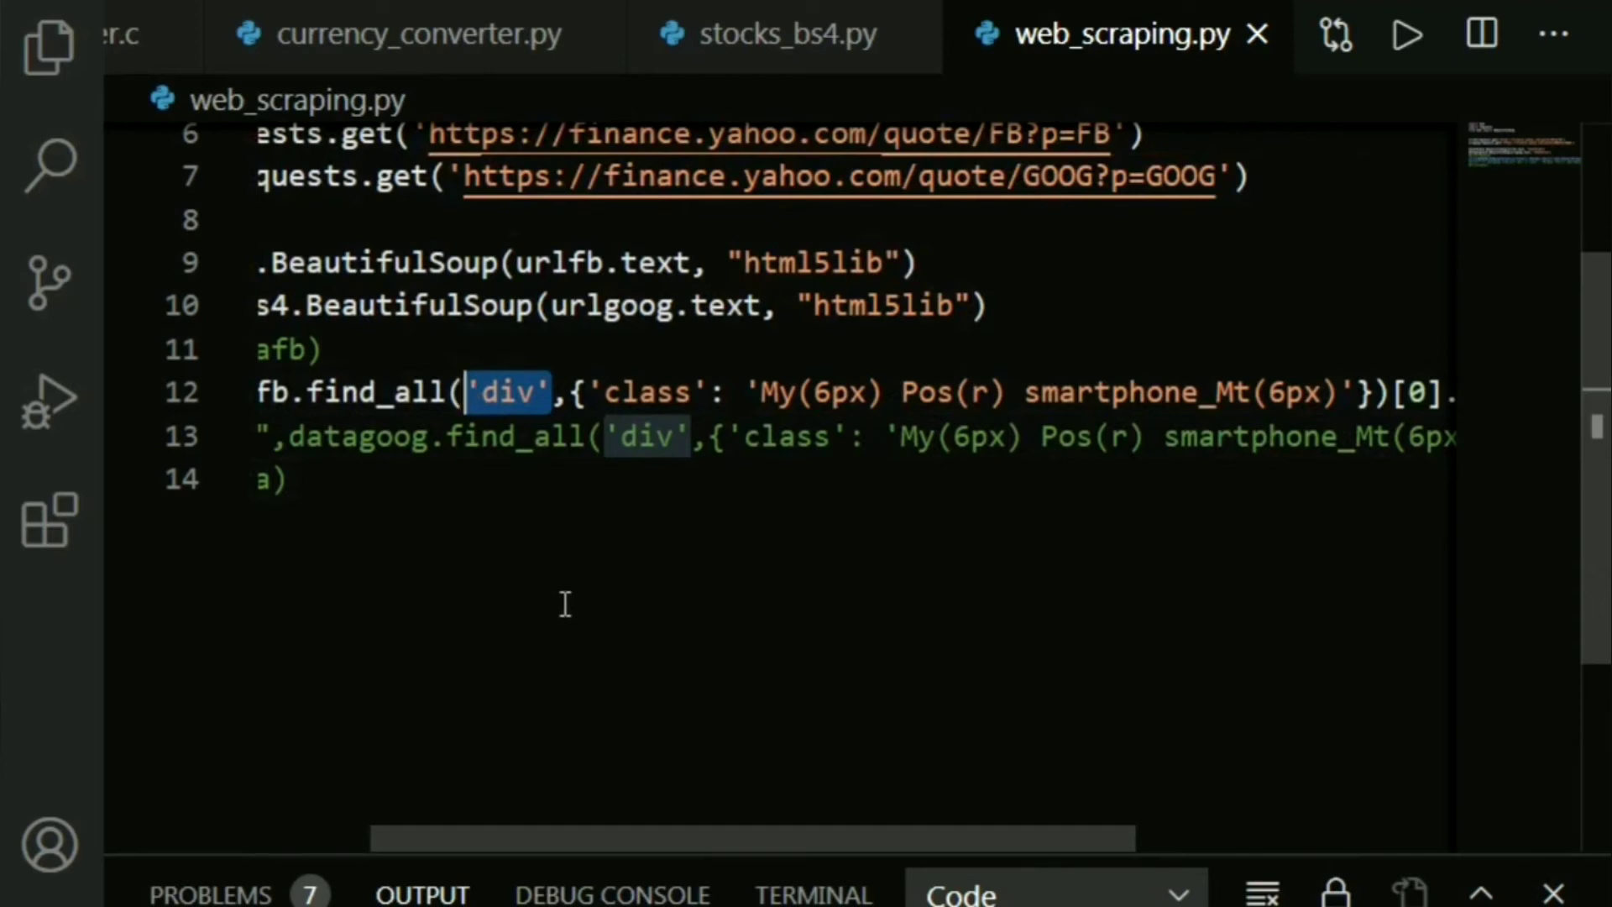
click(519, 392)
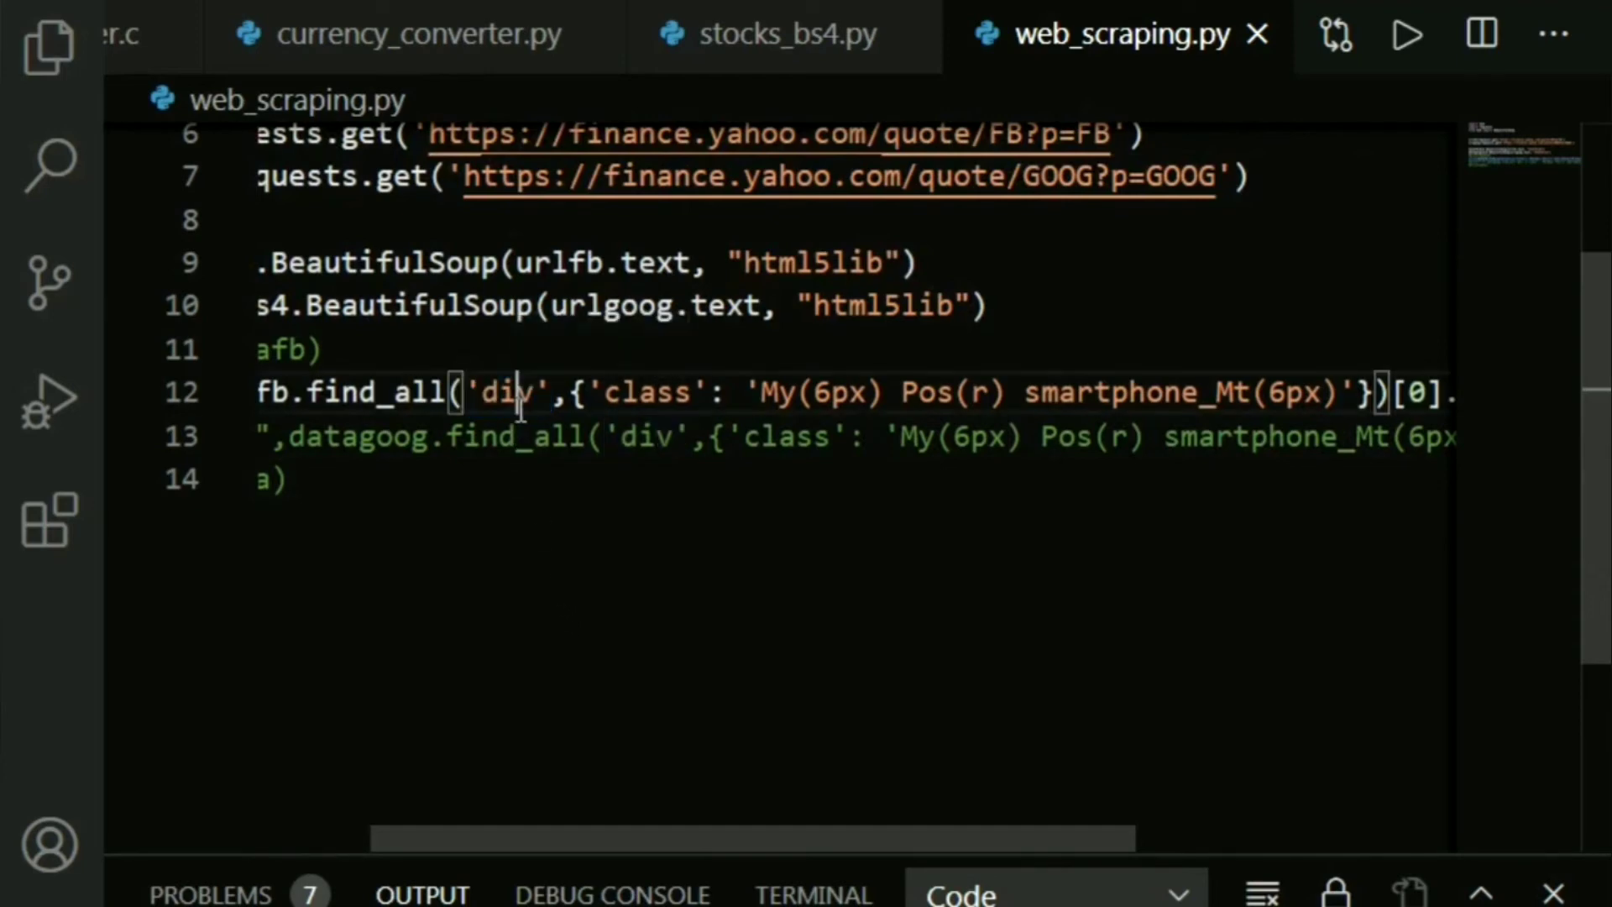
mouse_move(631, 533)
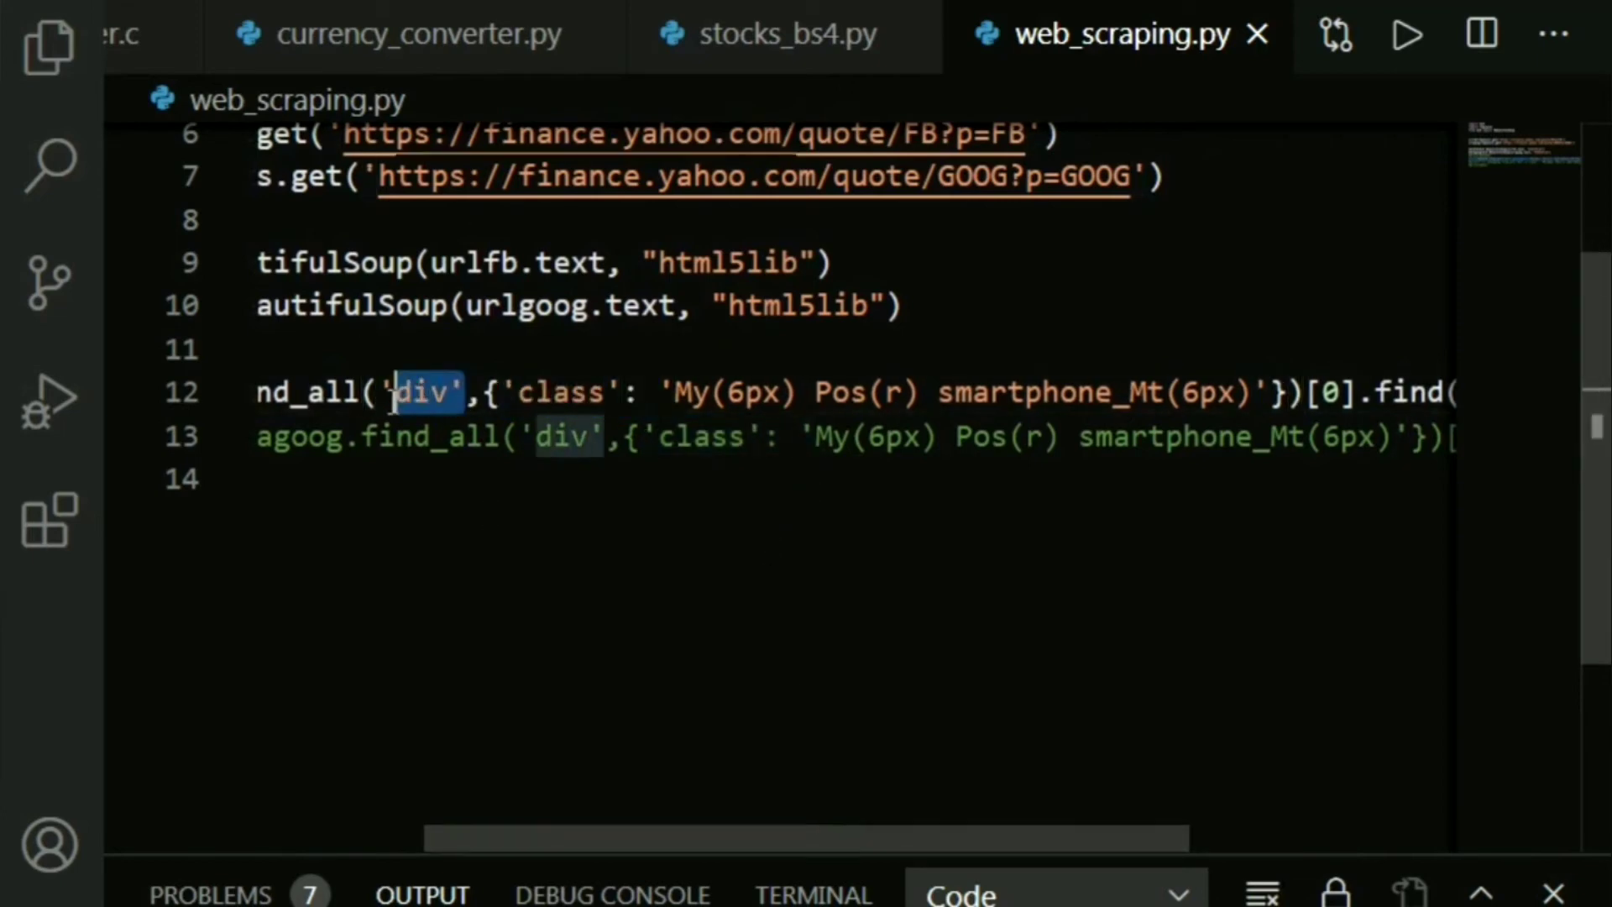
- Review the find_all('div', ...)[0].find('span').text price extraction on line 12
double_click(561, 391)
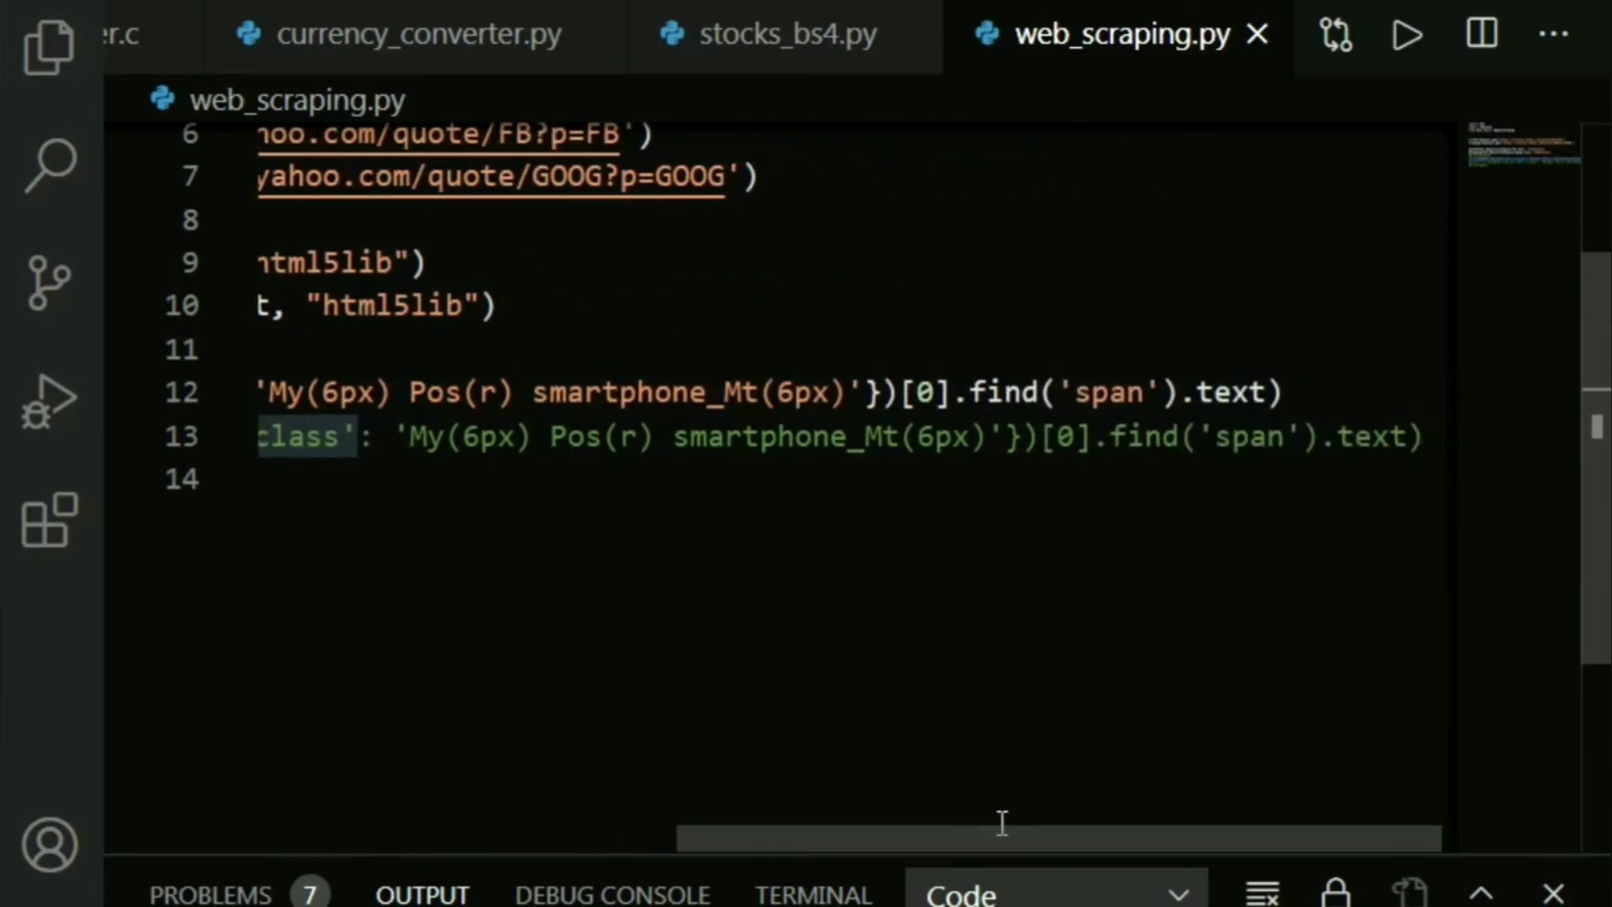
mouse_move(611, 673)
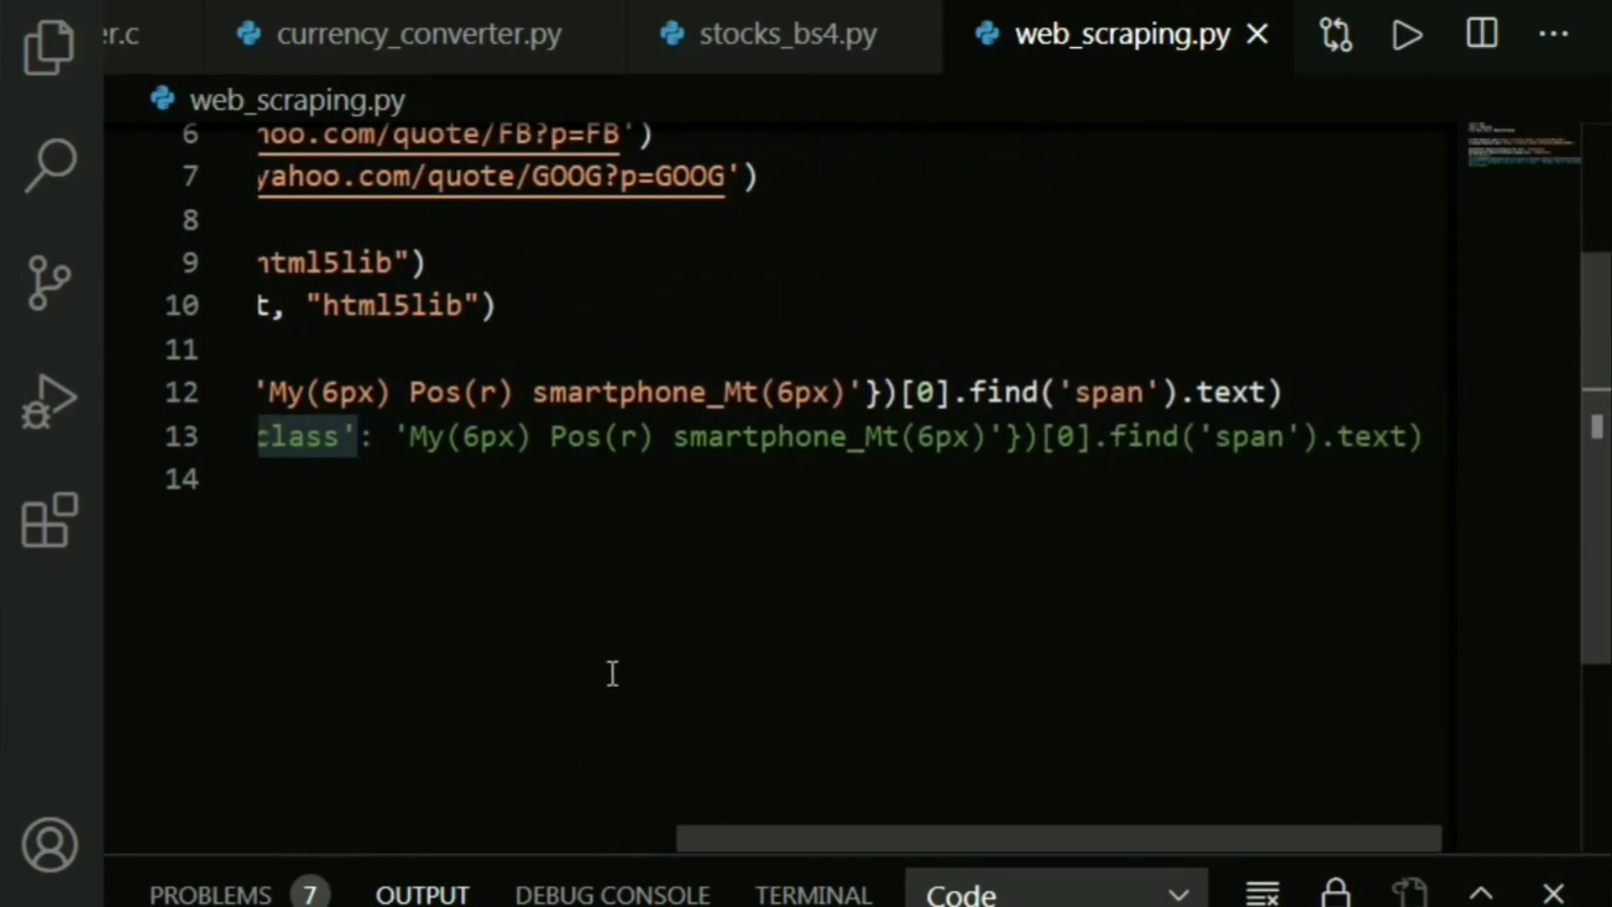
mouse_move(1018, 296)
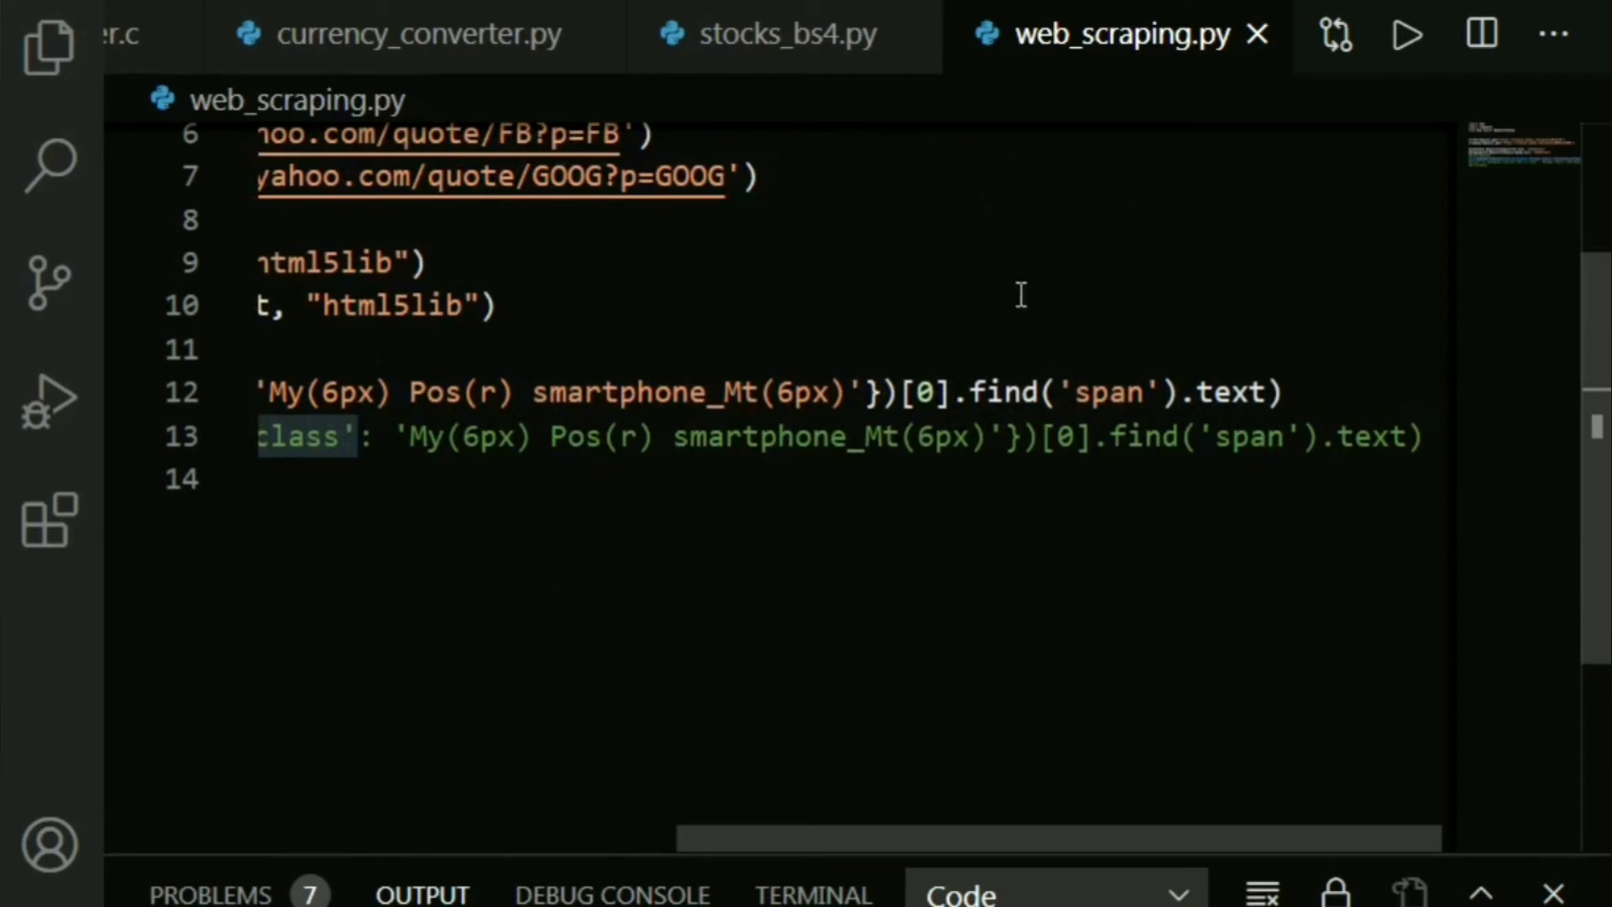
double_click(923, 391)
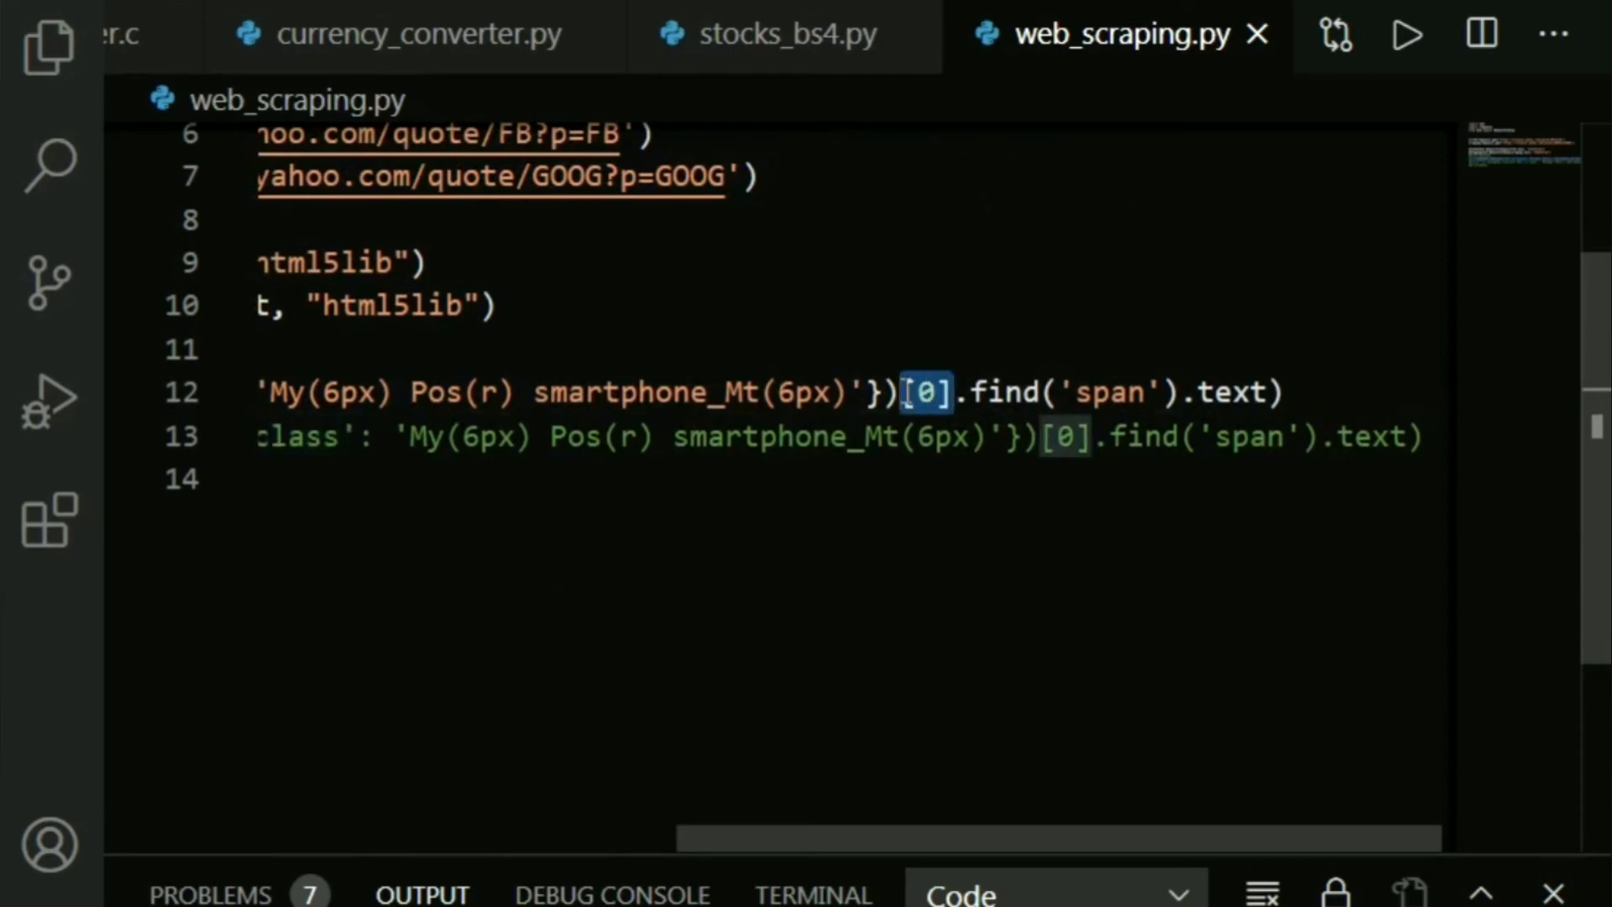
scroll(left, 3)
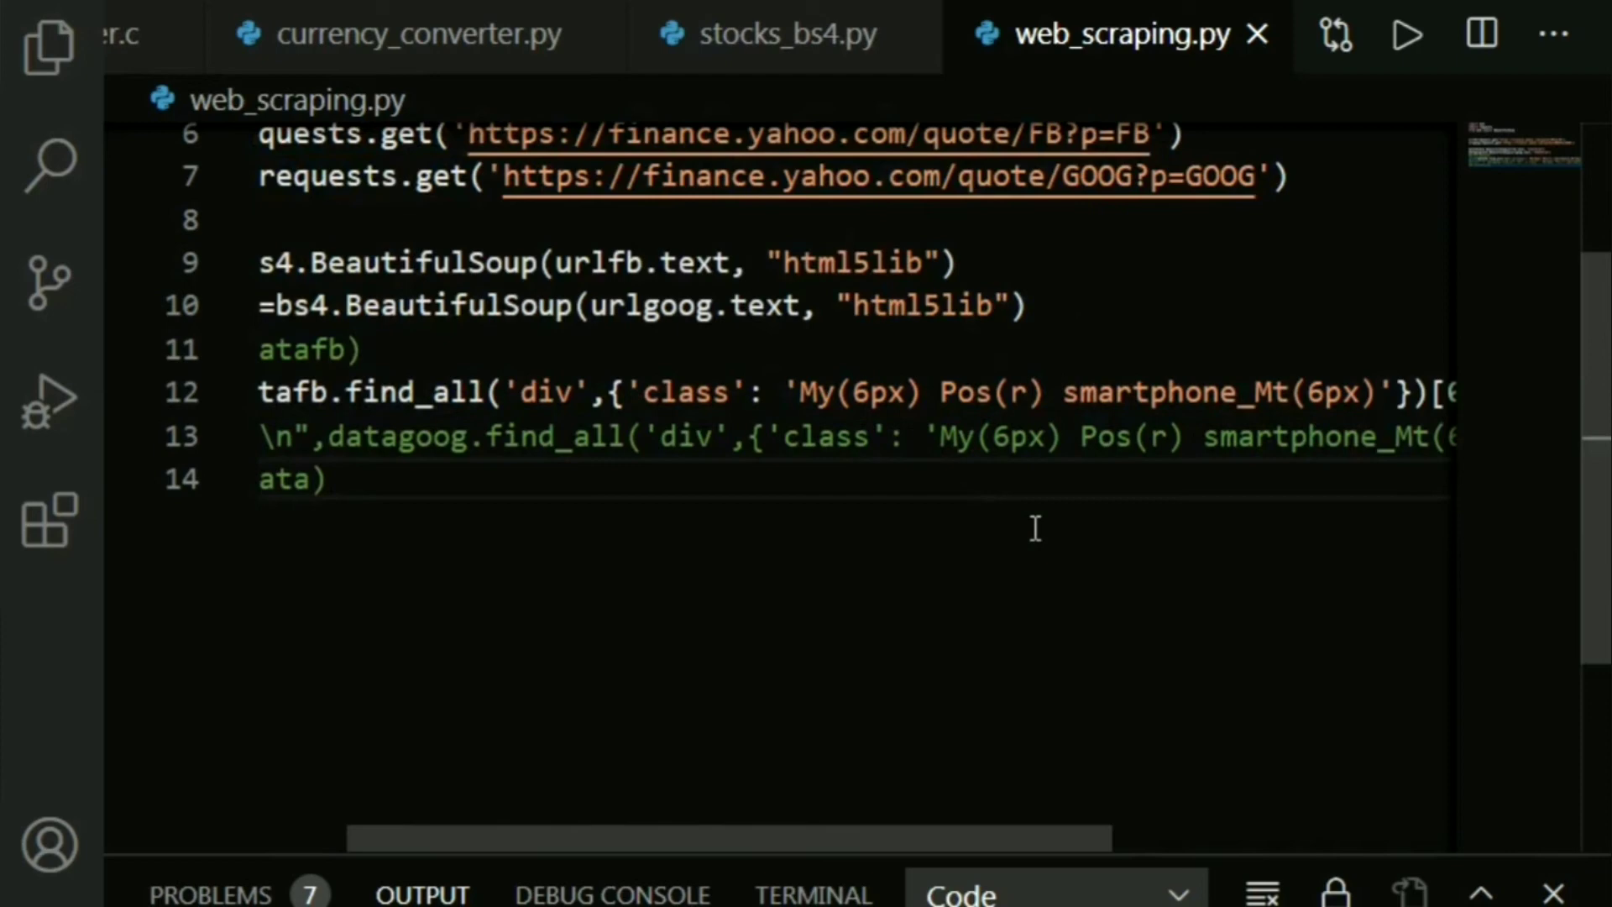
scroll(right, 3)
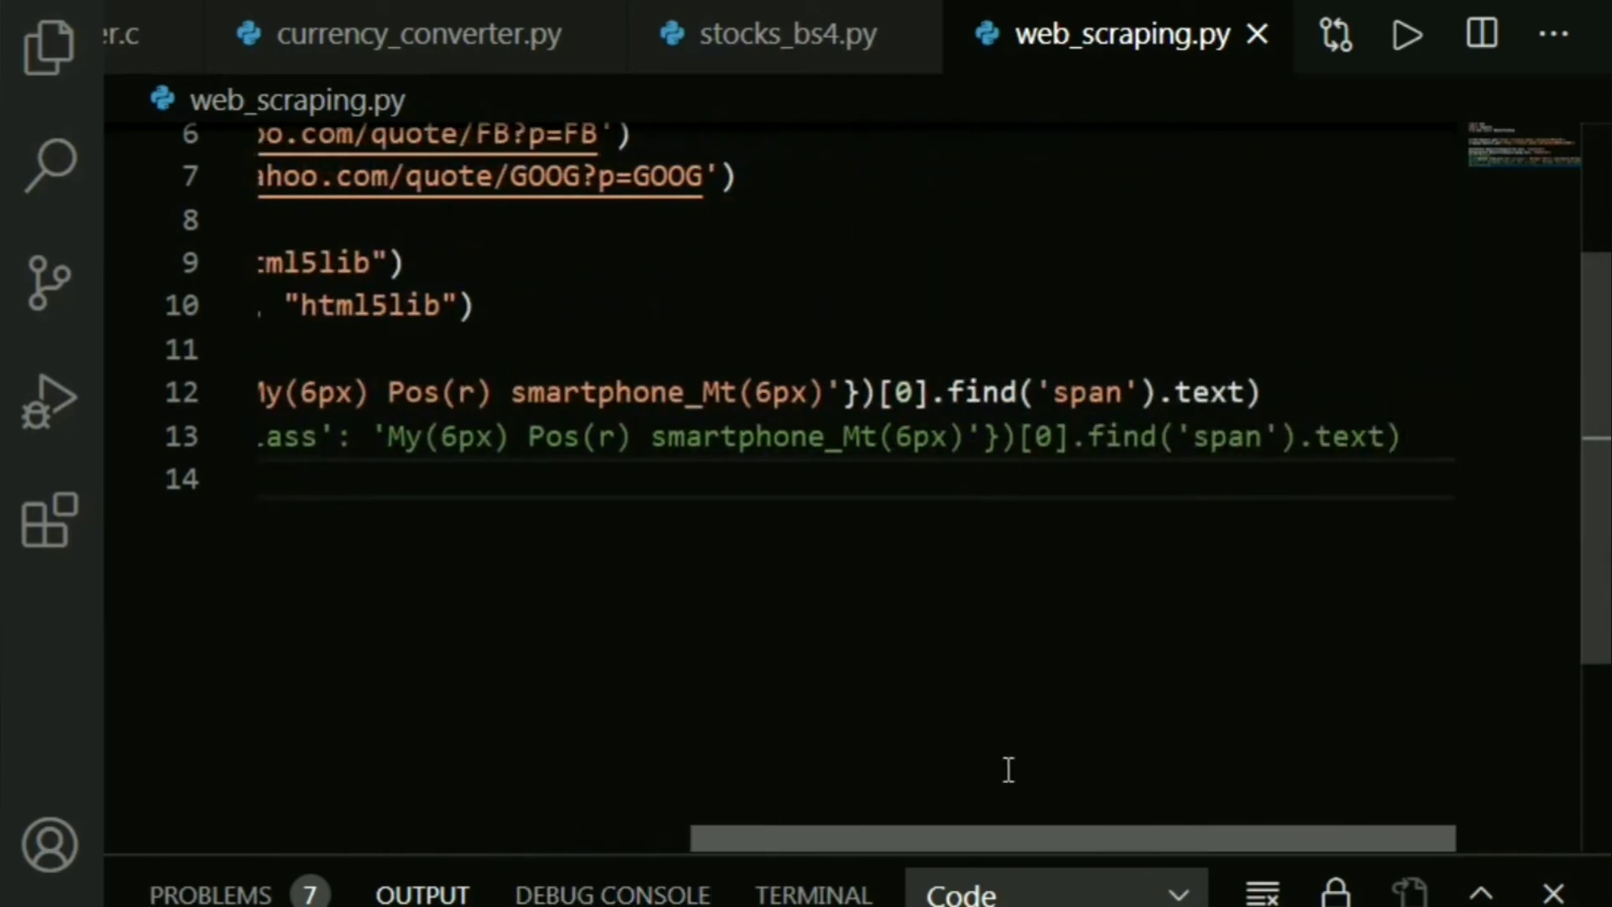
click(904, 392)
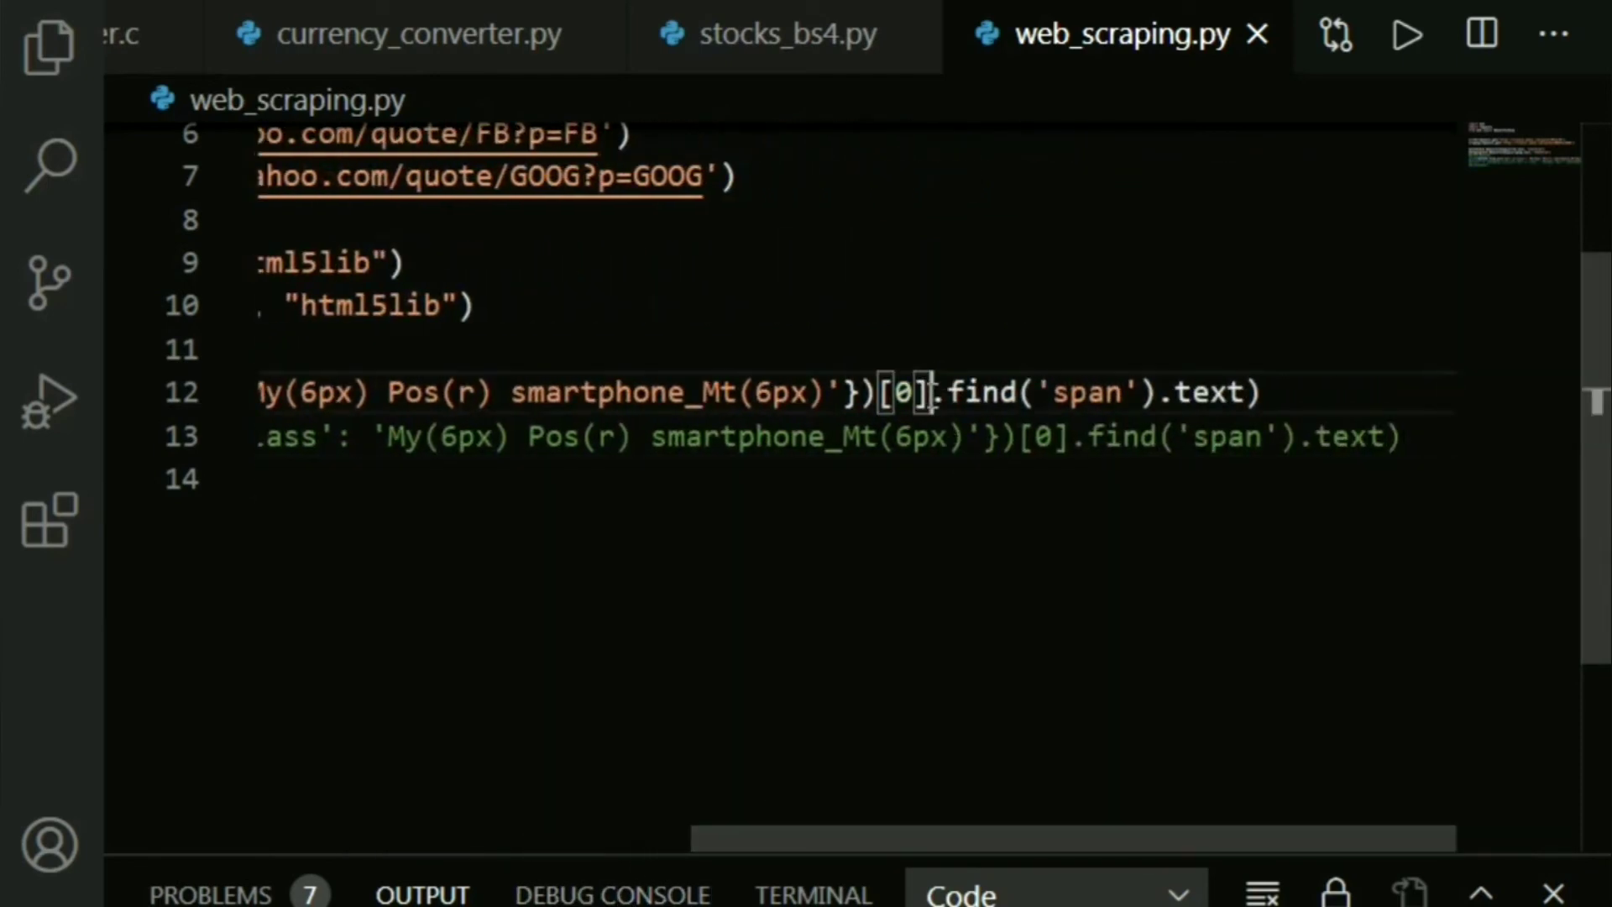
double_click(904, 393)
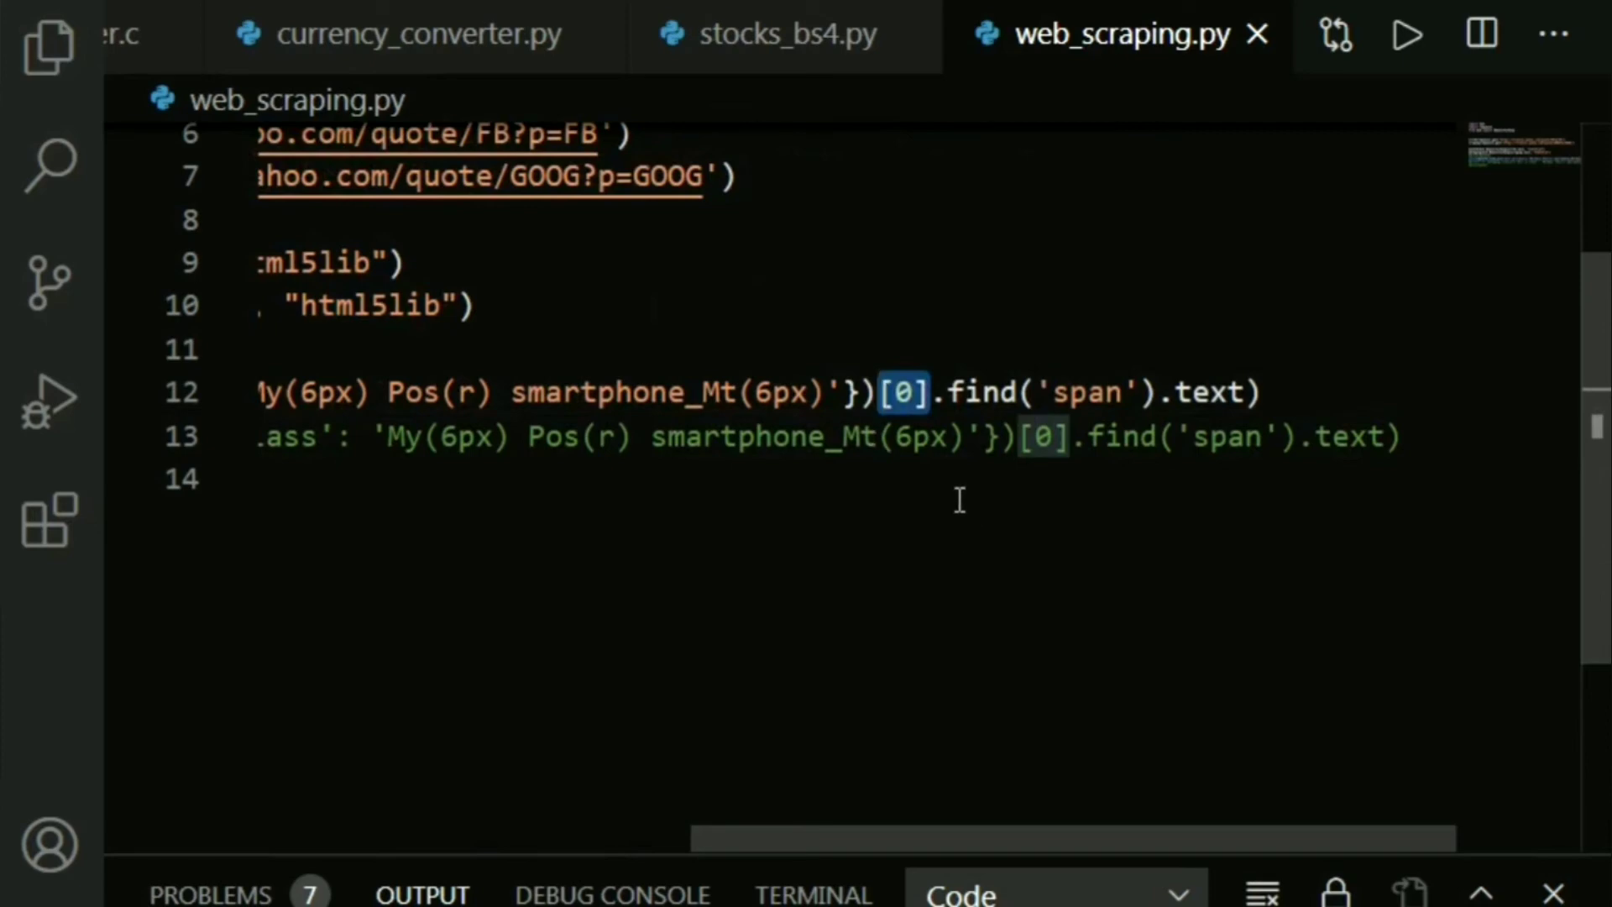
double_click(980, 392)
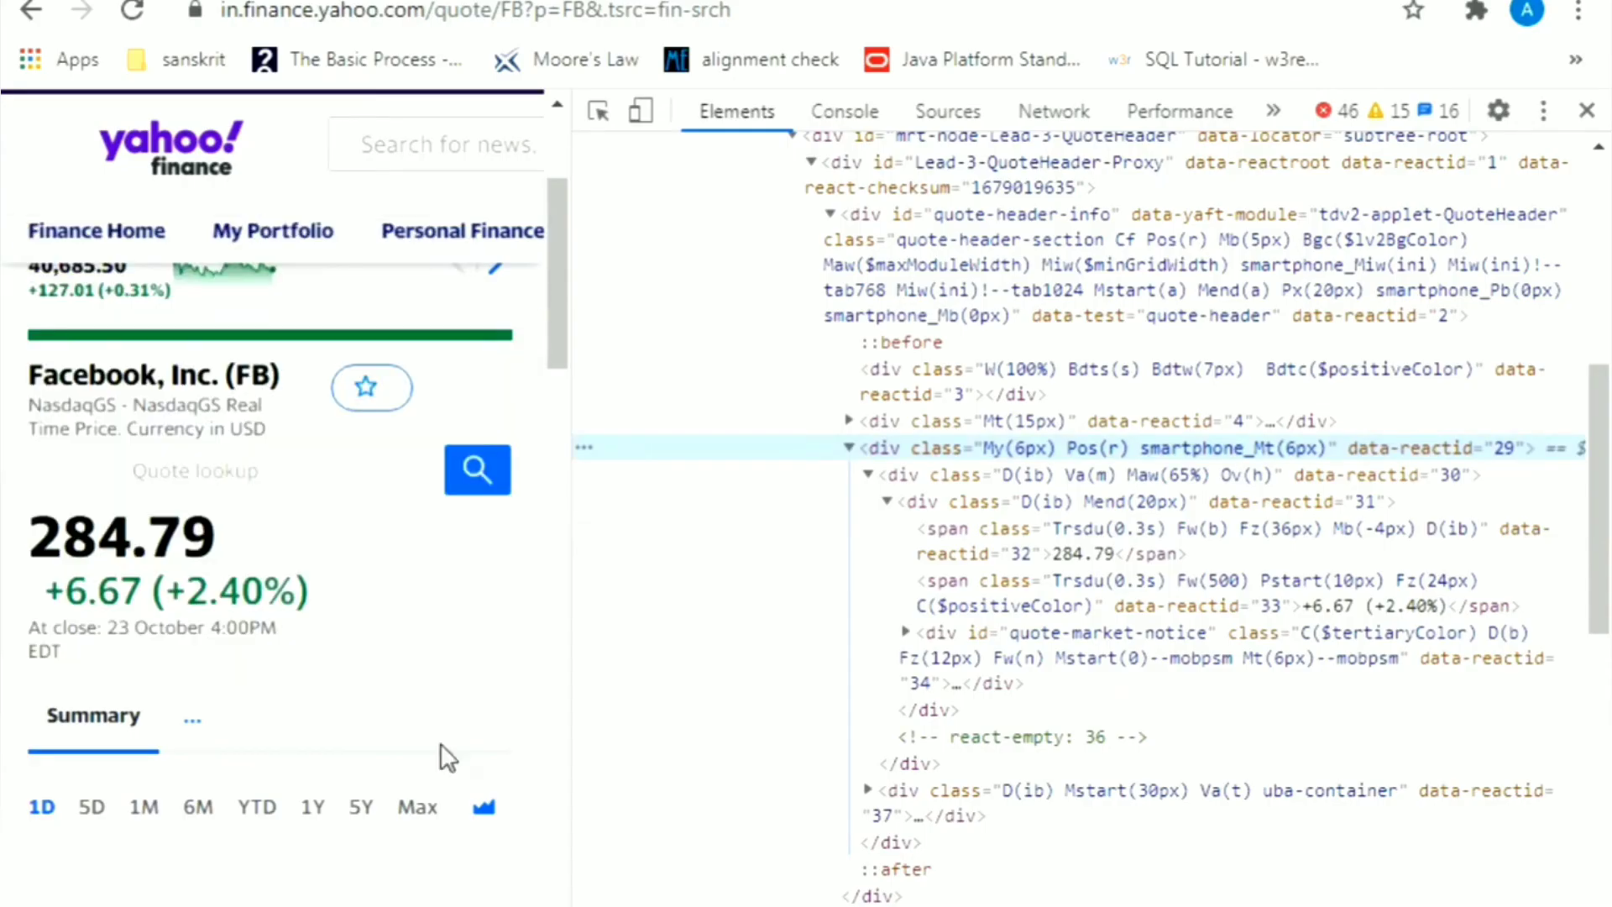
mouse_move(1327, 447)
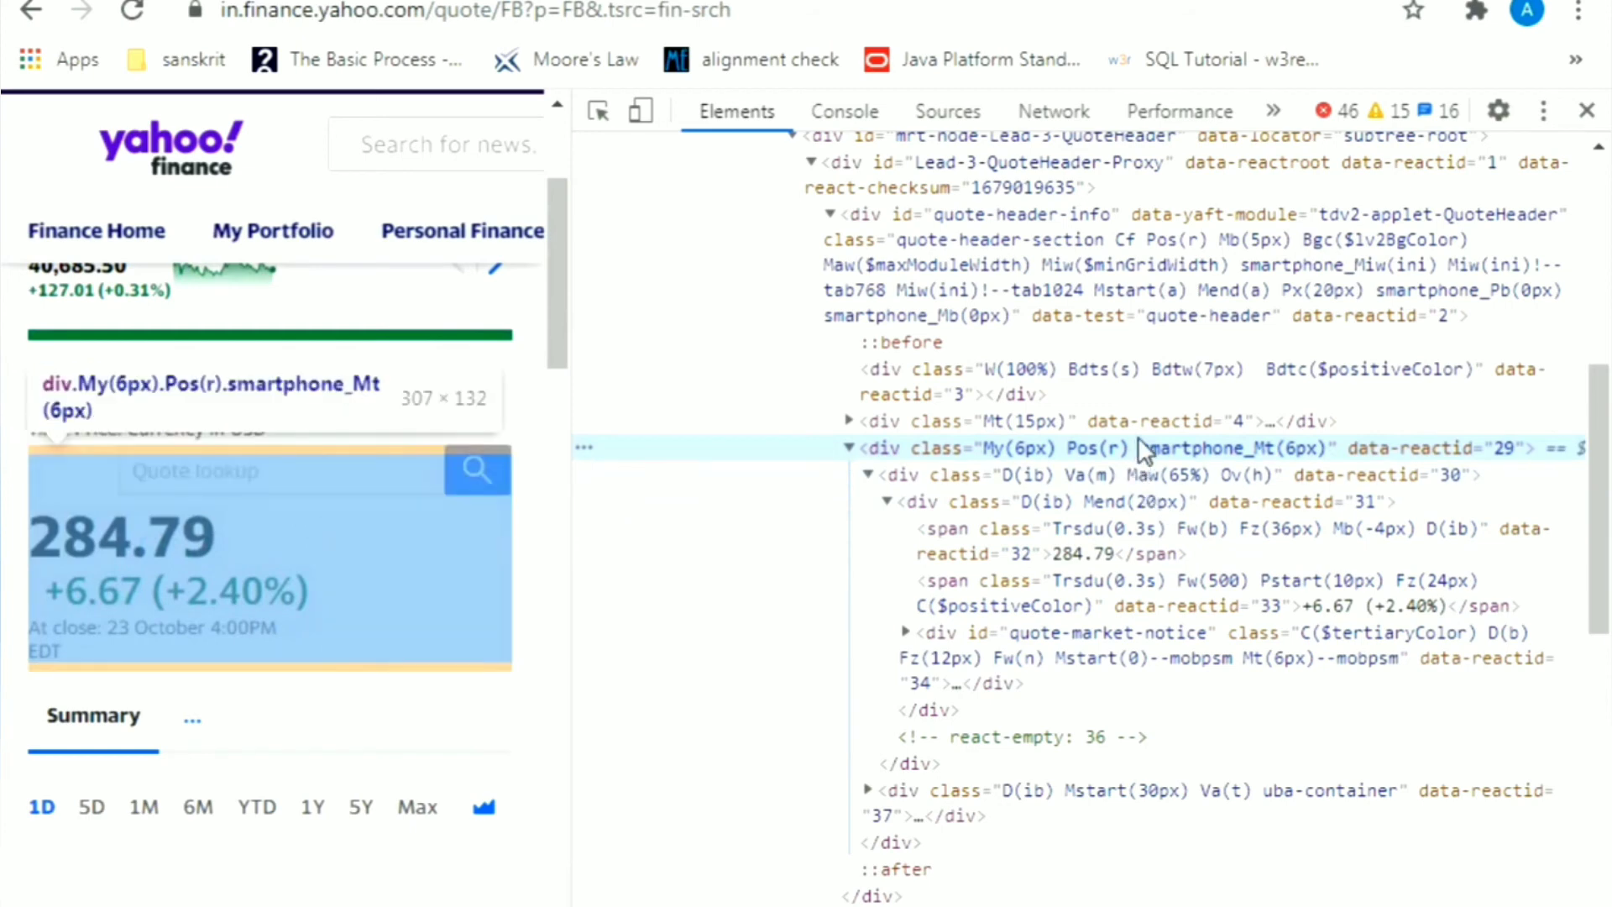
mouse_move(1142, 455)
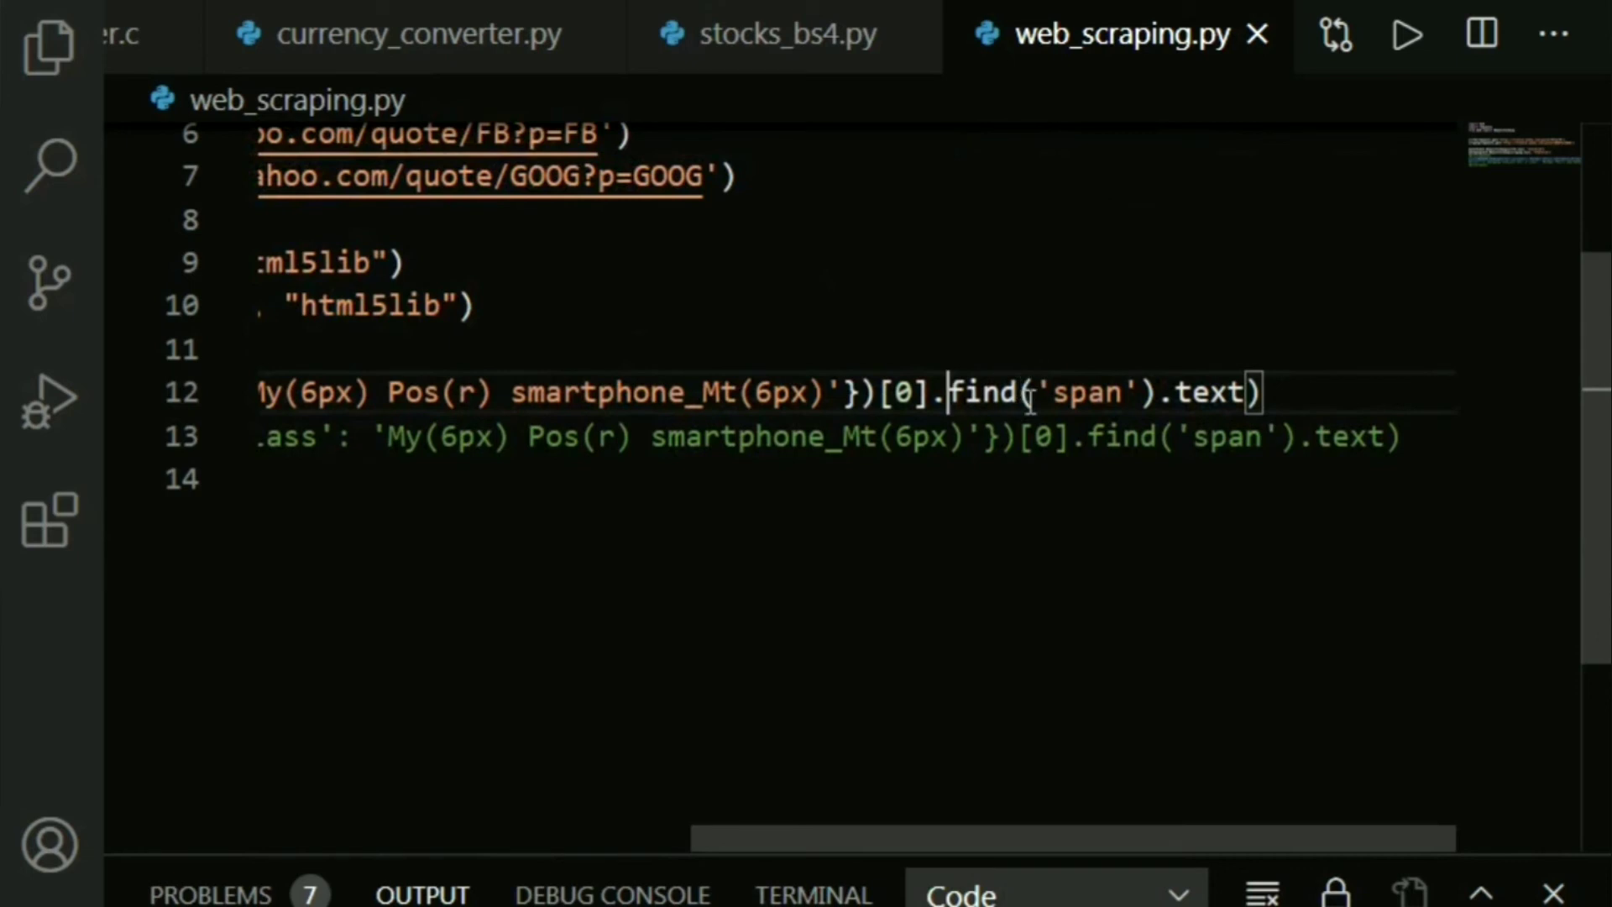
double_click(1085, 391)
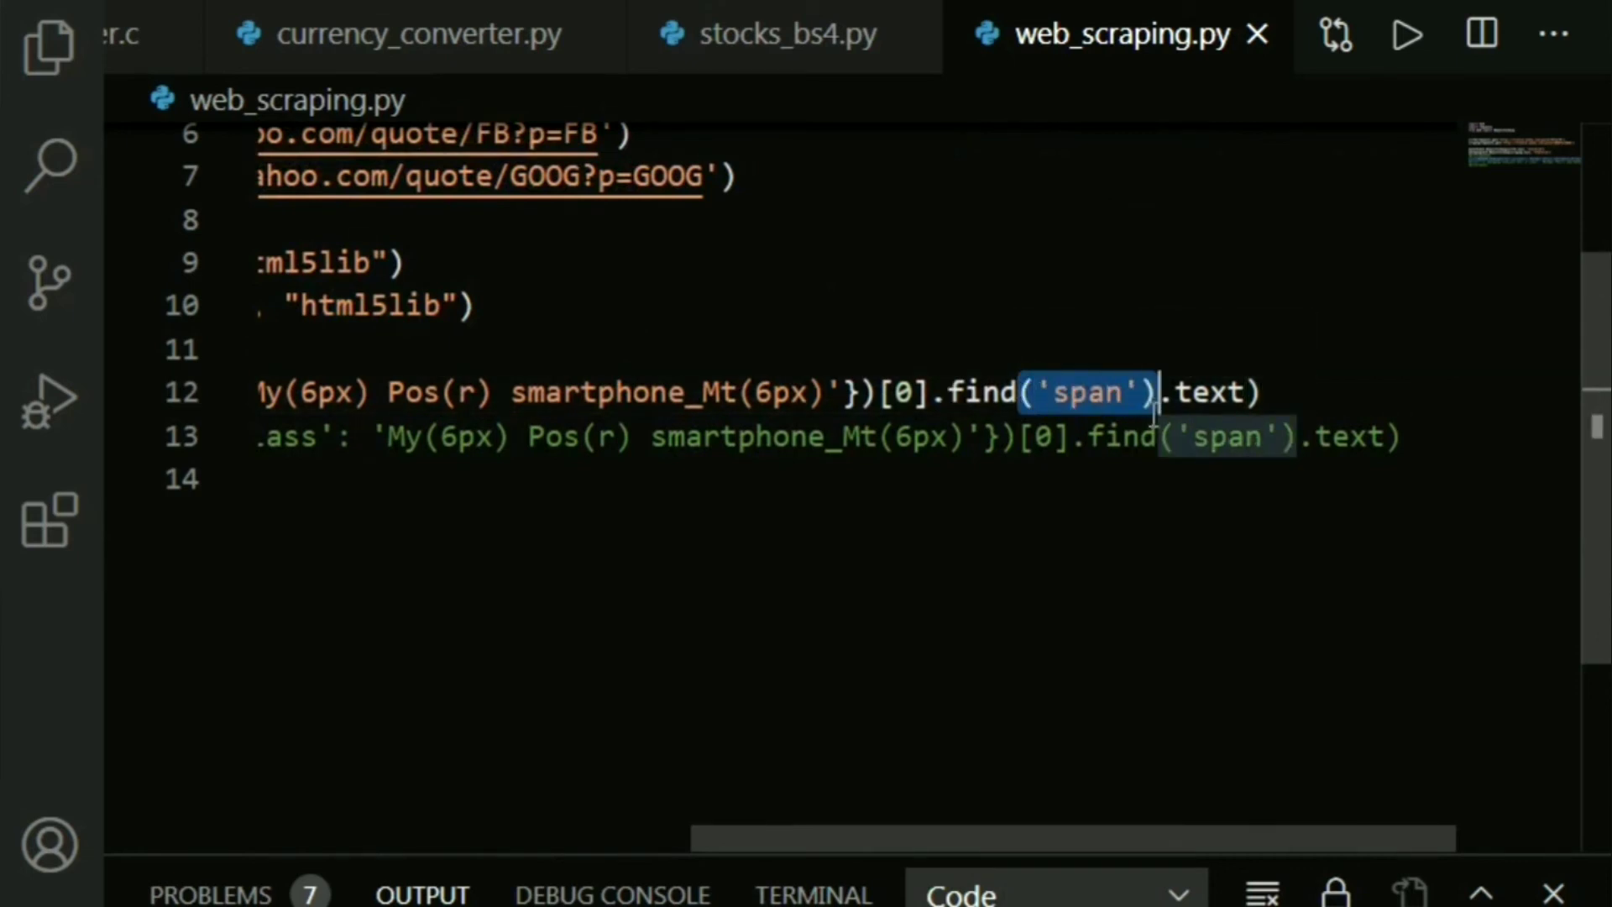
click(1192, 391)
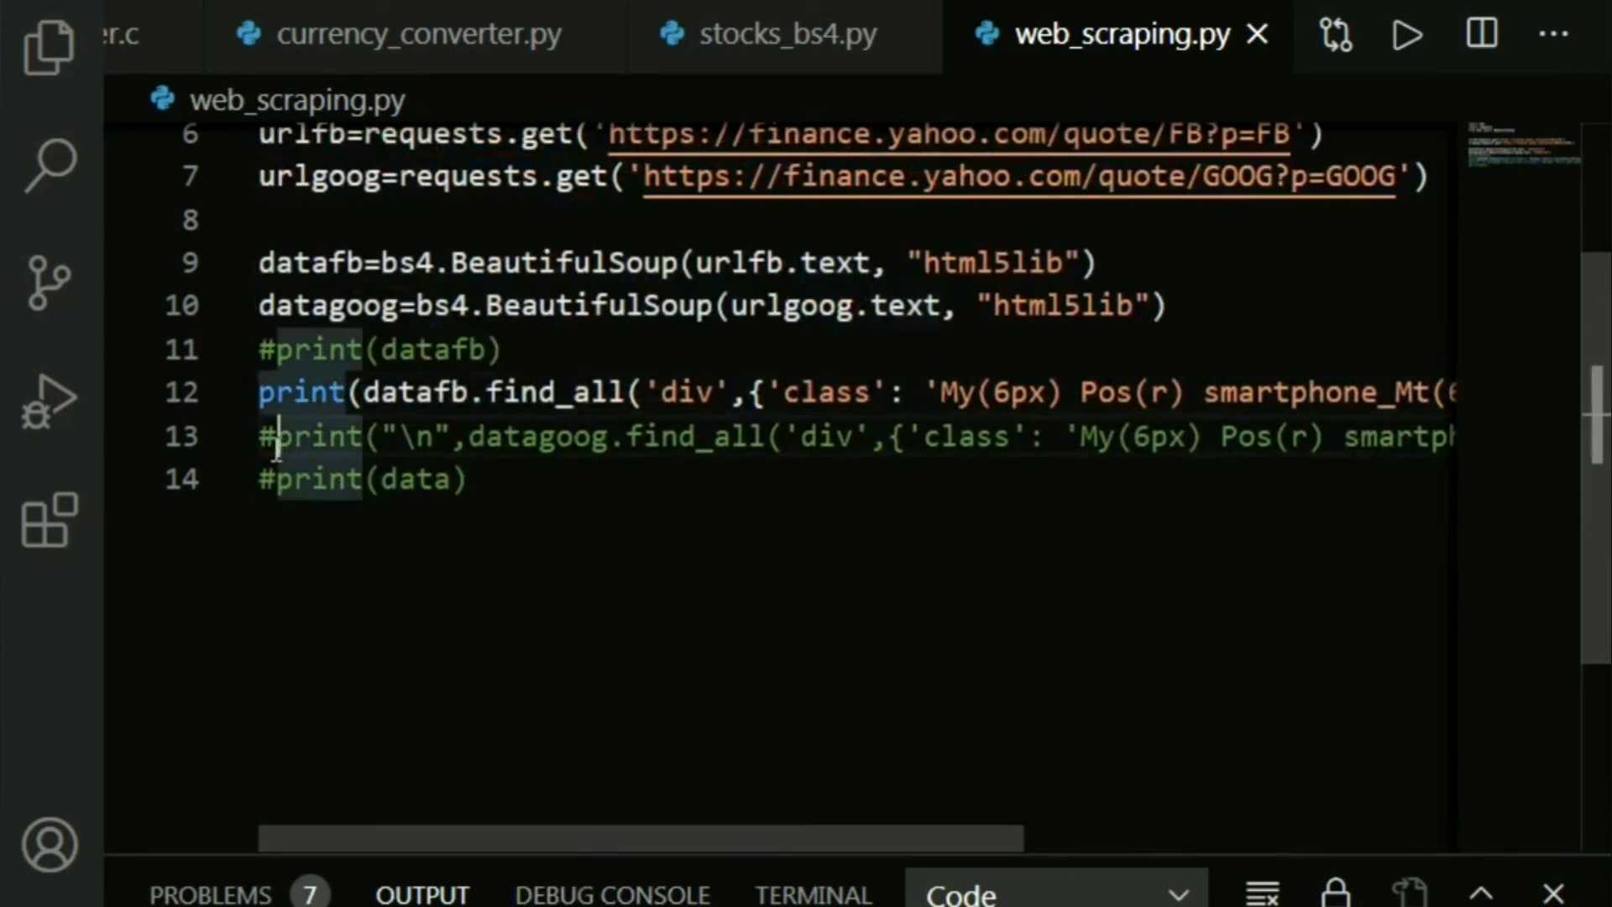
mouse_move(1036, 778)
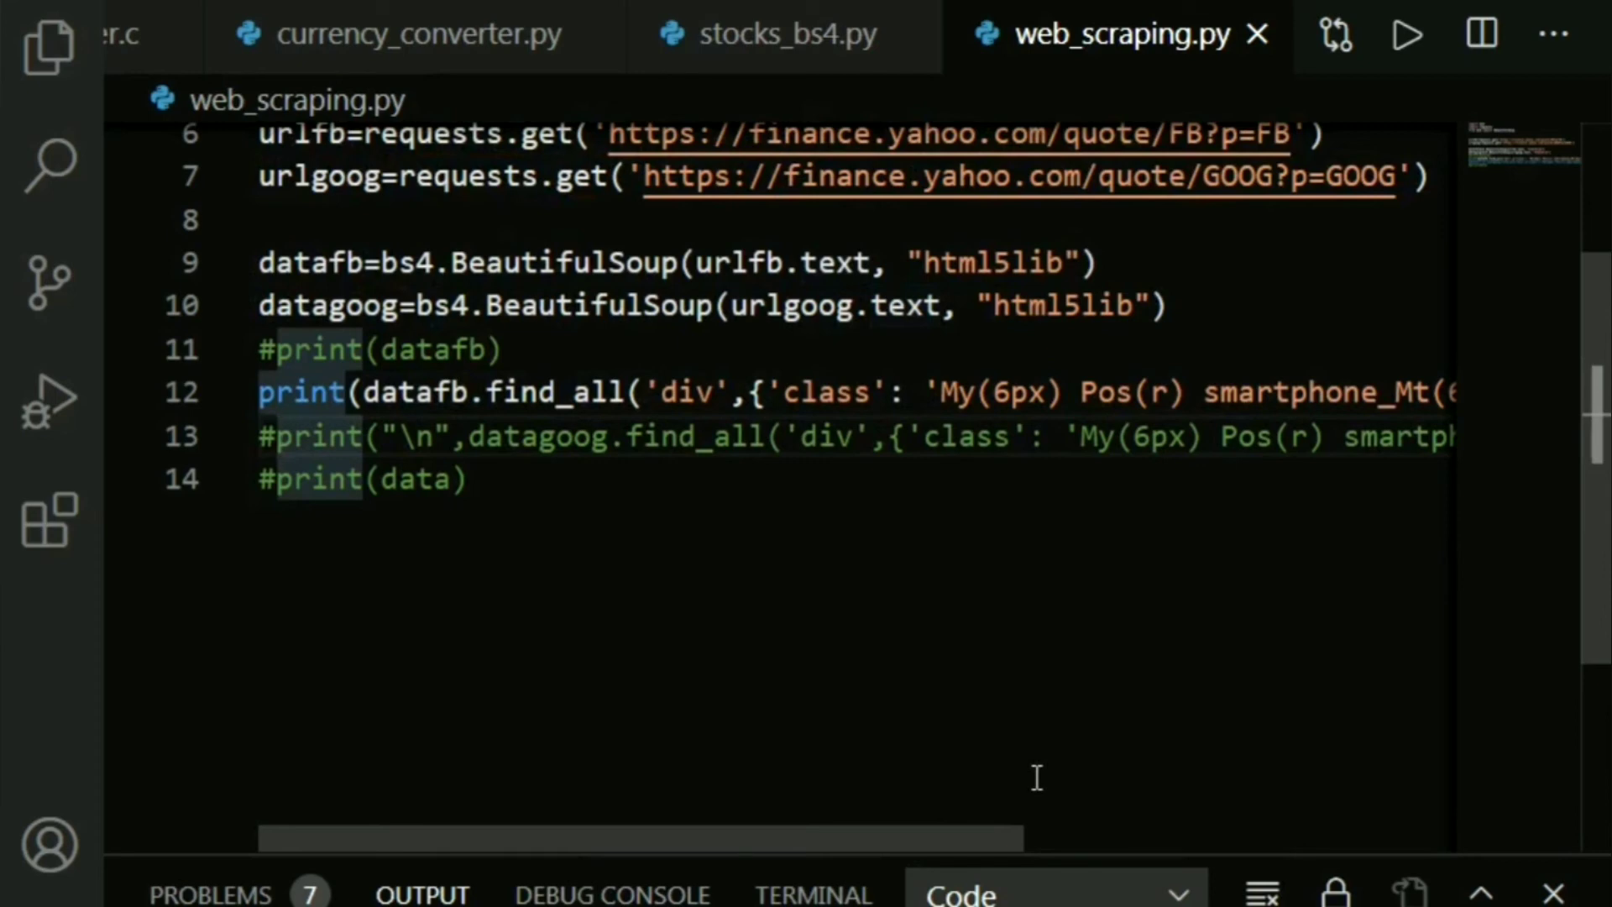
click(267, 436)
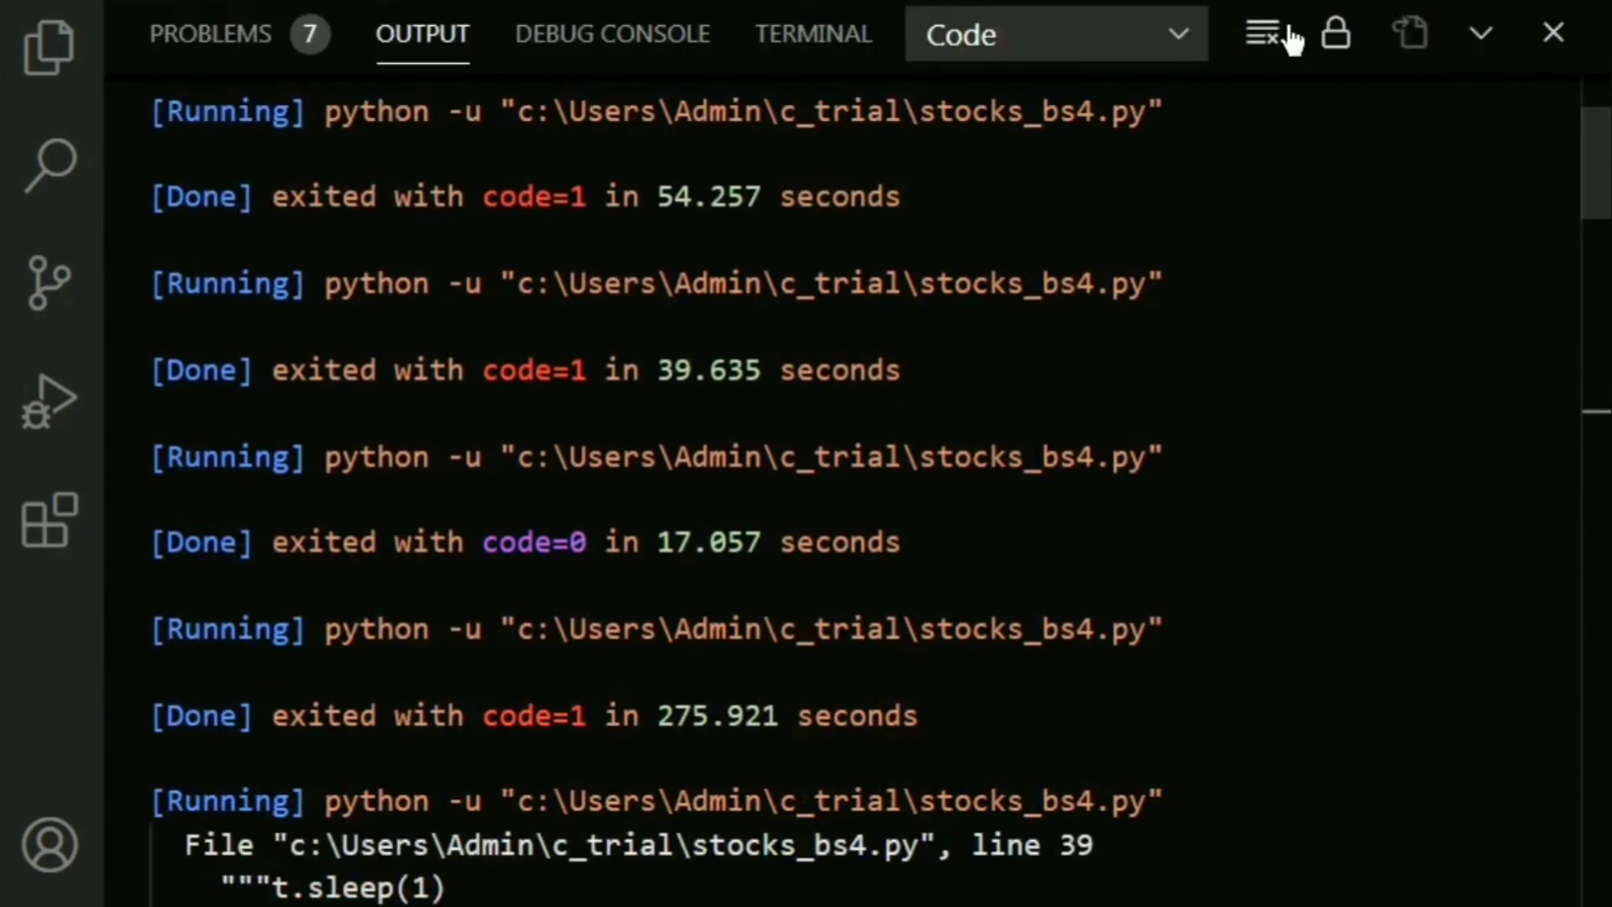
mouse_move(1375, 273)
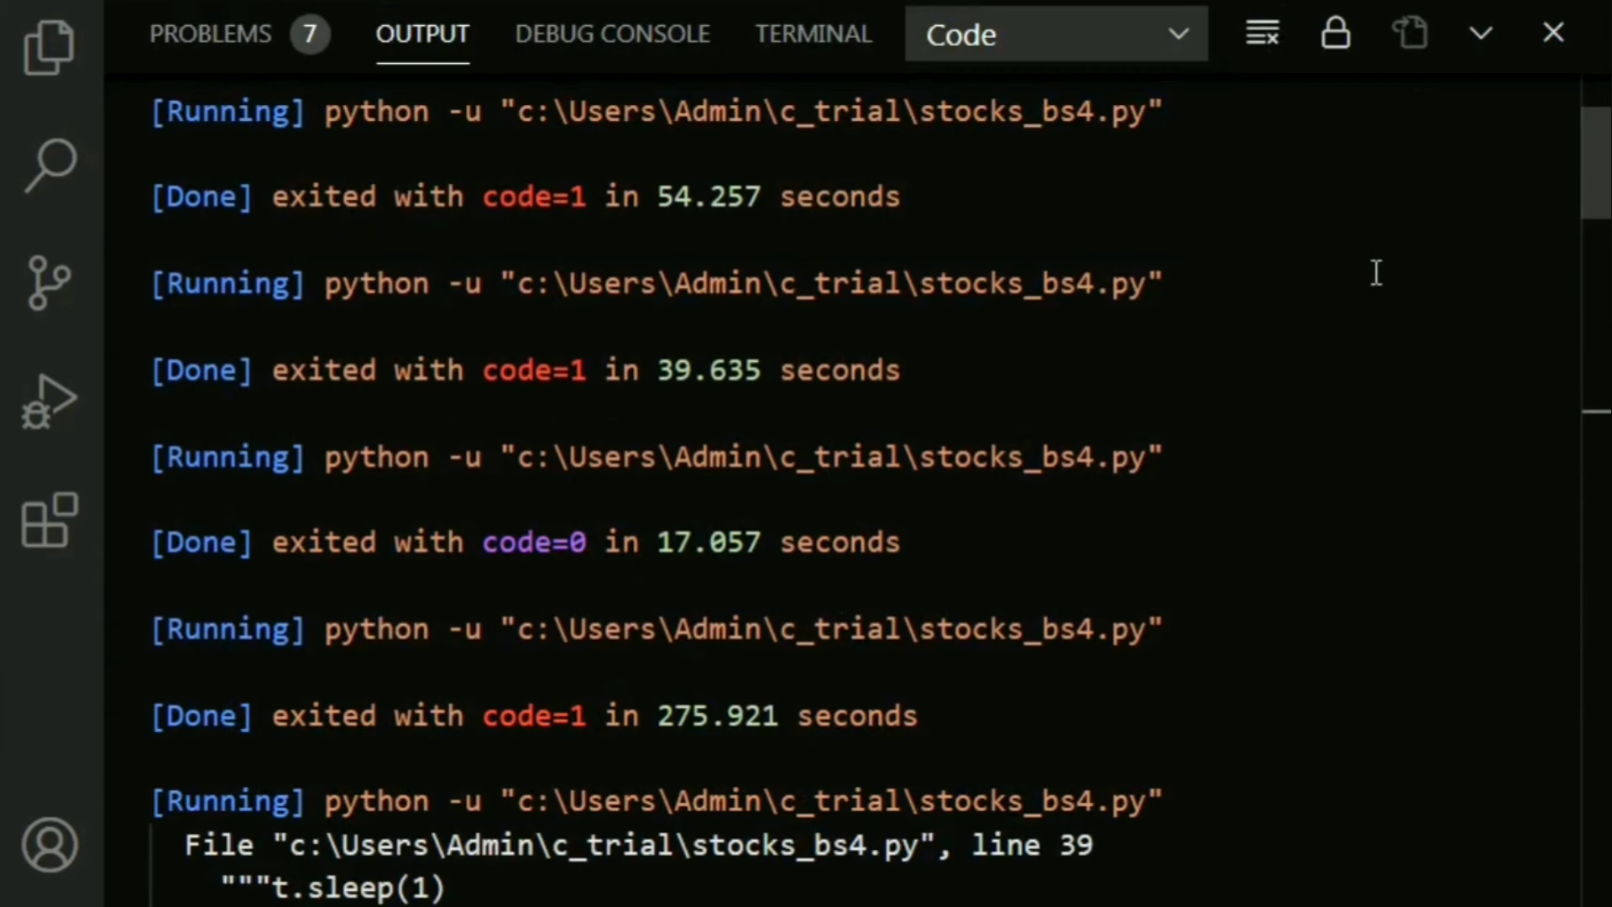
mouse_move(885, 8)
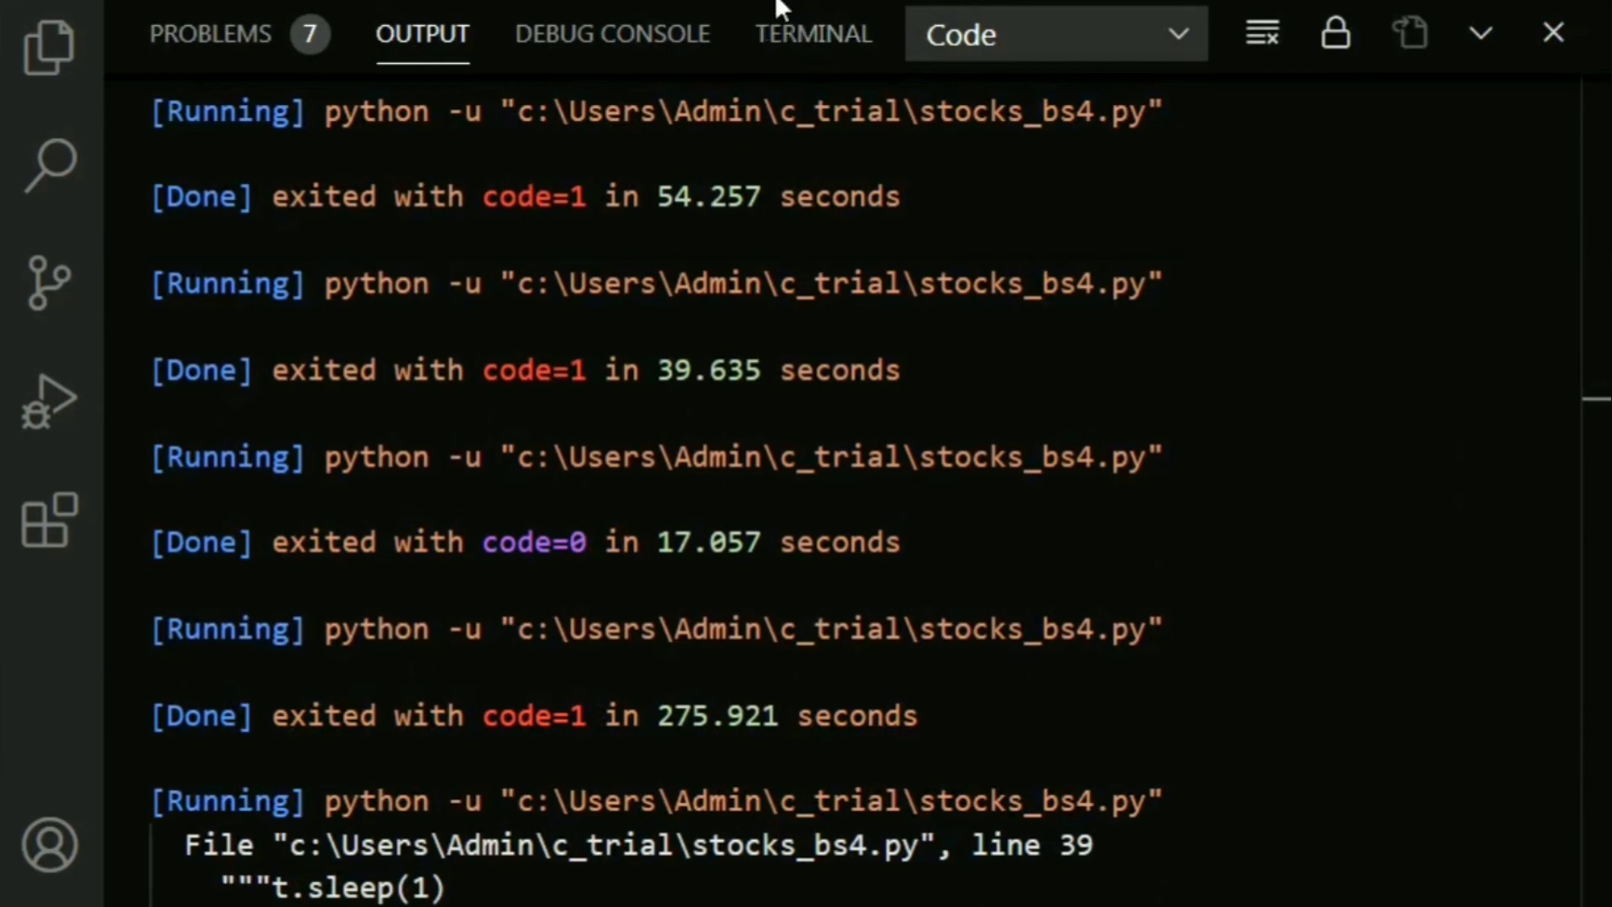
- Scroll the Output panel to the latest run and pick out the Facebook price 284.79
scroll(down, 3)
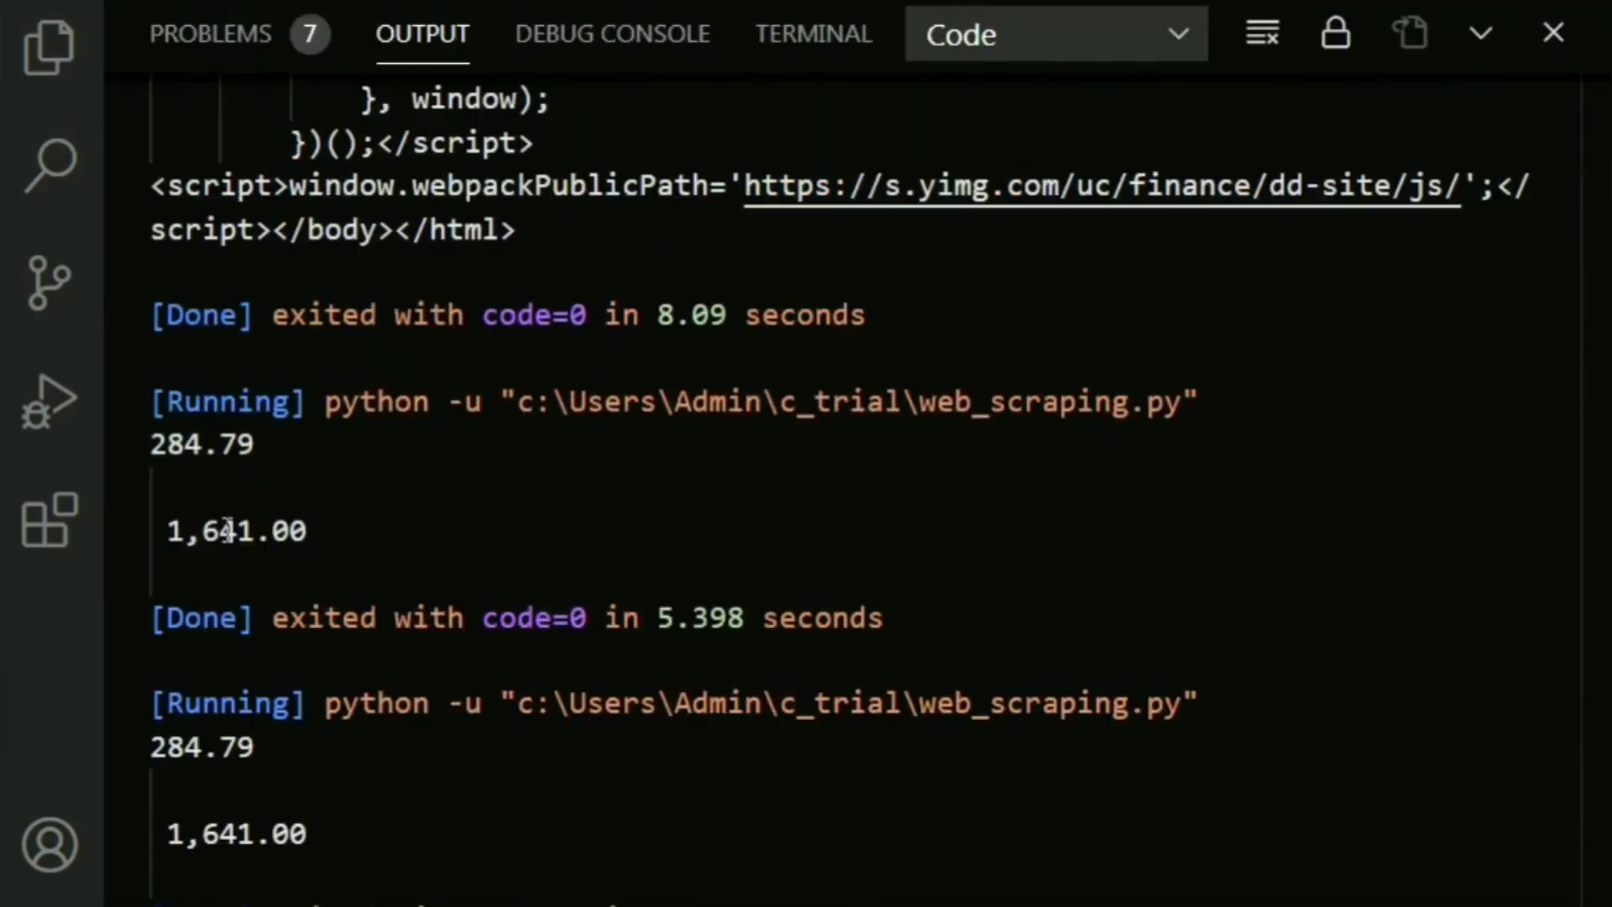
double_click(203, 443)
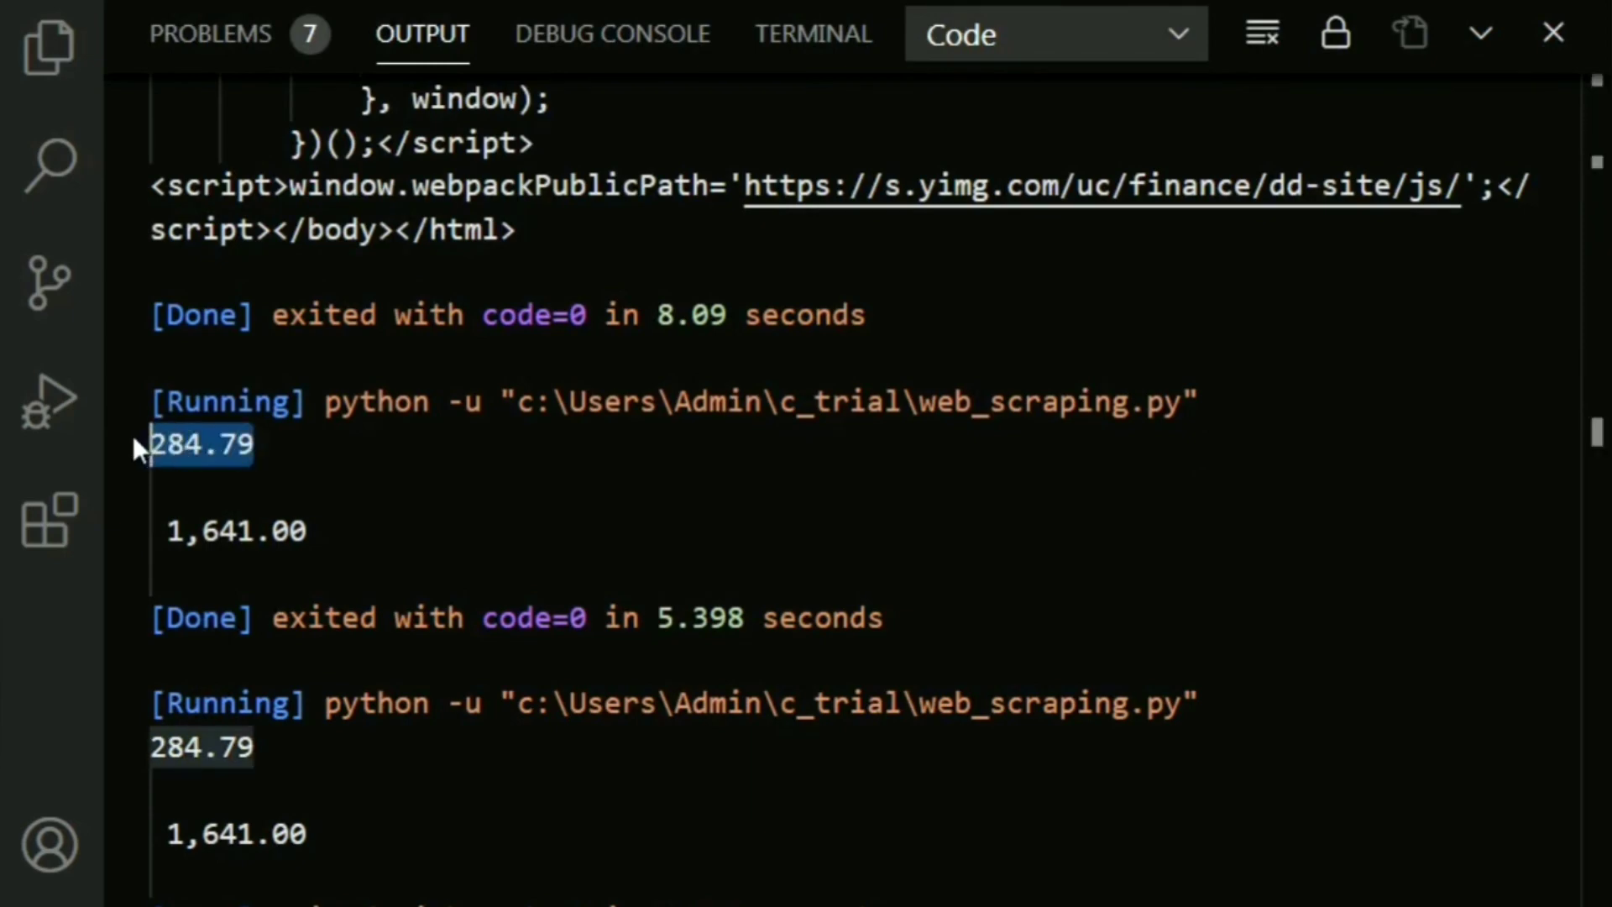
mouse_move(378, 538)
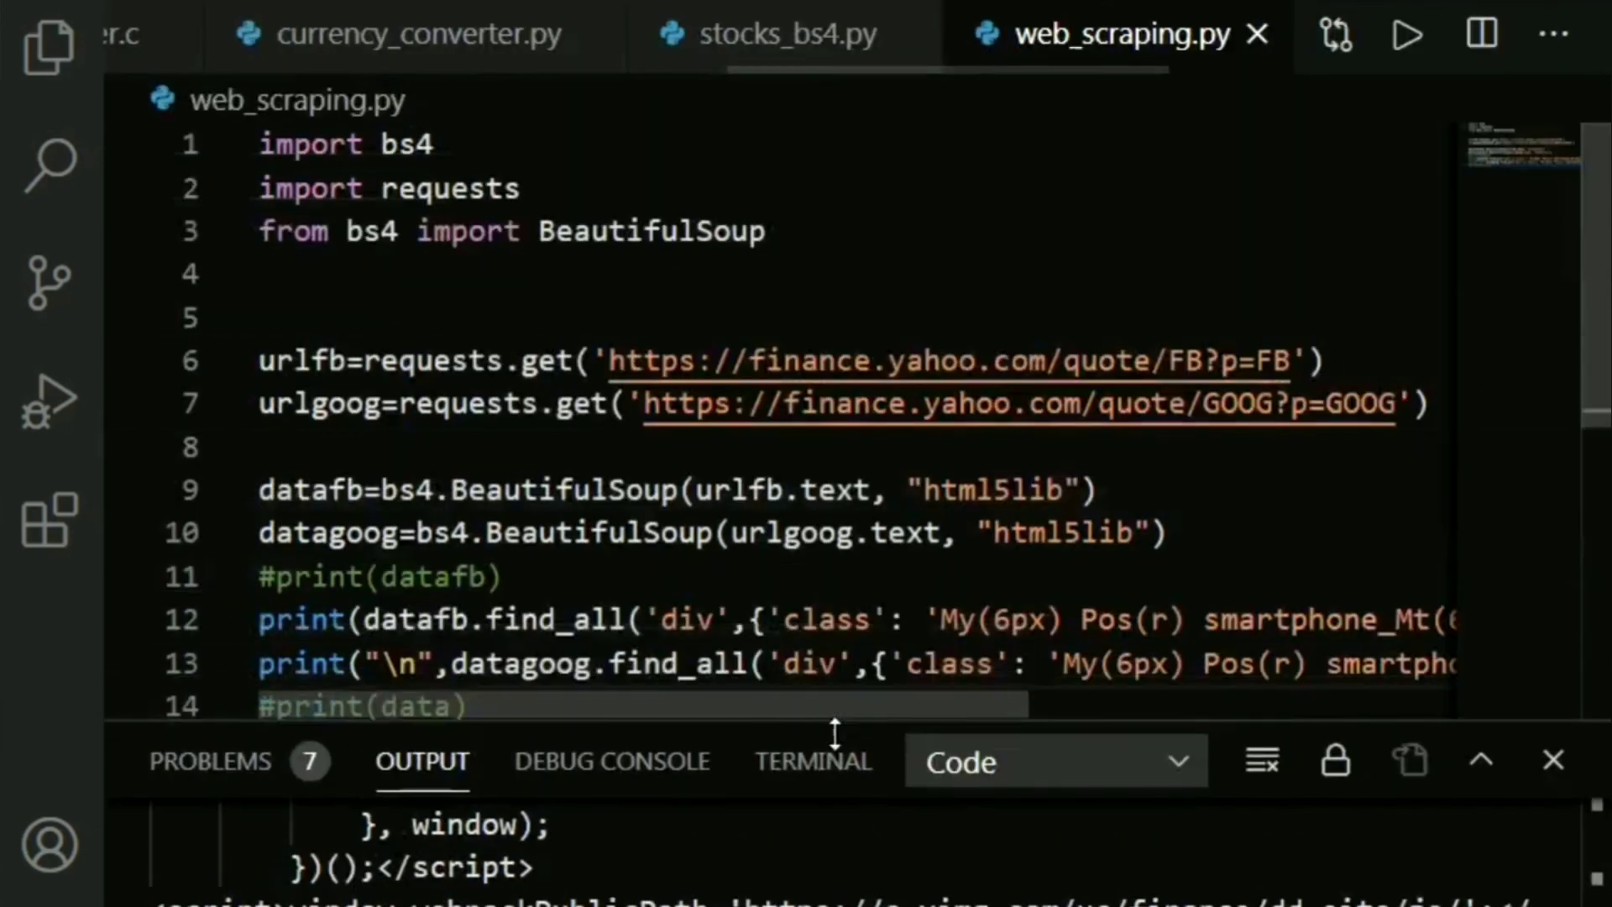
- Switch to stocks_bs4.py and scroll through its get_stock function and Tkinter widget definitions
click(786, 34)
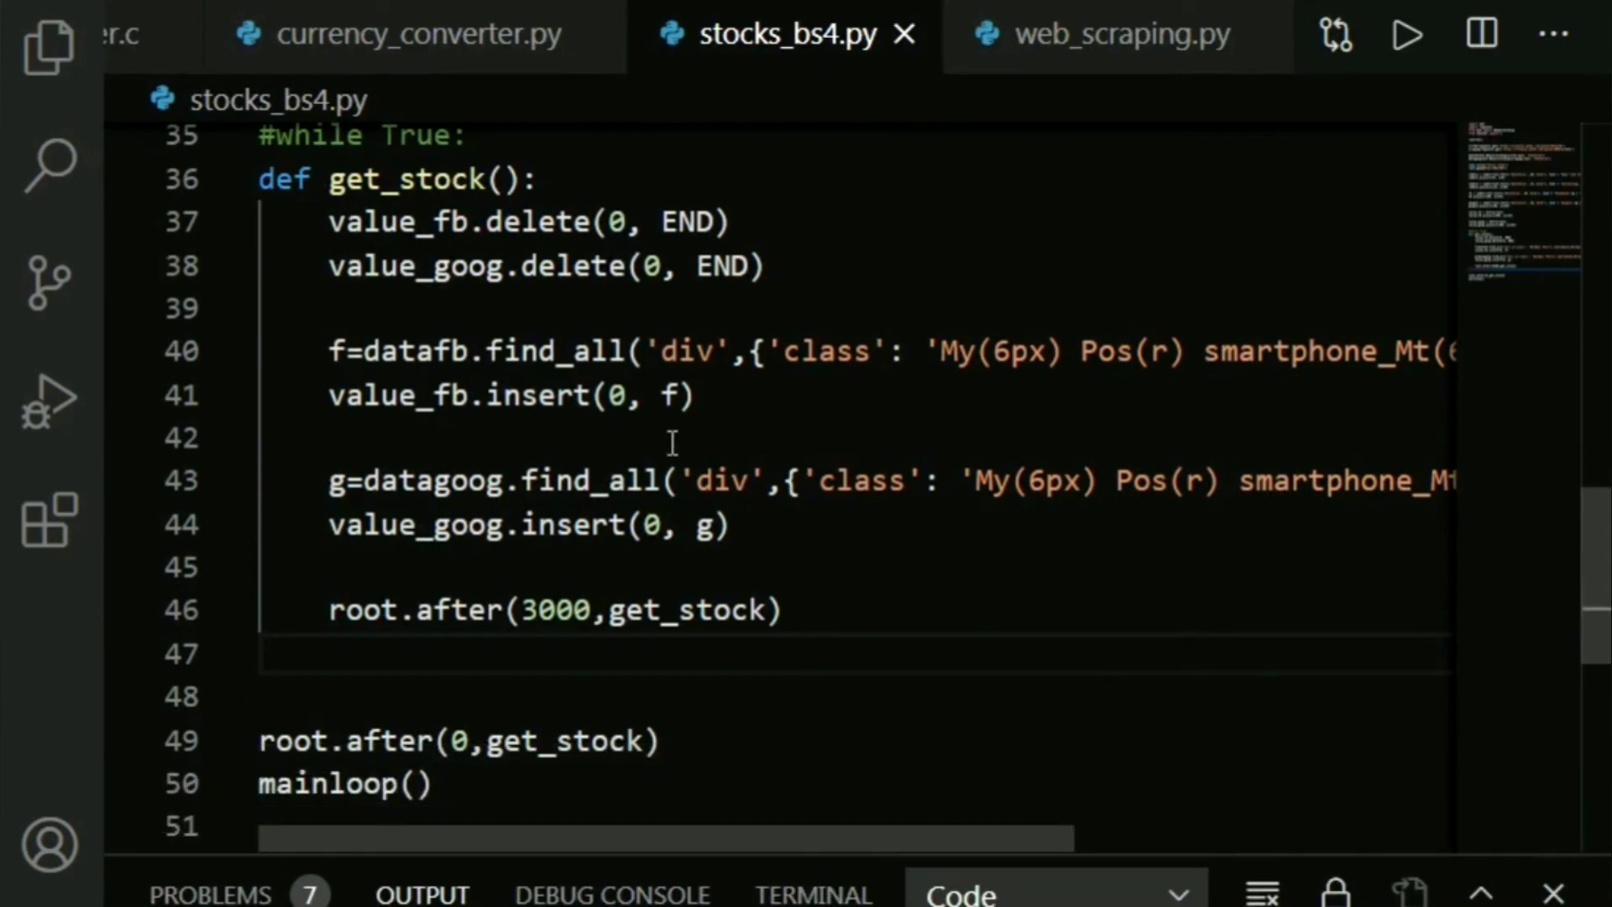
mouse_move(864, 670)
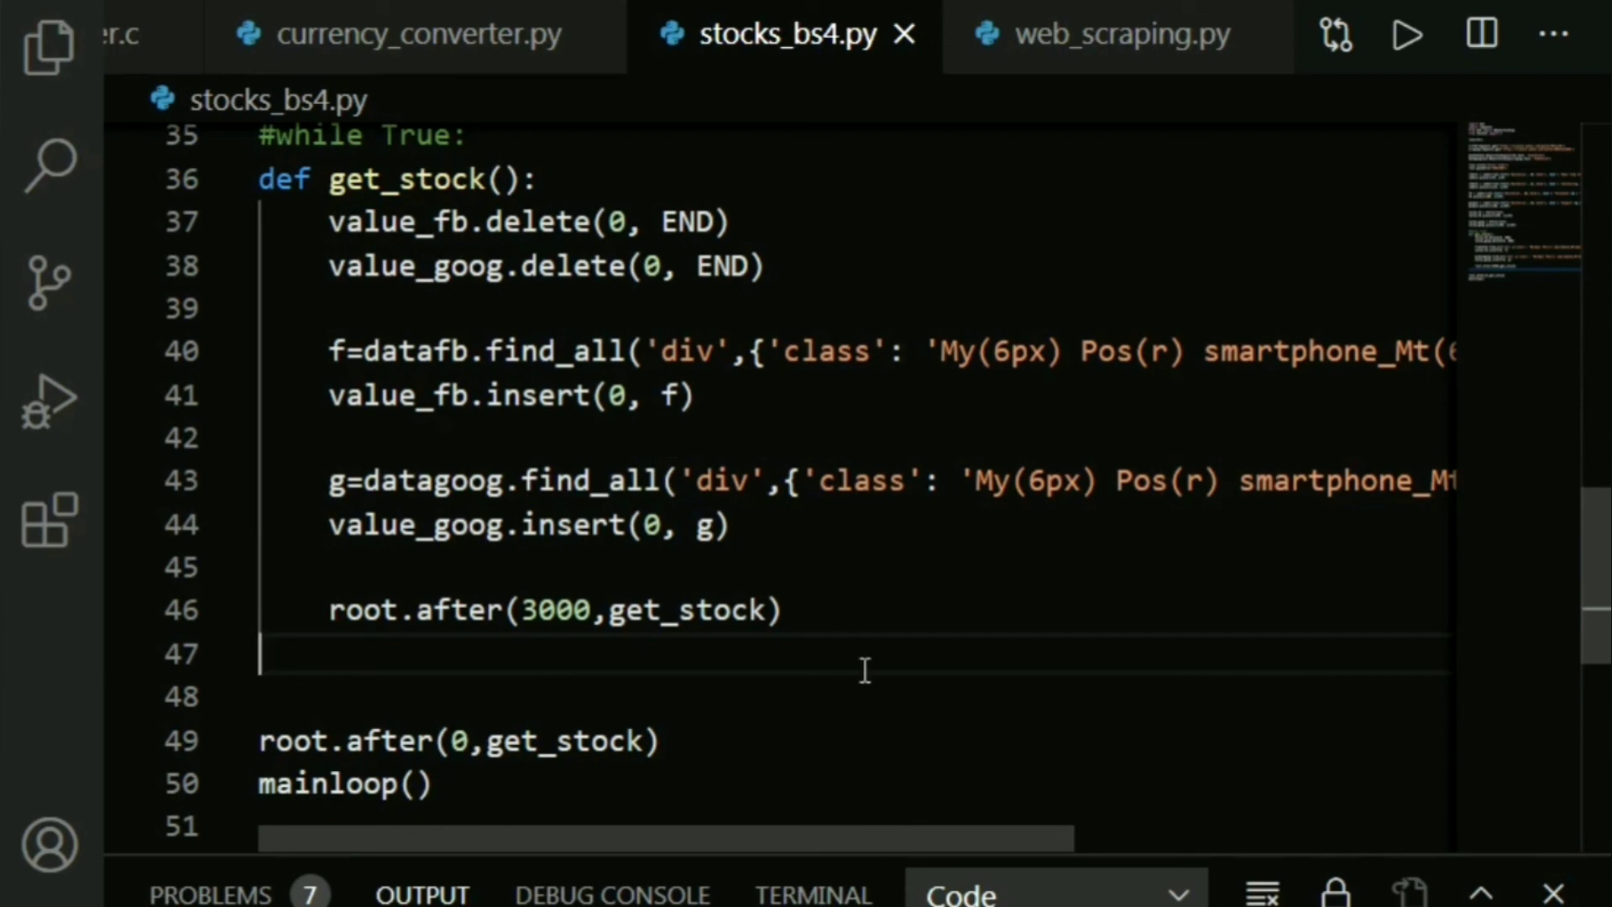
scroll(up, 3)
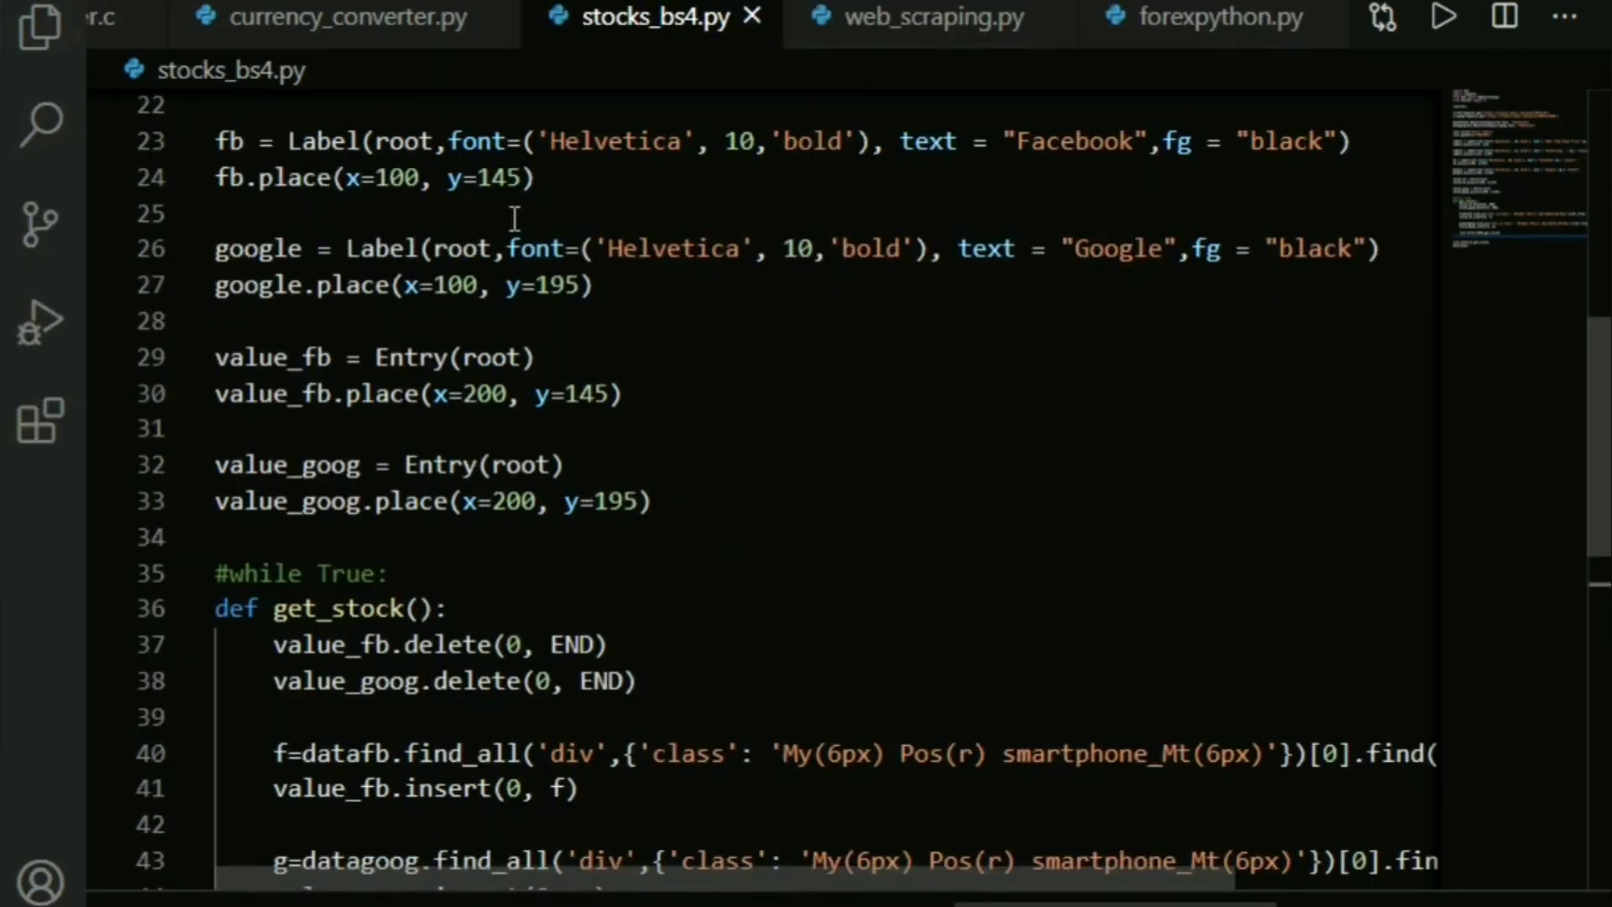
mouse_move(539, 356)
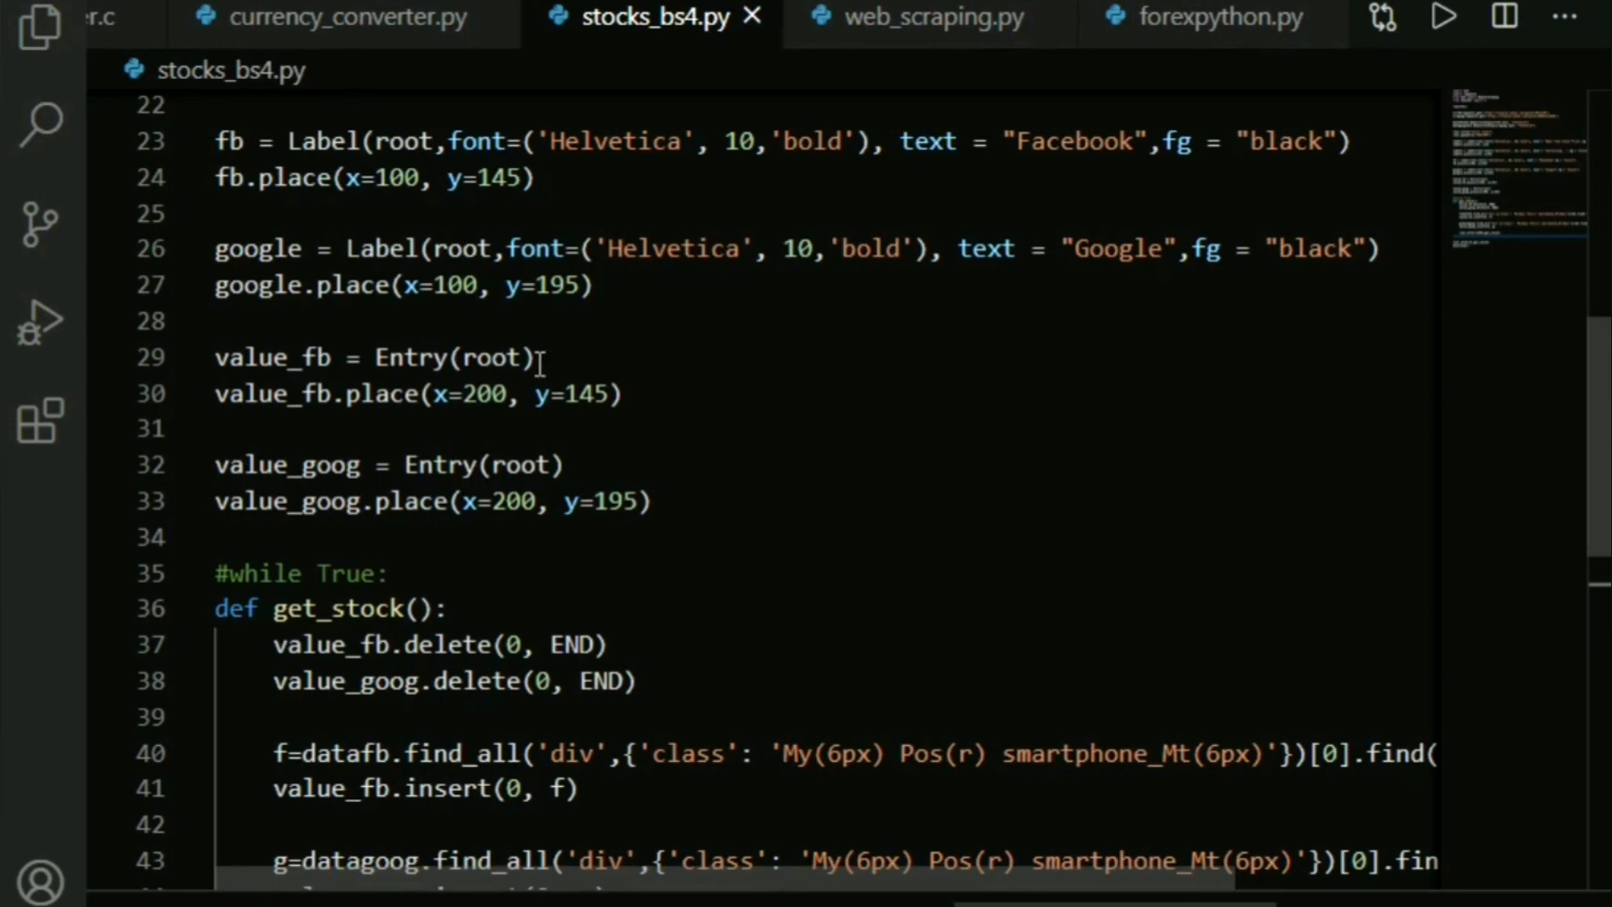
scroll(down, 3)
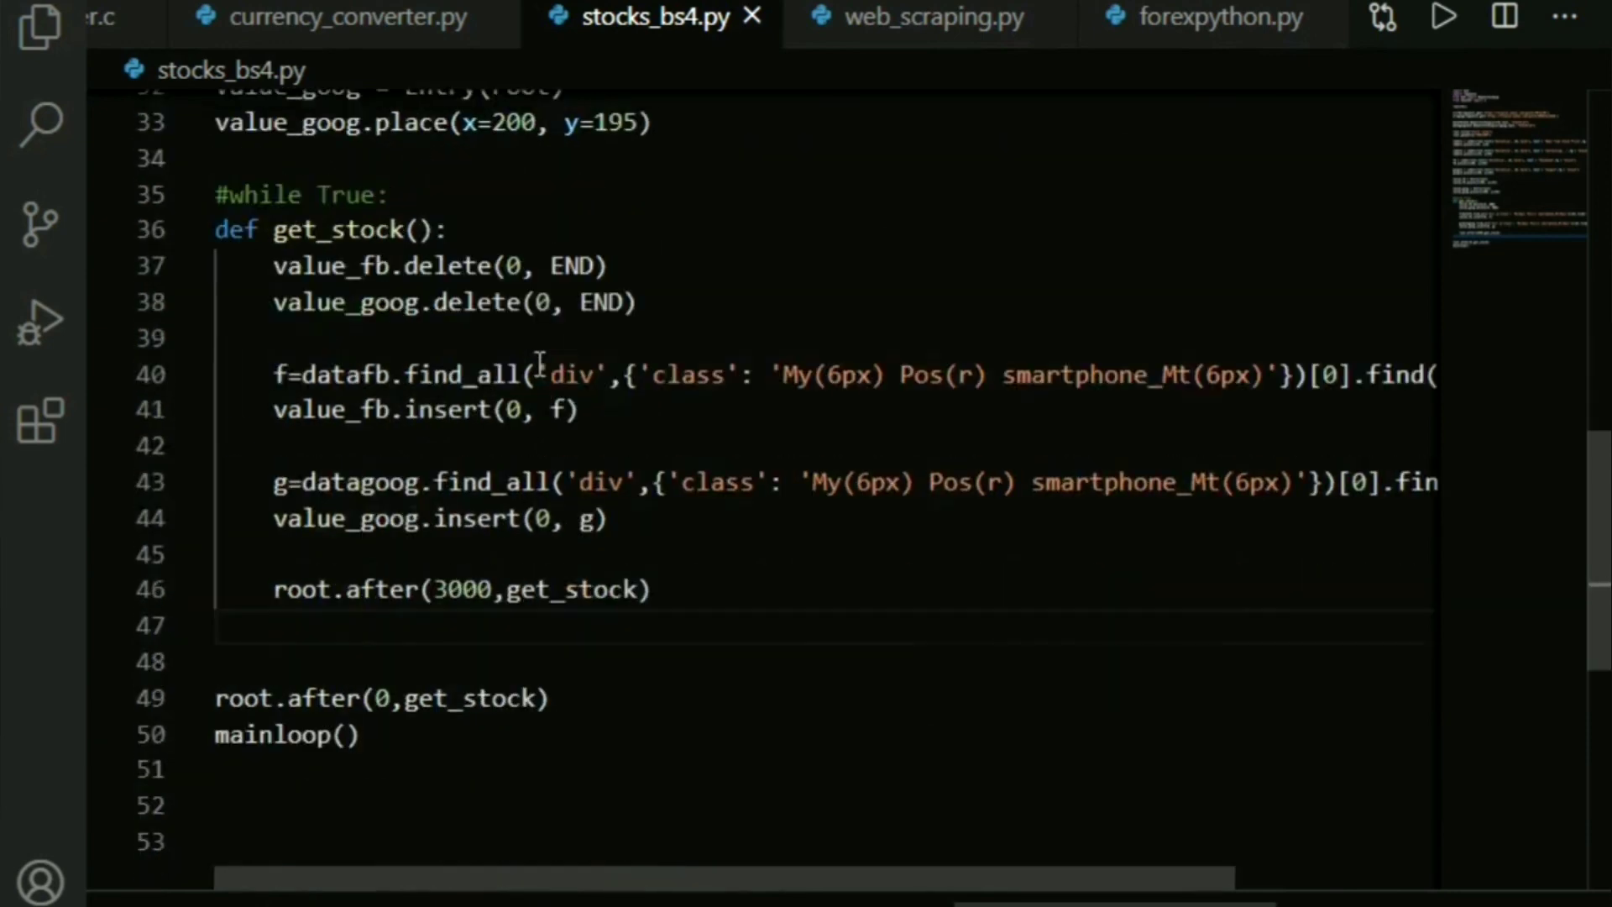
mouse_move(339, 212)
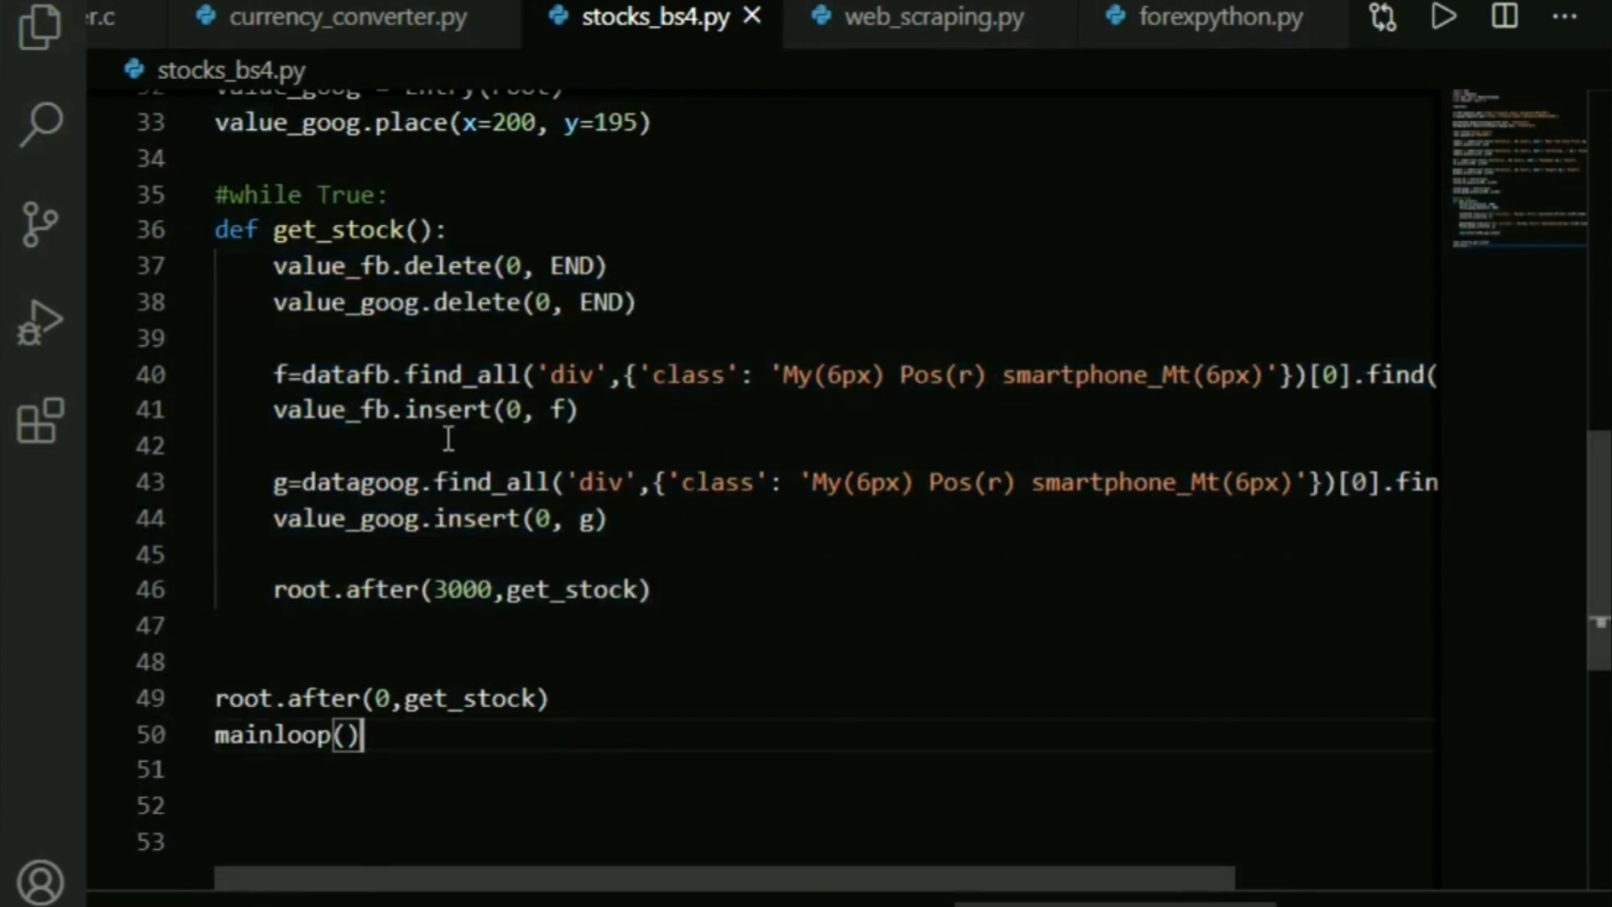
scroll(up, 3)
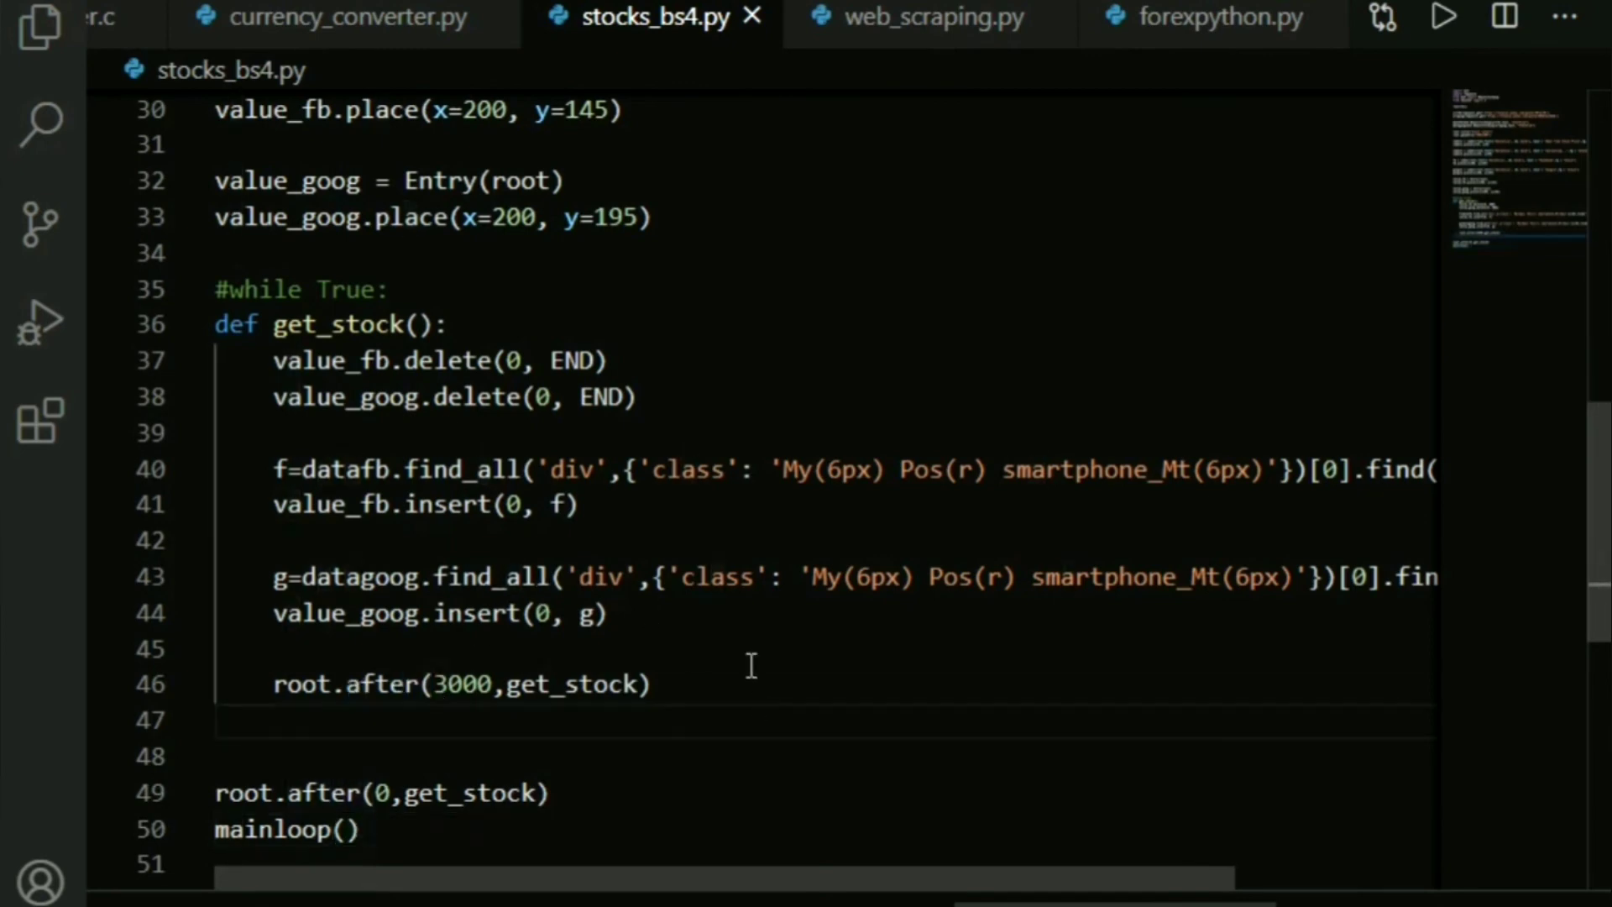
scroll(up, 3)
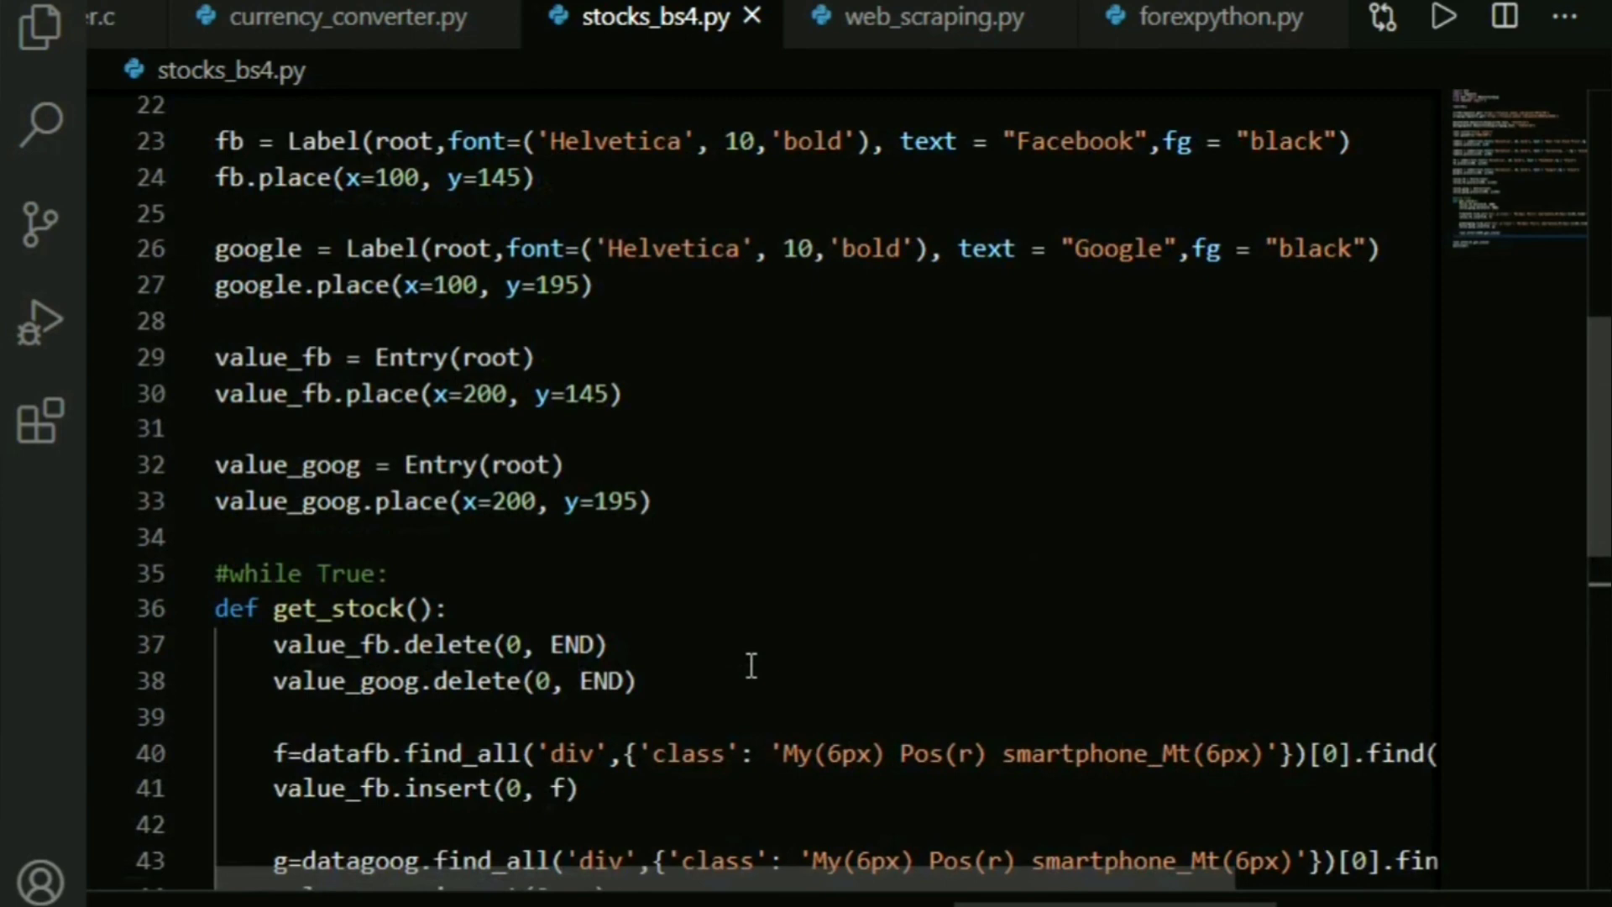
scroll(up, 3)
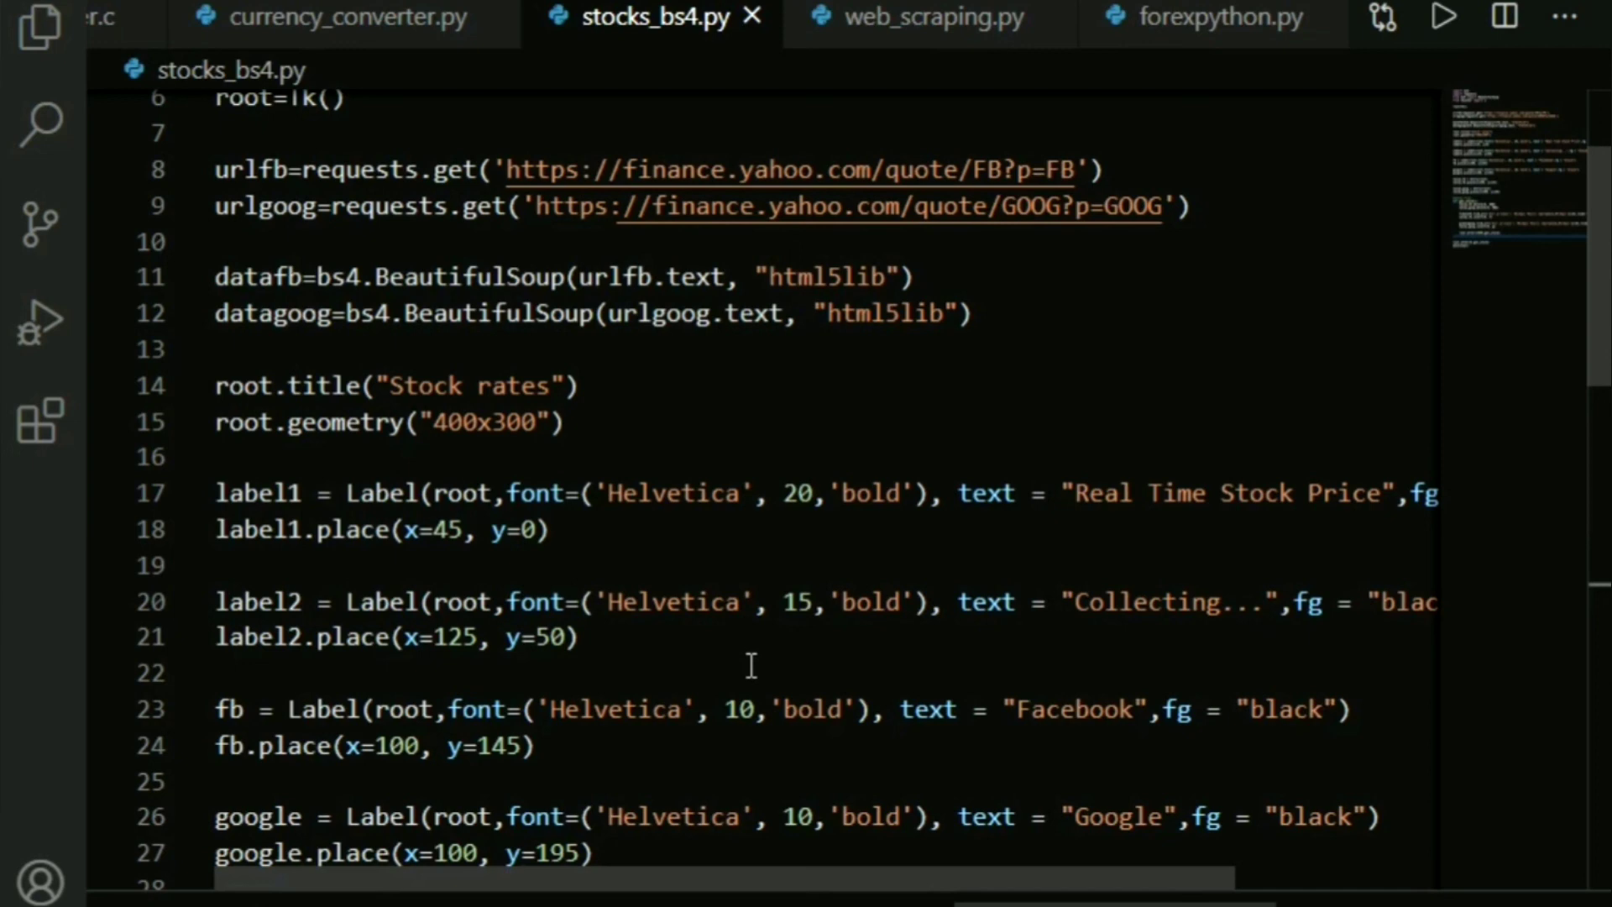
- Run stocks_bs4.py to show the Stock rates window with Facebook 284.79 and Google 1,641.00
click(1444, 17)
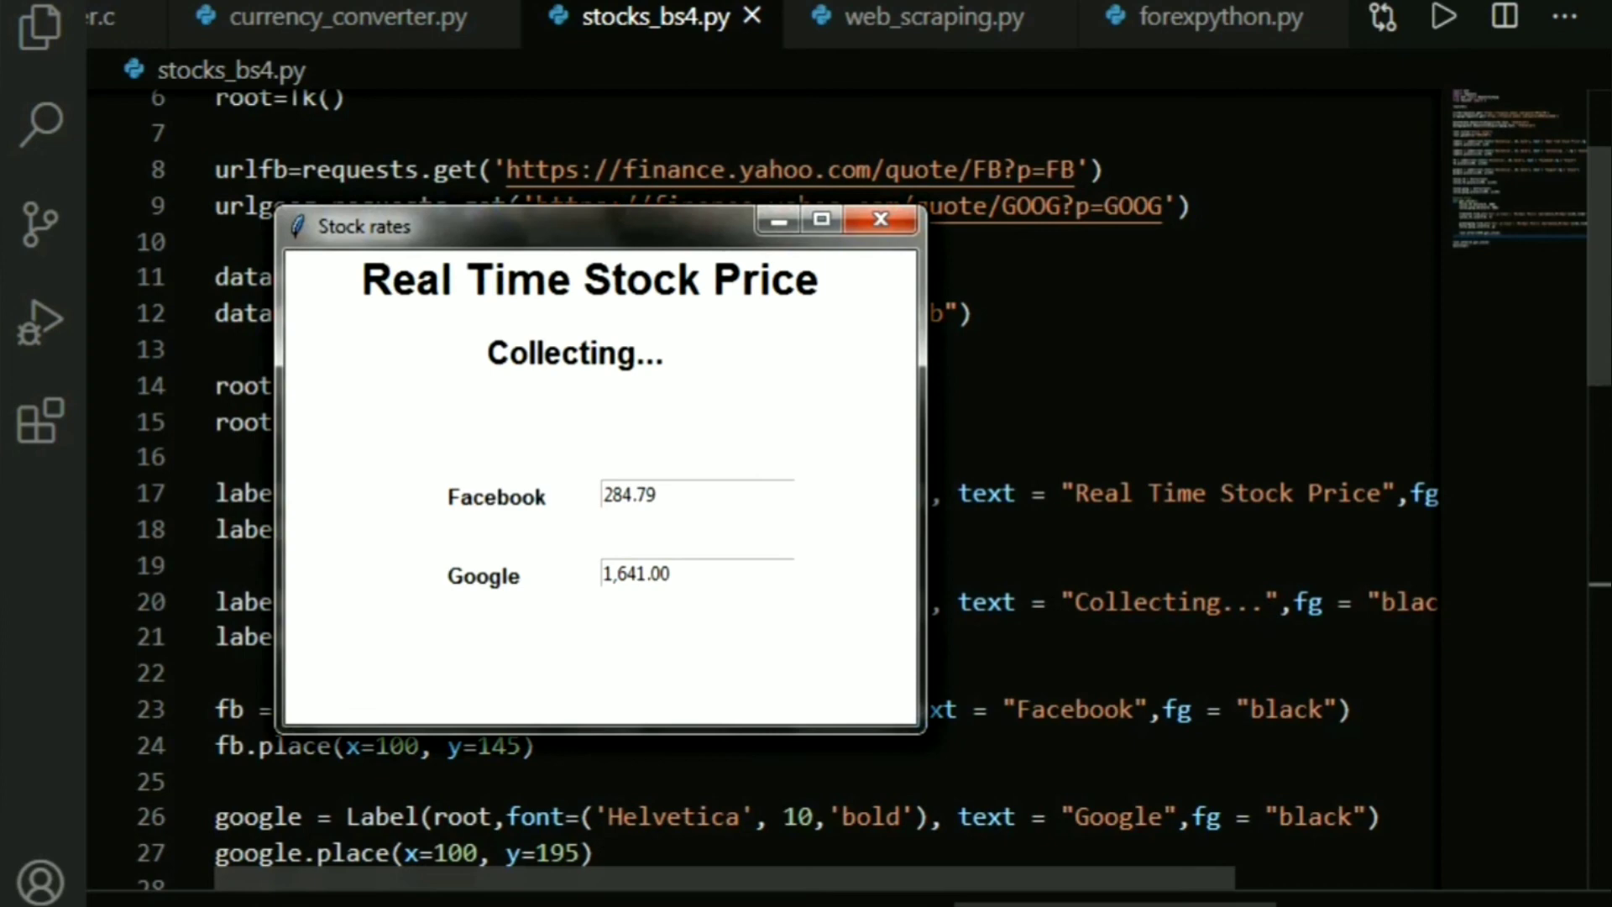
mouse_move(558, 339)
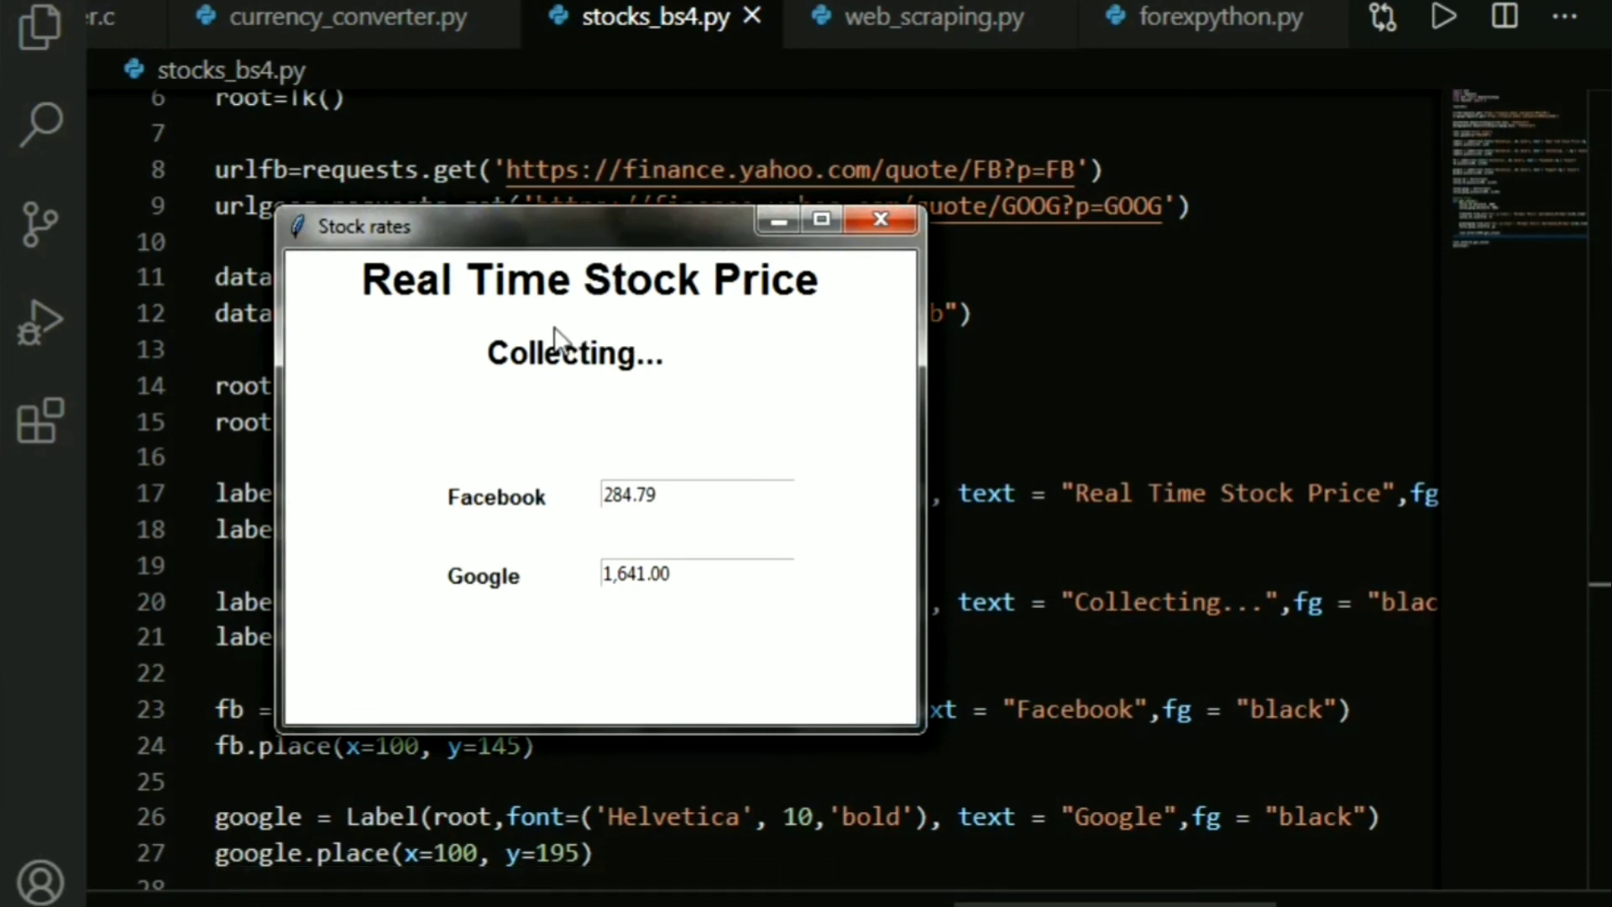
mouse_move(697, 402)
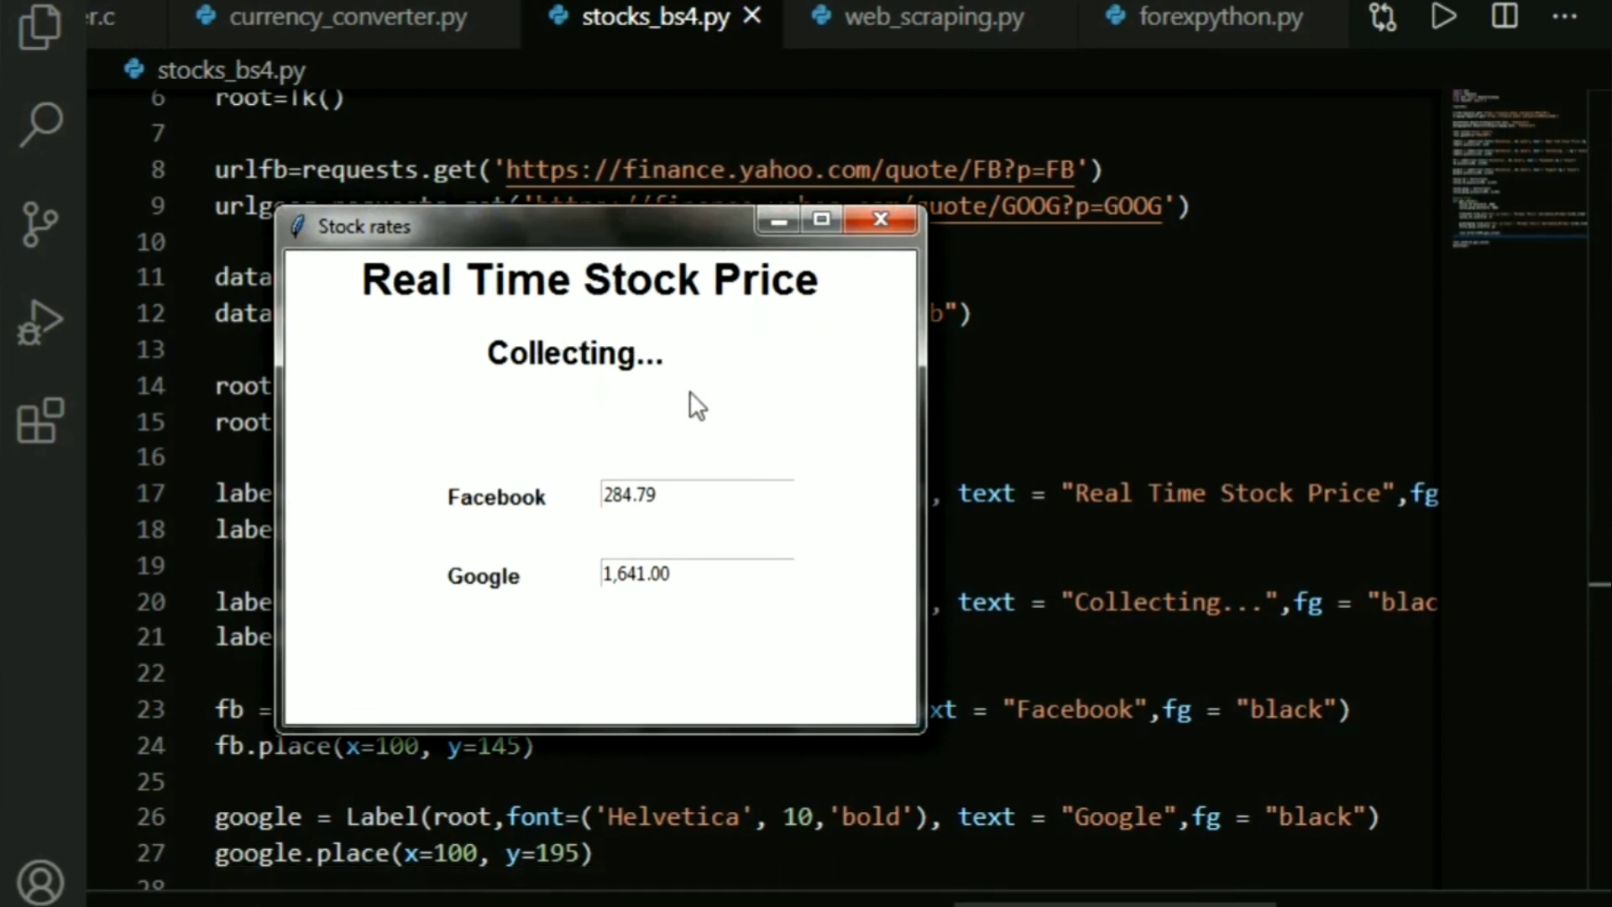
mouse_move(444, 565)
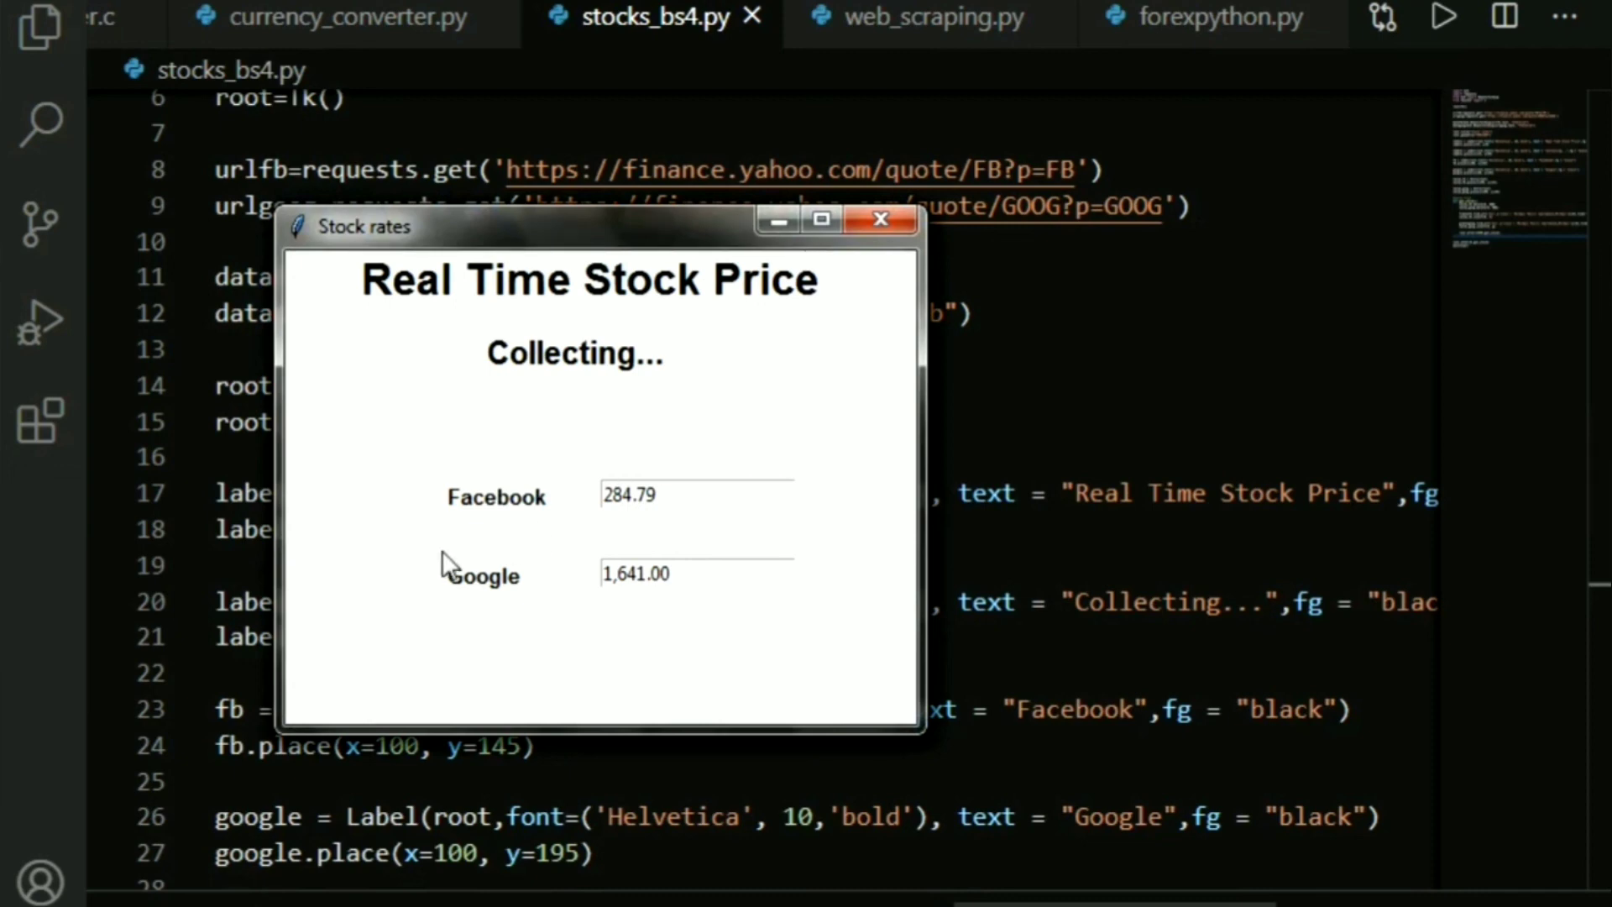
mouse_move(707, 574)
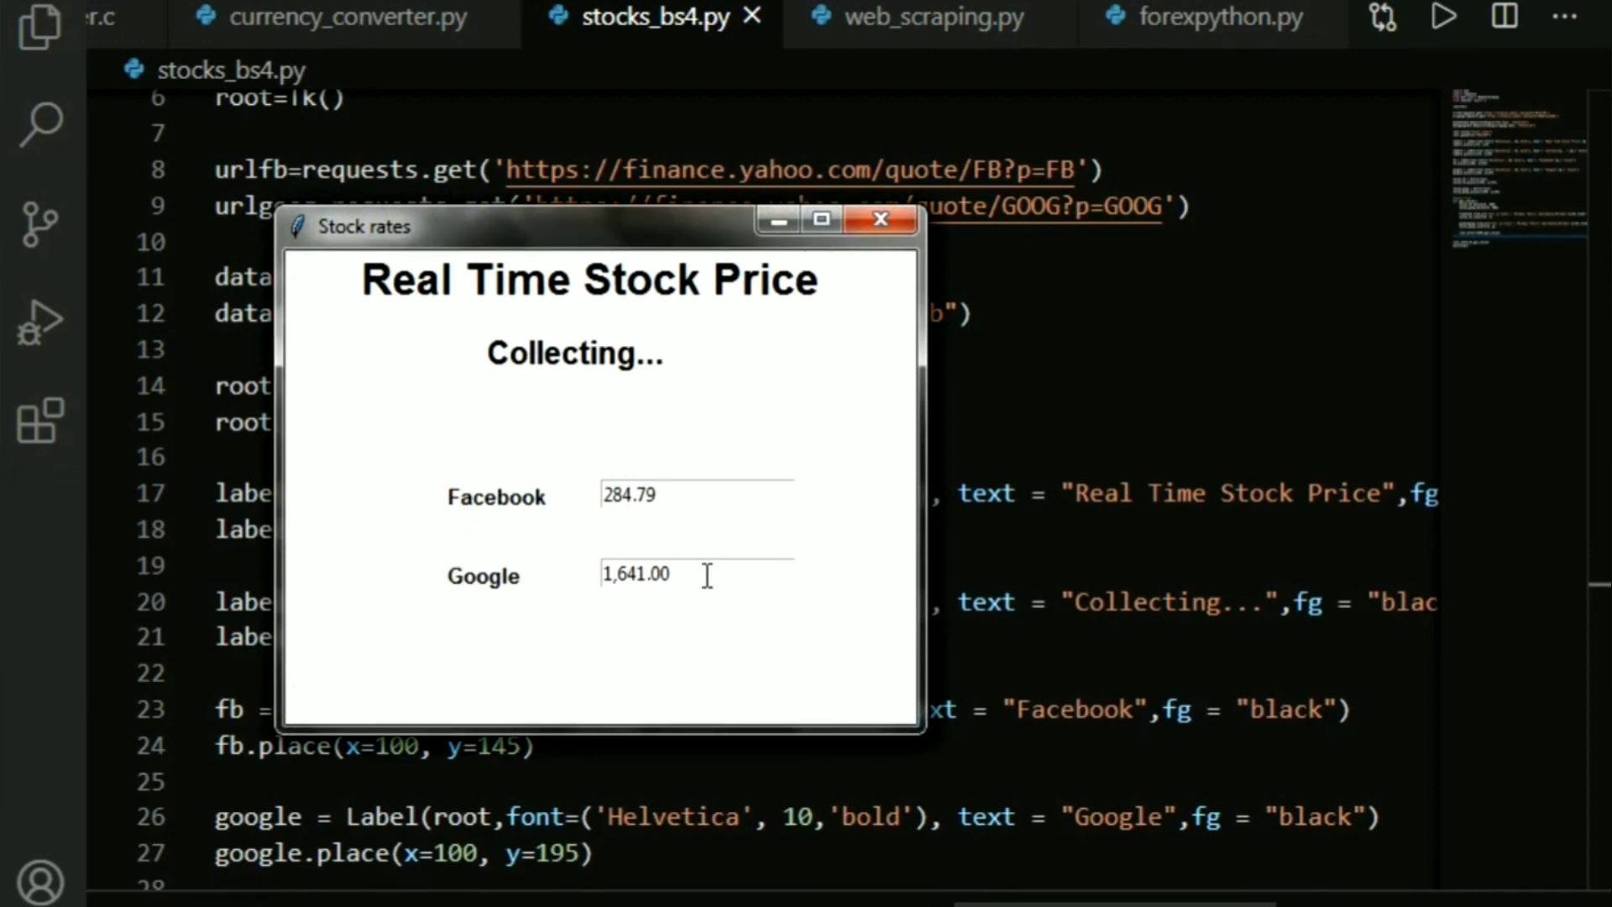